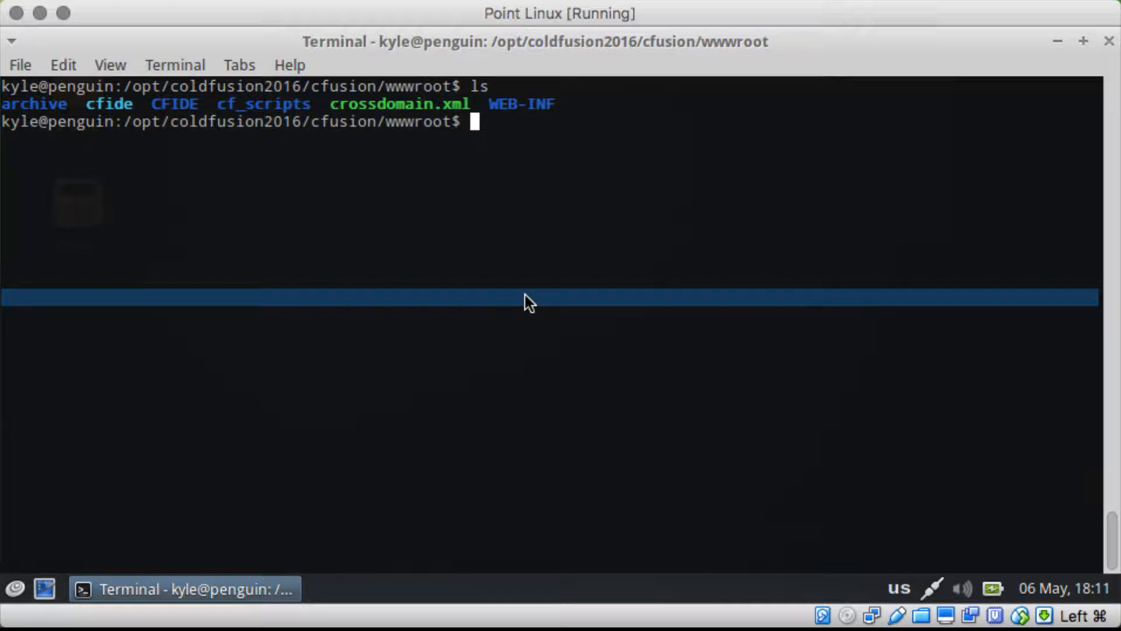
mouse_move(520, 222)
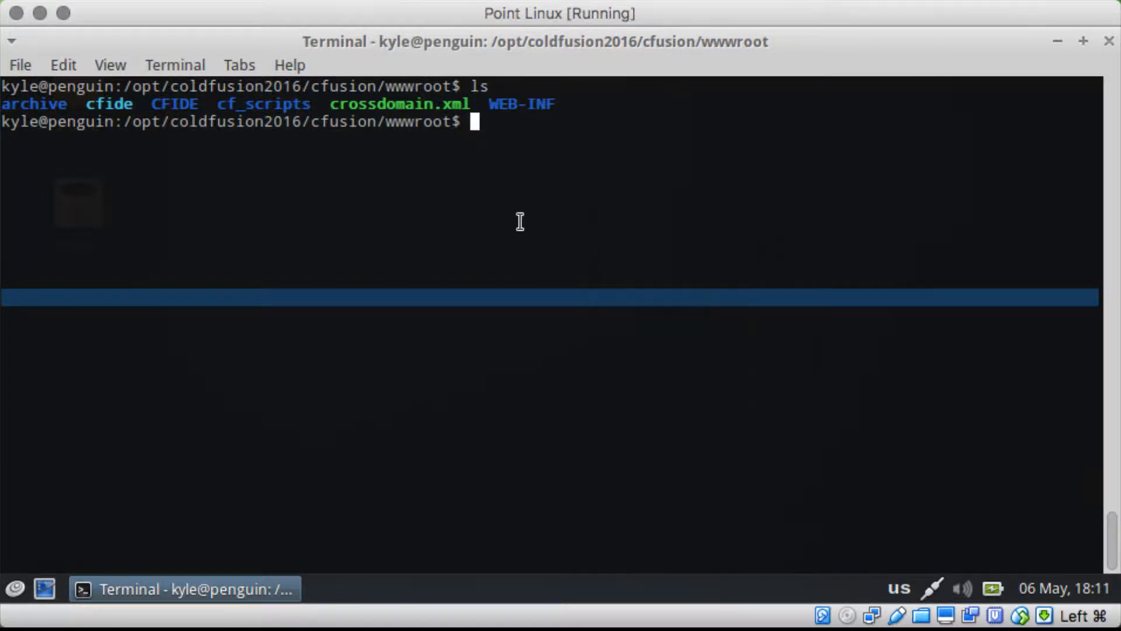
Inspect the database with show and describe in the MySQL client, then quit.
type("d")
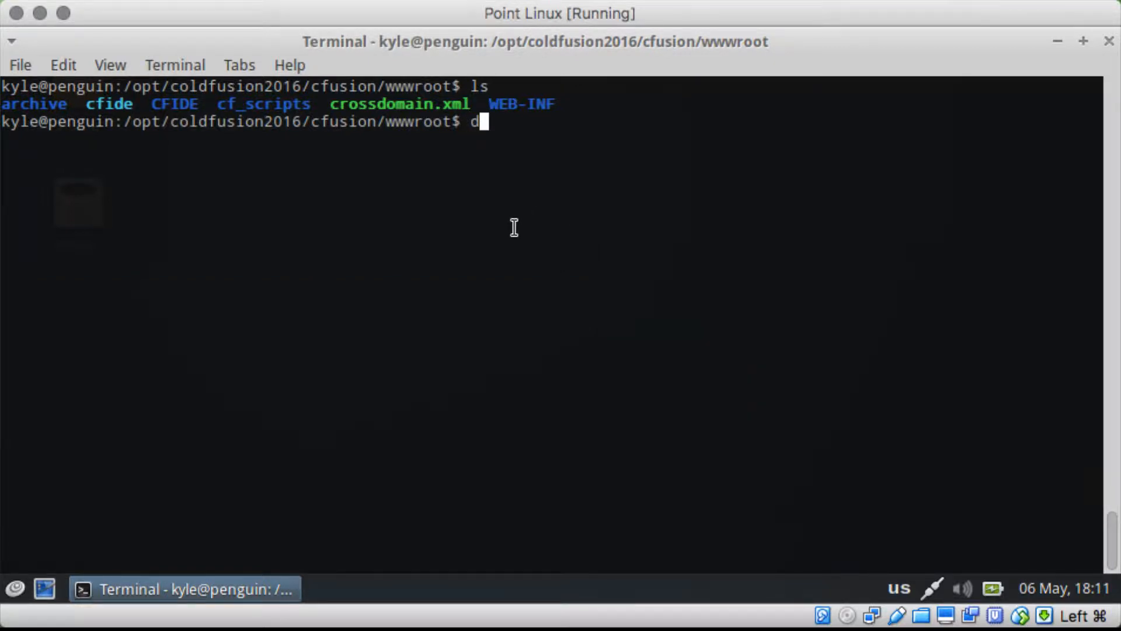
type("vim peopl")
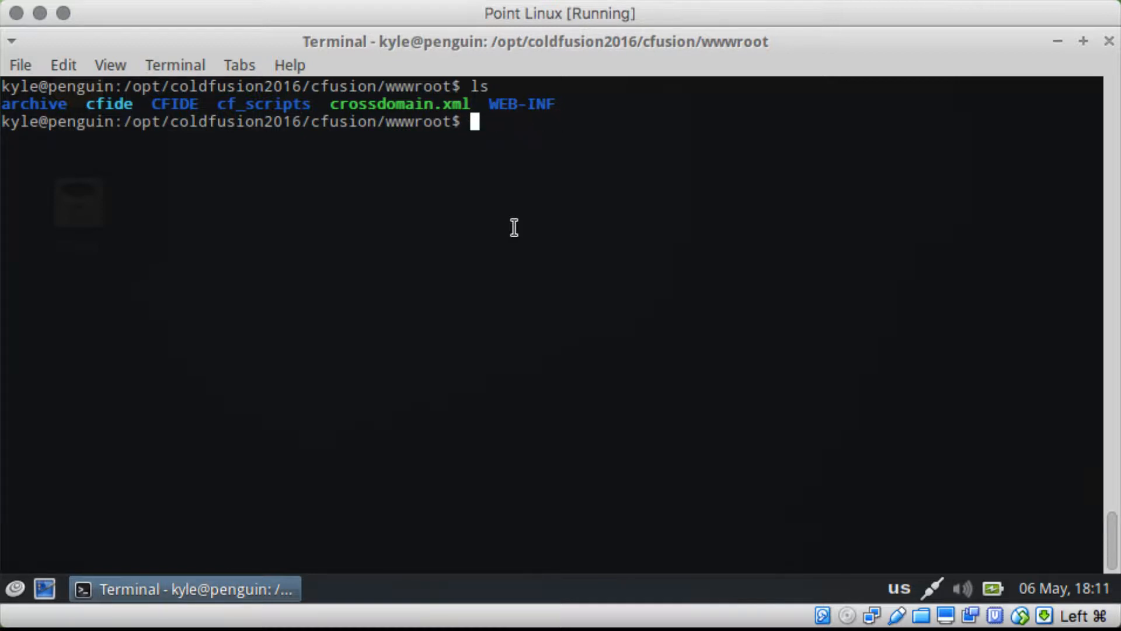
type("mysql 0u")
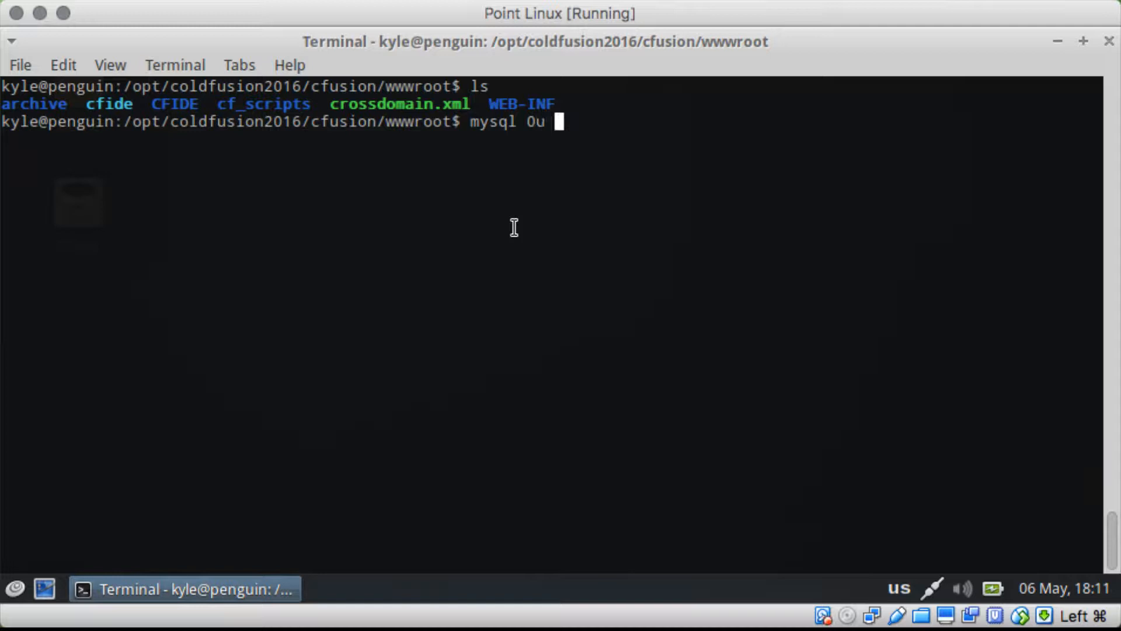
type("-u root -p")
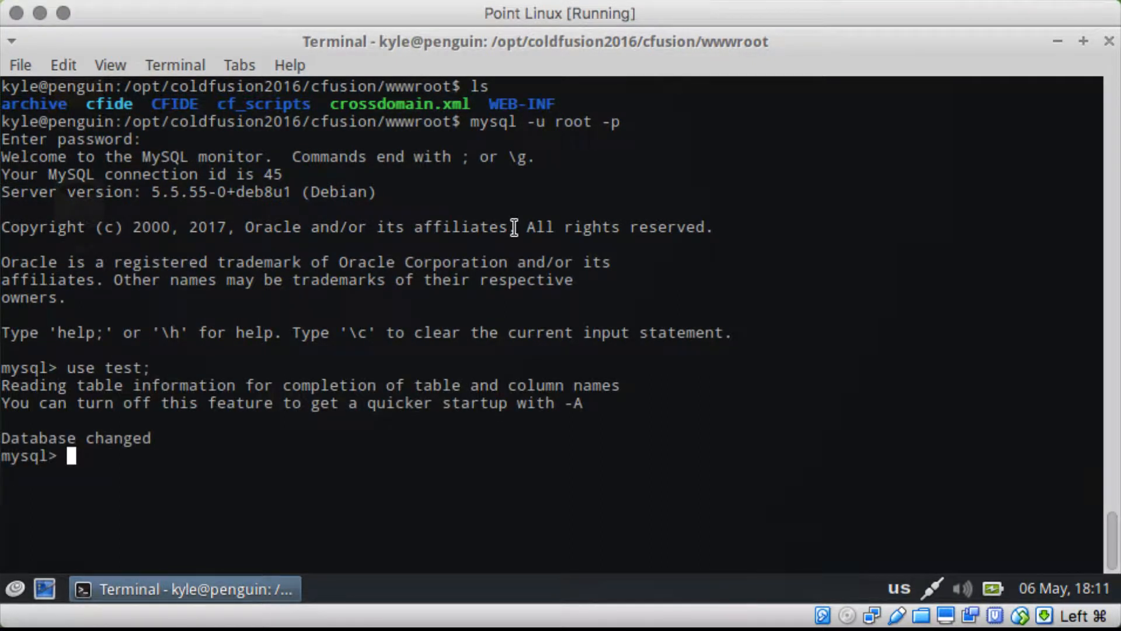
type("show")
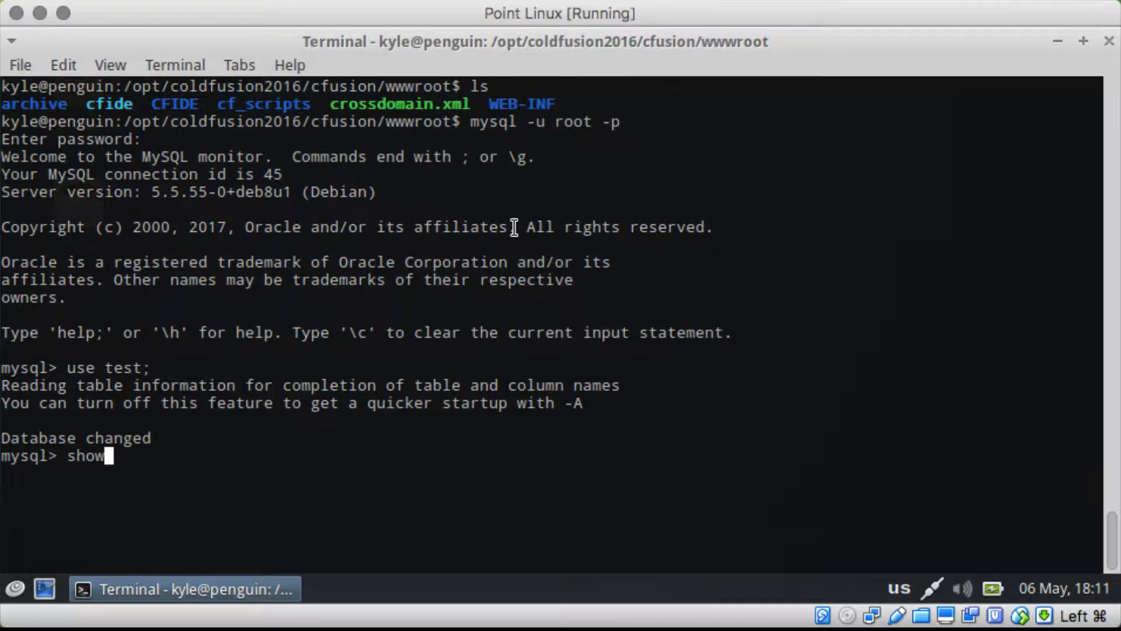
type("describe people;")
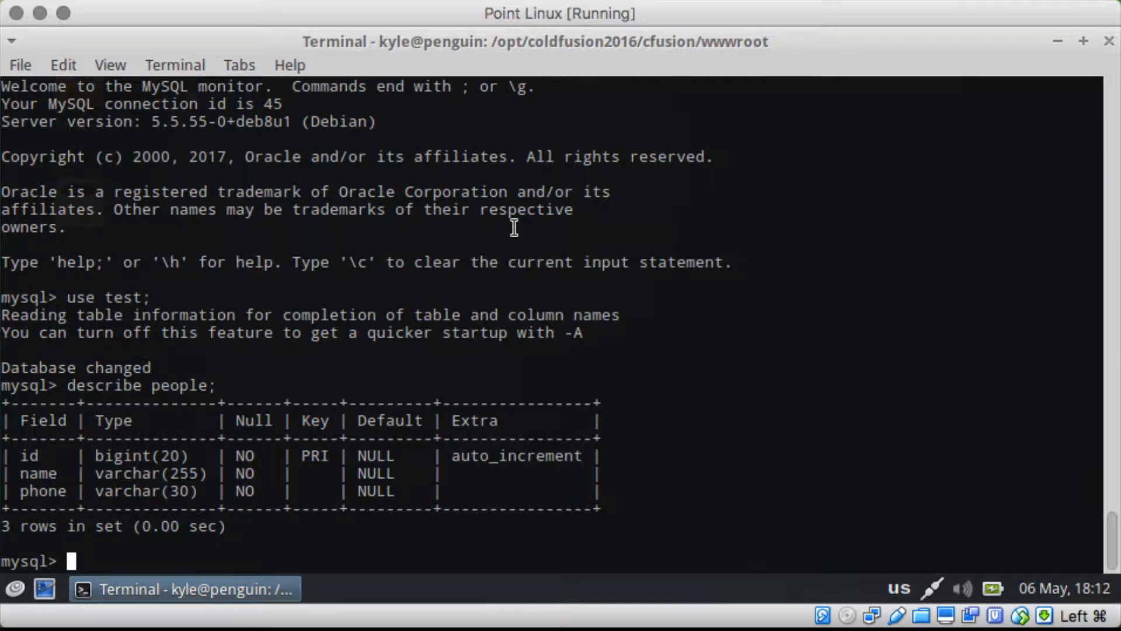
type("quit")
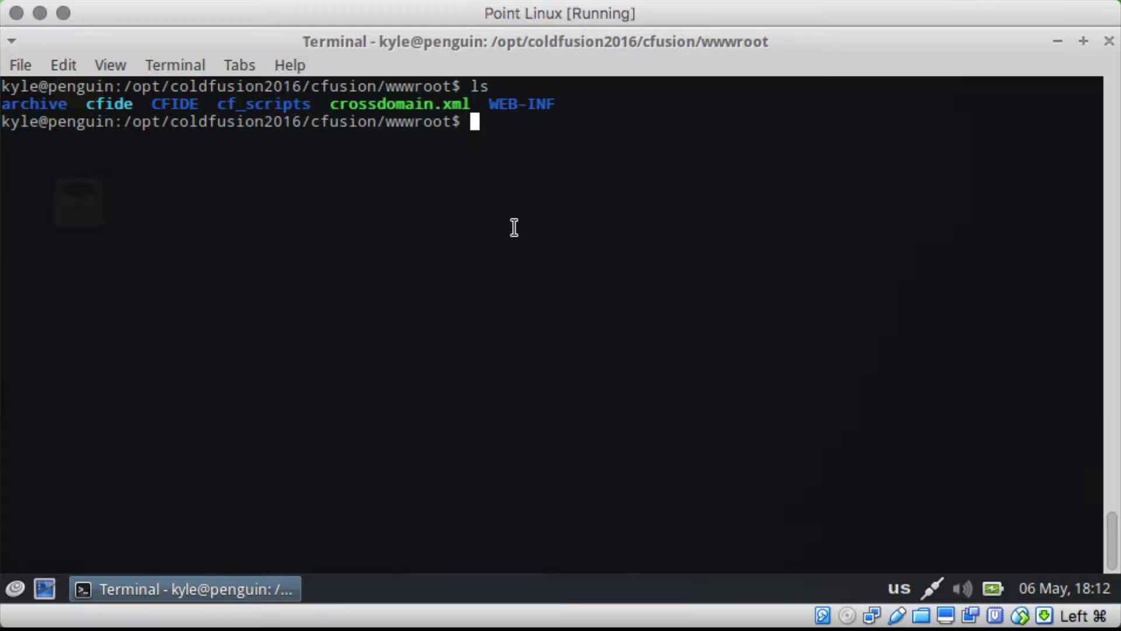
Create people.cfm in Vim and set request.dsn to "test".
type("vi")
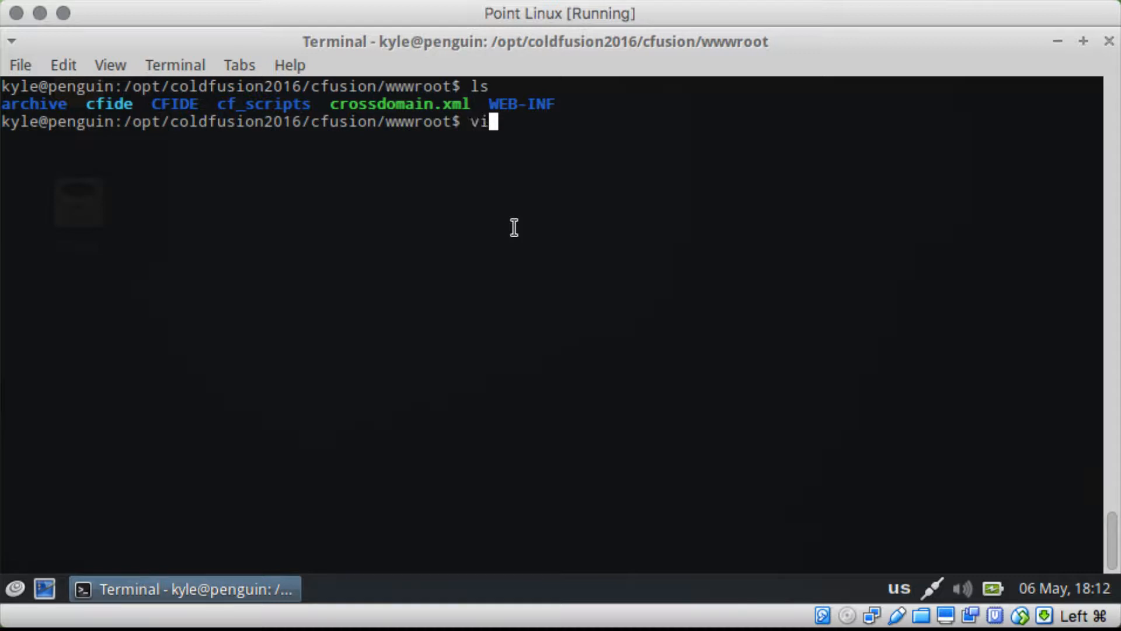
type("m peop")
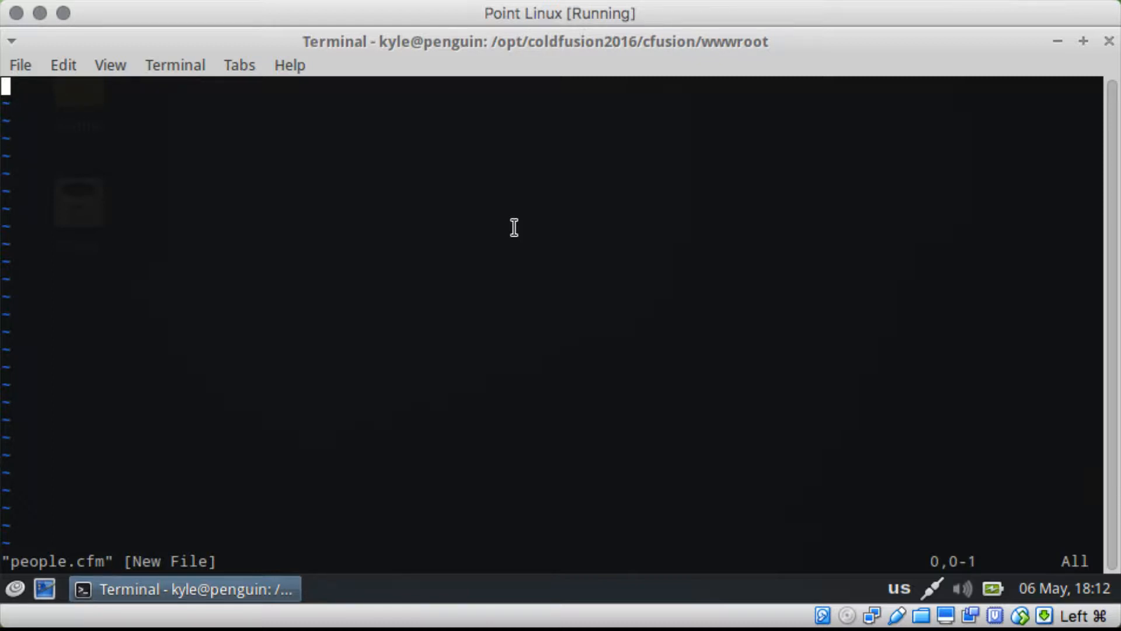
mouse_move(511, 229)
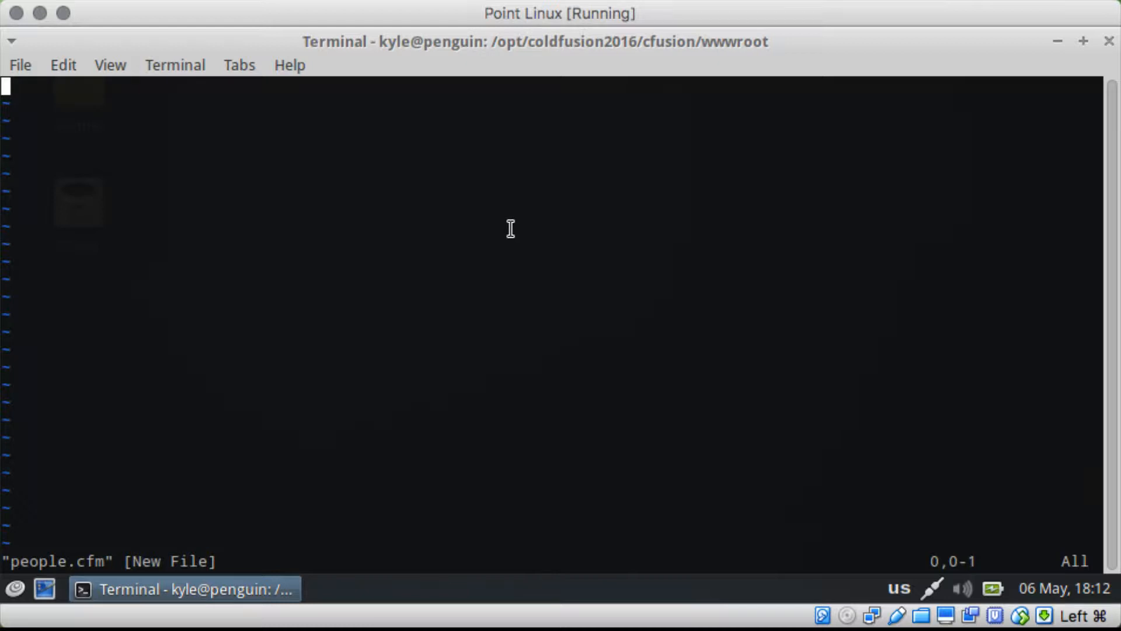
type("<cf")
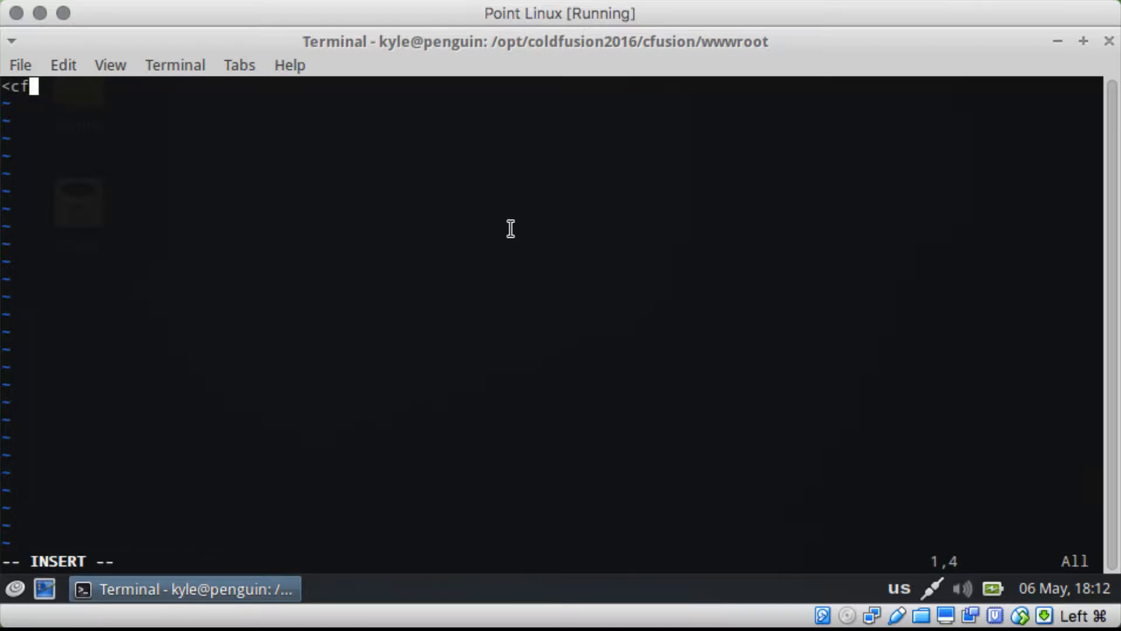
type("set request.")
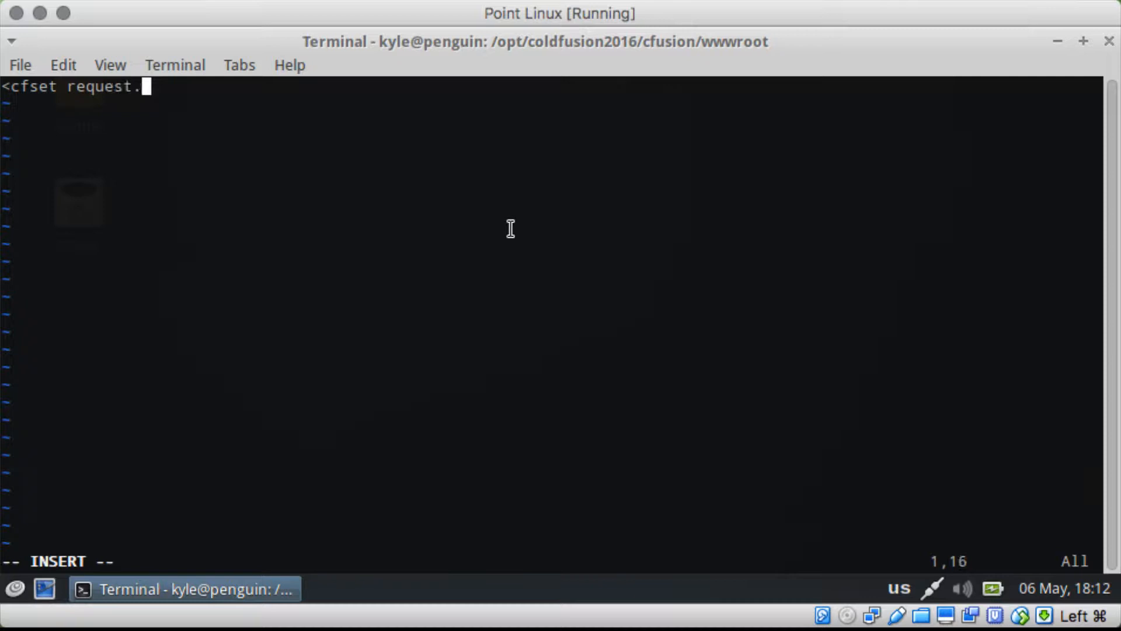
type("dsn =")
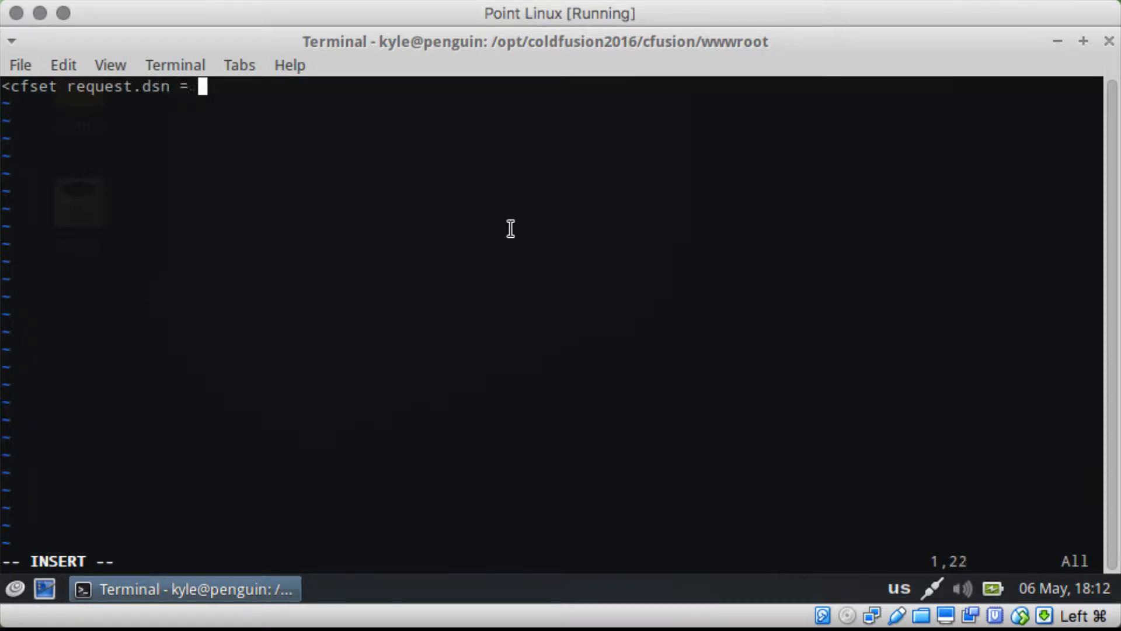
type("\"test\">")
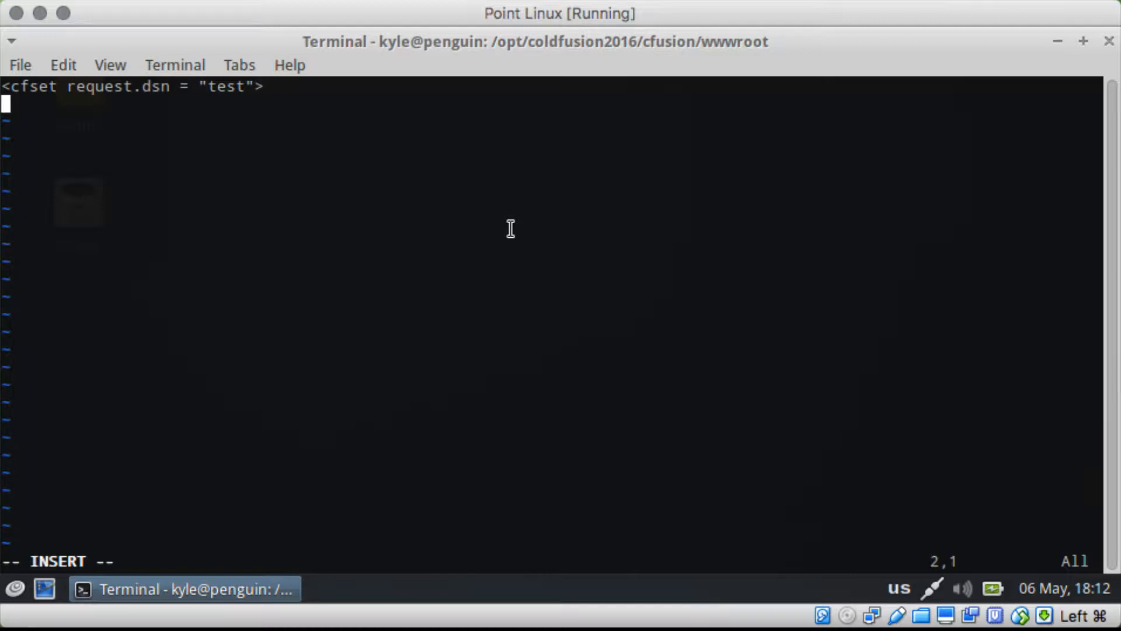
type("<cfset request.u")
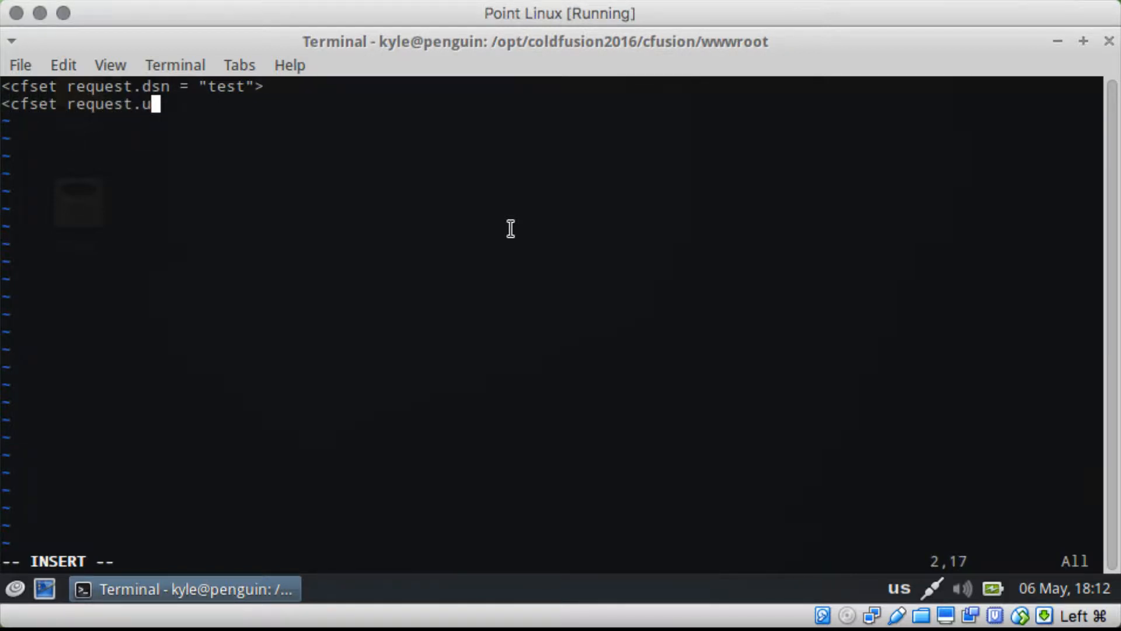
type("n = \"ro")
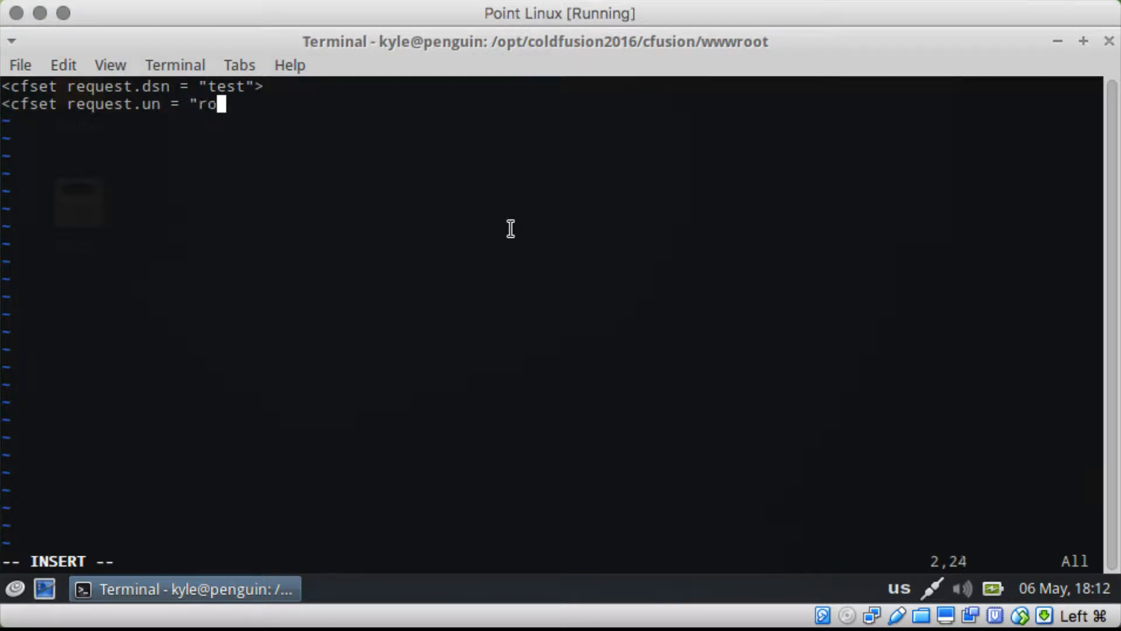
type("ot\">")
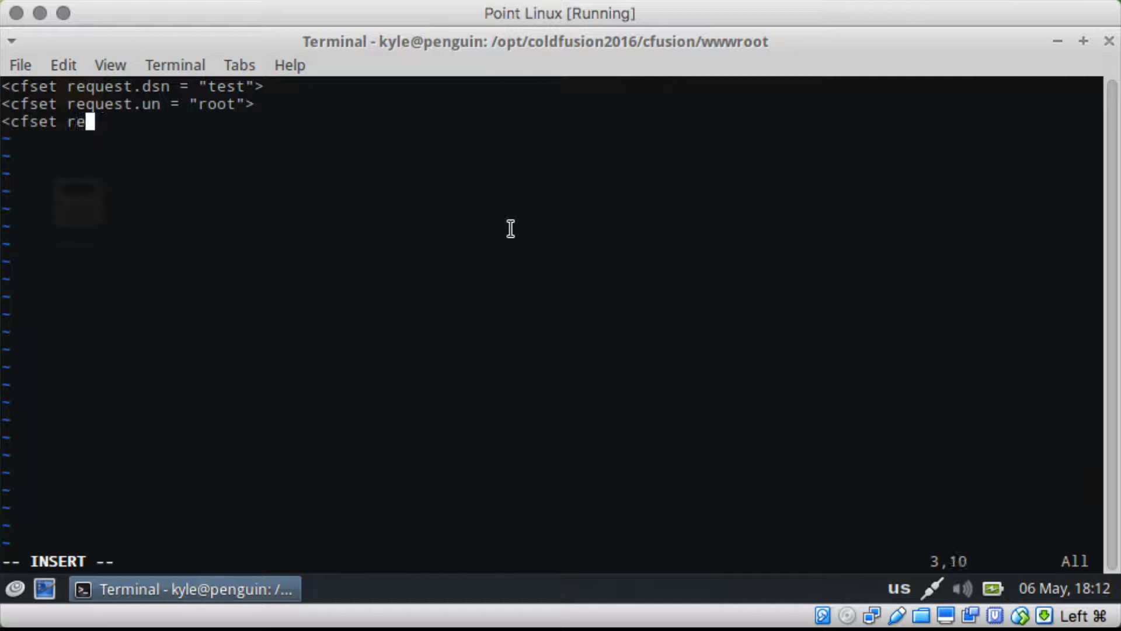
type("quest.pw")
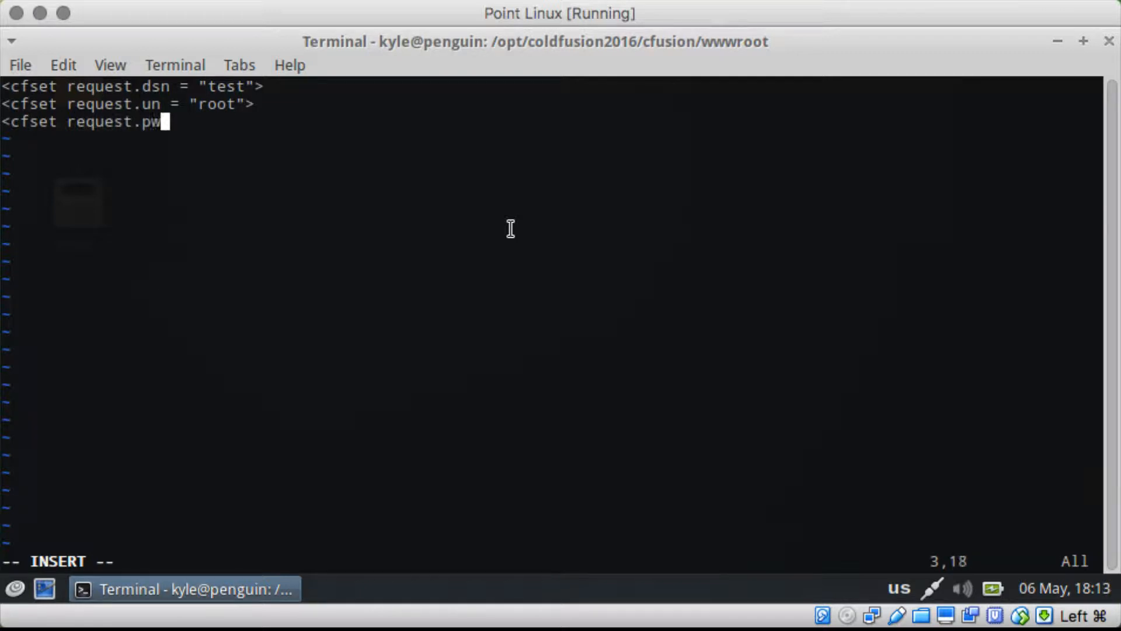
type("= \"pa")
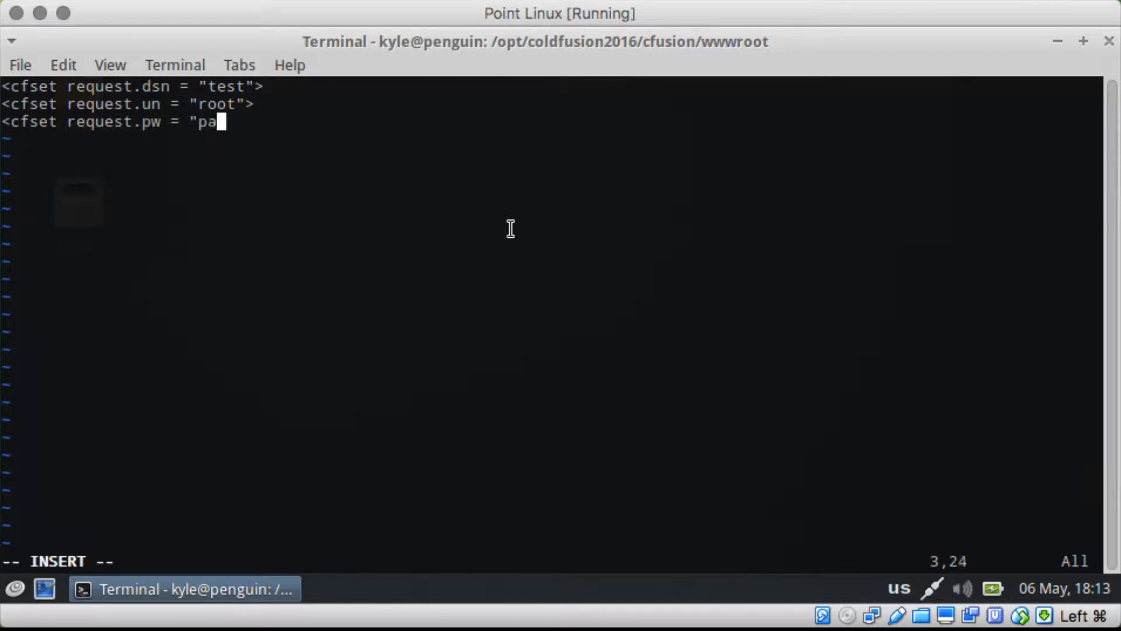
type("ssword\">")
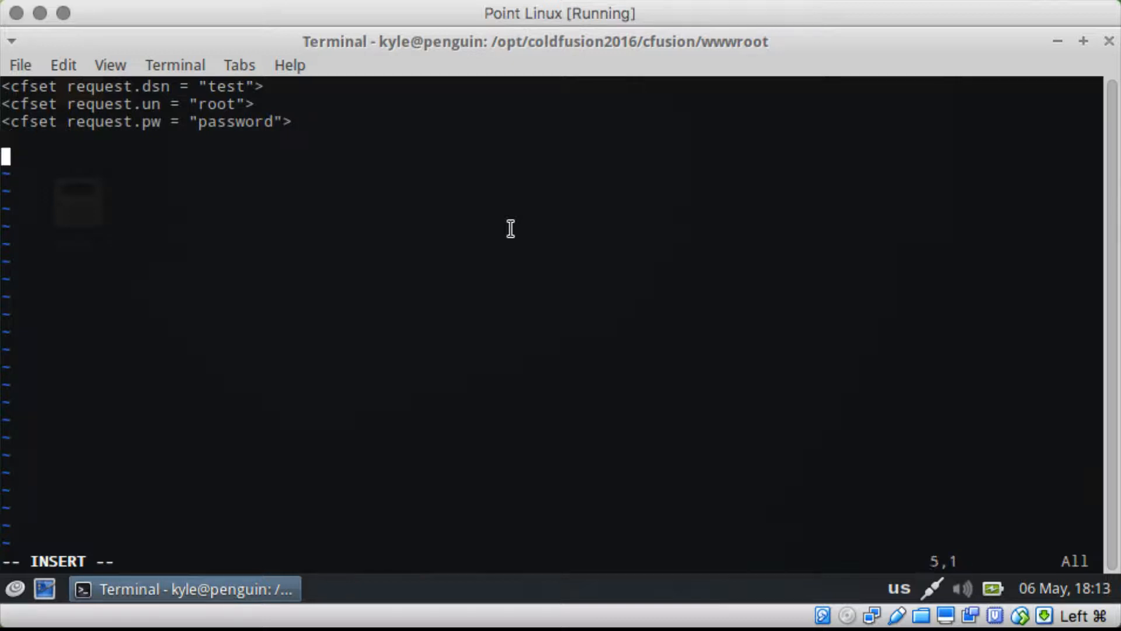
Write a cfquery tag with datasource #request.dsn#, username #request.un#, password #request.pw#.
type("<c")
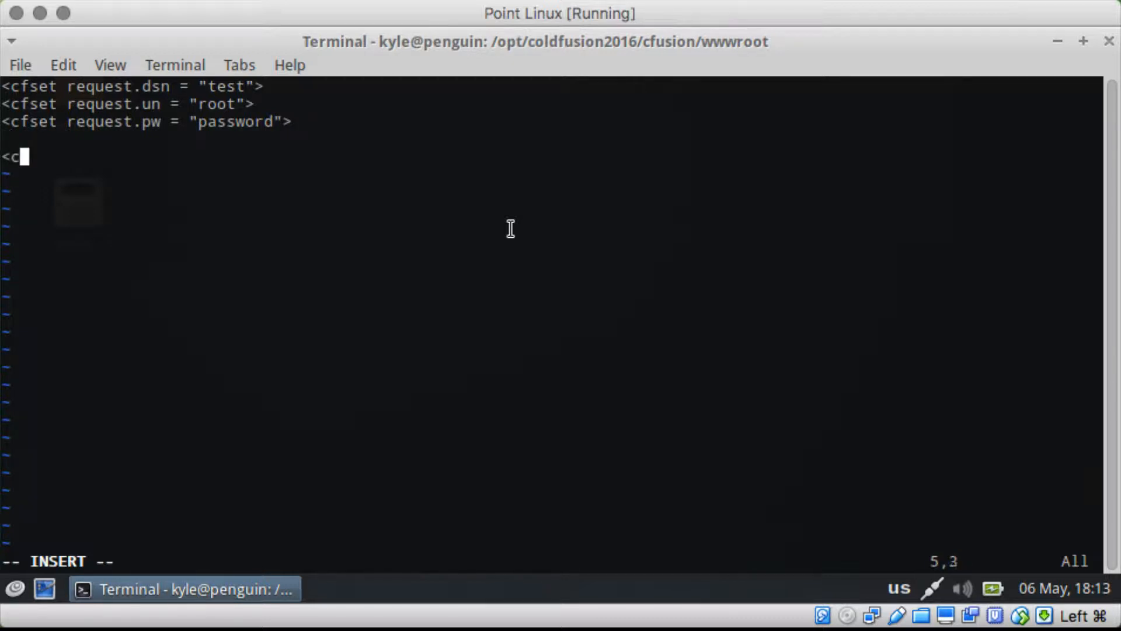
type("fque")
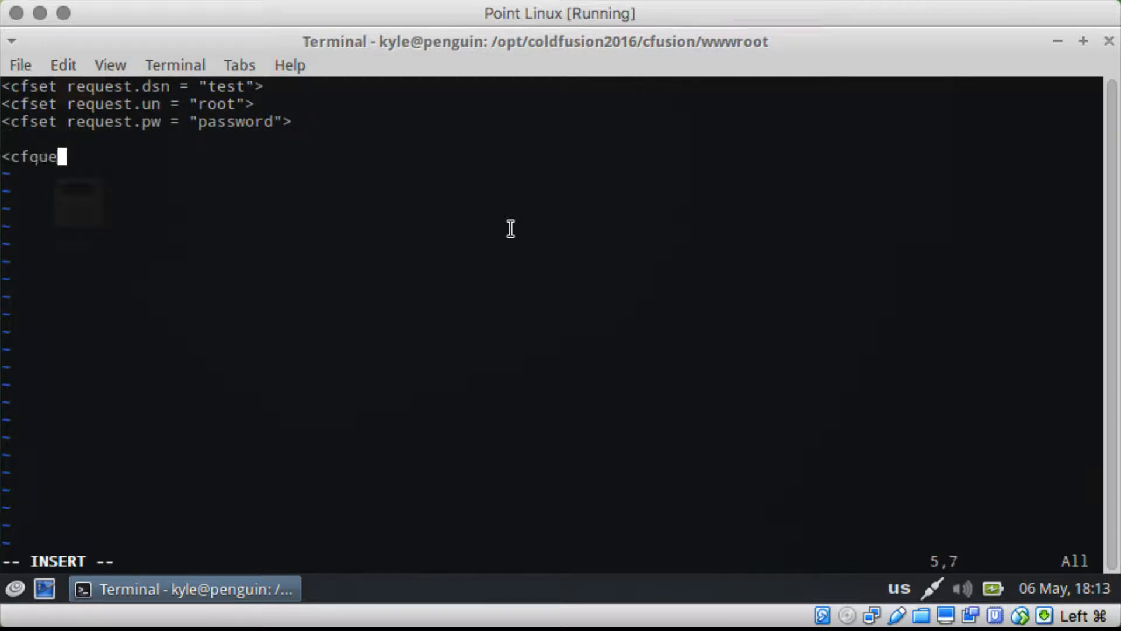
type("ry datas")
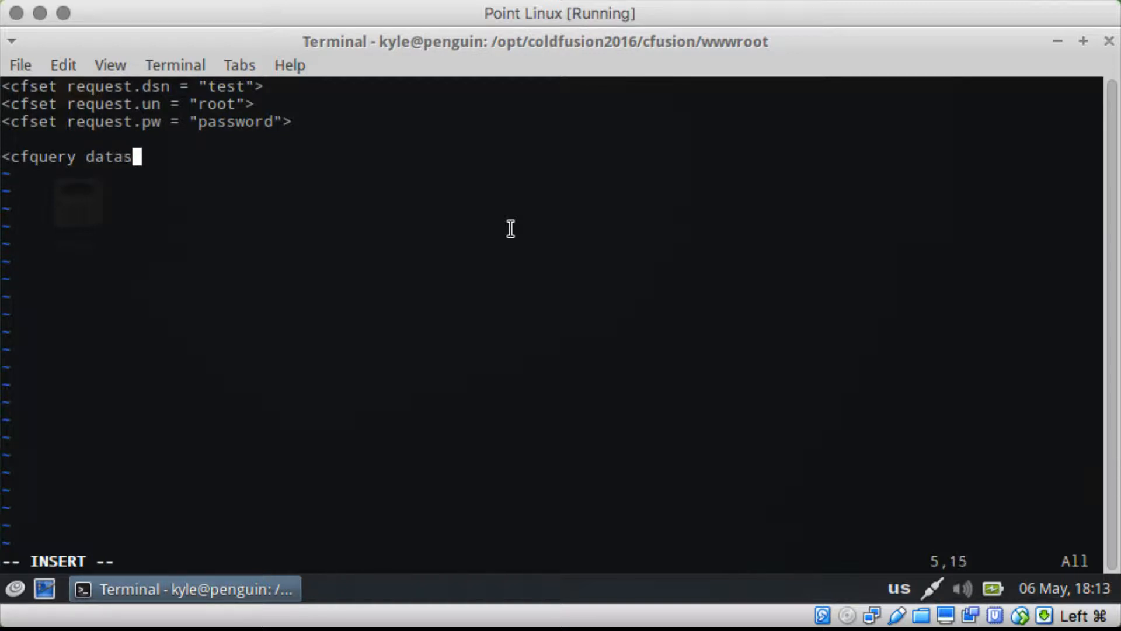
type("ource=\"#in")
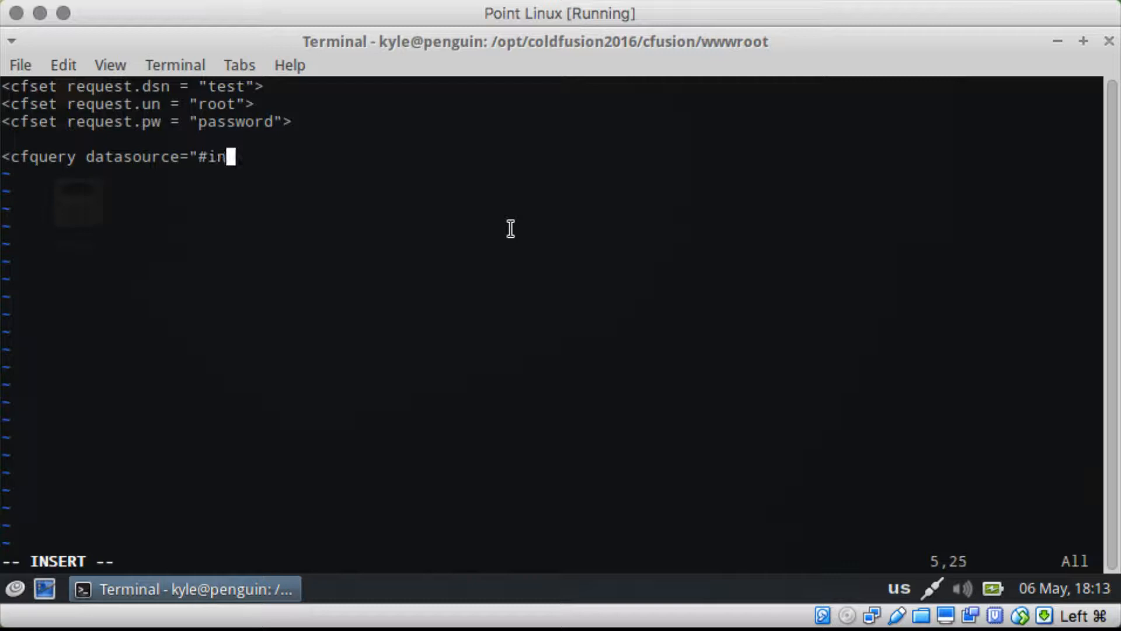
type("request.d")
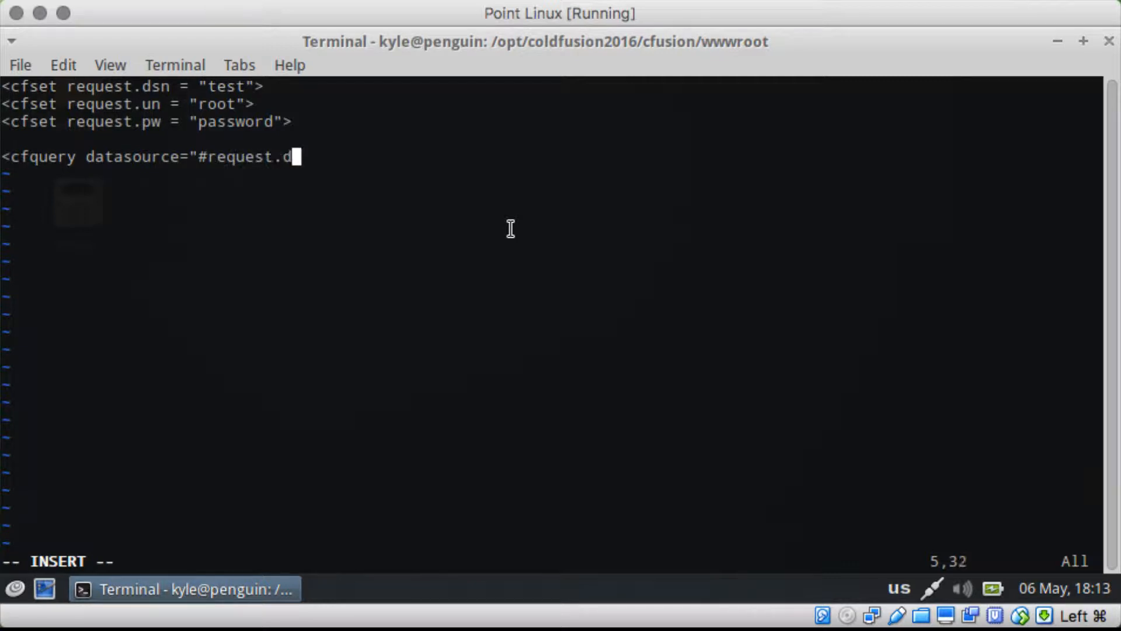
type("sn#\"")
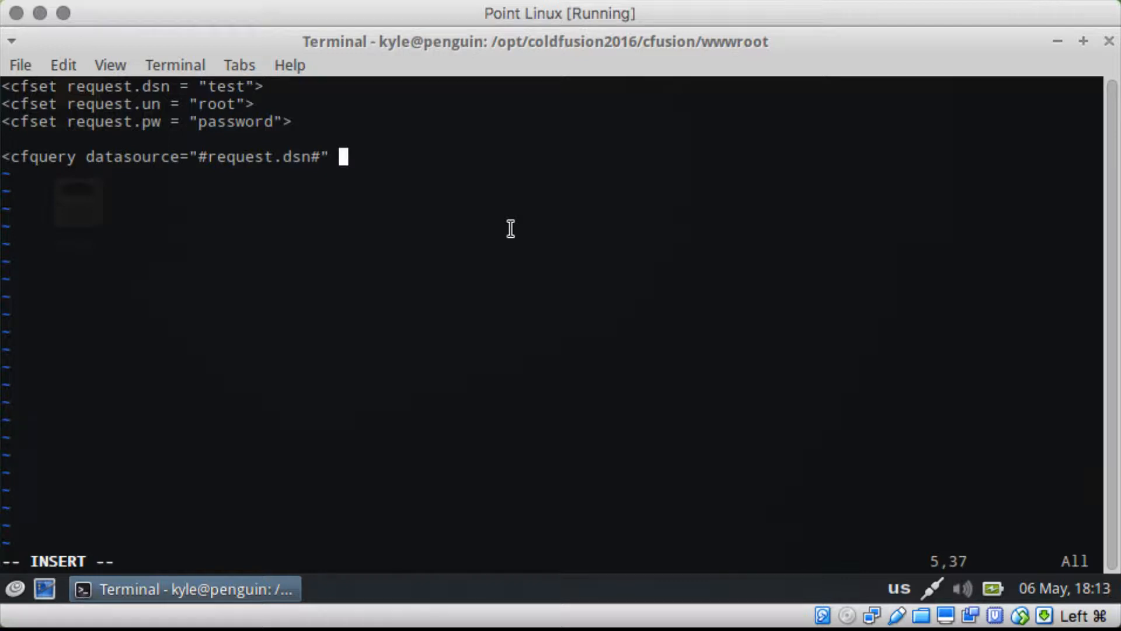
type("username=\"#r")
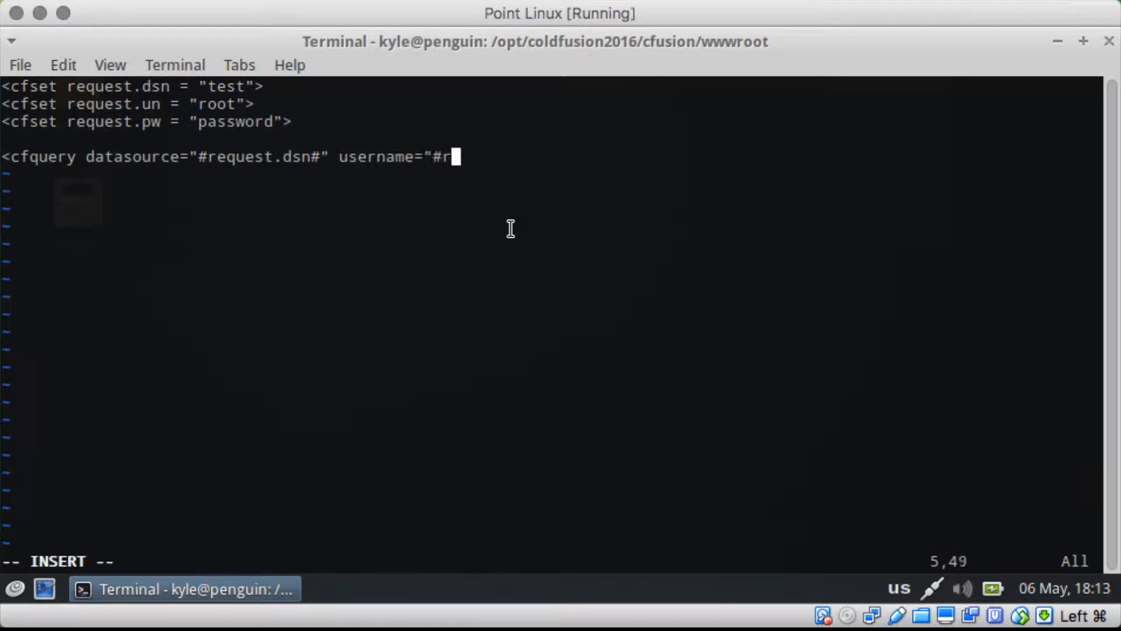
type("equest.un")
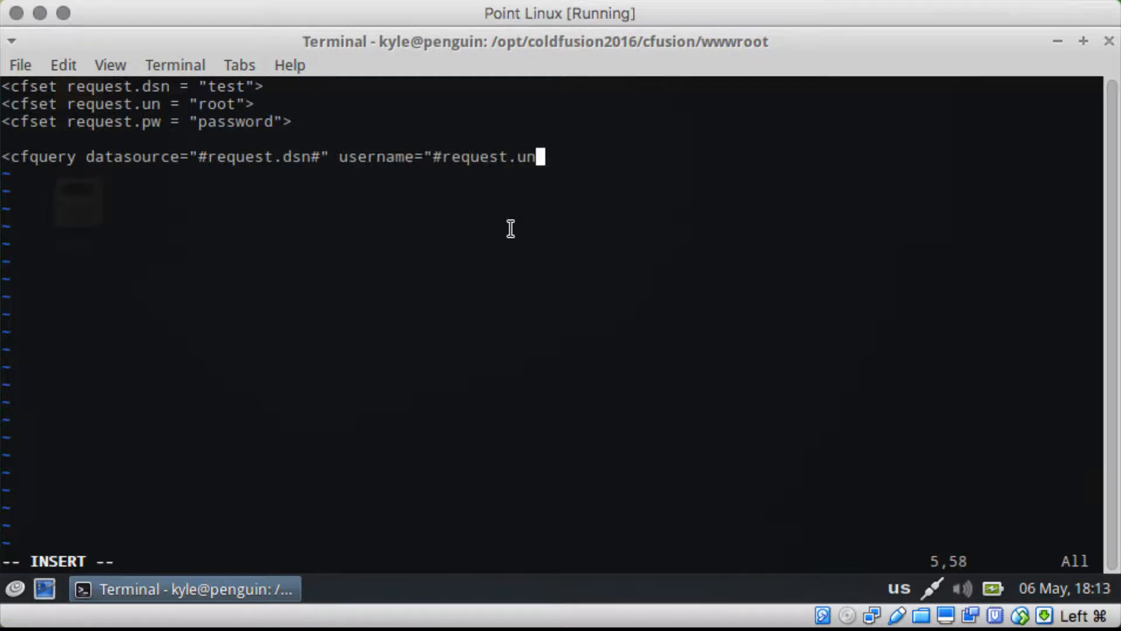
type("#\" pa")
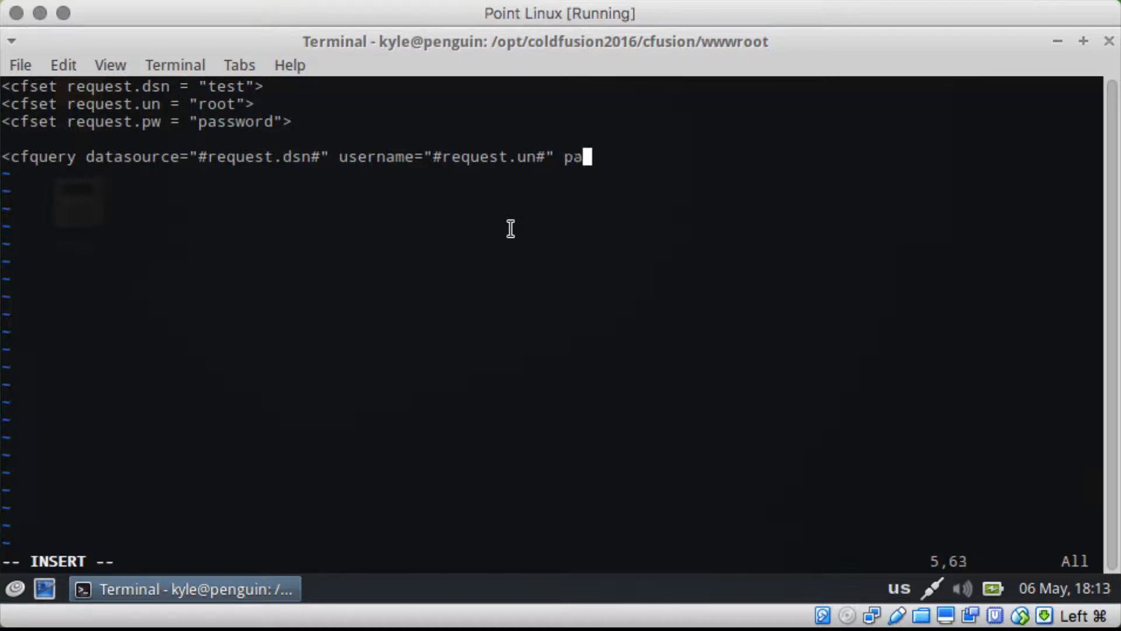
type("ssword=\"#re")
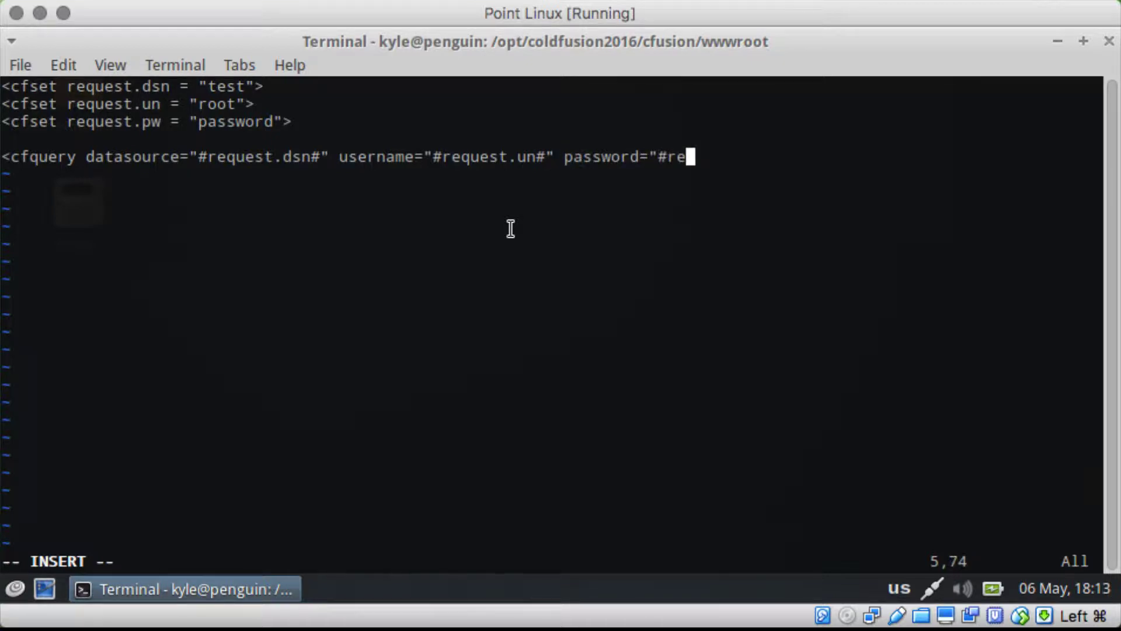
type("quest.pw#\">")
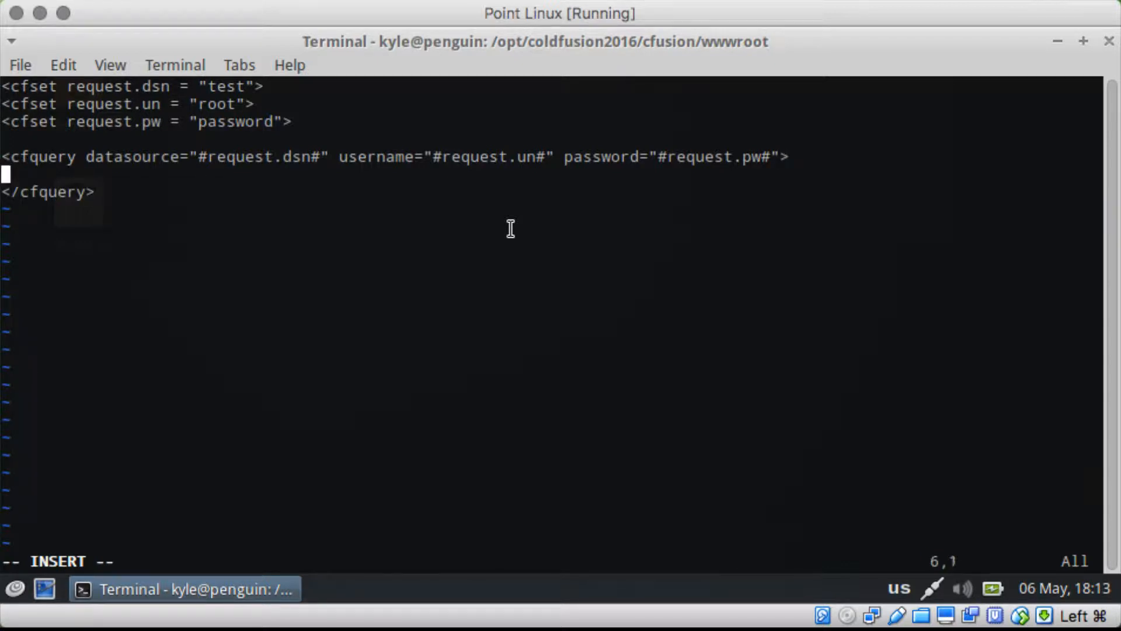
type("insert")
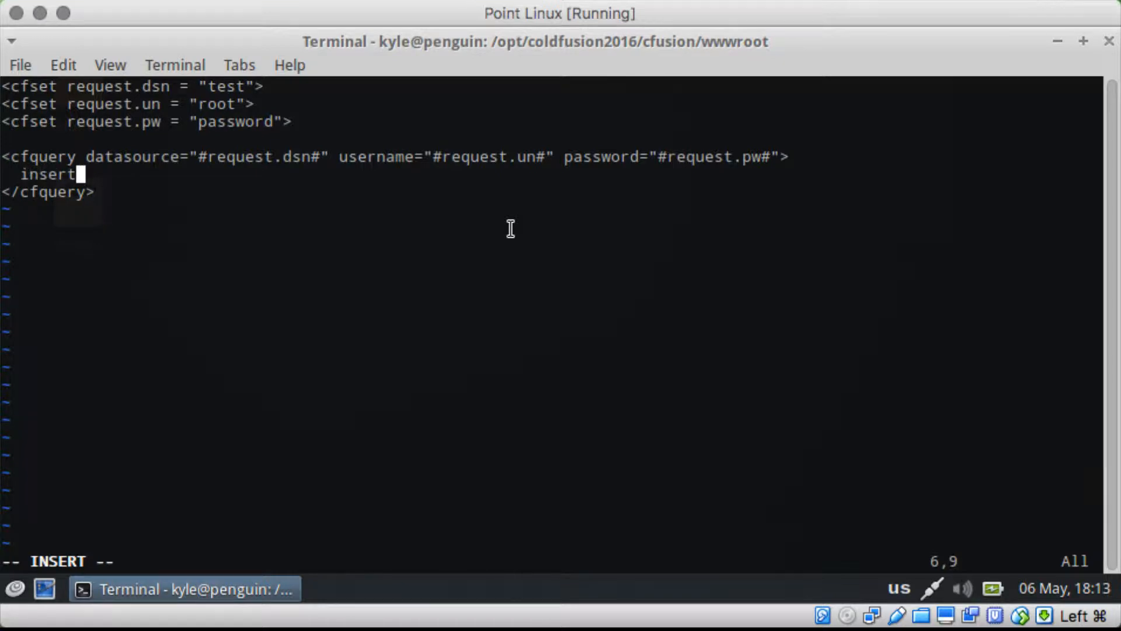
type("into")
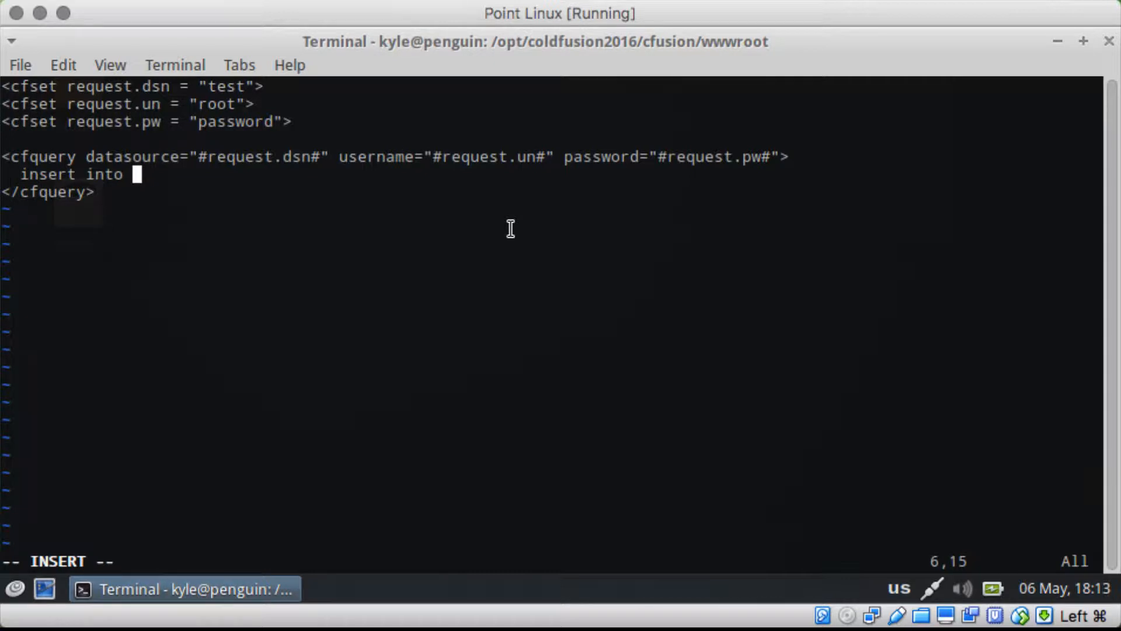
type("people")
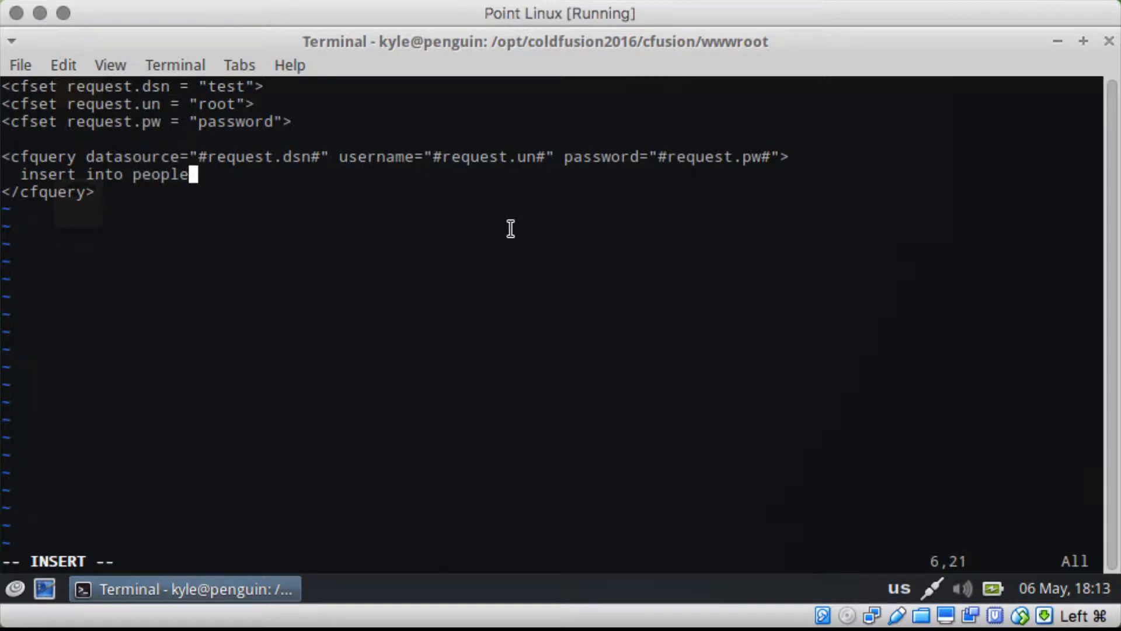
type("(name, phon")
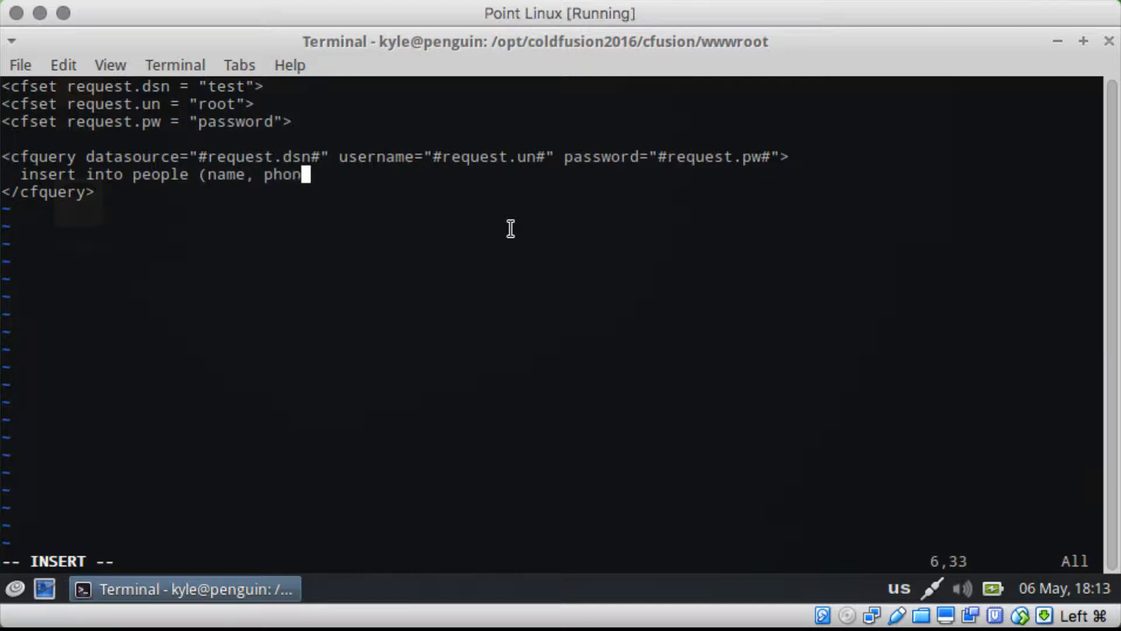
type("e)")
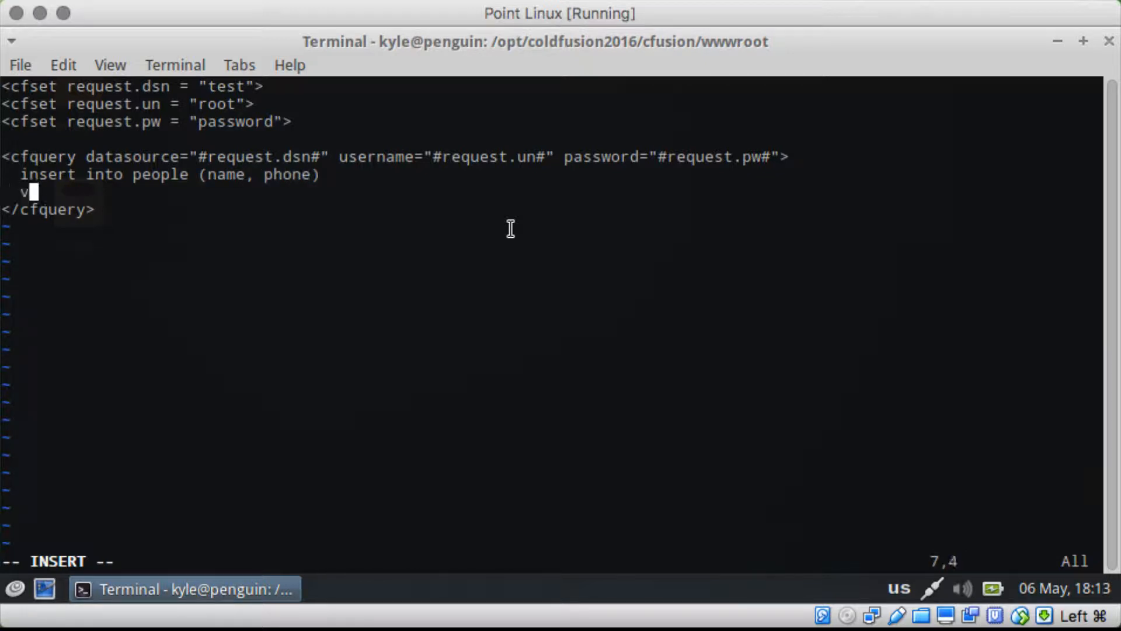
type("alues")
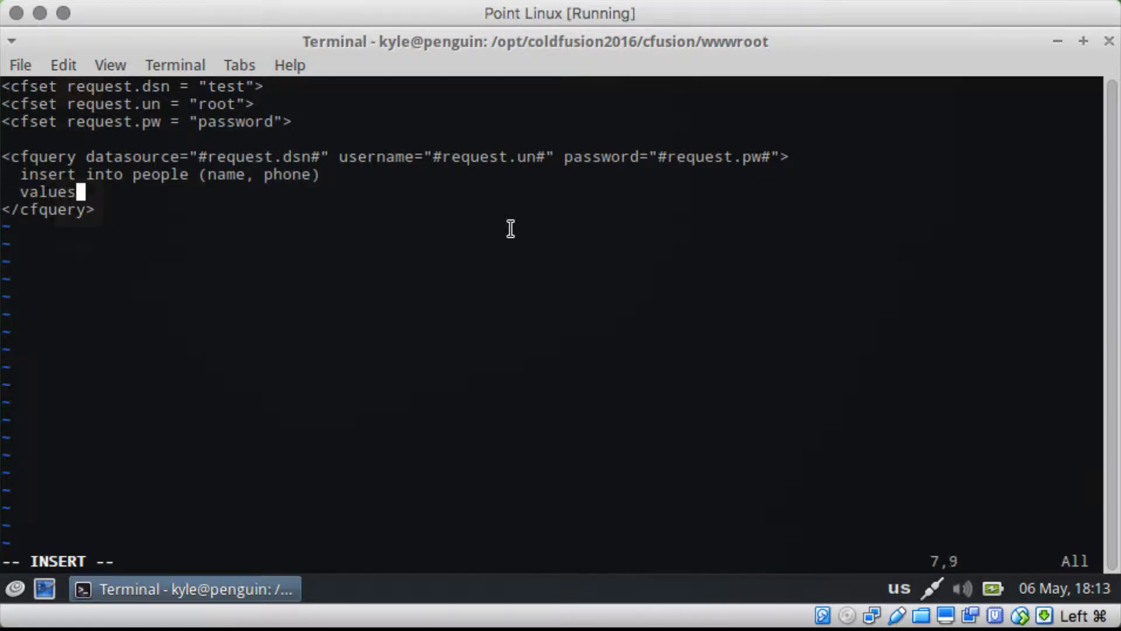
type("('G")
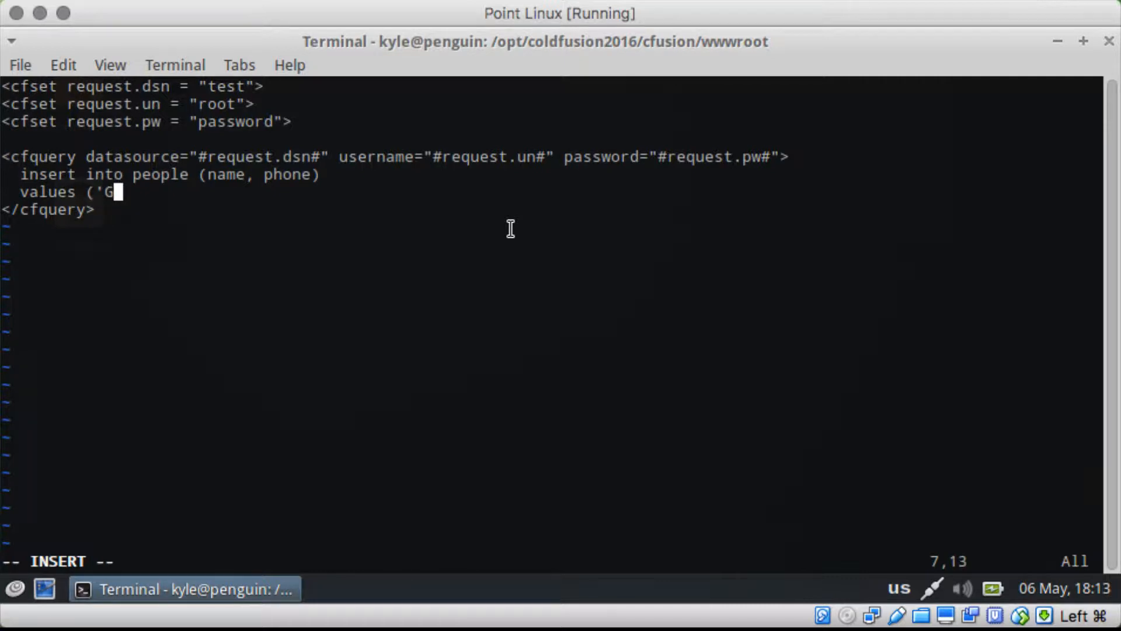
type("eorge',")
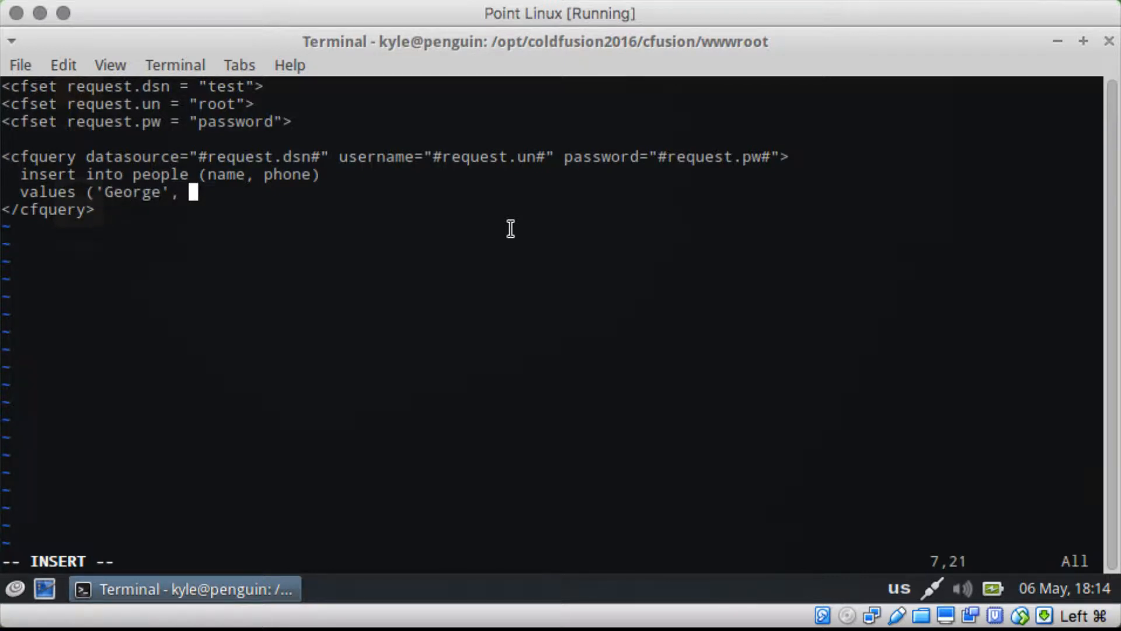
type("'555")
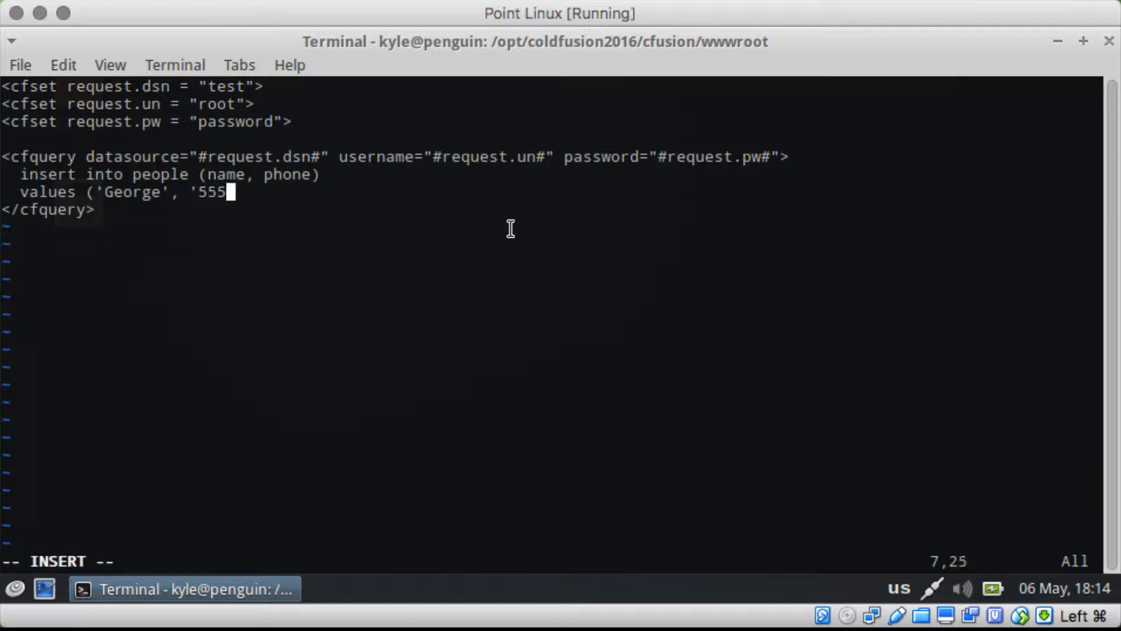
type("-444")
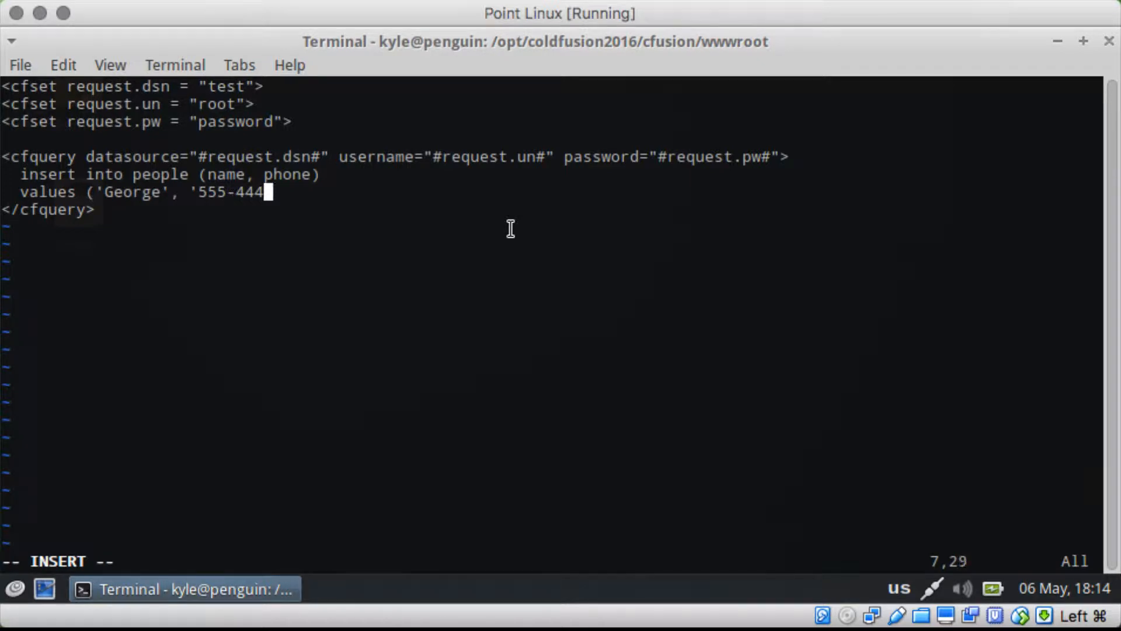
type("-5555'")
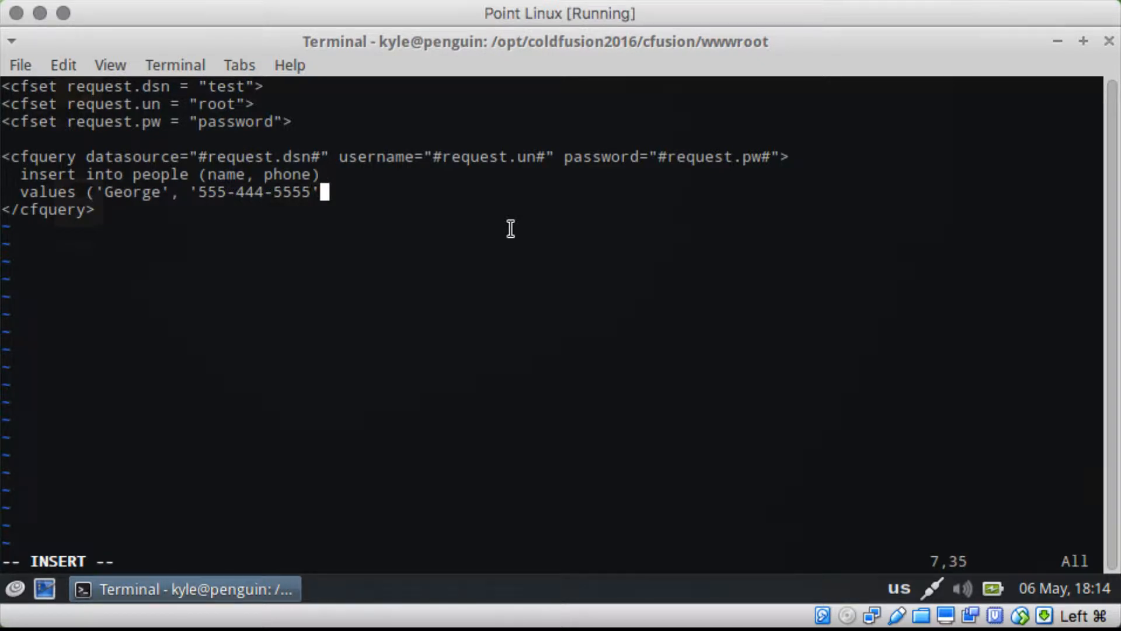
type(");")
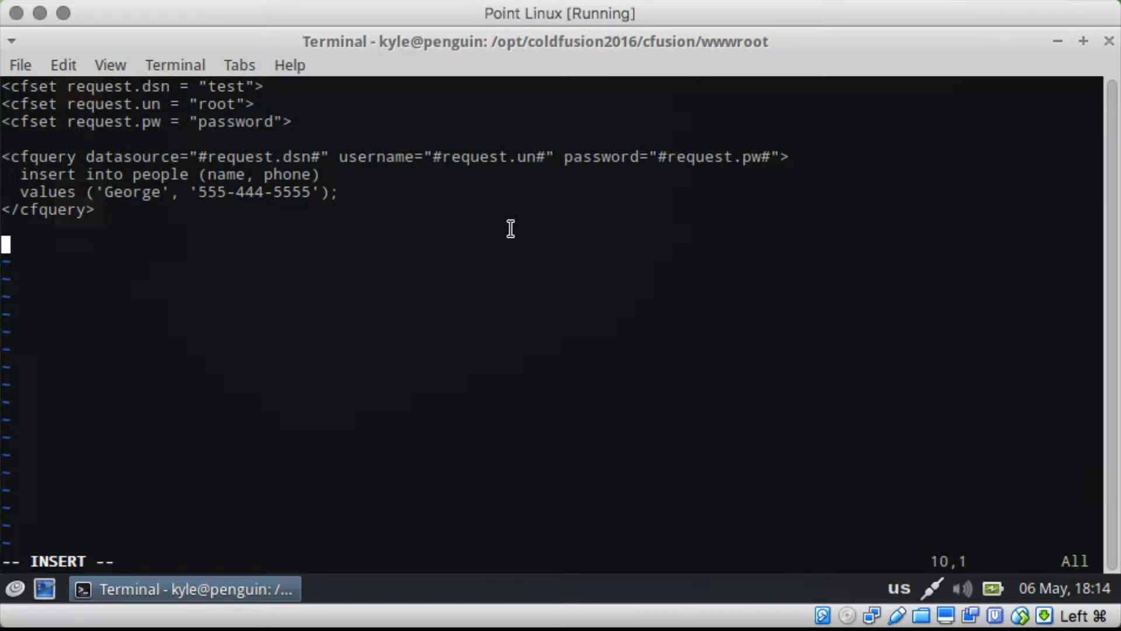
Add a second cfquery named q selecting * from people.
type("<cfquery")
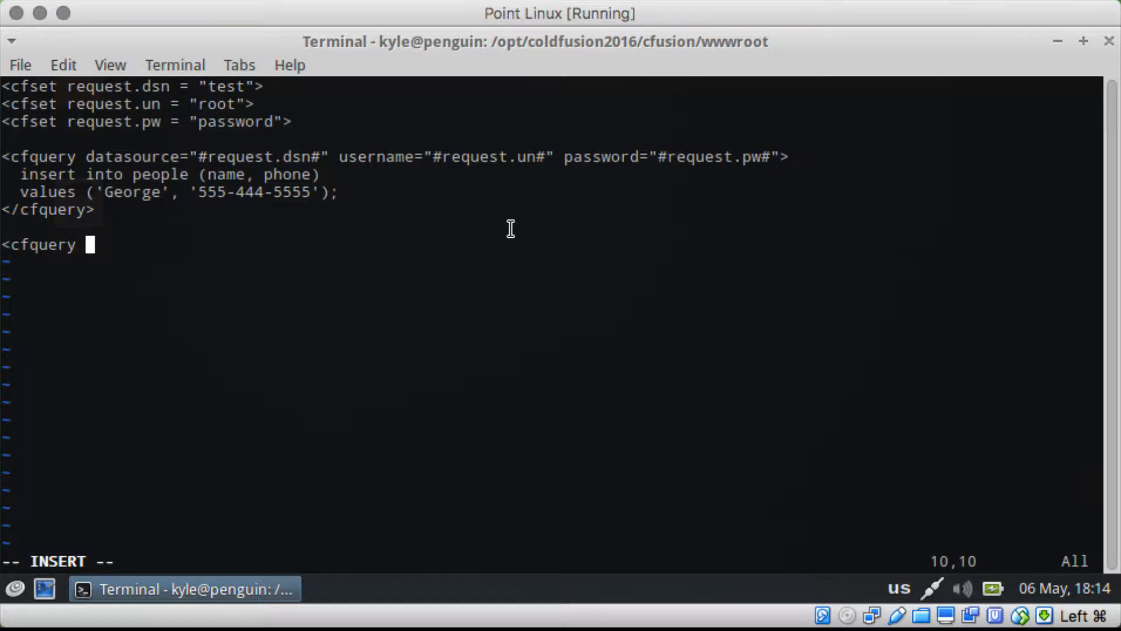
type("datasource=")
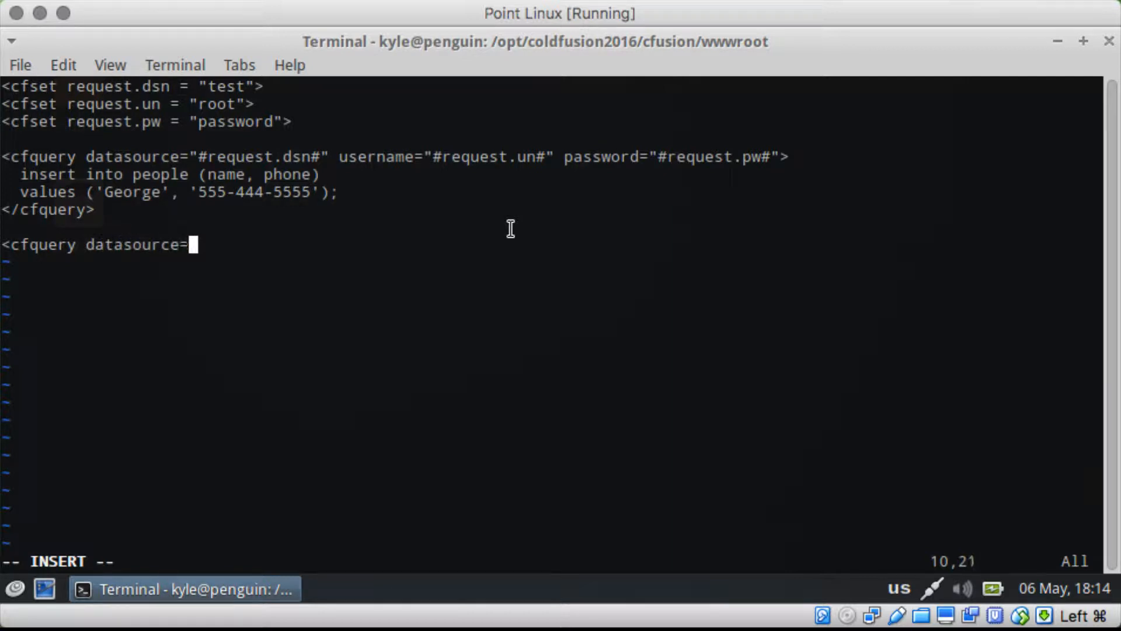
type("\"#request.dsn")
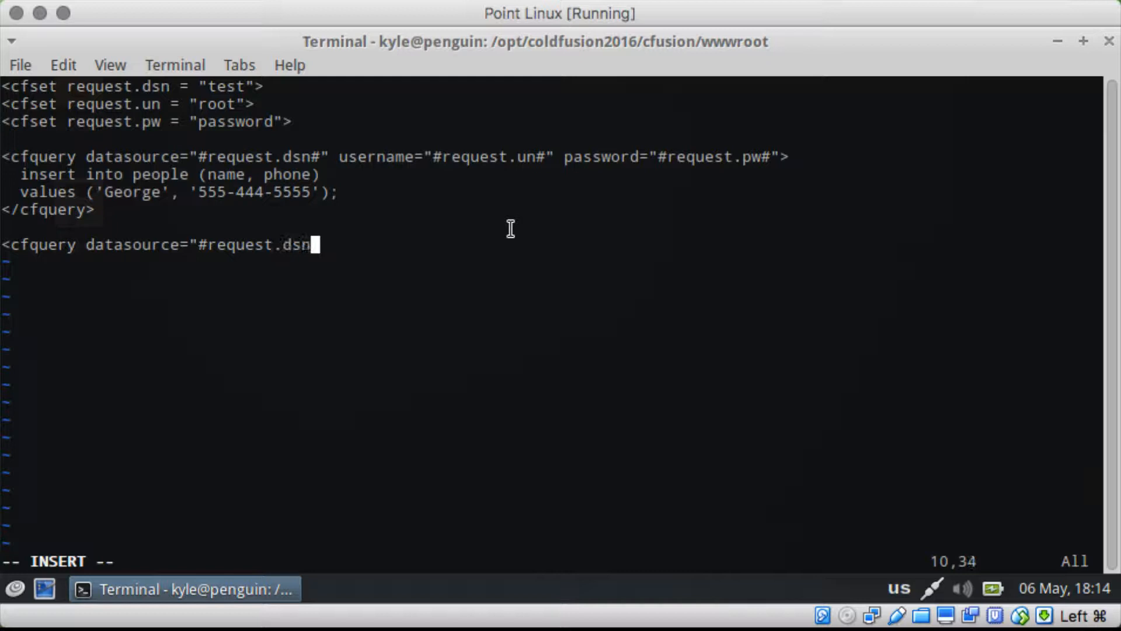
type("#\" username")
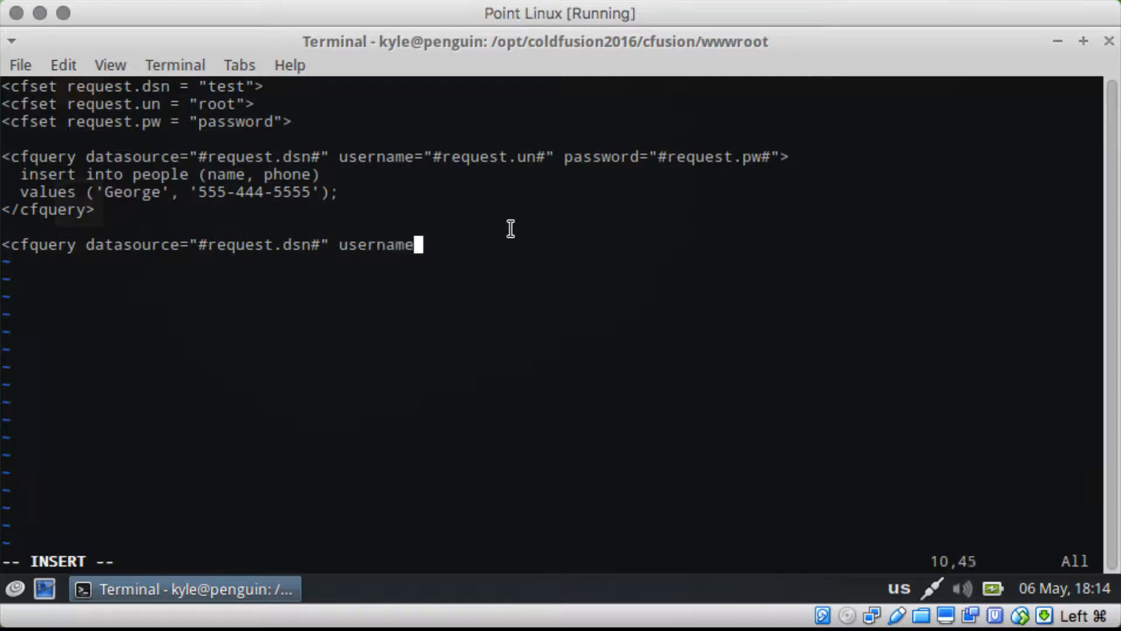
type("=\"#requ")
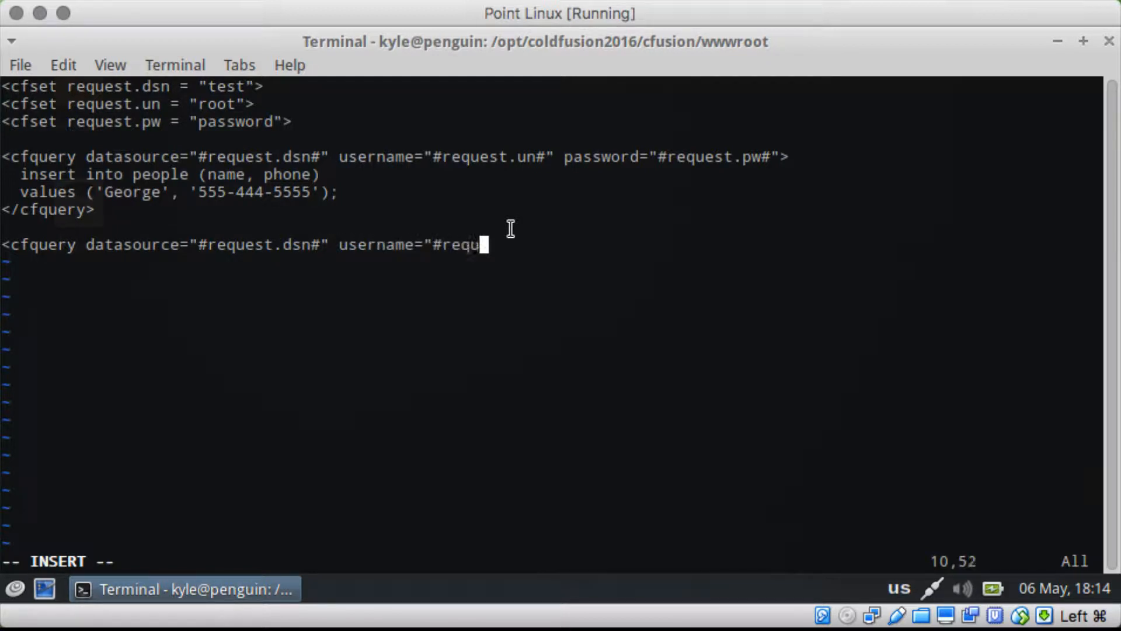
type("est.un#\" passw")
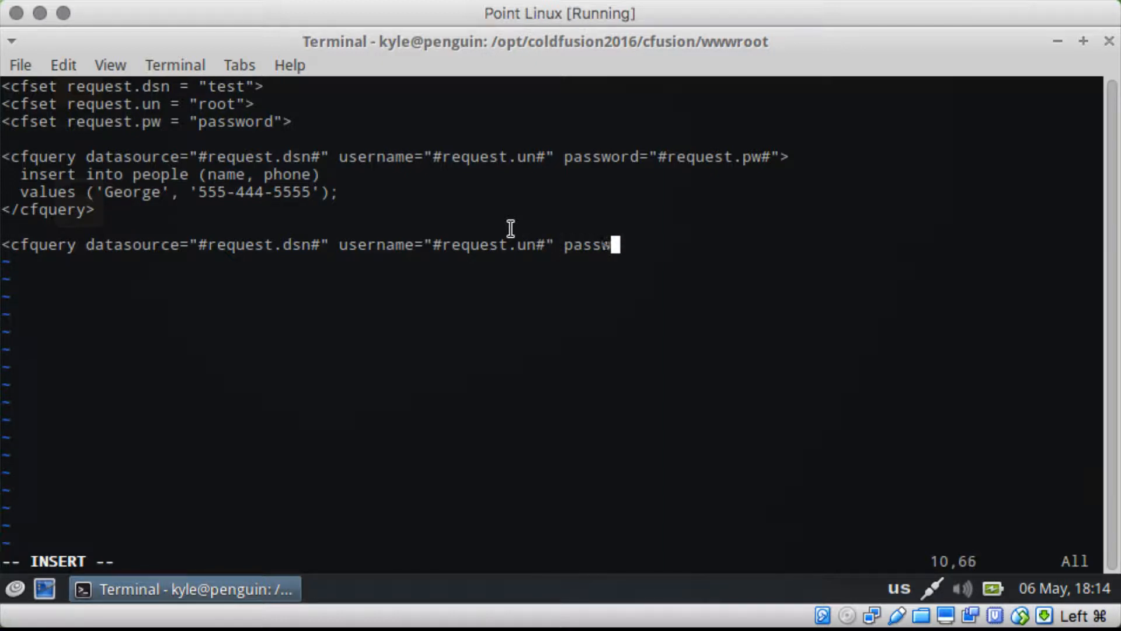
type("ord=\"#reques")
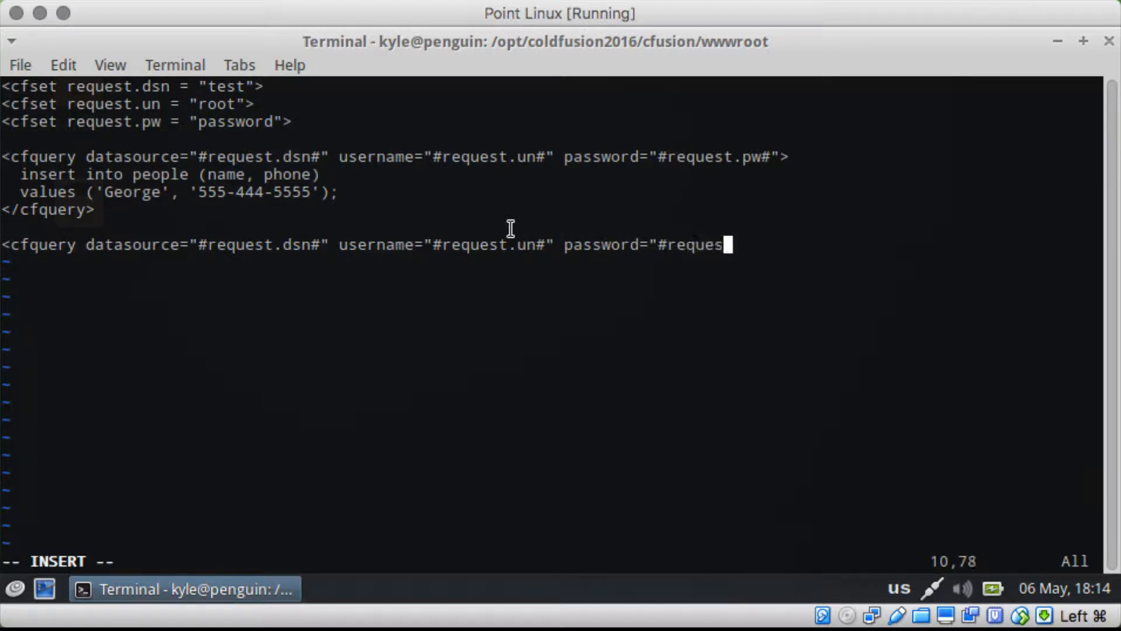
type("t.pw#\">")
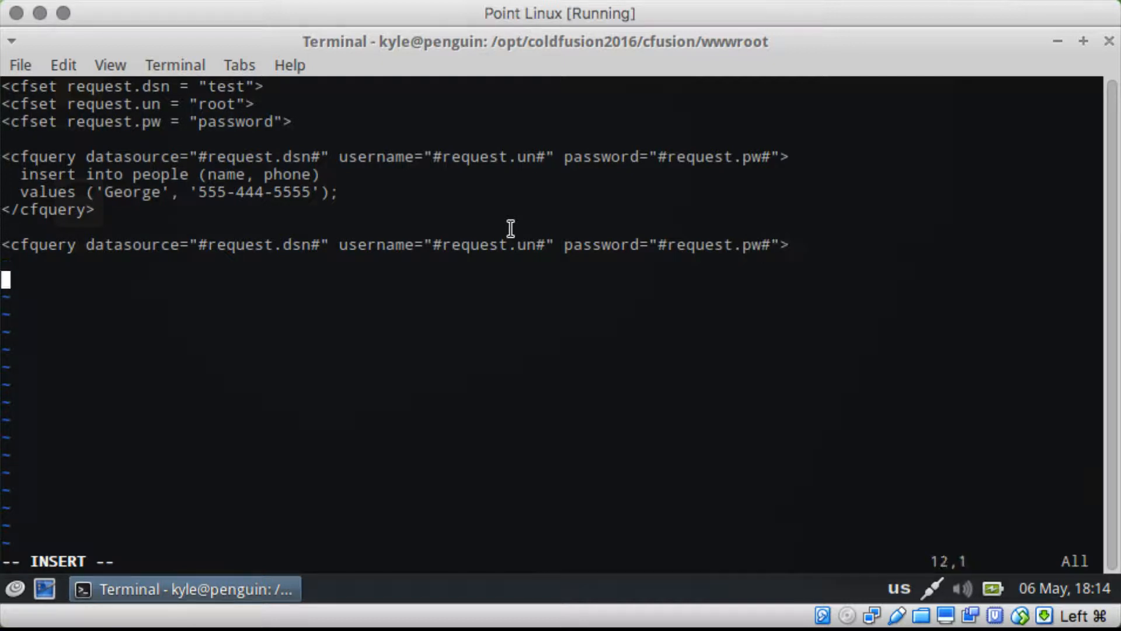
type("</cfquery>")
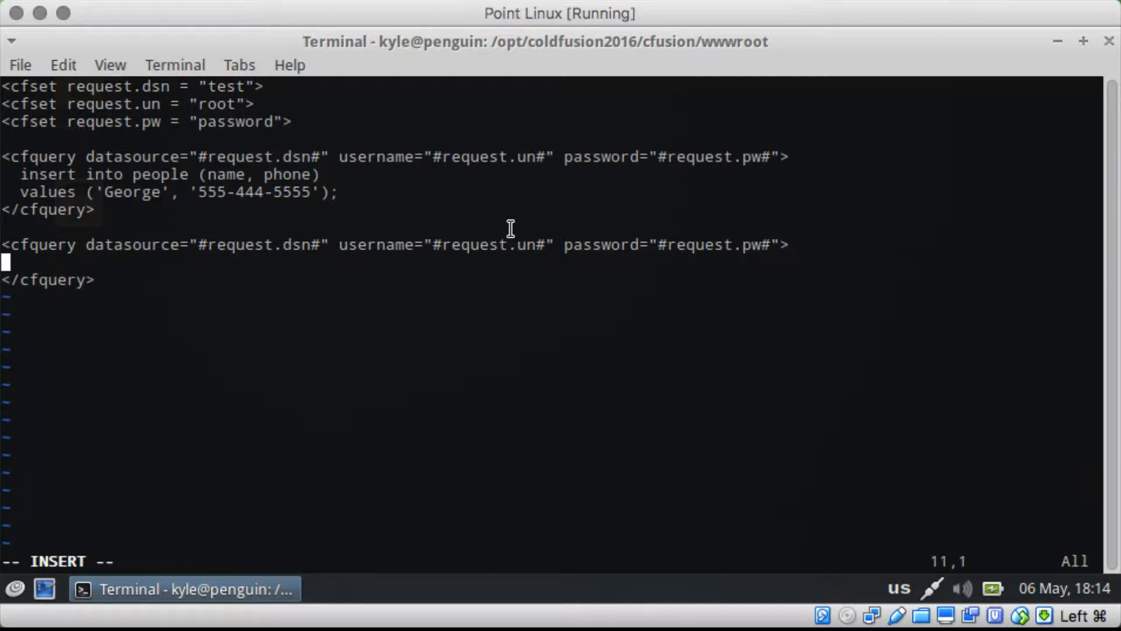
type("select")
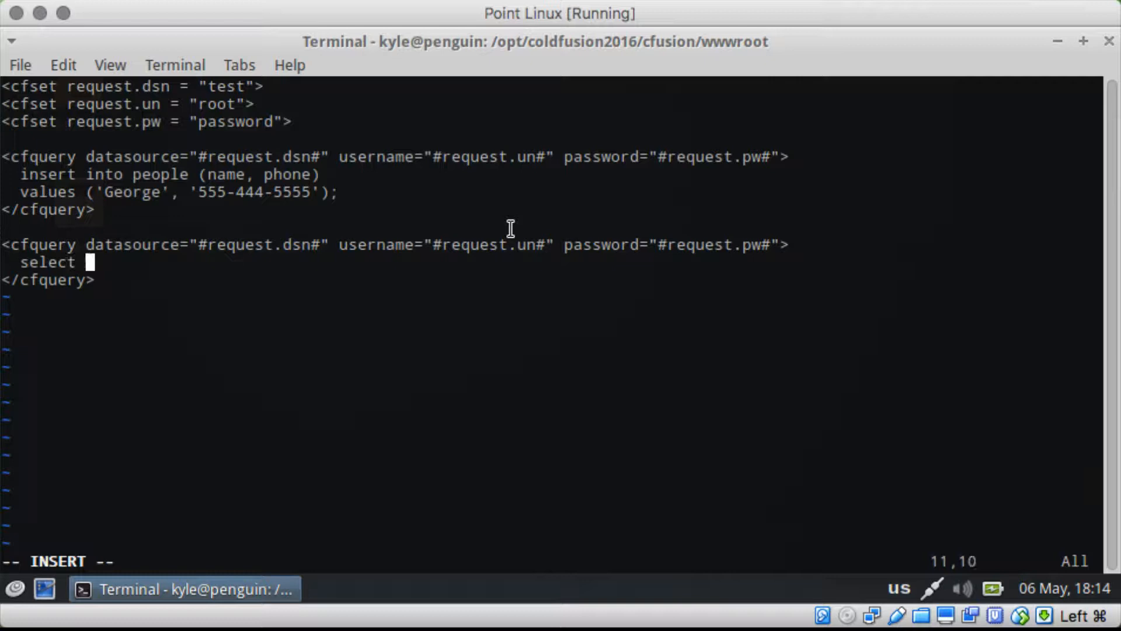
type("* from people;")
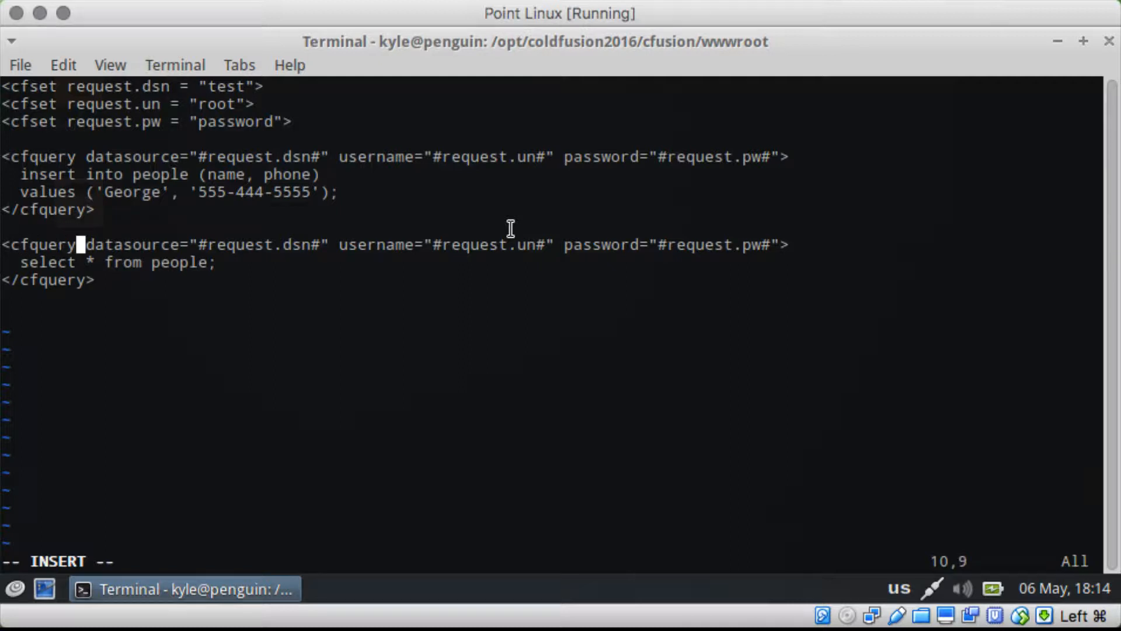
type("name=\"")
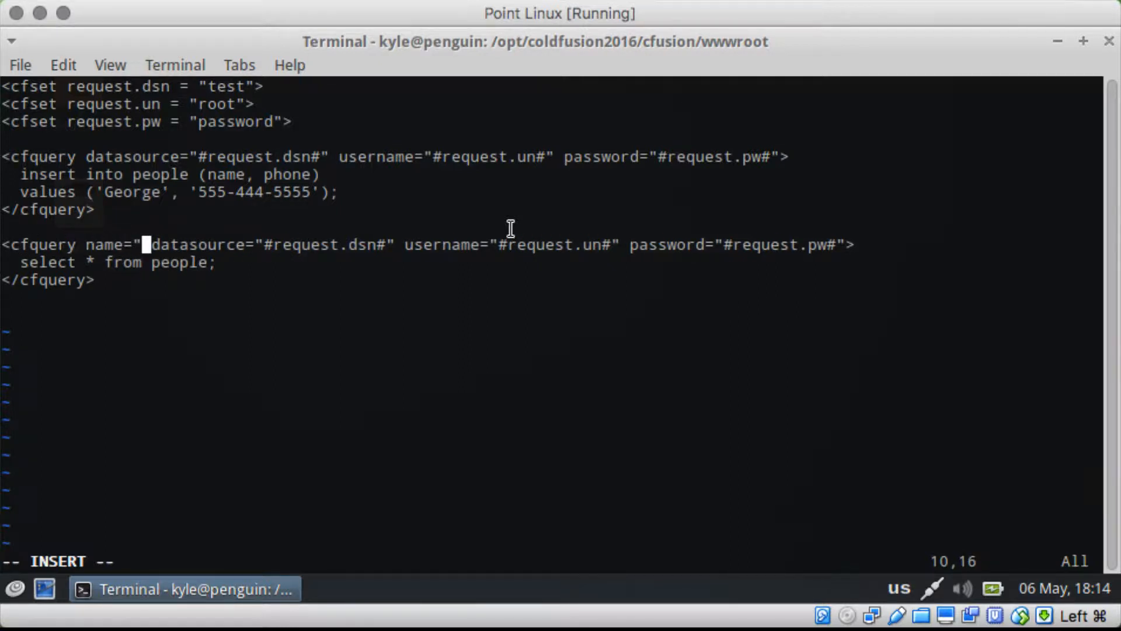
type("q\"")
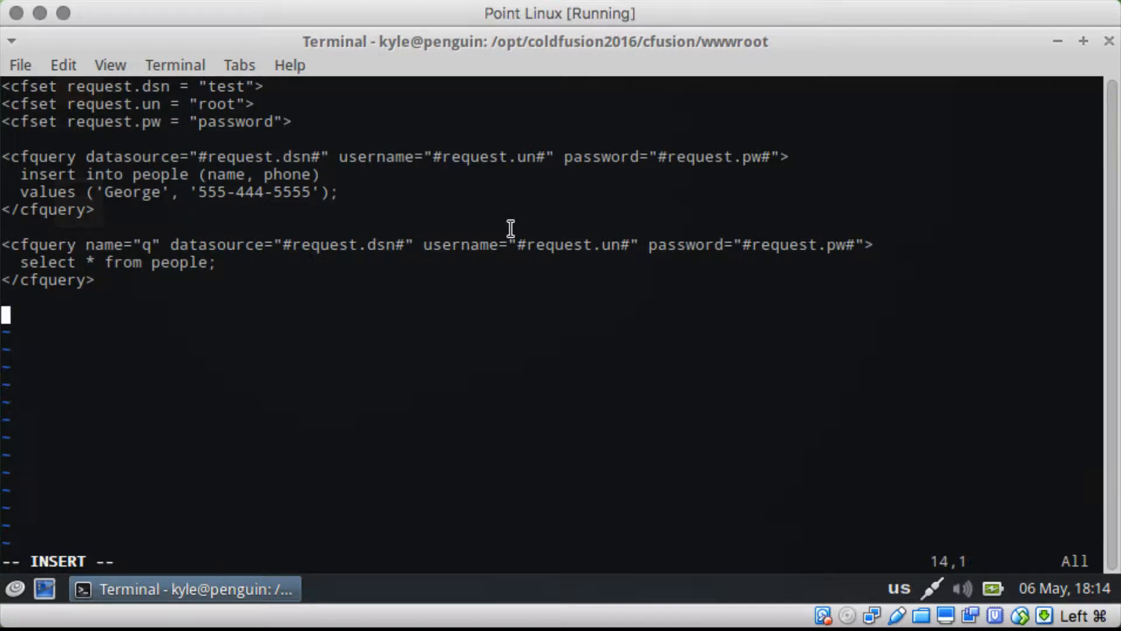
Dump query q with <cfdump var="#q#"> and save the file.
type("<cf")
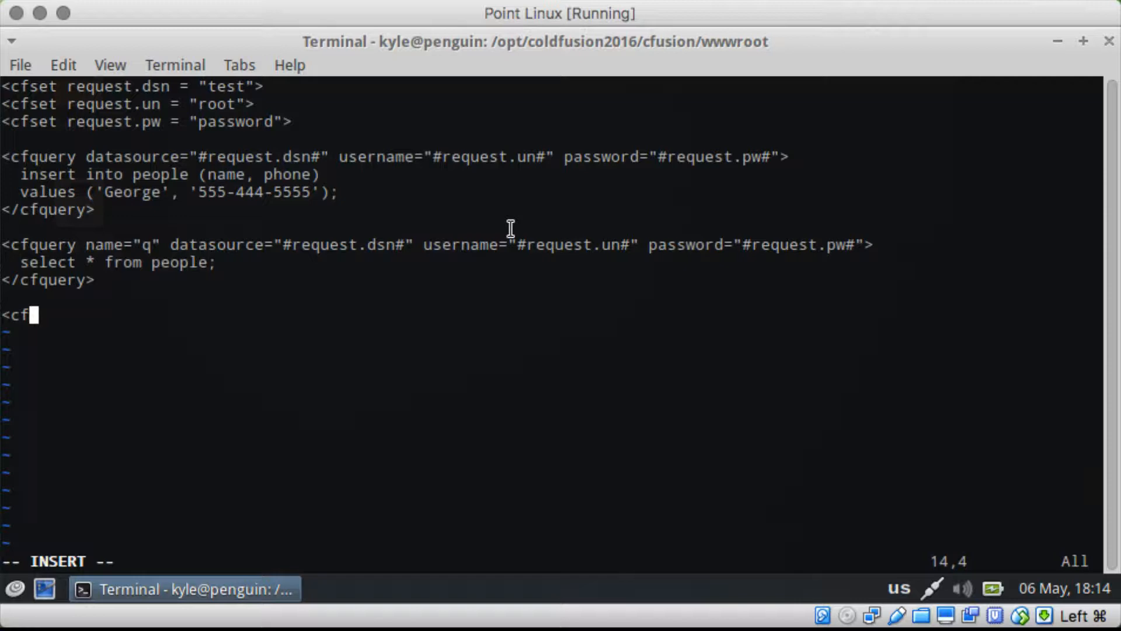
type("dump var=\"#")
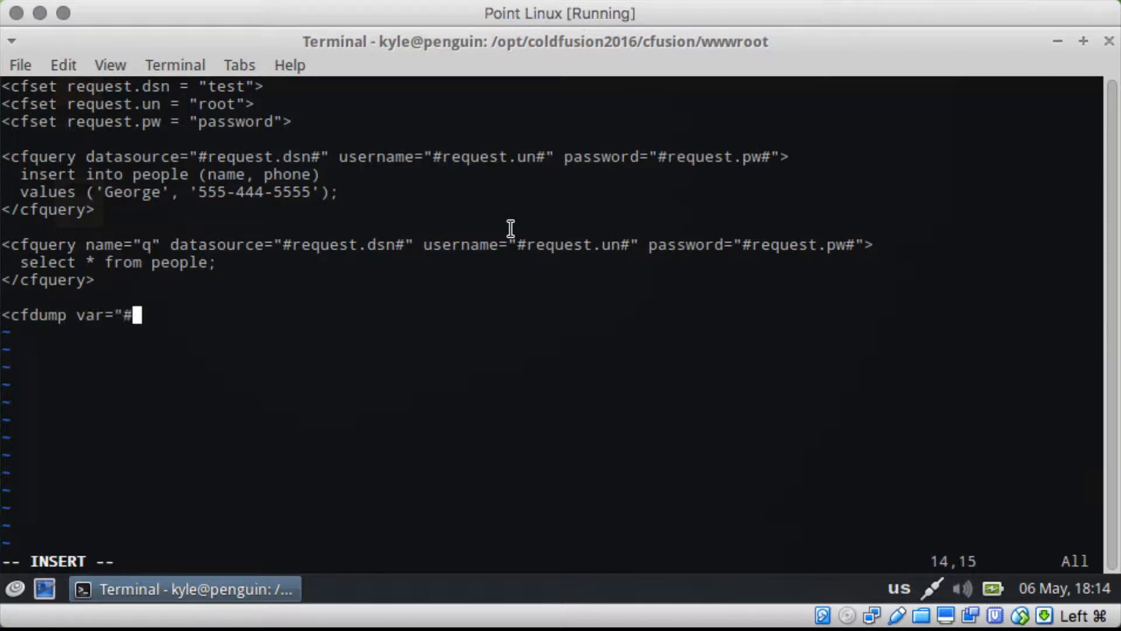
type("q#\">")
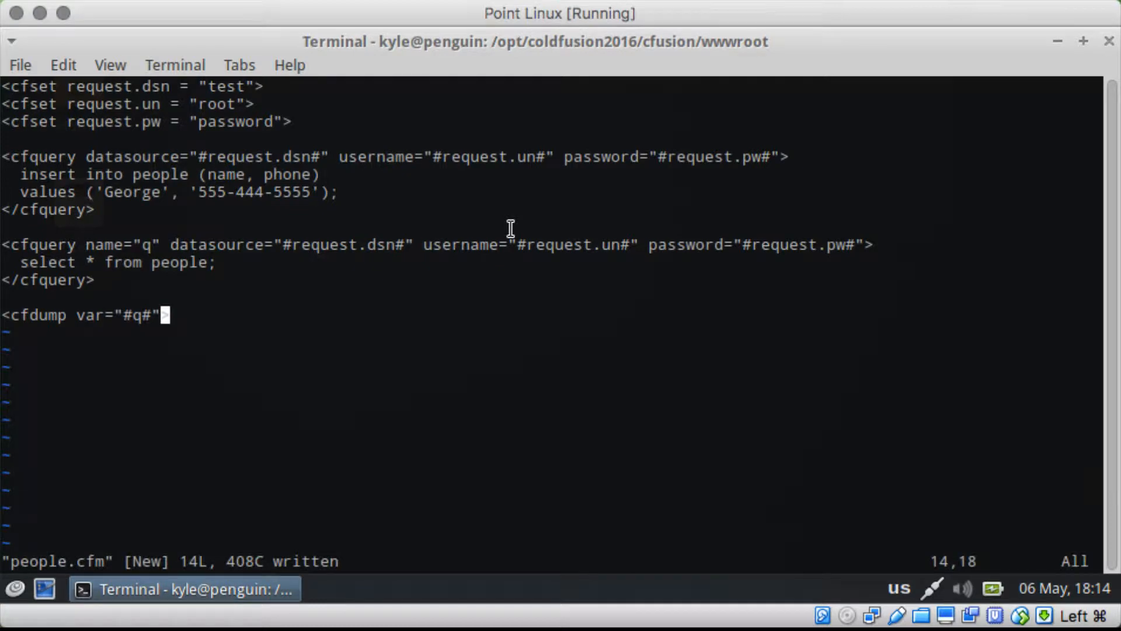
Load people.cfm from localhost in Firefox and reload it four times to add George rows.
left_click(16, 588)
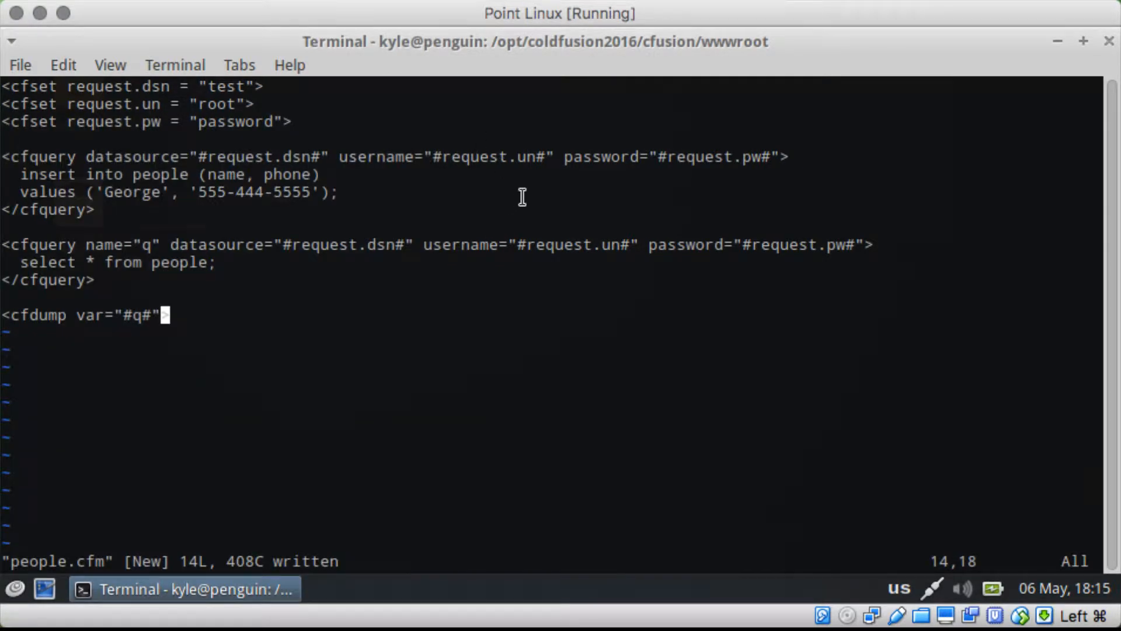
mouse_move(520, 245)
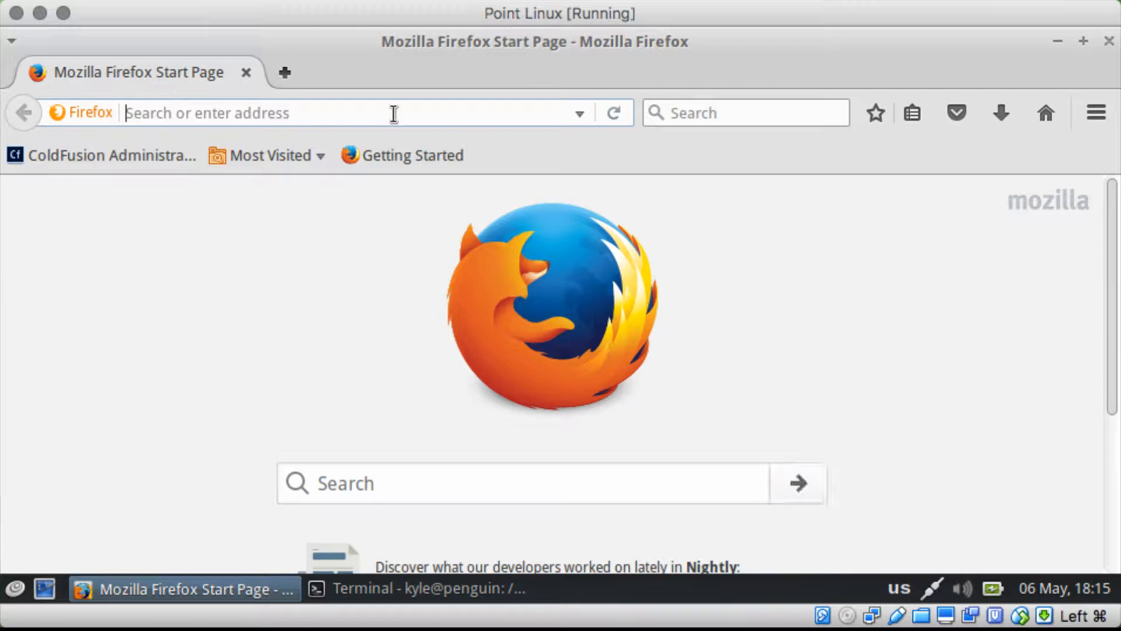
type("localhost:8500/people.cfm")
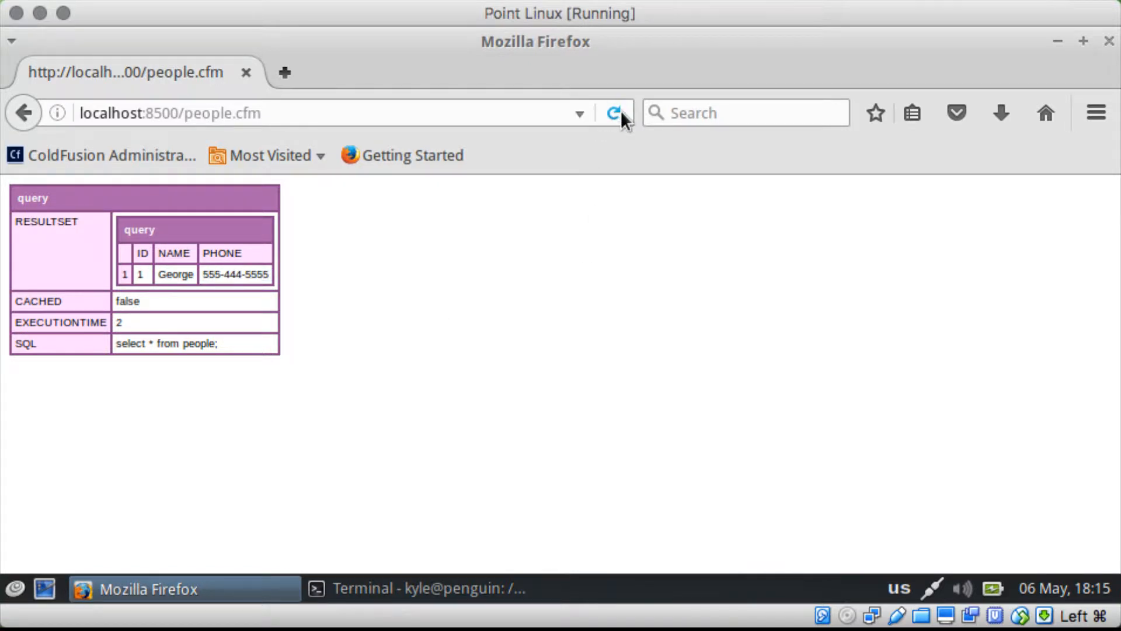
left_click(616, 113)
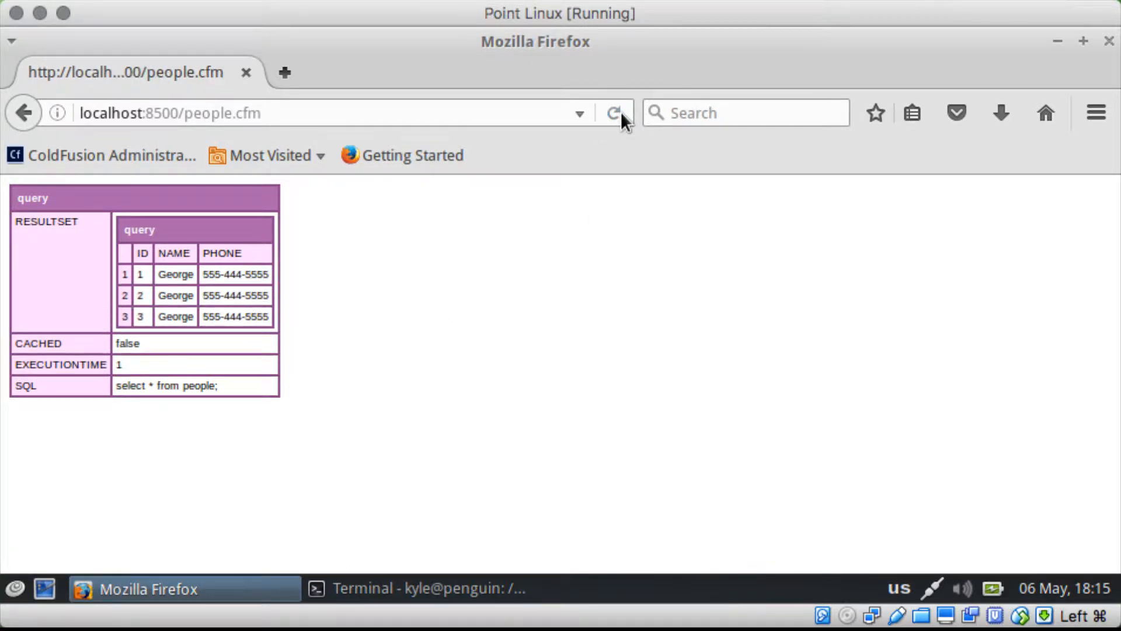
left_click(618, 114)
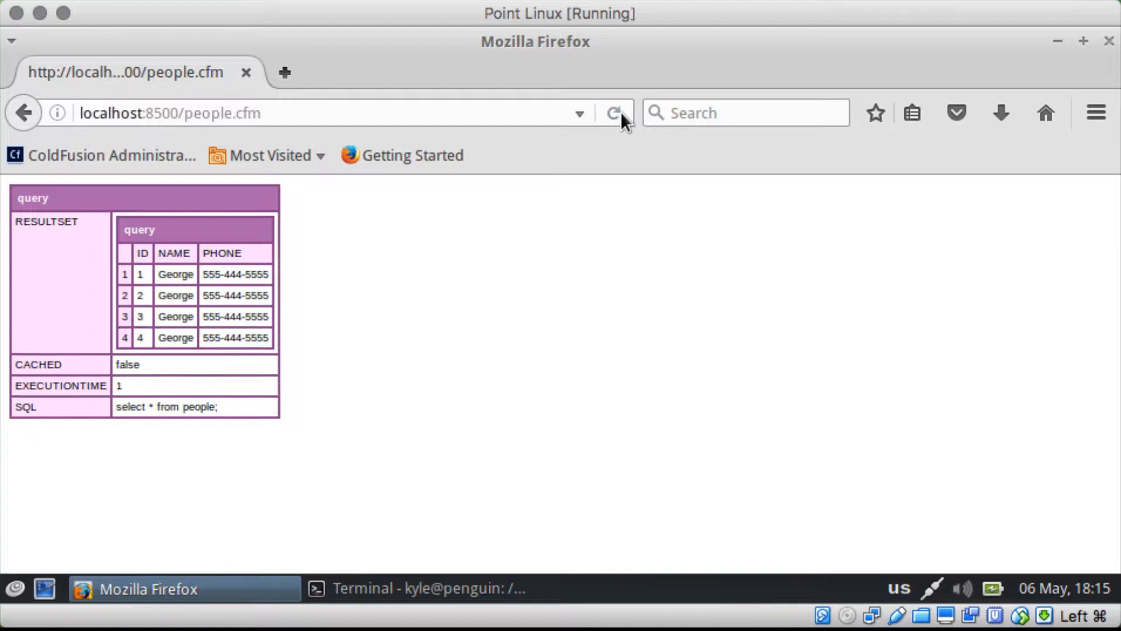
left_click(615, 113)
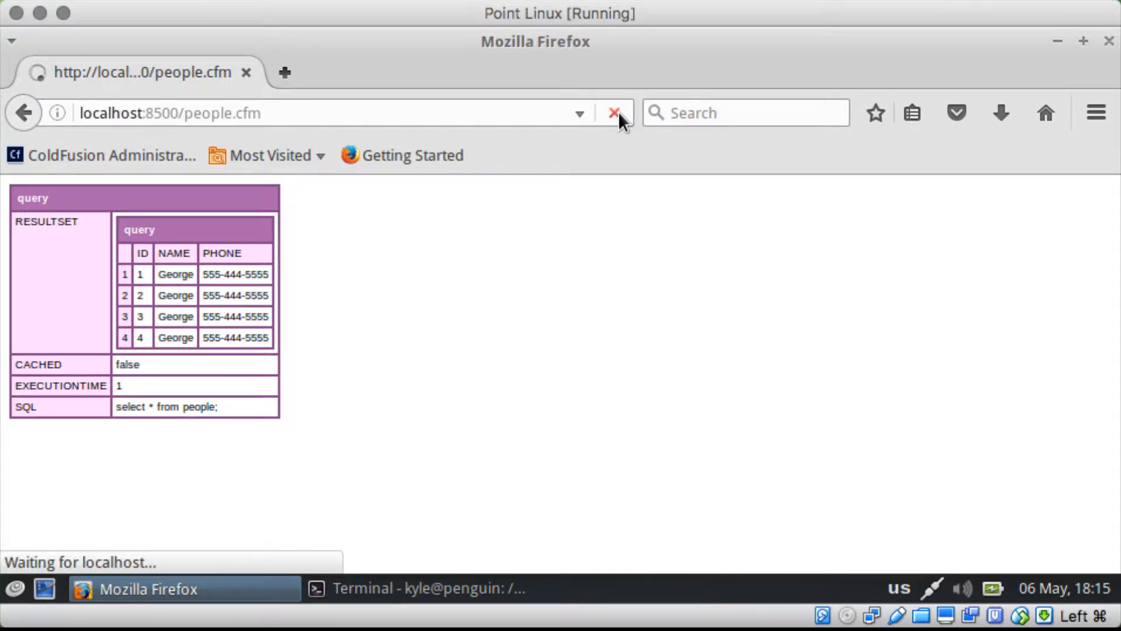
left_click(615, 113)
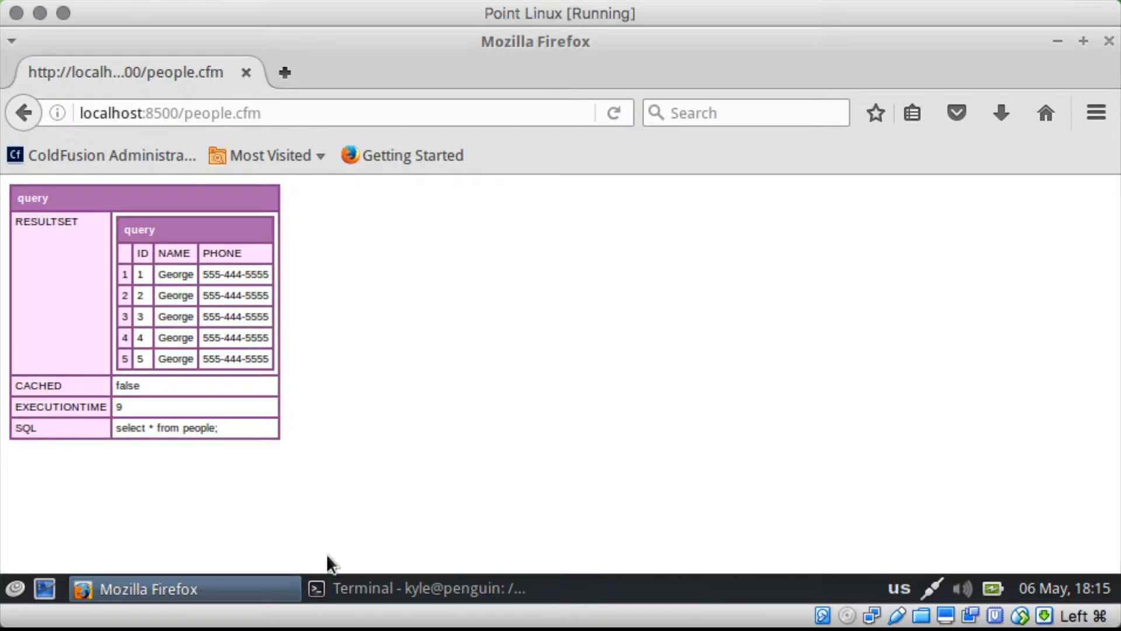
mouse_move(578, 408)
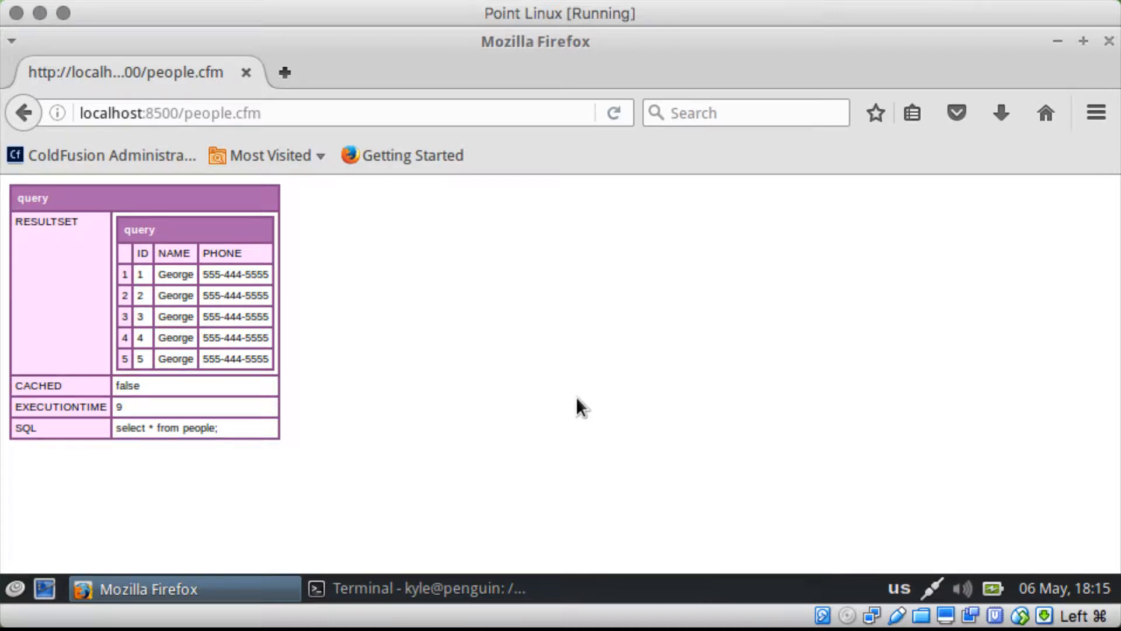
mouse_move(459, 584)
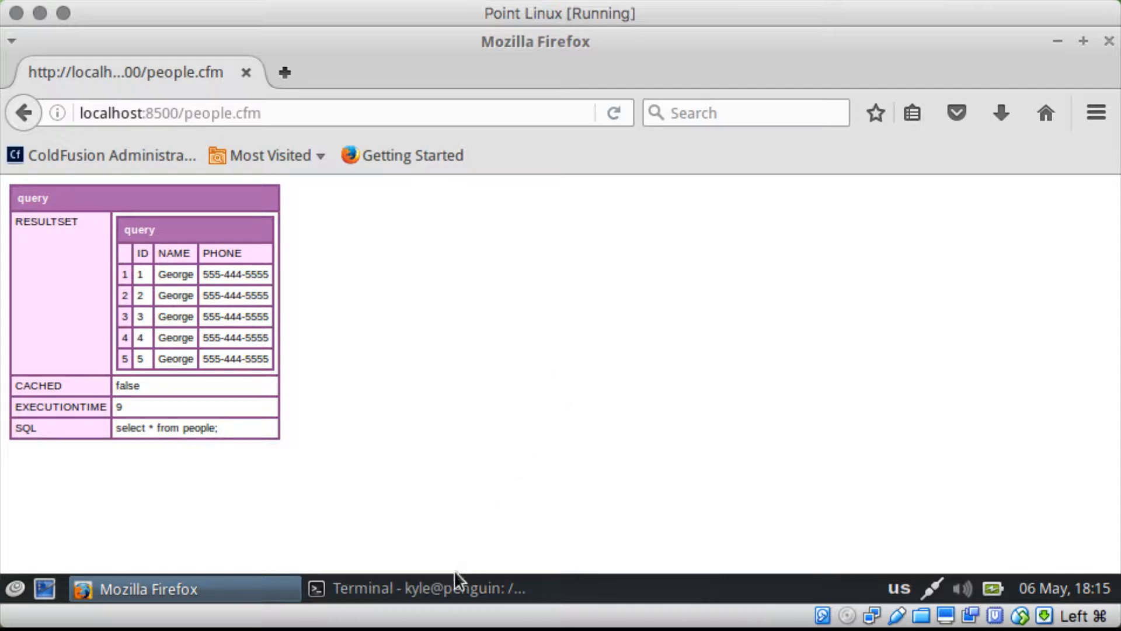
left_click(418, 588)
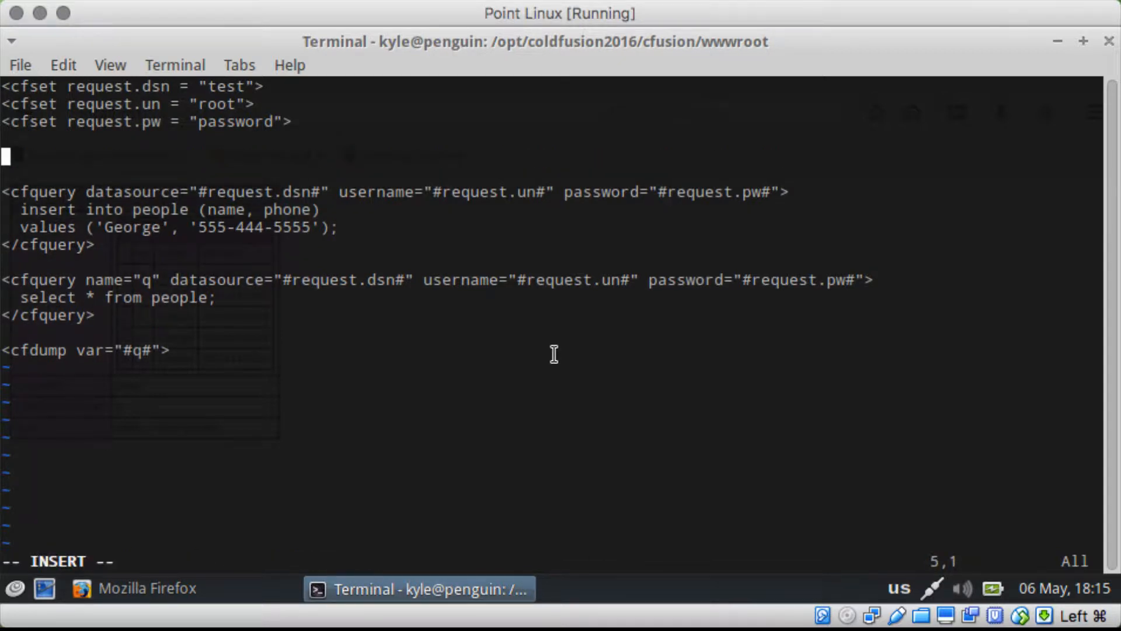
Add a top cfquery running 'delete from people;', typed with the misspelling 'delte'.
type("<cfquery d")
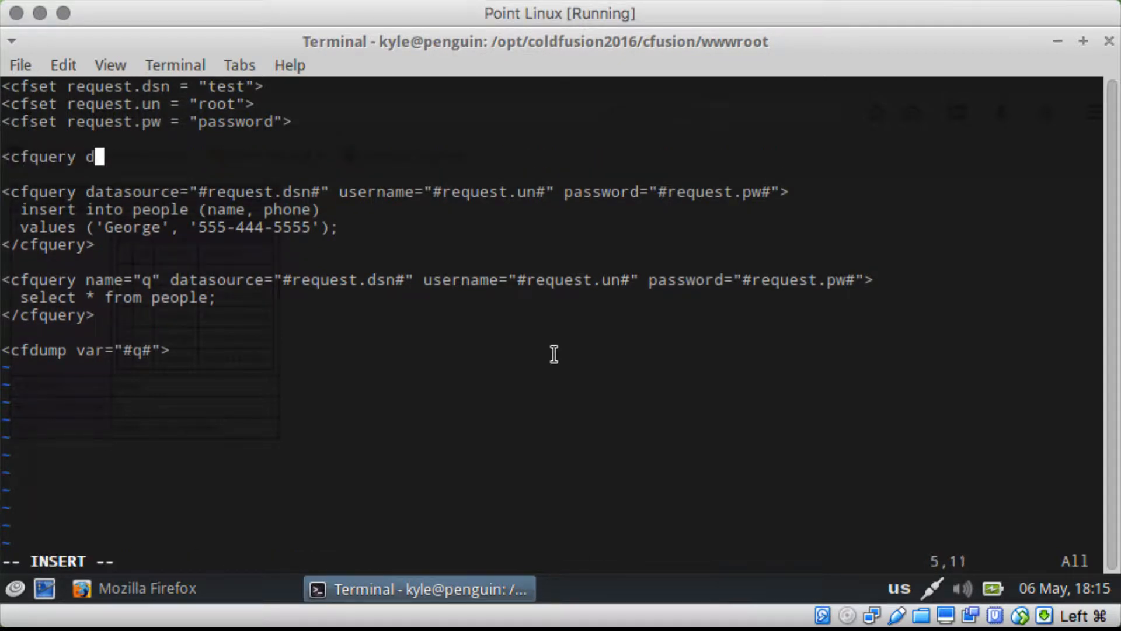
type("atasource=\"")
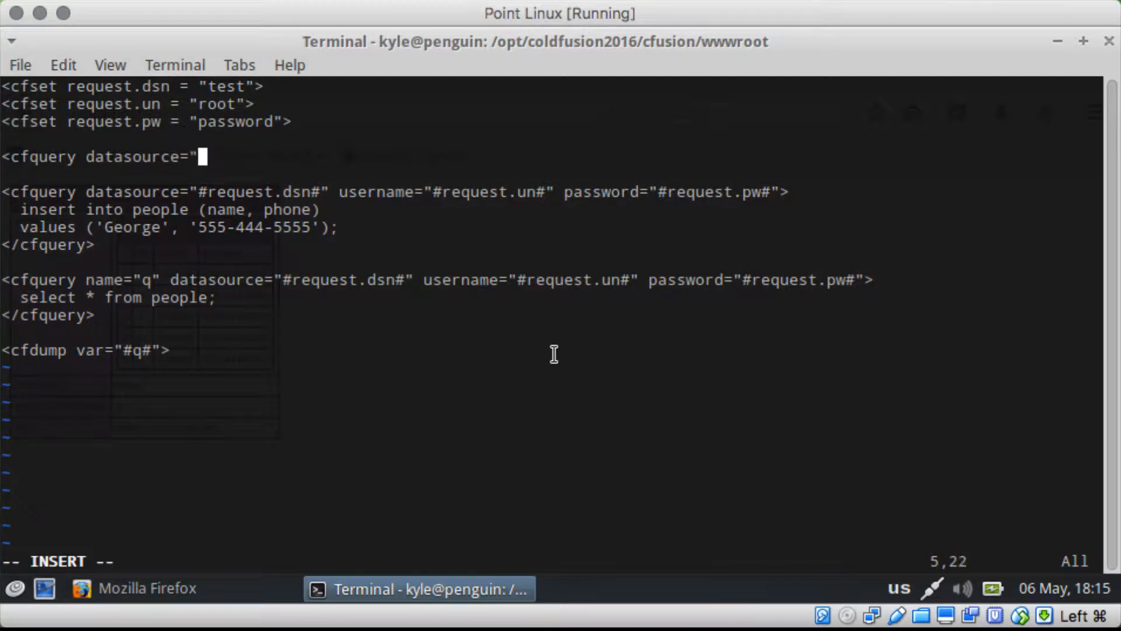
type("#request.dsn#\" usernam")
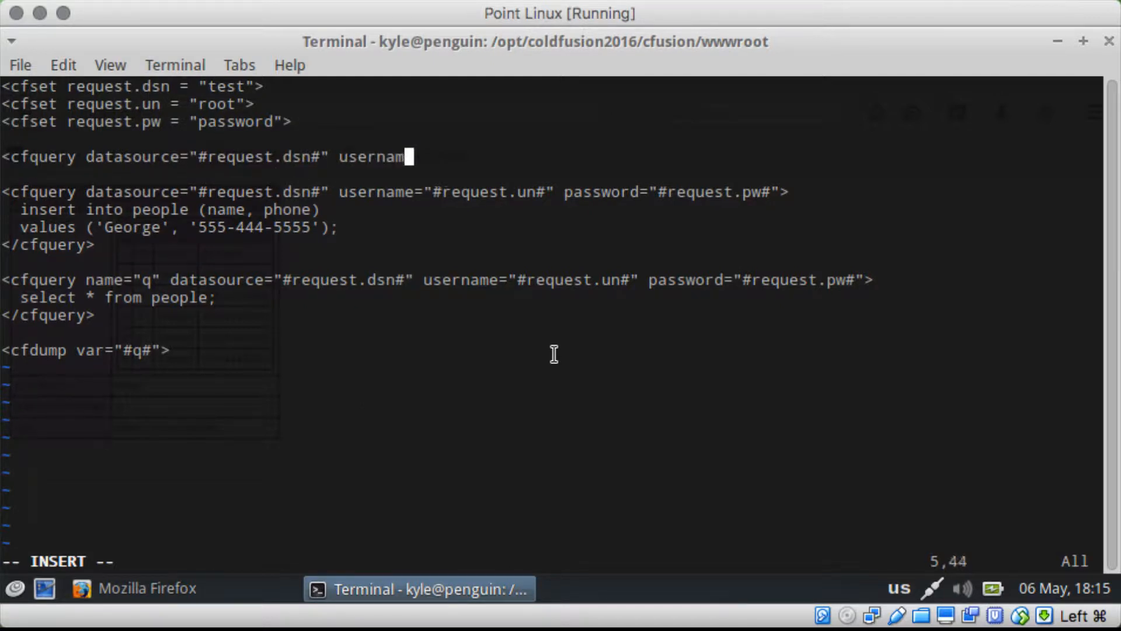
type("e=\"#request.")
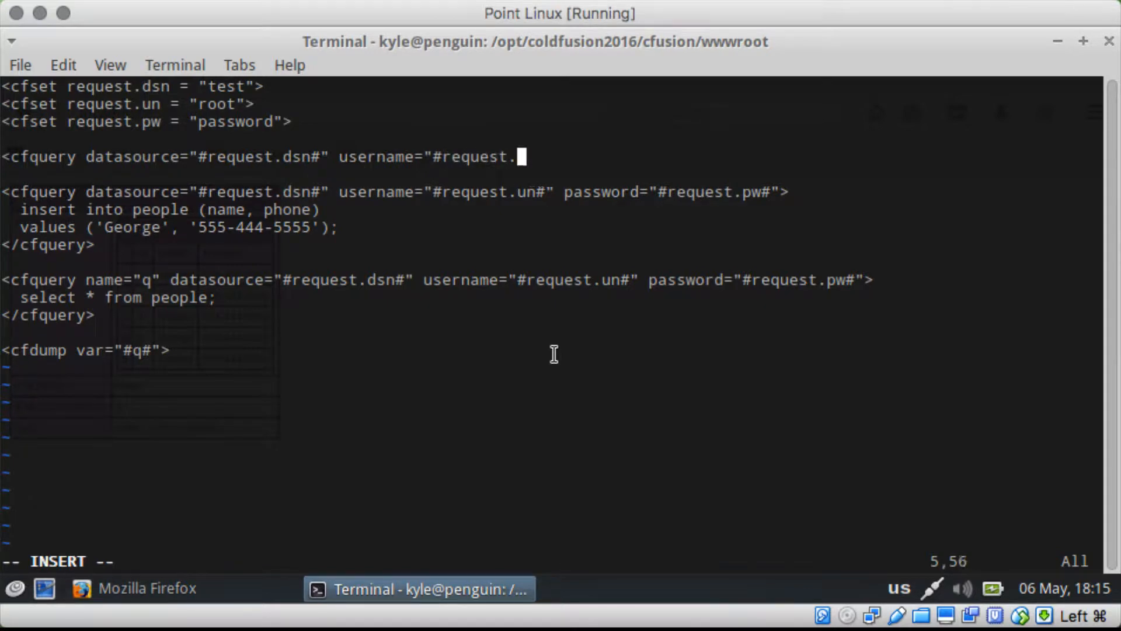
type("un#\" passw")
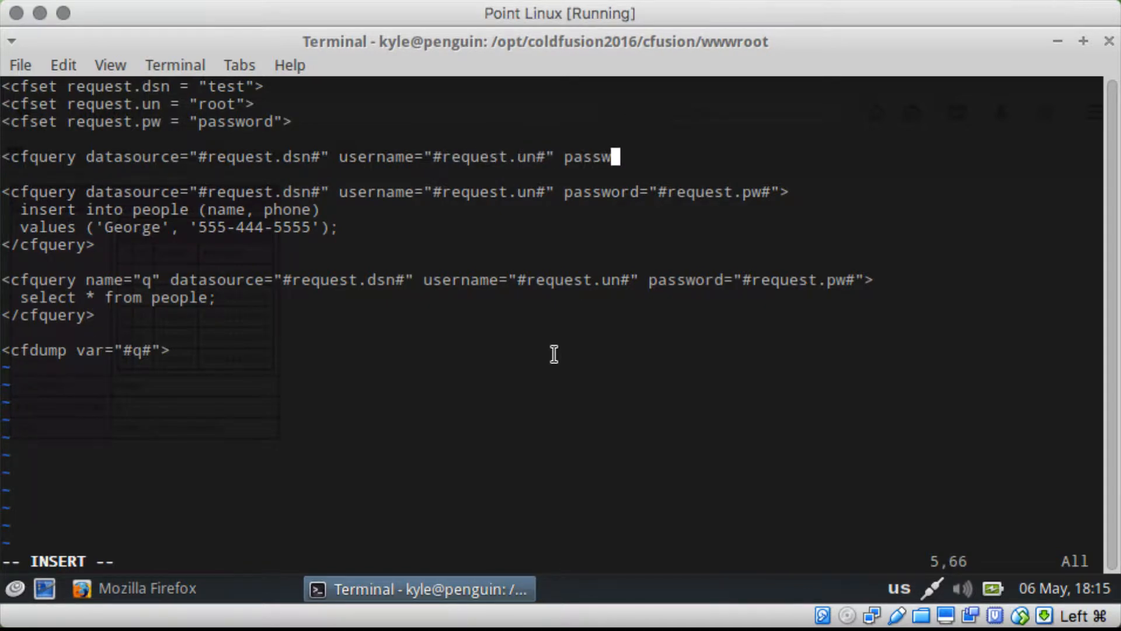
type("ord=\"#request.pw#\">")
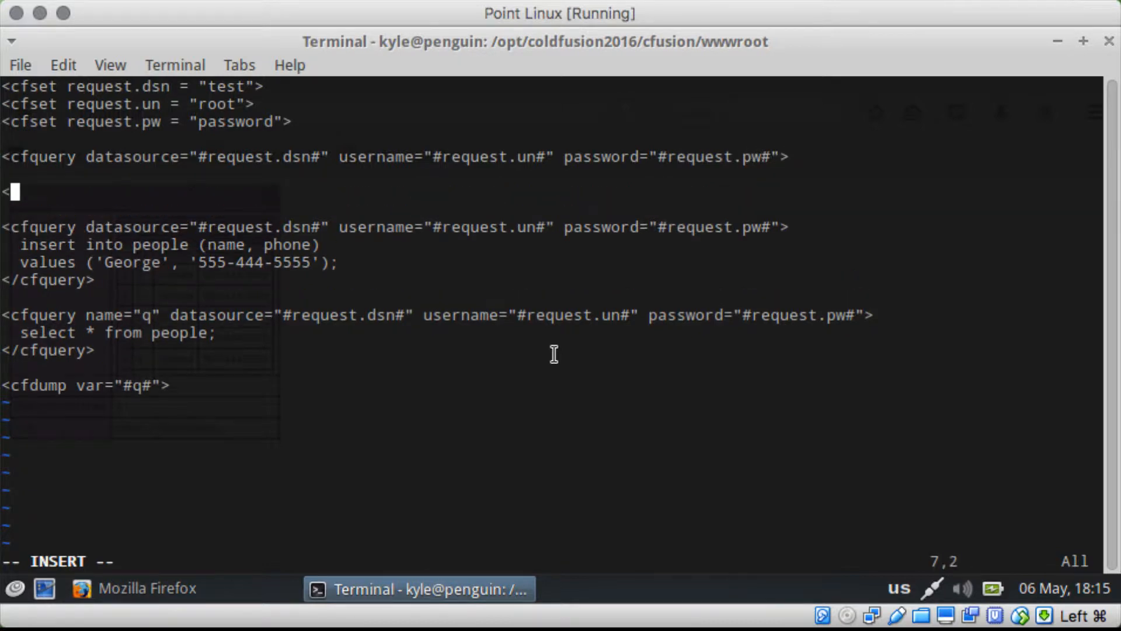
type("</cfquery>")
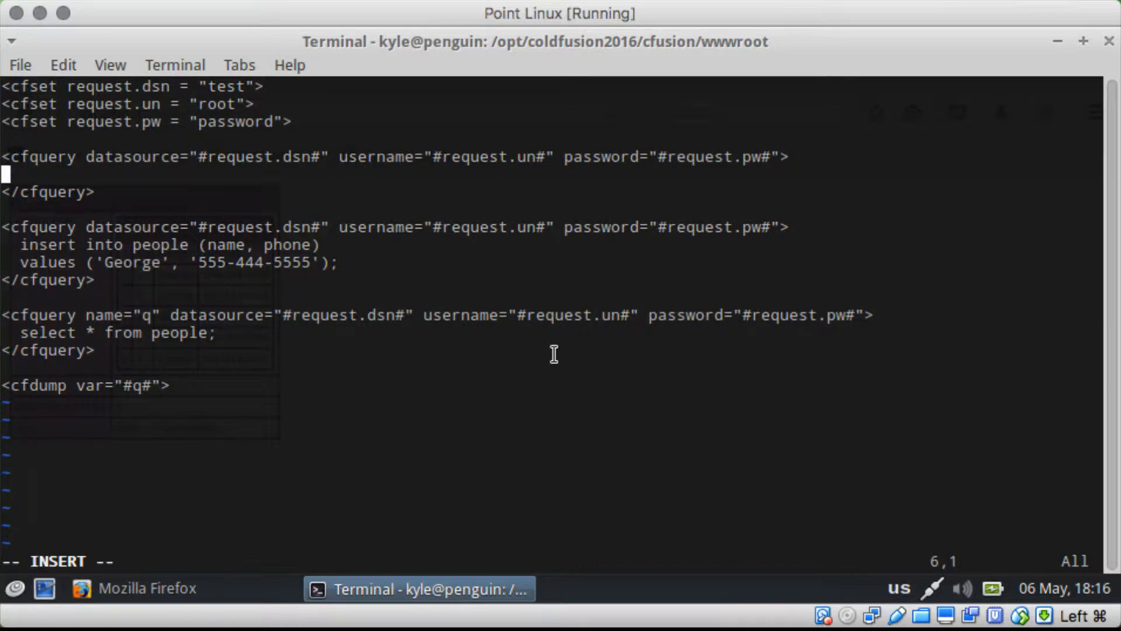
type("delte")
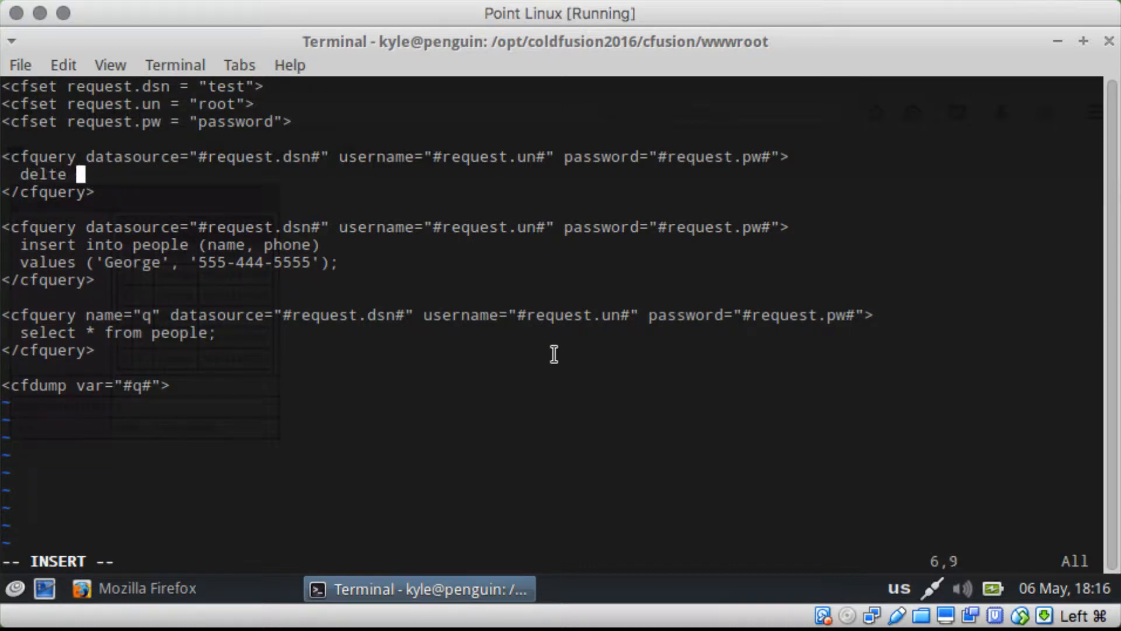
type("from people;")
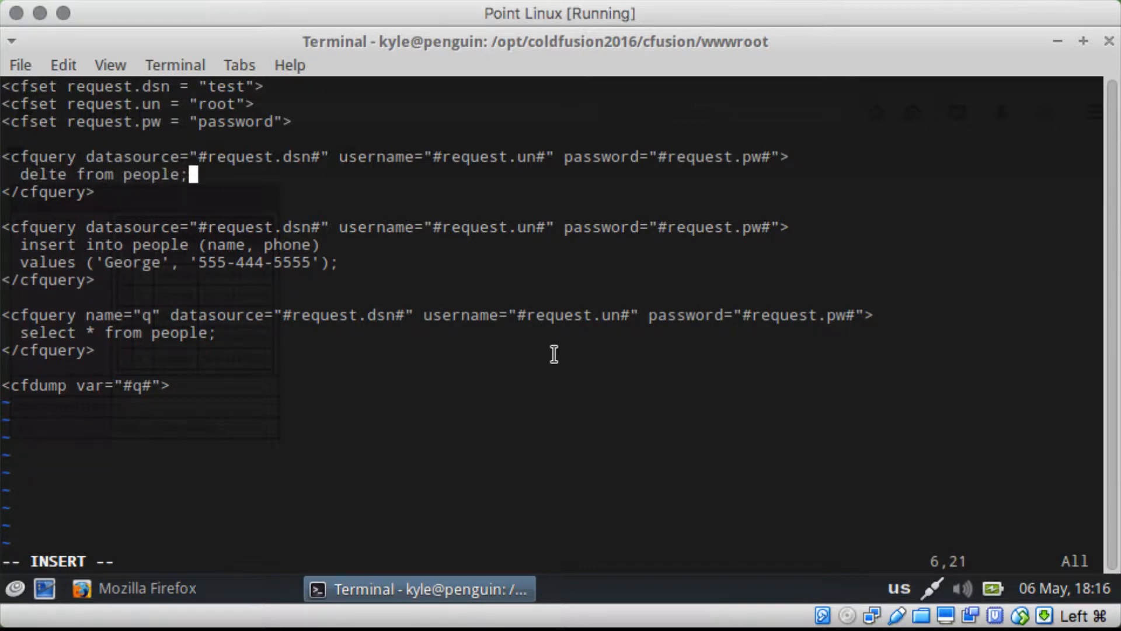
key("Escape")
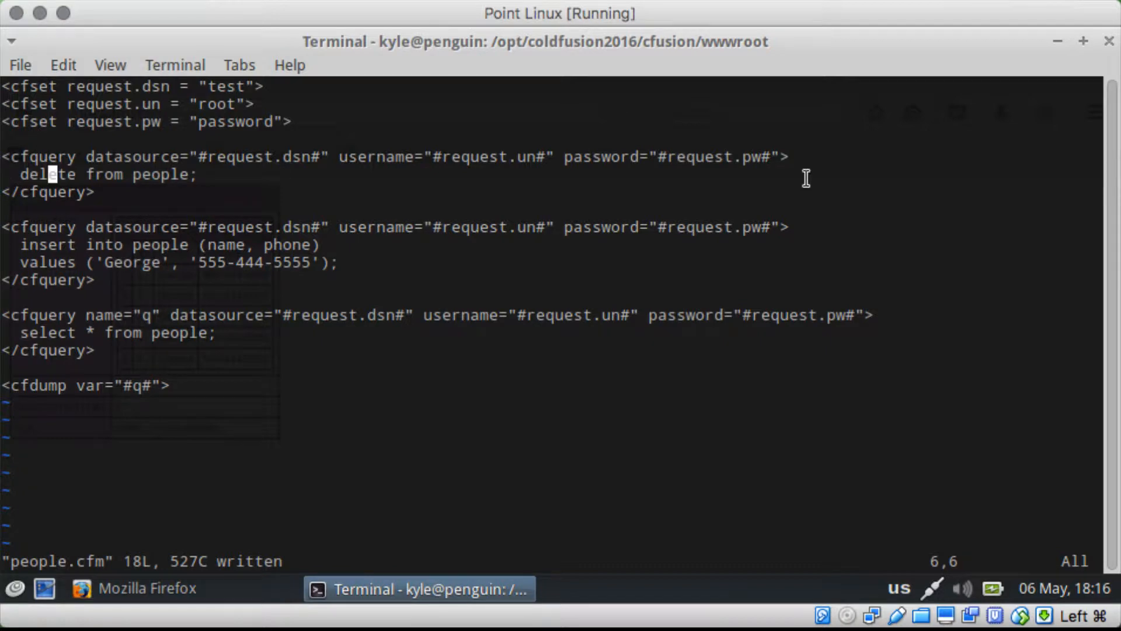
mouse_move(180, 482)
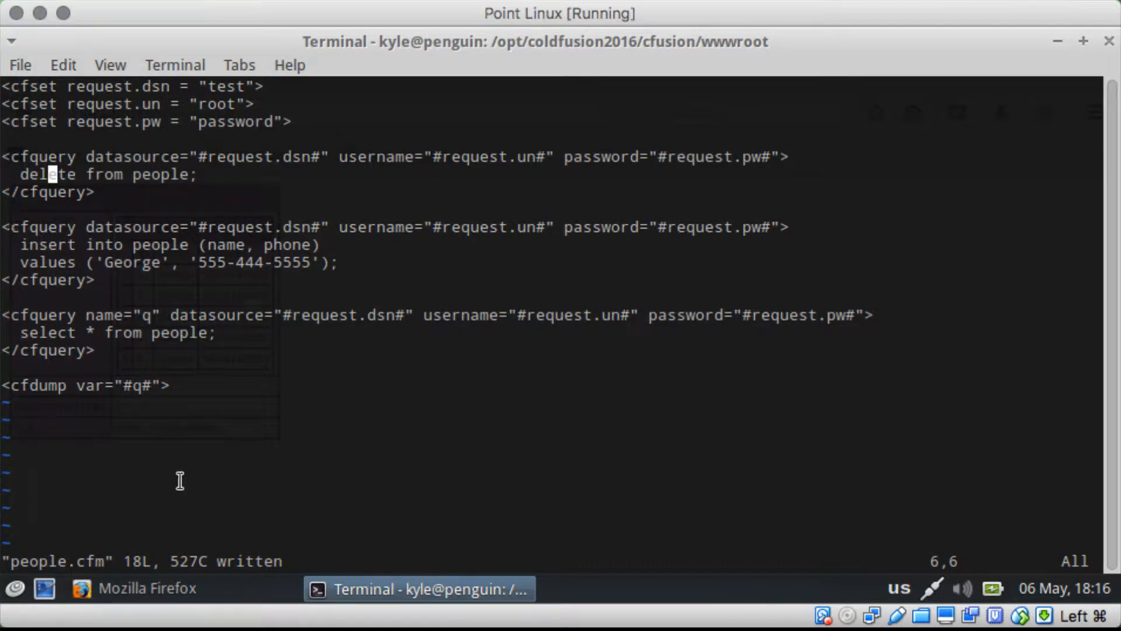
Reload people.cfm in Firefox to confirm only one George row remains.
left_click(146, 589)
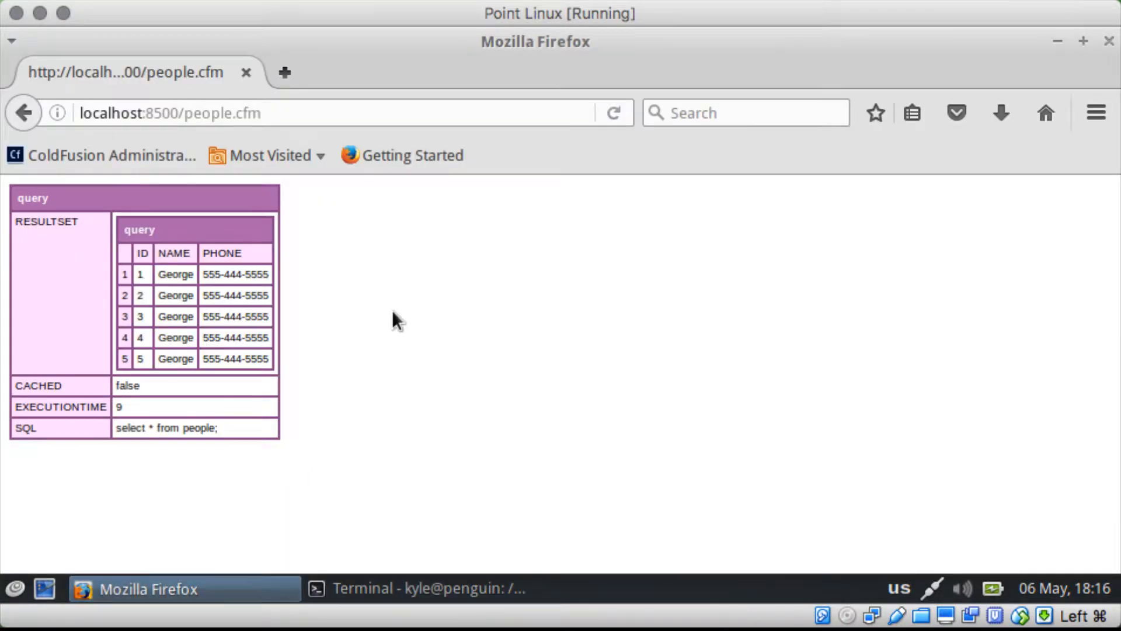
mouse_move(445, 229)
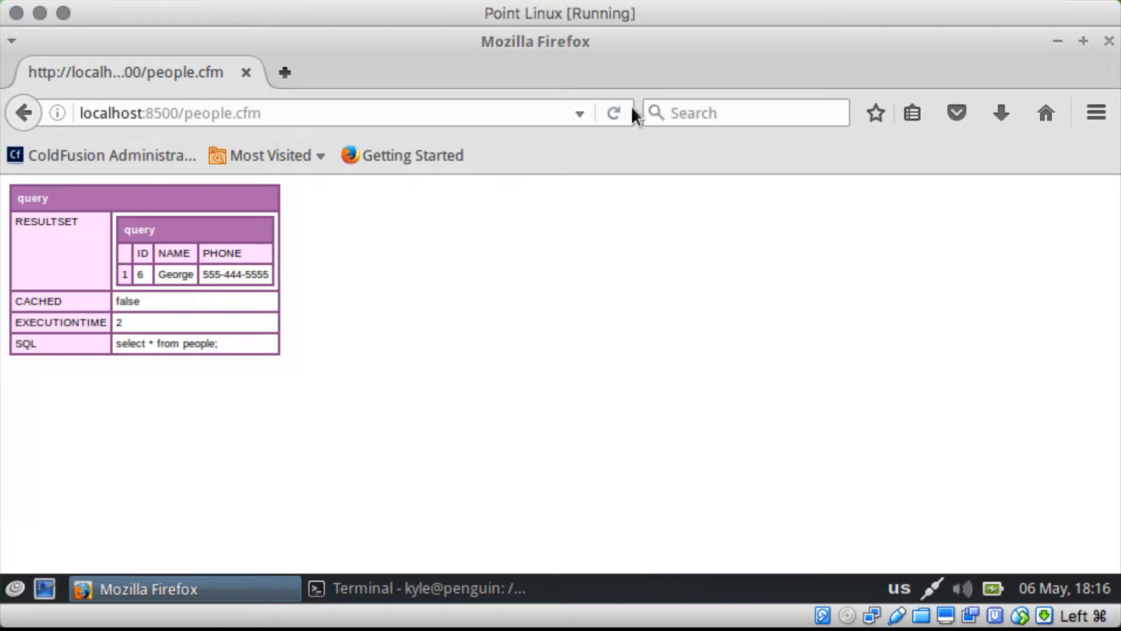
left_click(614, 112)
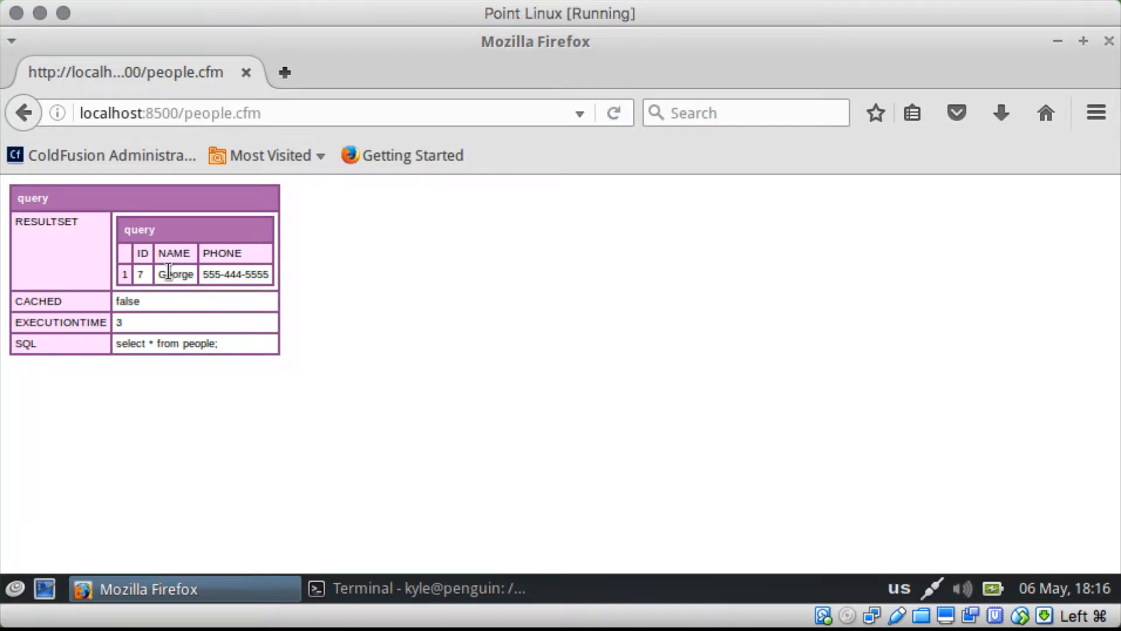
mouse_move(322, 294)
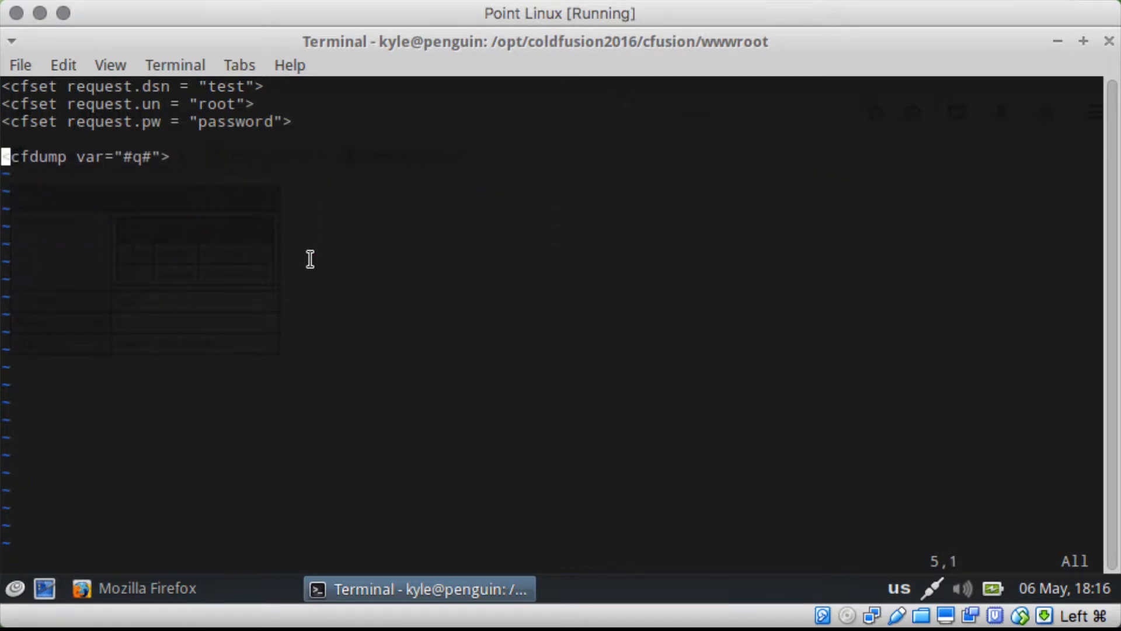
Add form1 with method post and action <cfoutput>#cgi.script_name#</cfoutput>.
key("i")
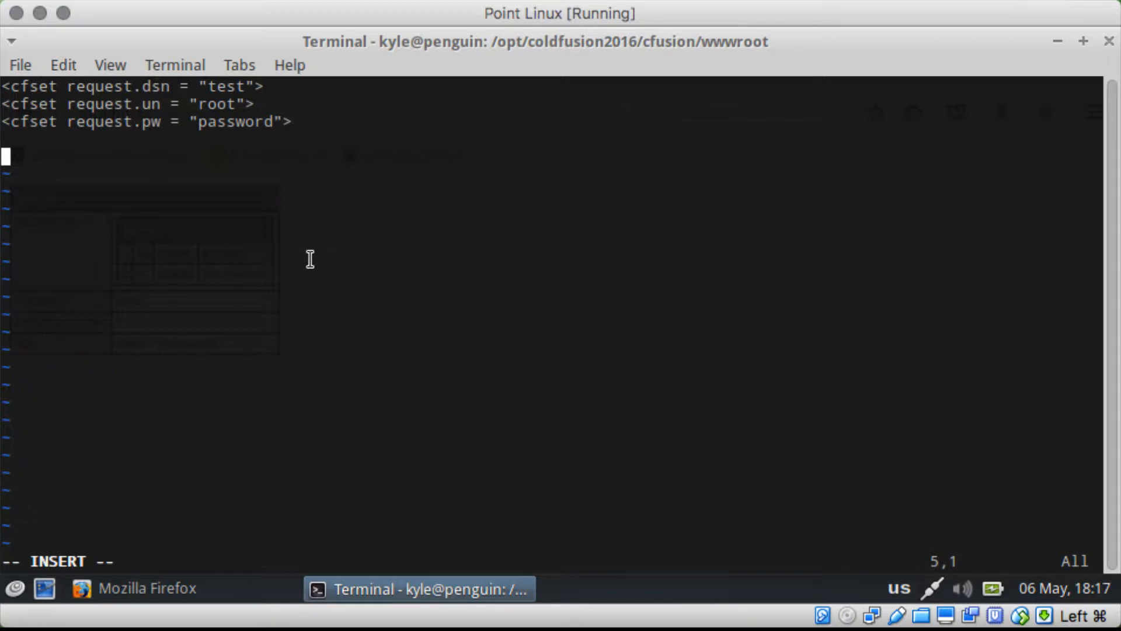
type("<form")
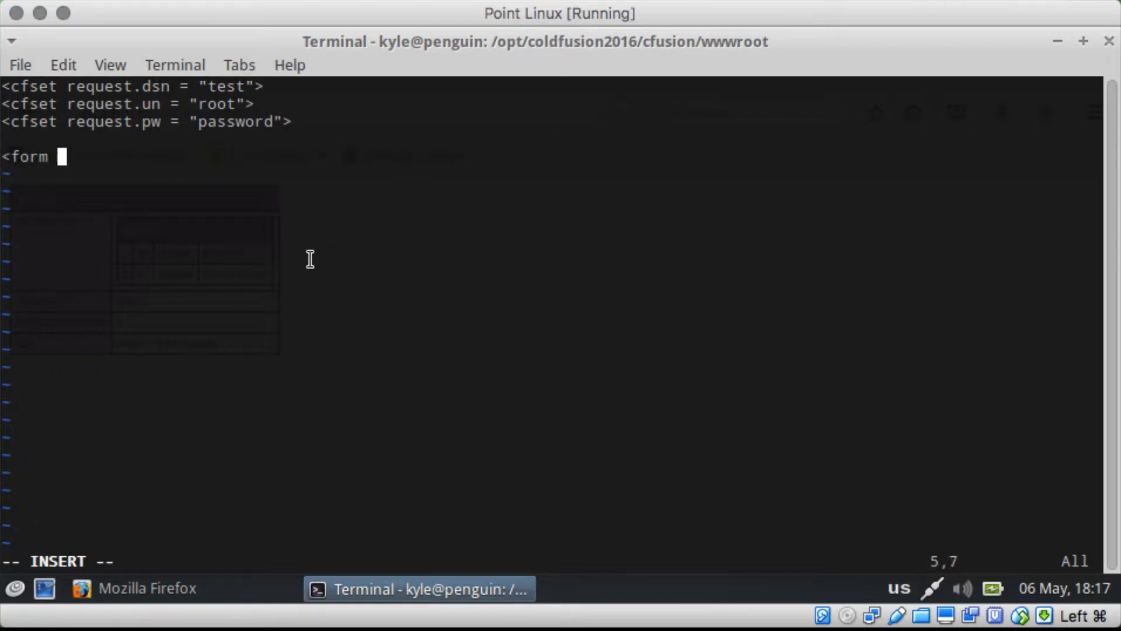
type("name=\"form1\" m")
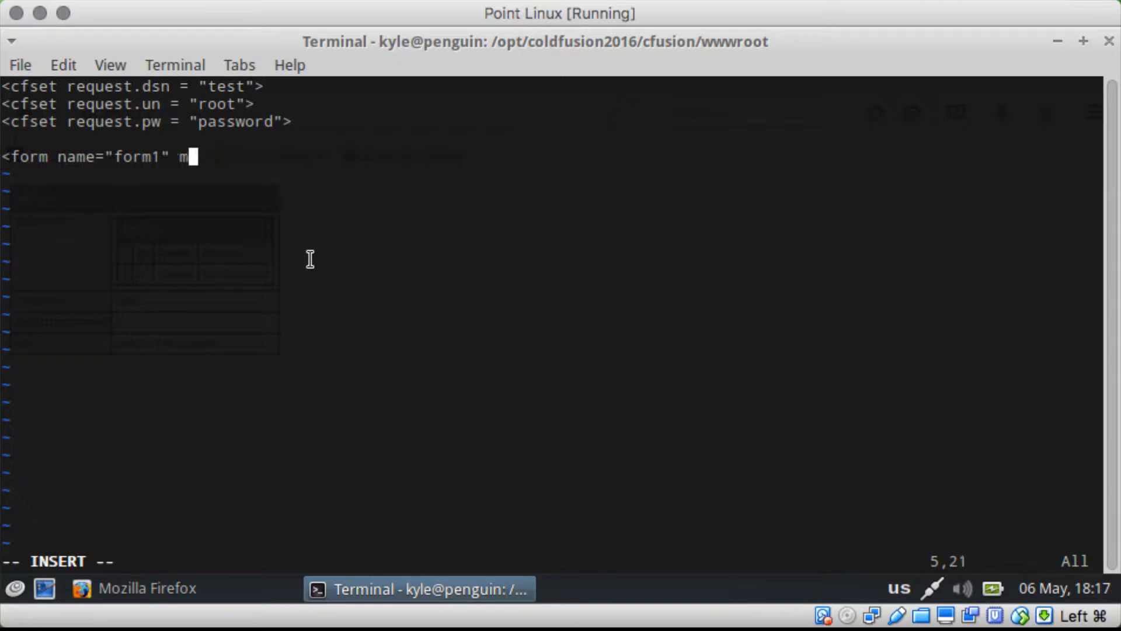
type("ethod=\"p[o")
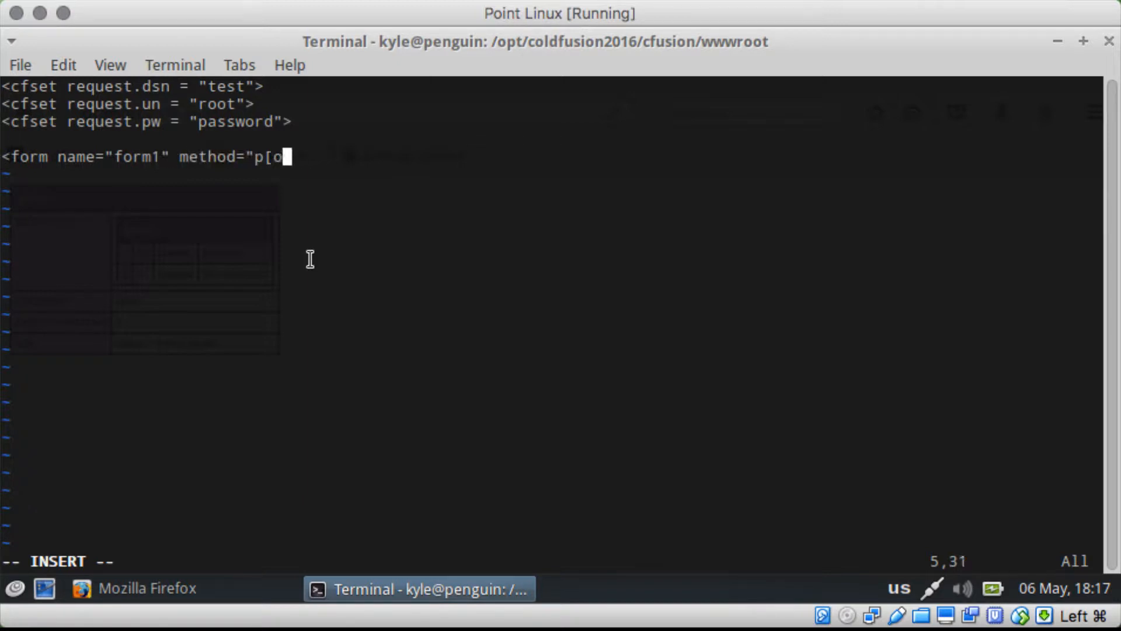
type("ost\" action")
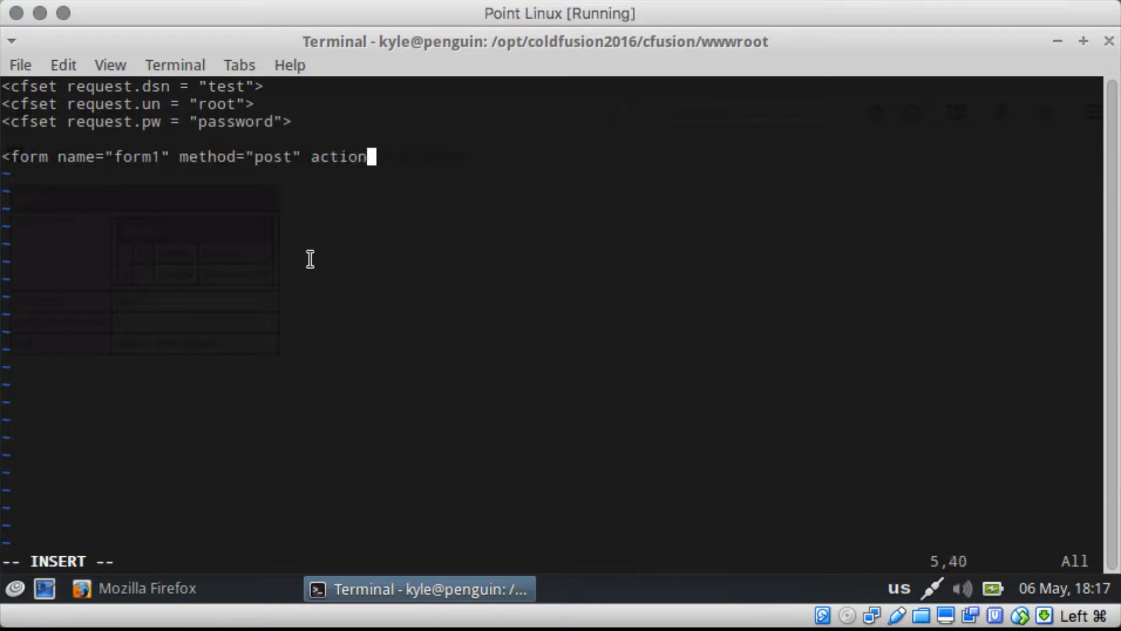
type("=\"<cfout")
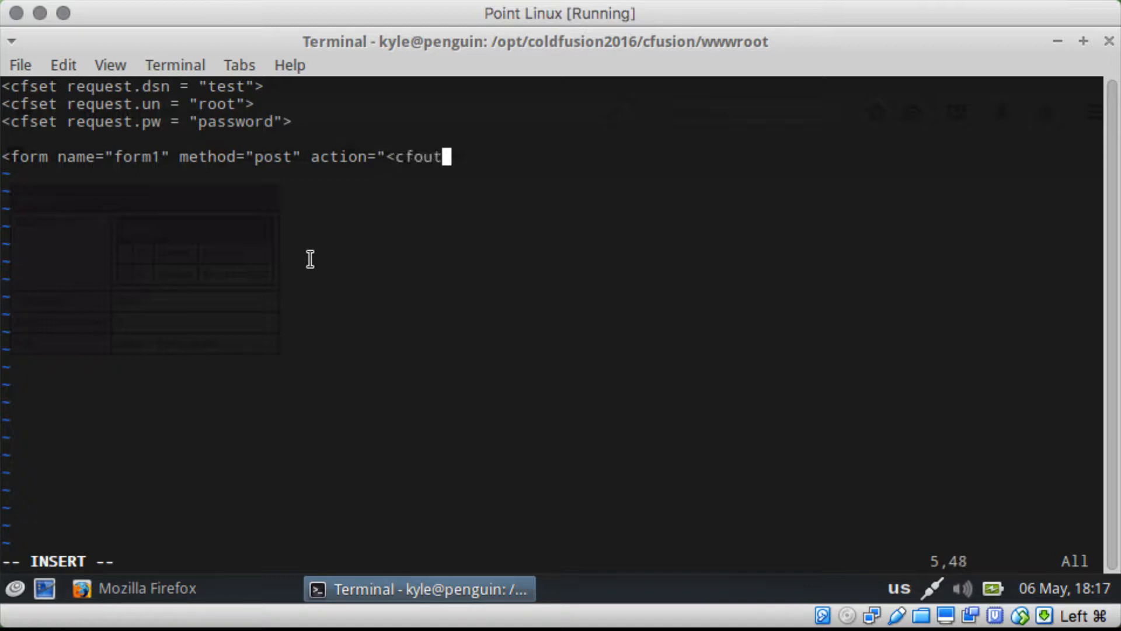
type("put>#cgi.")
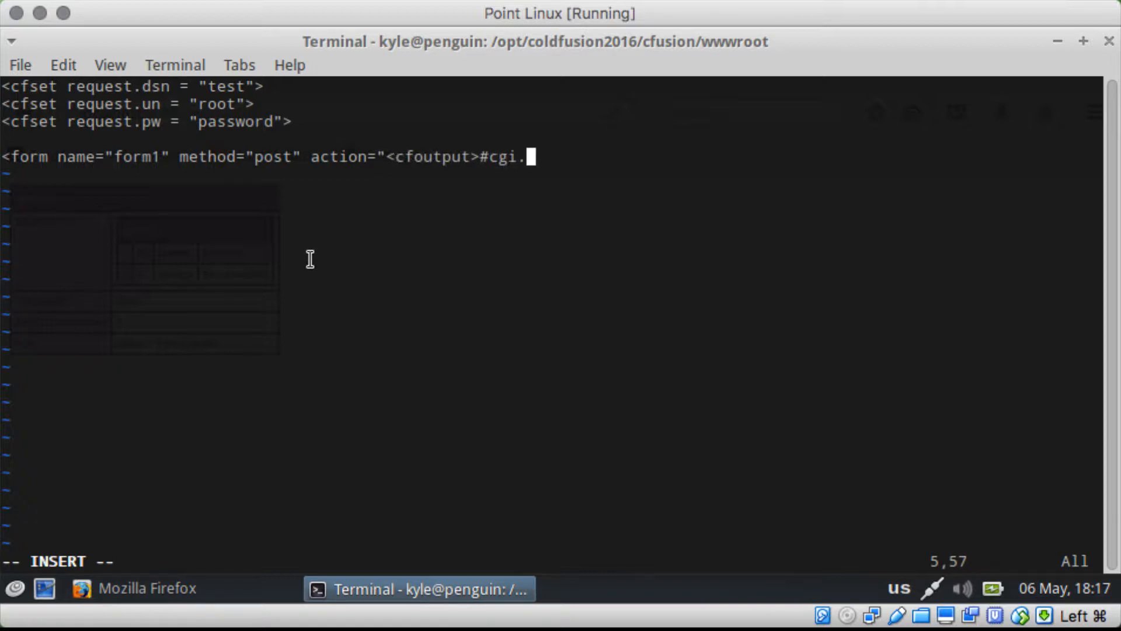
type("script_name#")
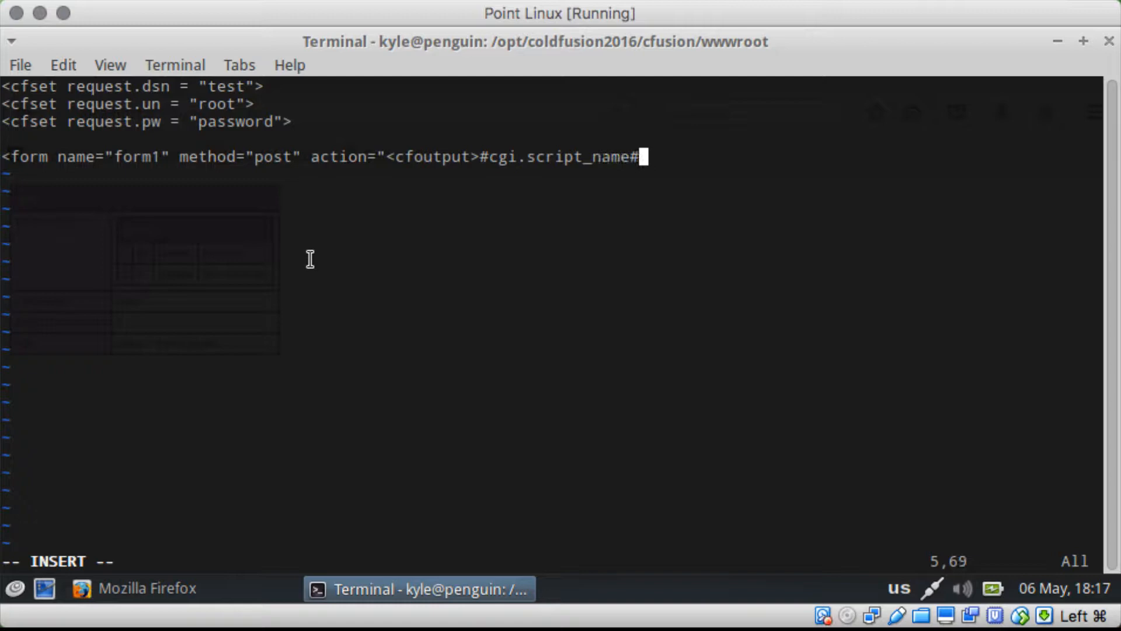
type("</")
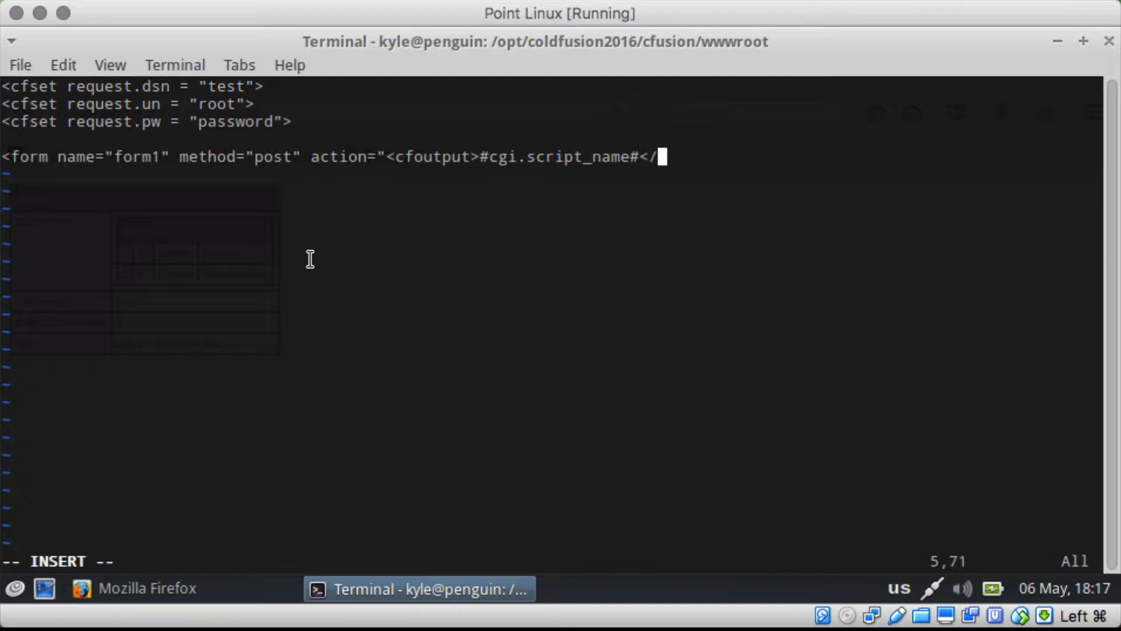
type("cfoutput>\">")
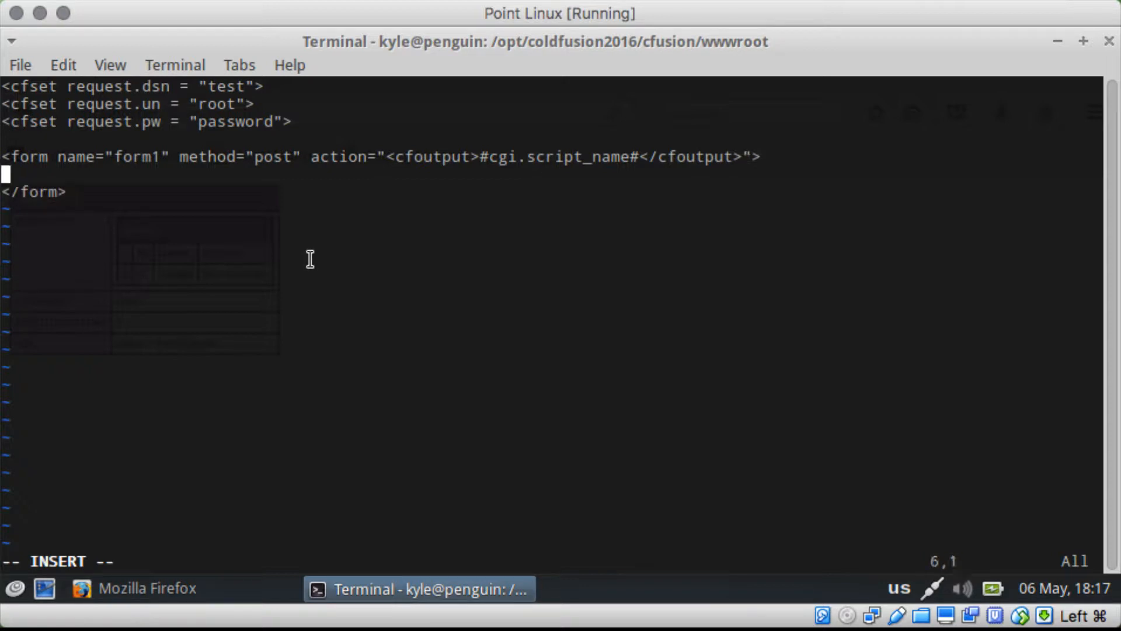
Add a table with a Name header row holding a text input named "name".
type("<table>")
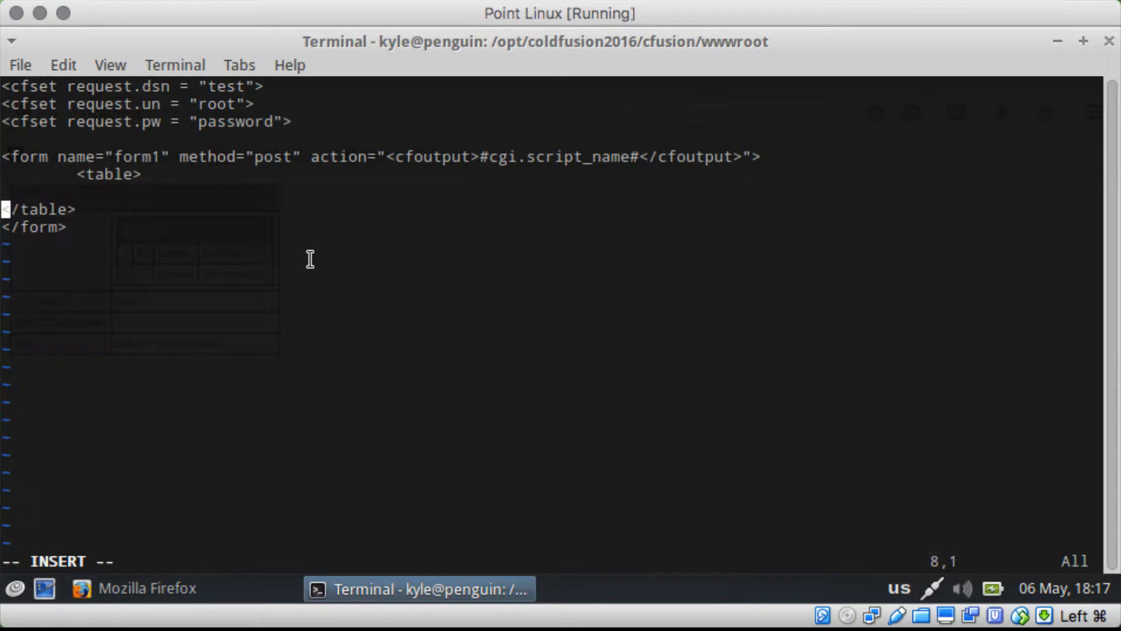
type("<tr>")
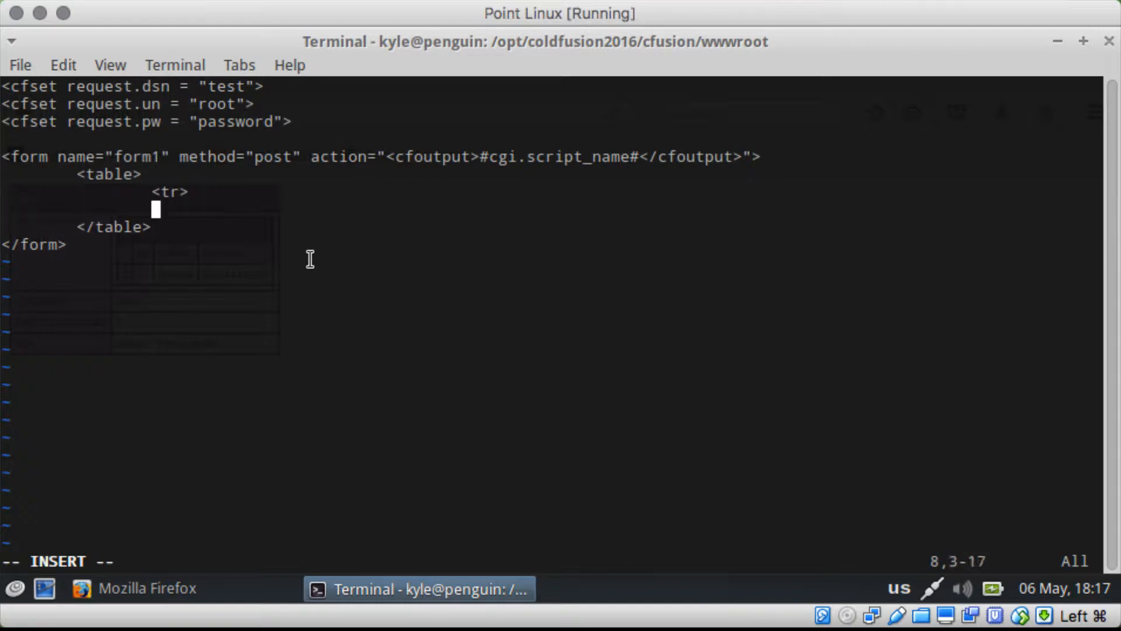
type("</tr>")
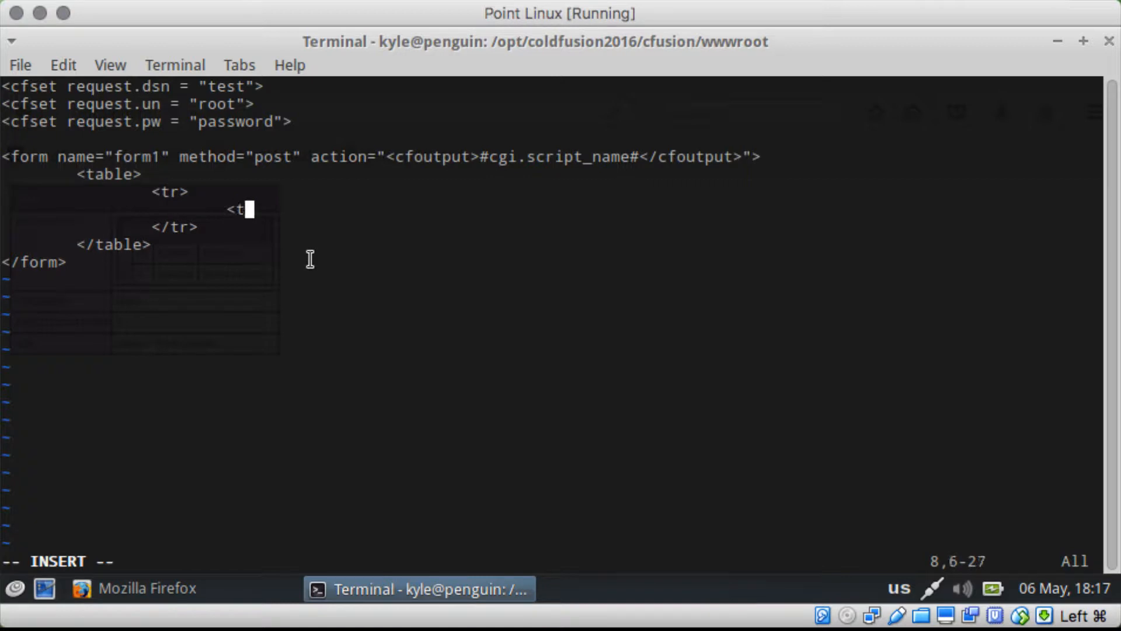
type("h>Name</th>")
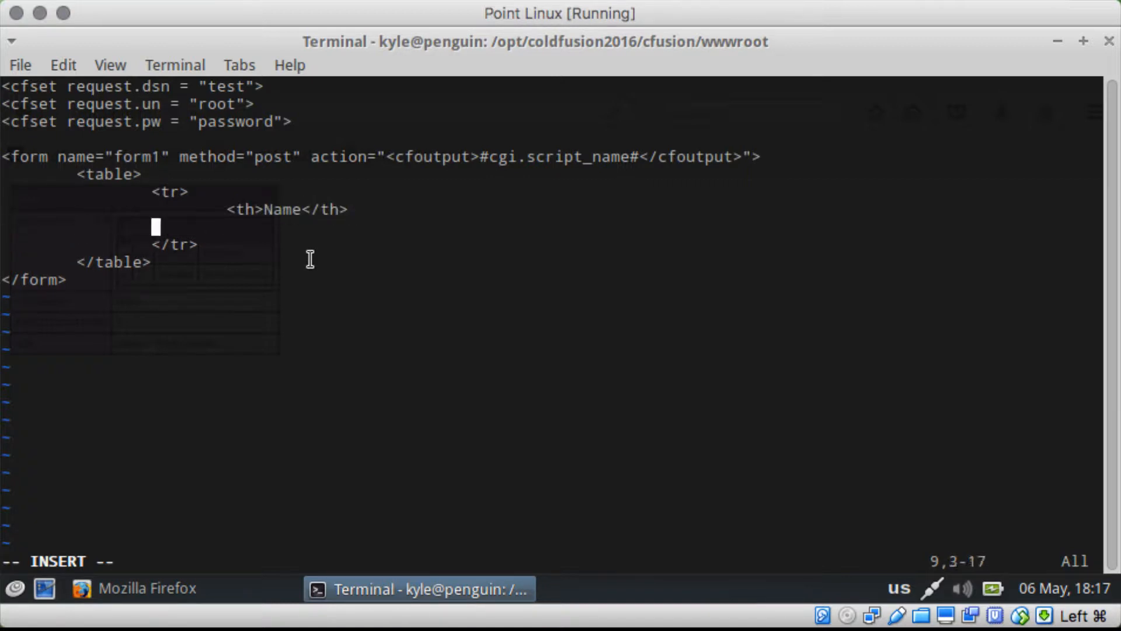
type("<td>")
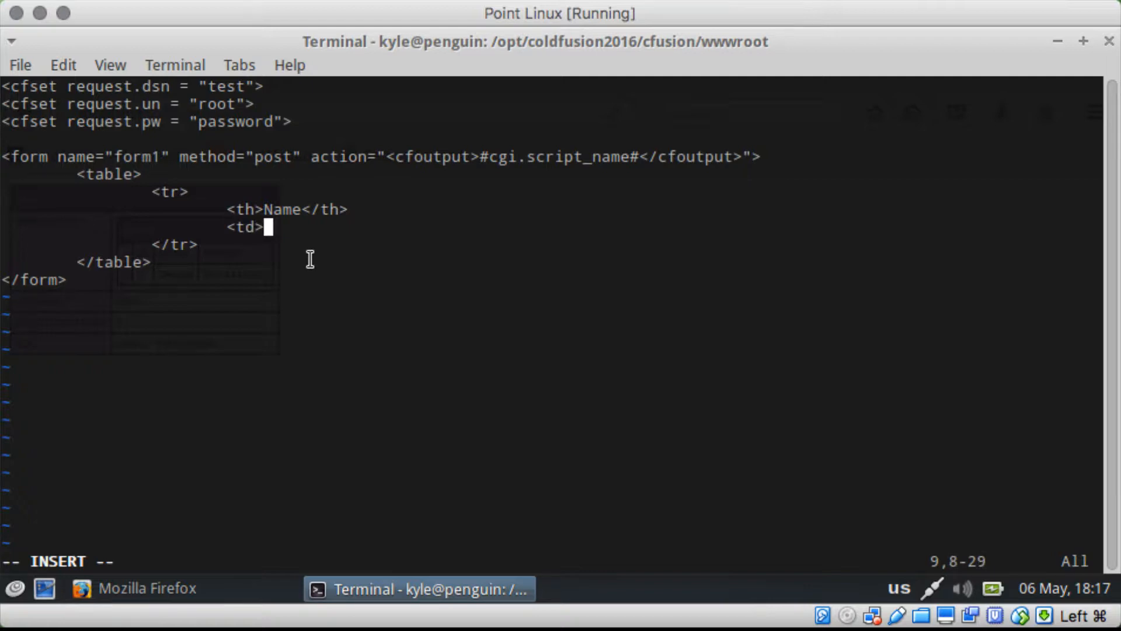
type("<input")
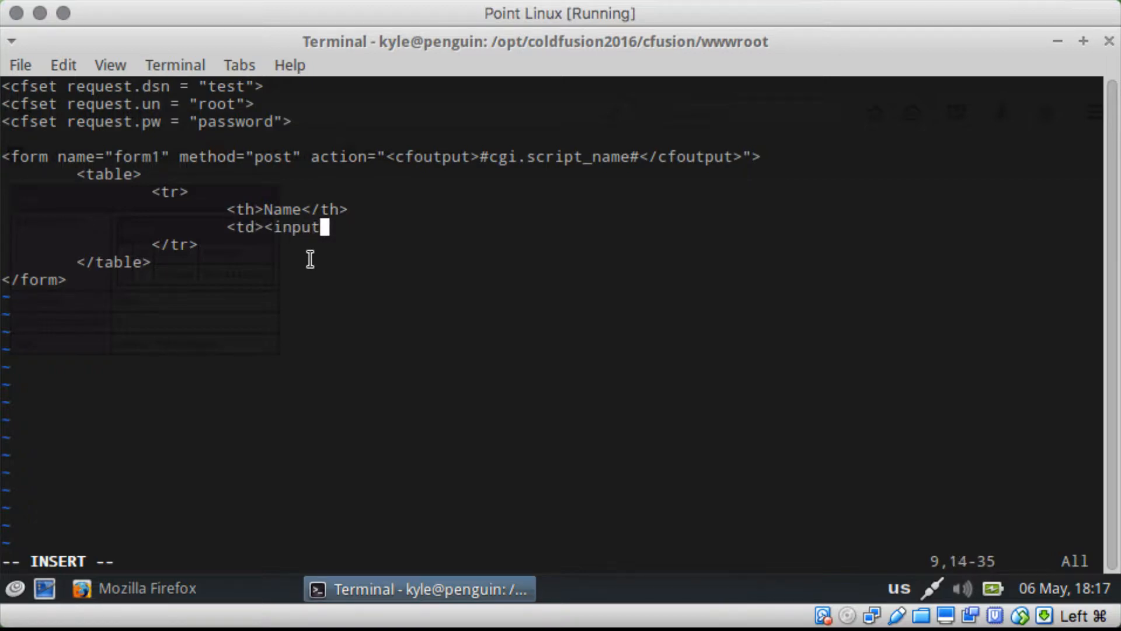
type("type=")
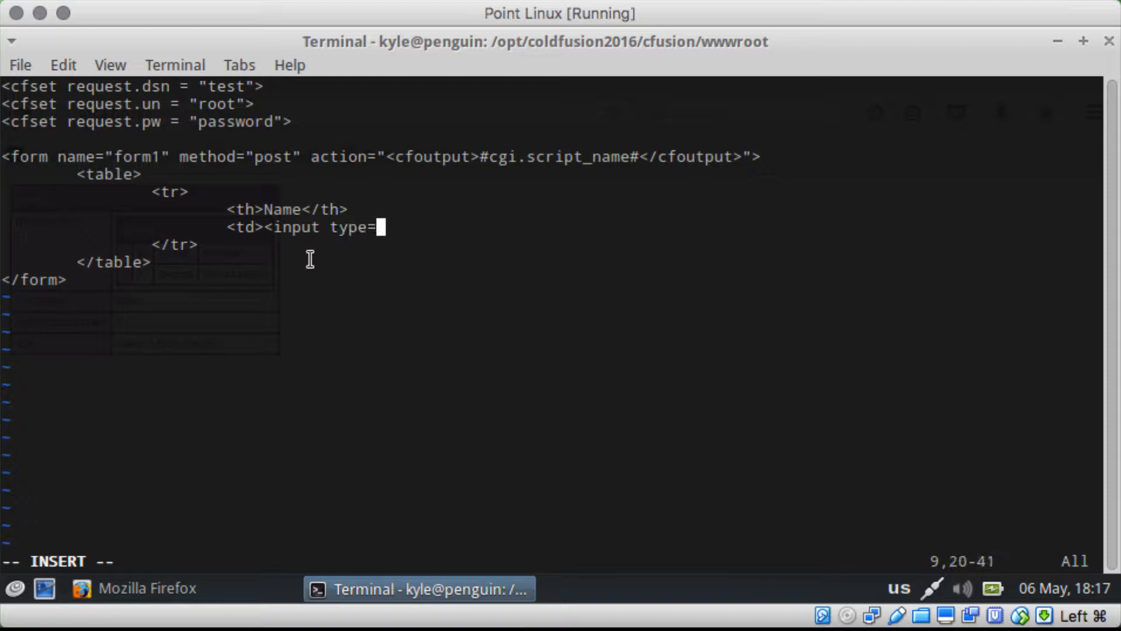
type("\"text\" name=\"")
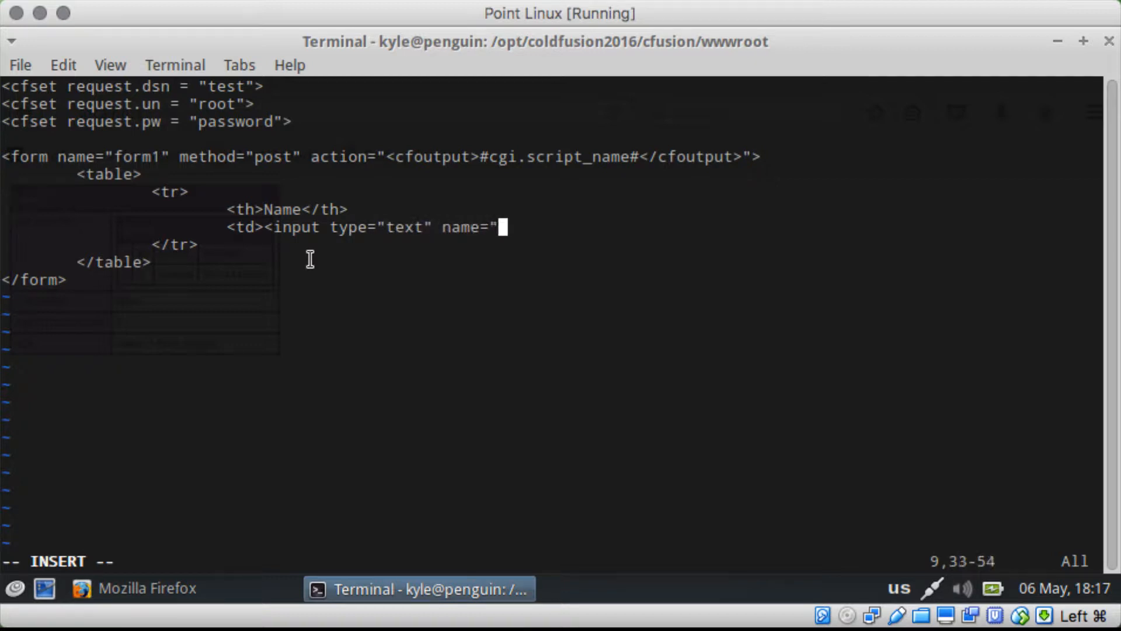
type("name\">")
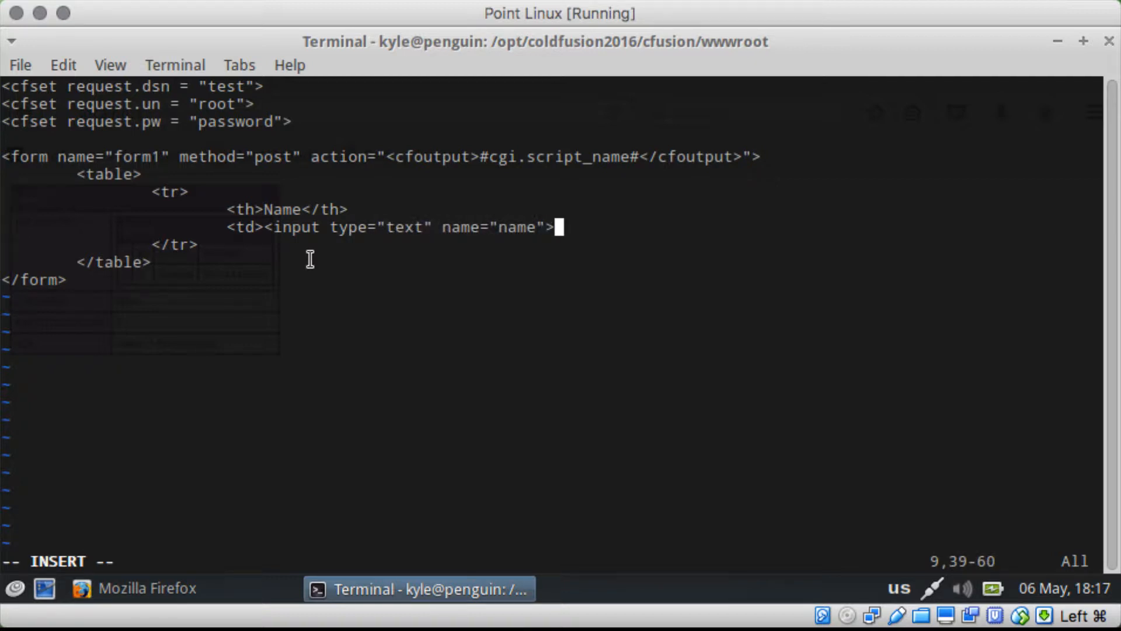
type("</td>")
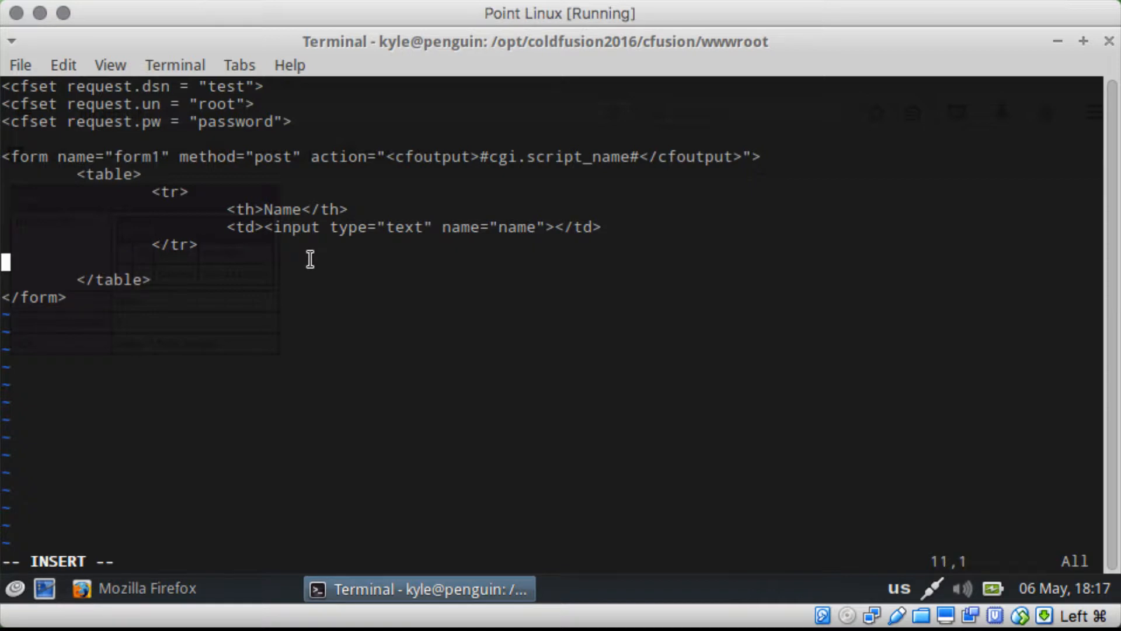
Add a Phone header row holding a text input named "phone".
type("<tr>")
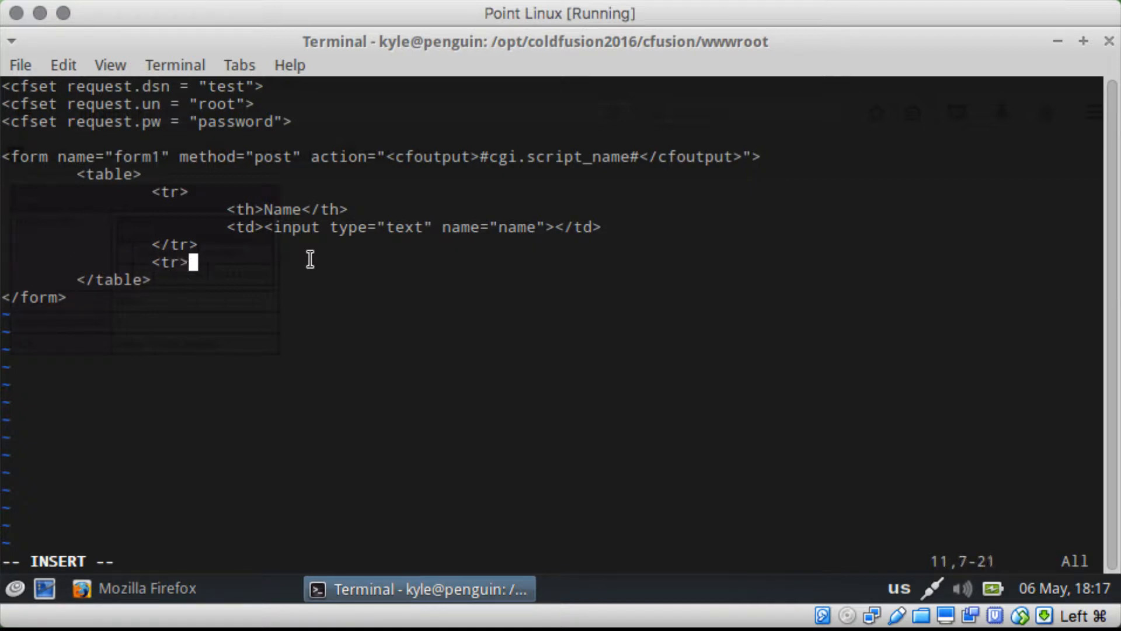
type("</tr")
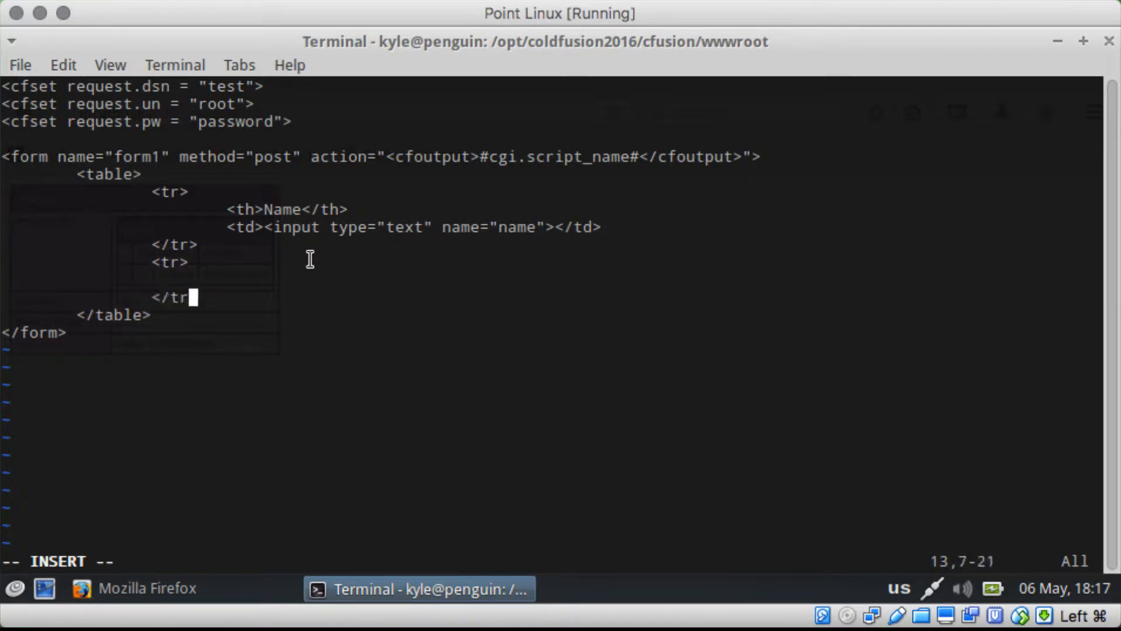
key("Insert")
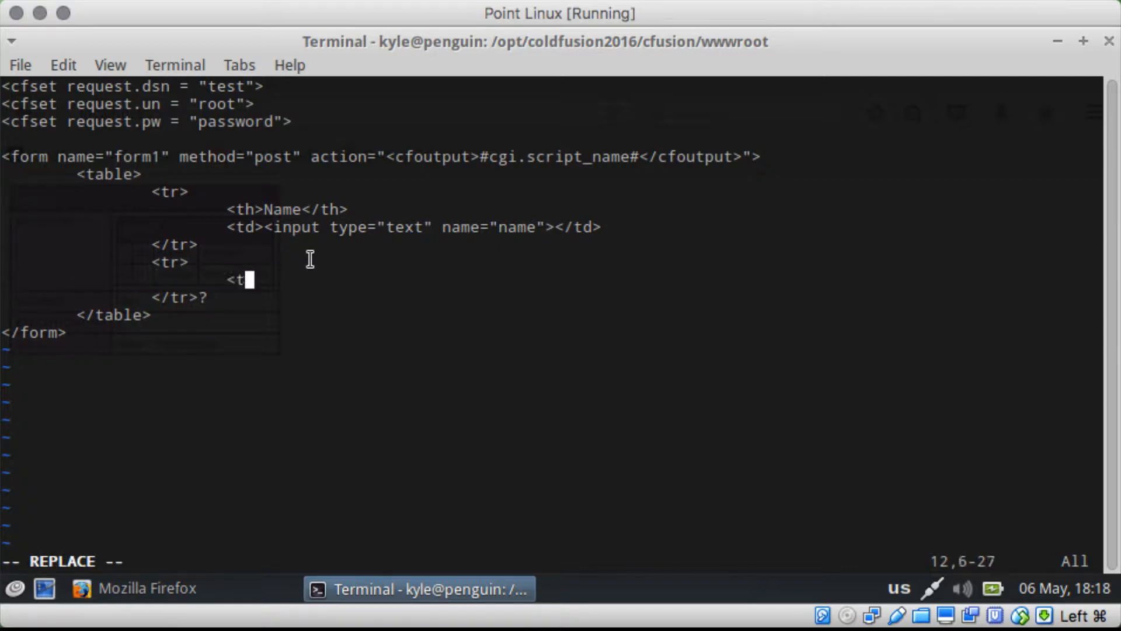
type("h>Phone</th>")
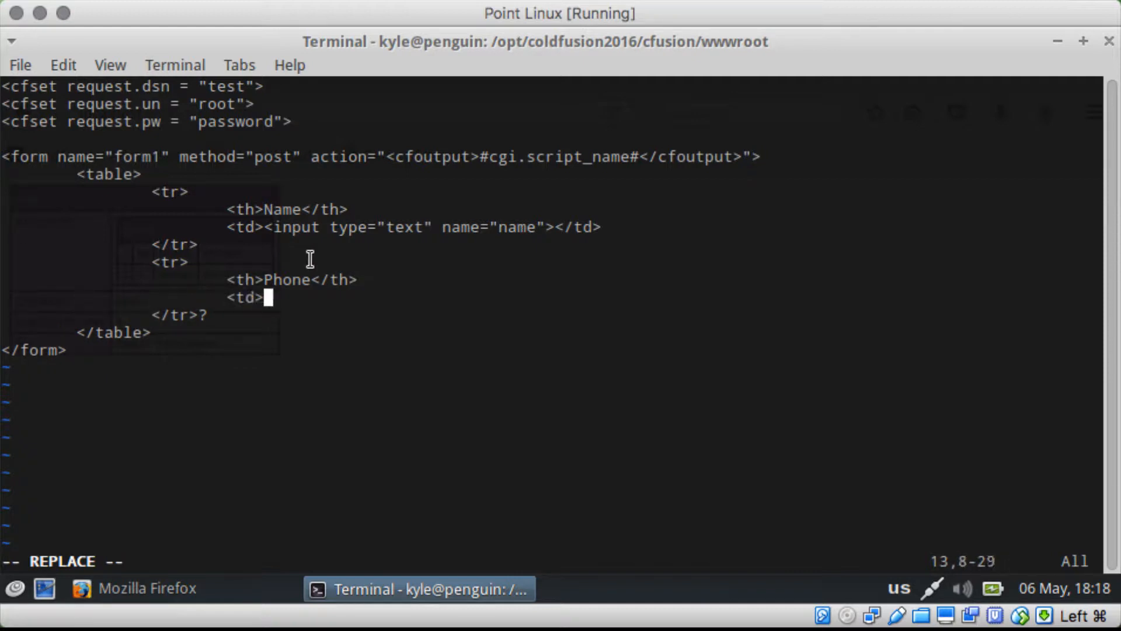
type("<input type=")
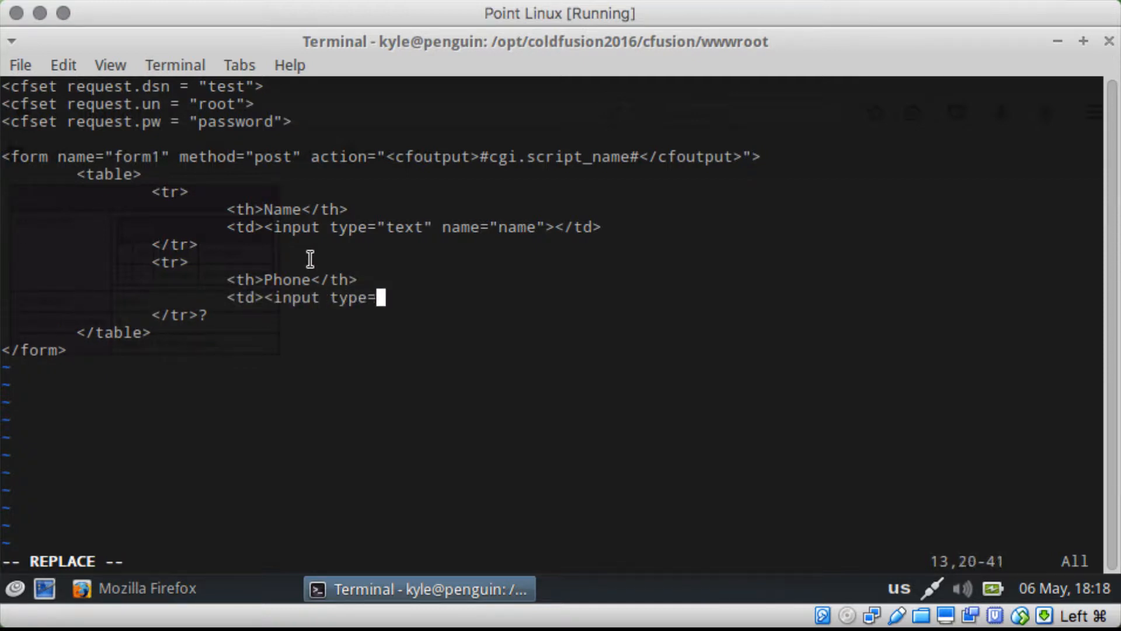
type("\"text\" name=")
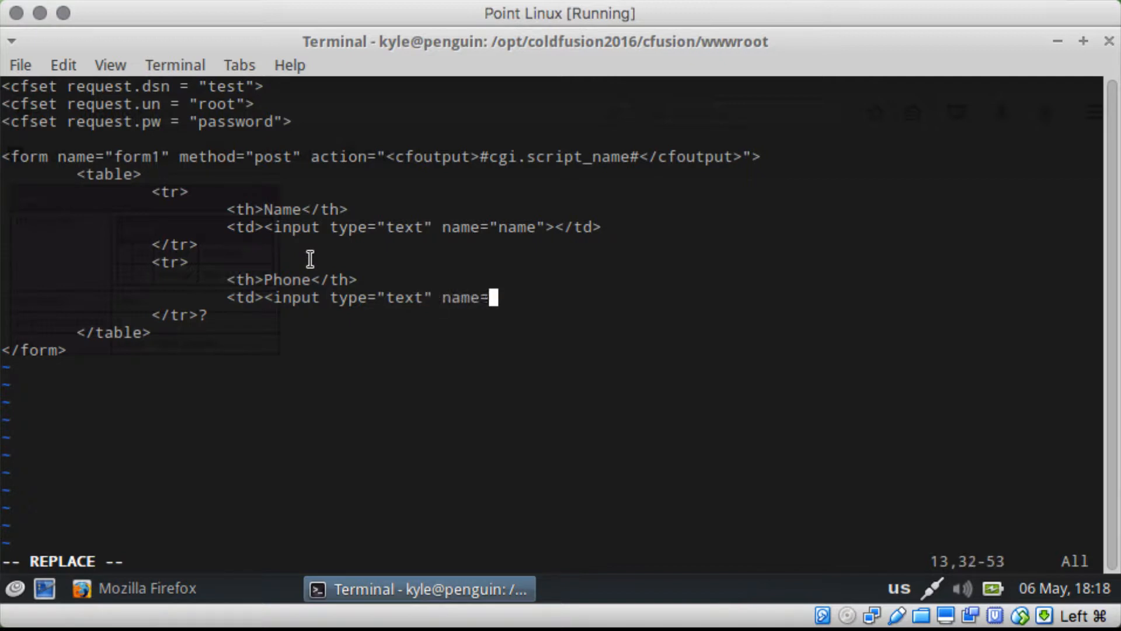
type("\"phone\"></td>")
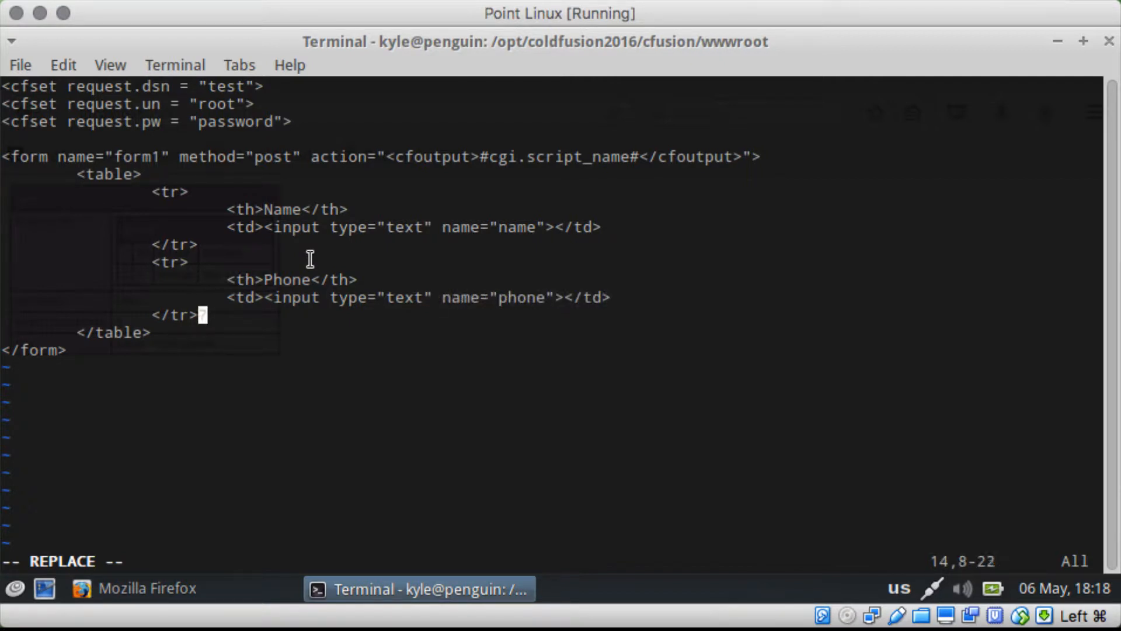
key("Down")
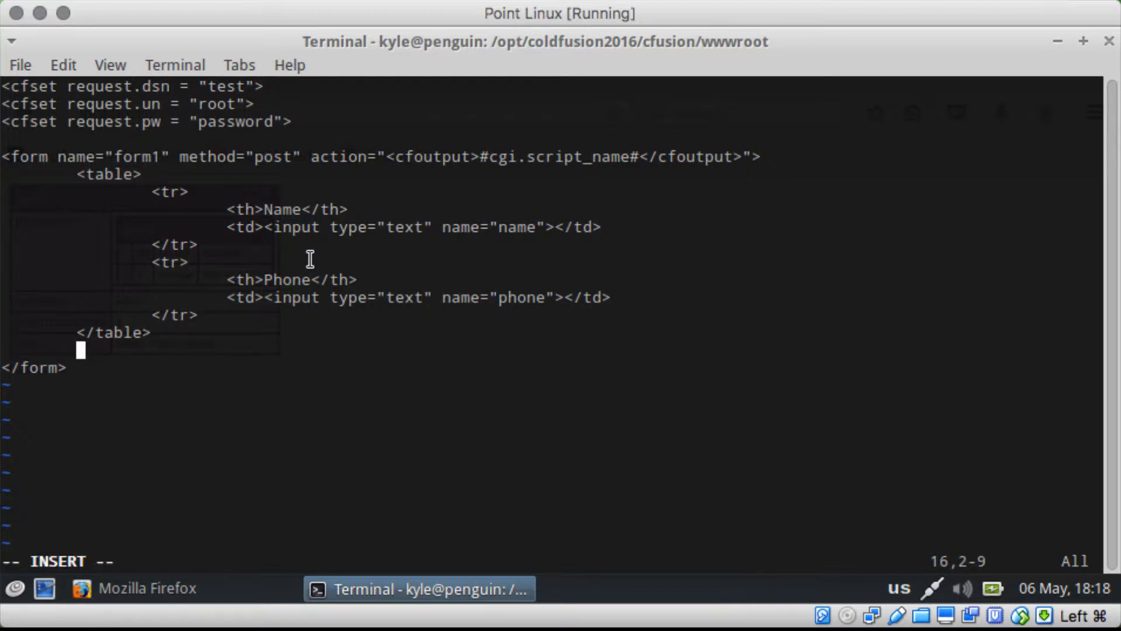
Add a Submit button named submit, save, and preview the form in Firefox.
type("<input type=")
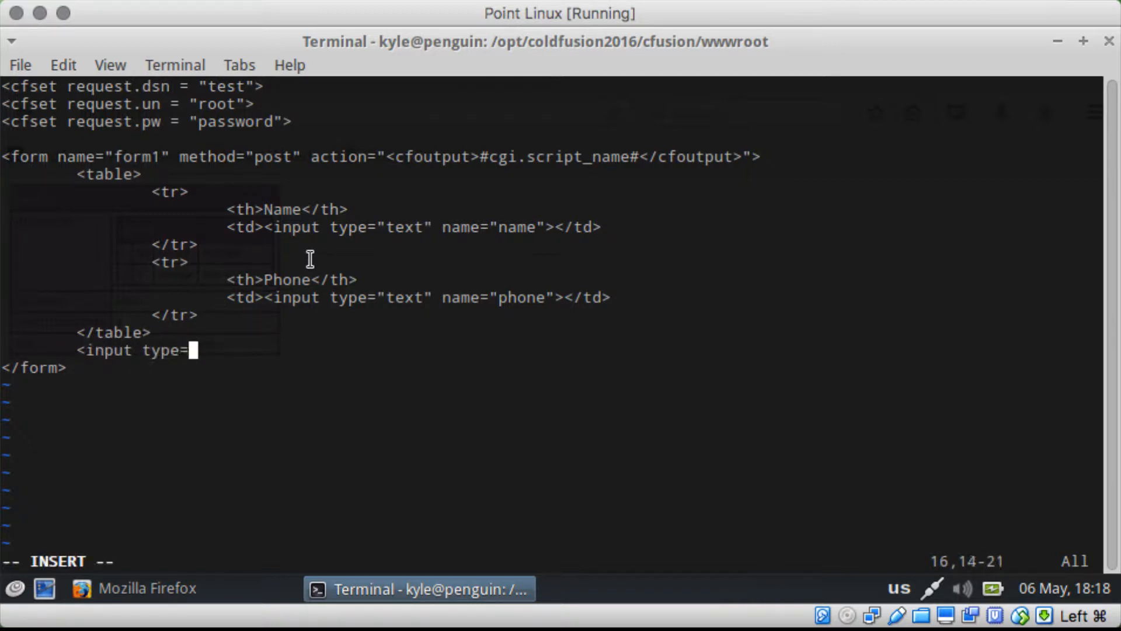
type("\"submit\" name=")
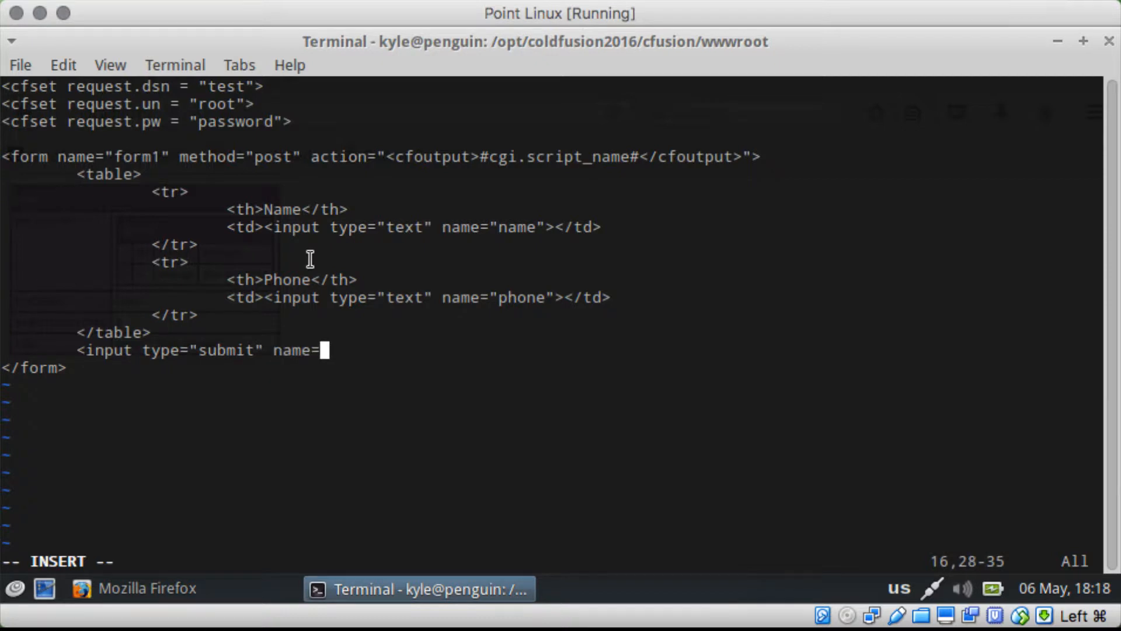
type("\"submit\" value=")
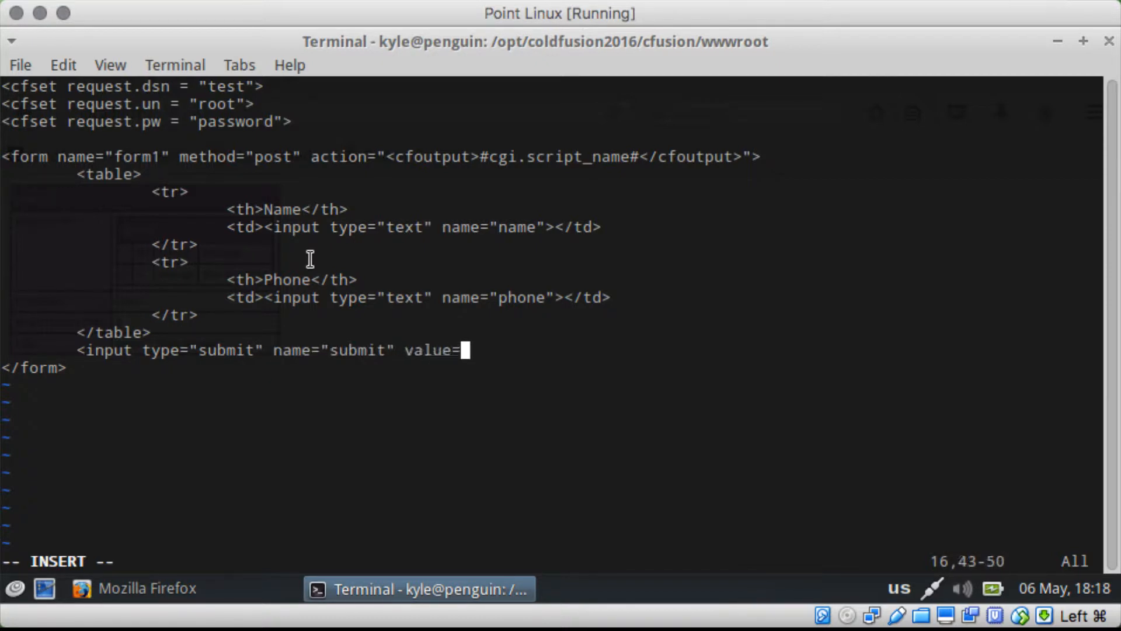
type("\"Submit\"")
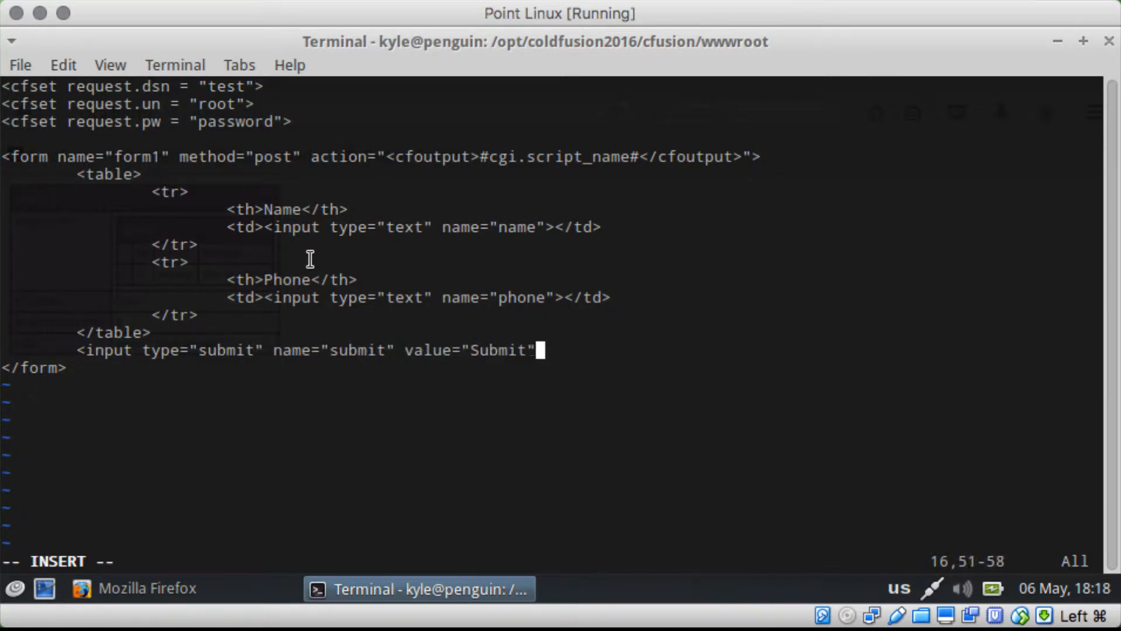
type(">")
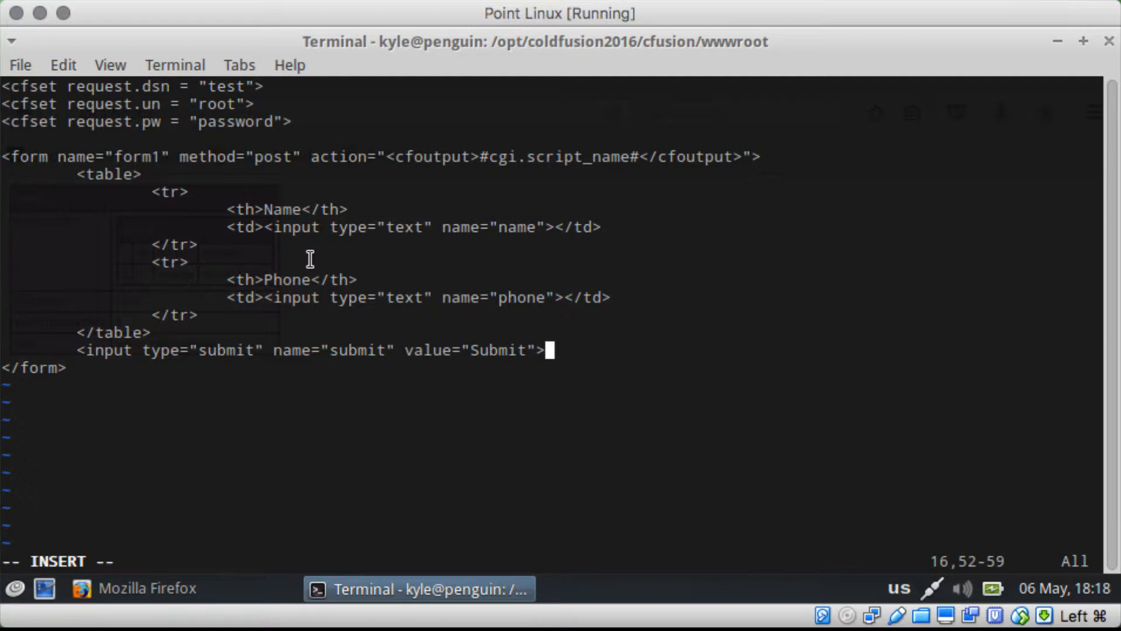
key("Escape")
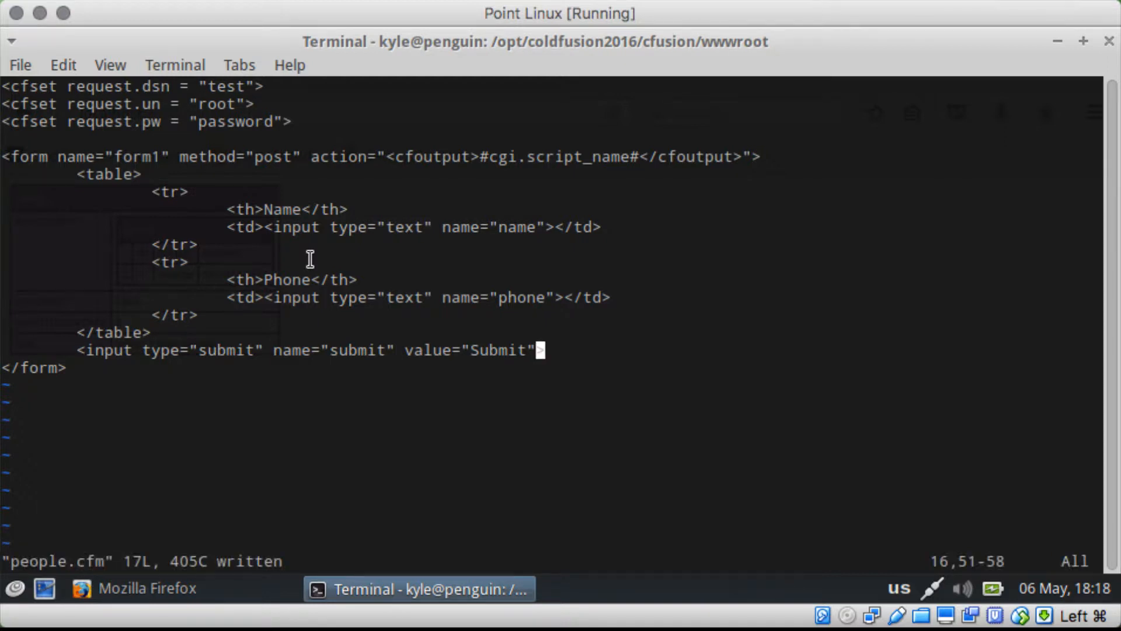
left_click(149, 590)
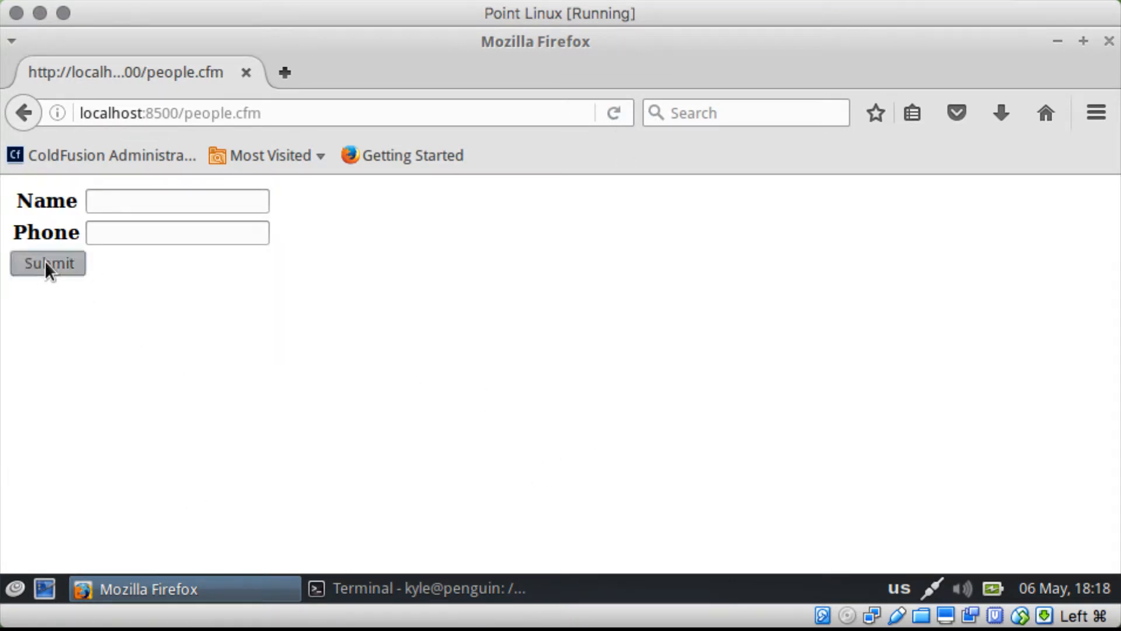
left_click(415, 589)
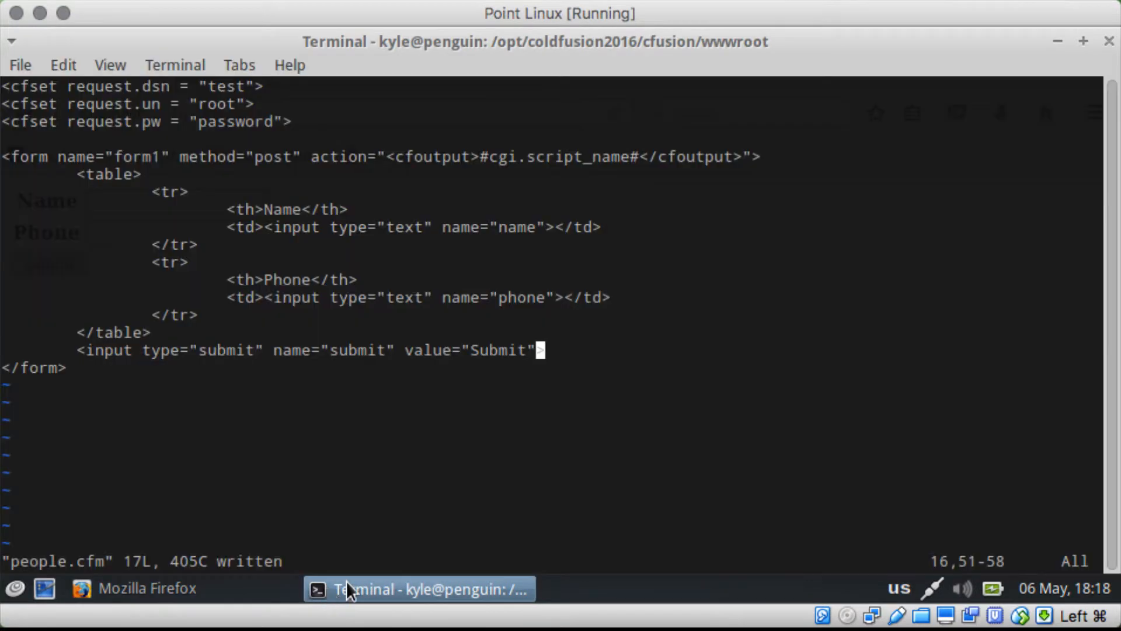
mouse_move(557, 425)
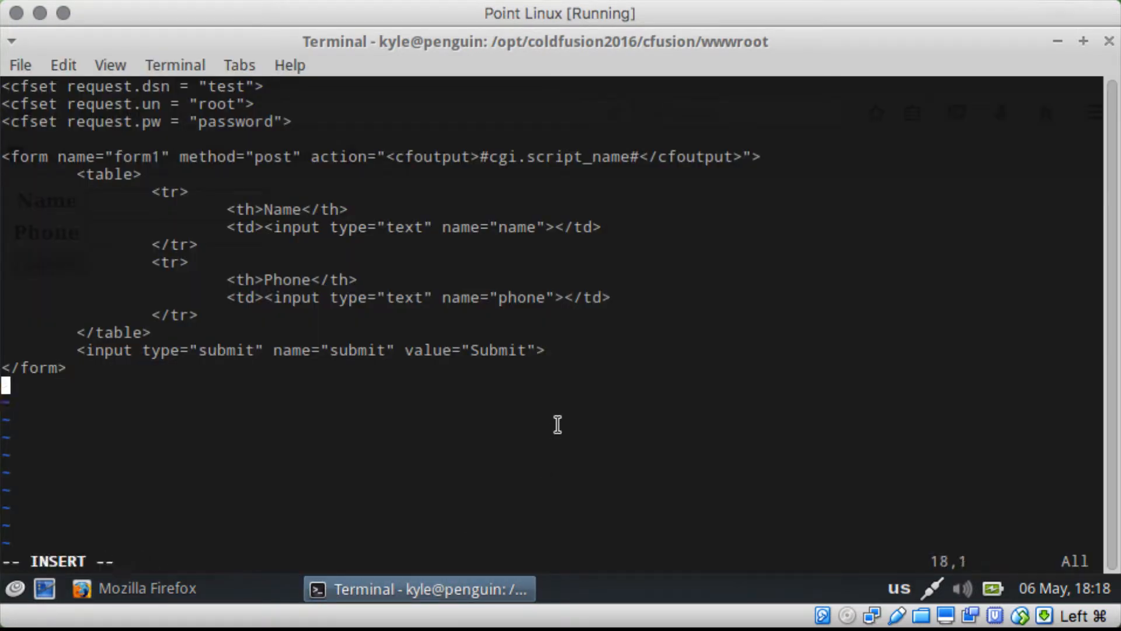
Open a cfif testing IsDefined("form.name") and IsDefined("form.phone") below the form.
type("<")
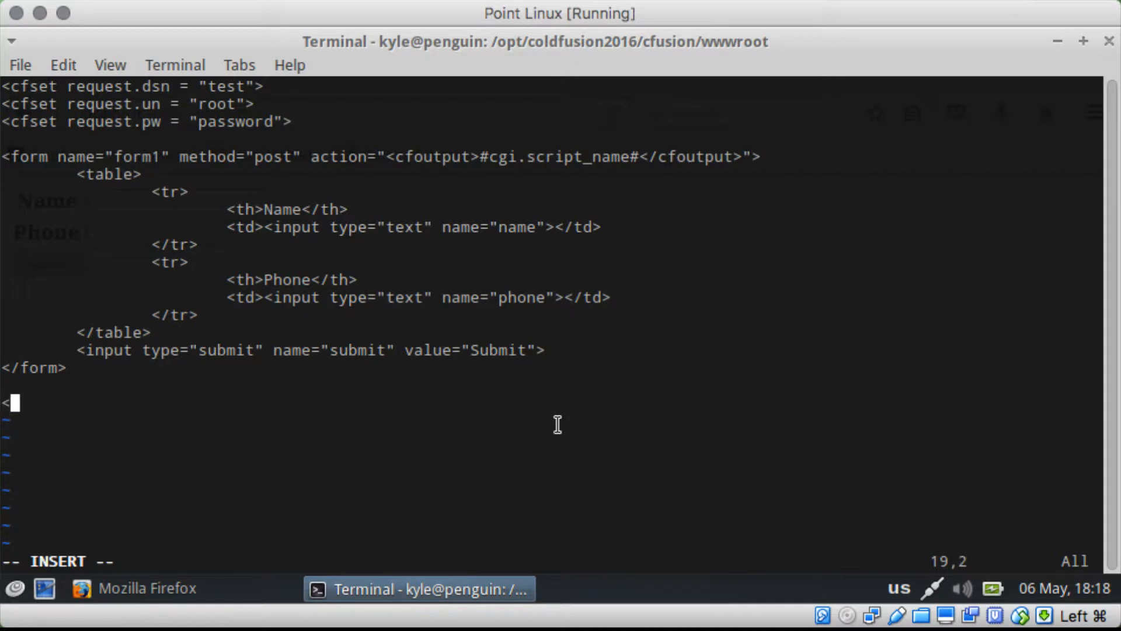
type("cfif")
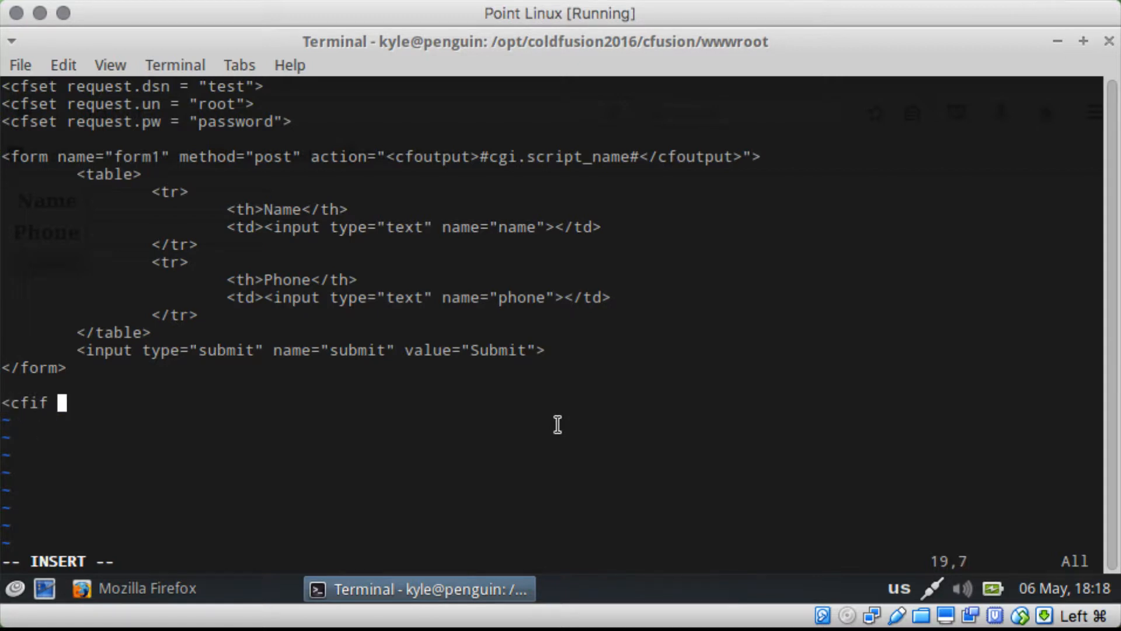
type("IsDefined(\"")
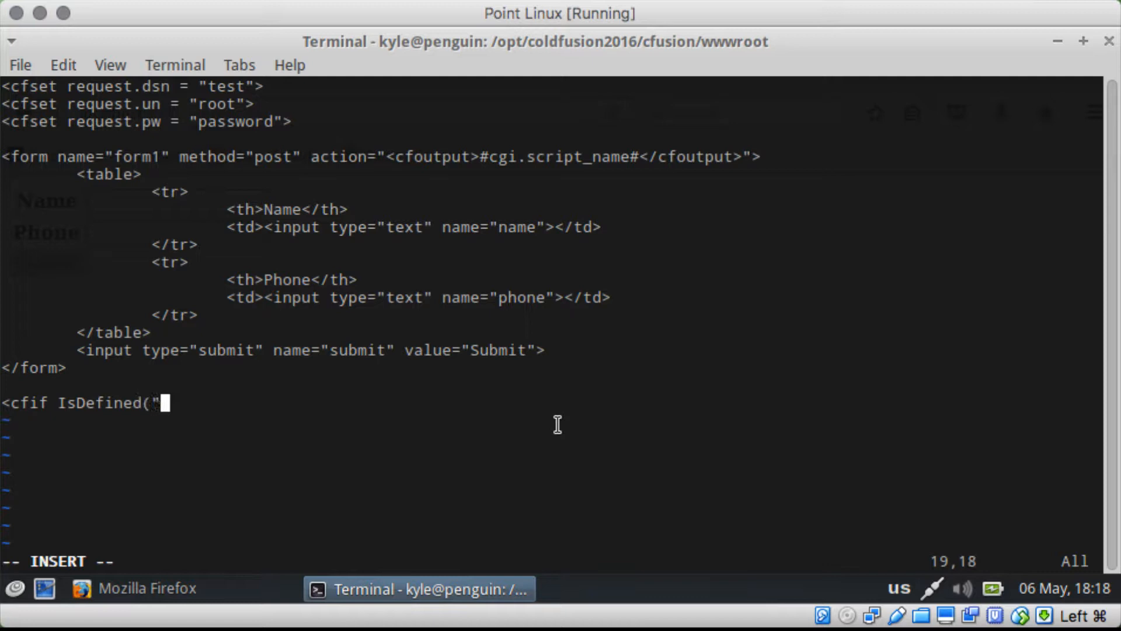
type("form.na")
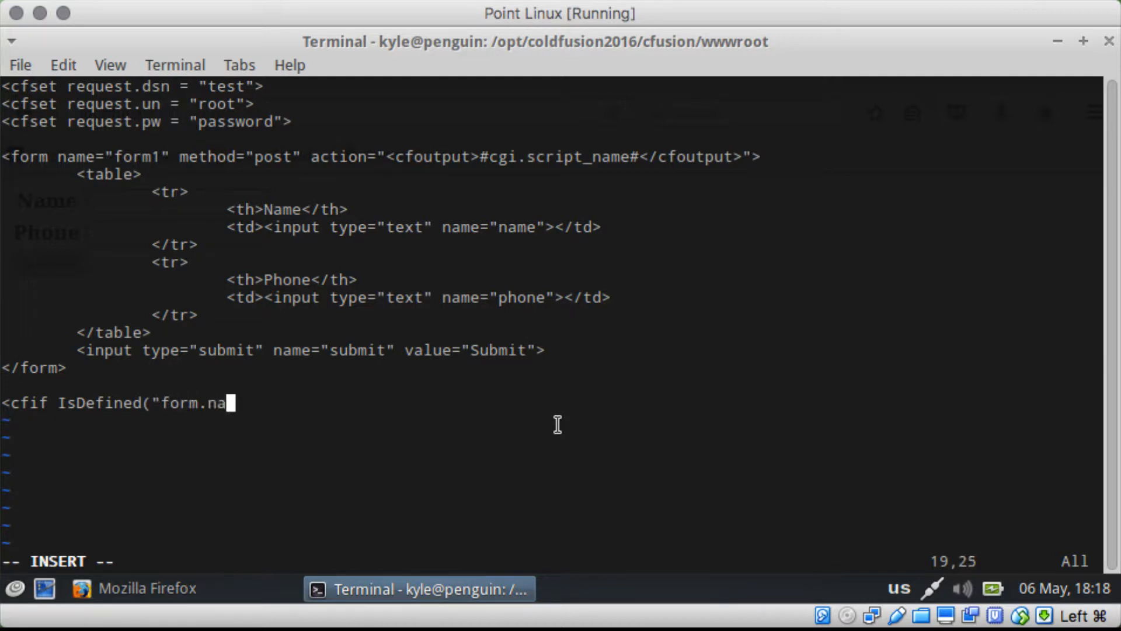
type("m")
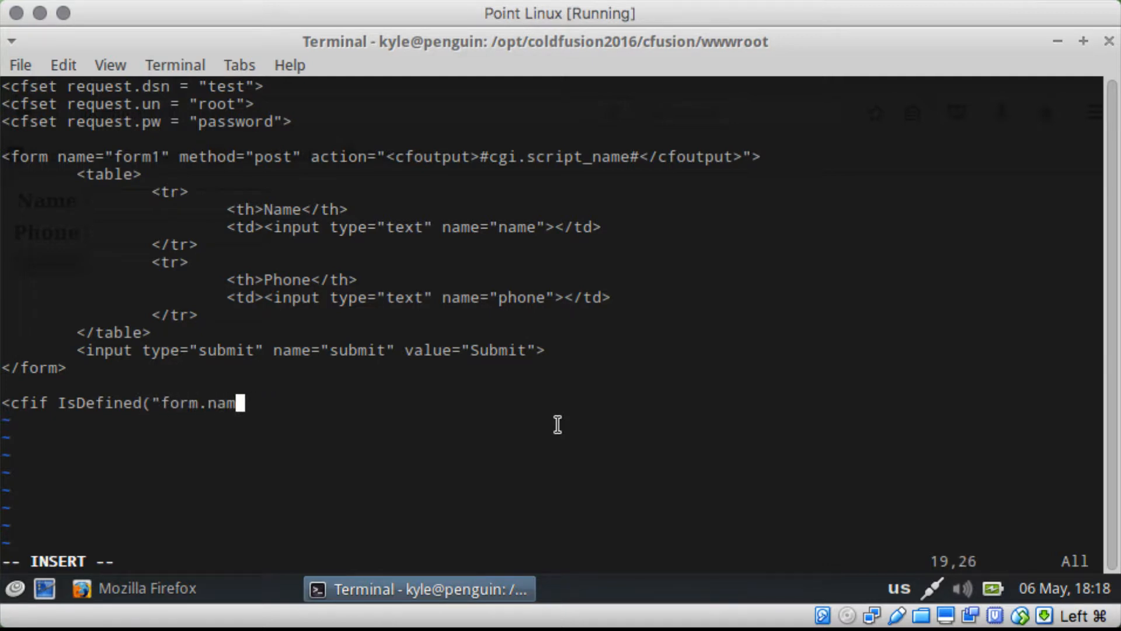
type("e\") and I")
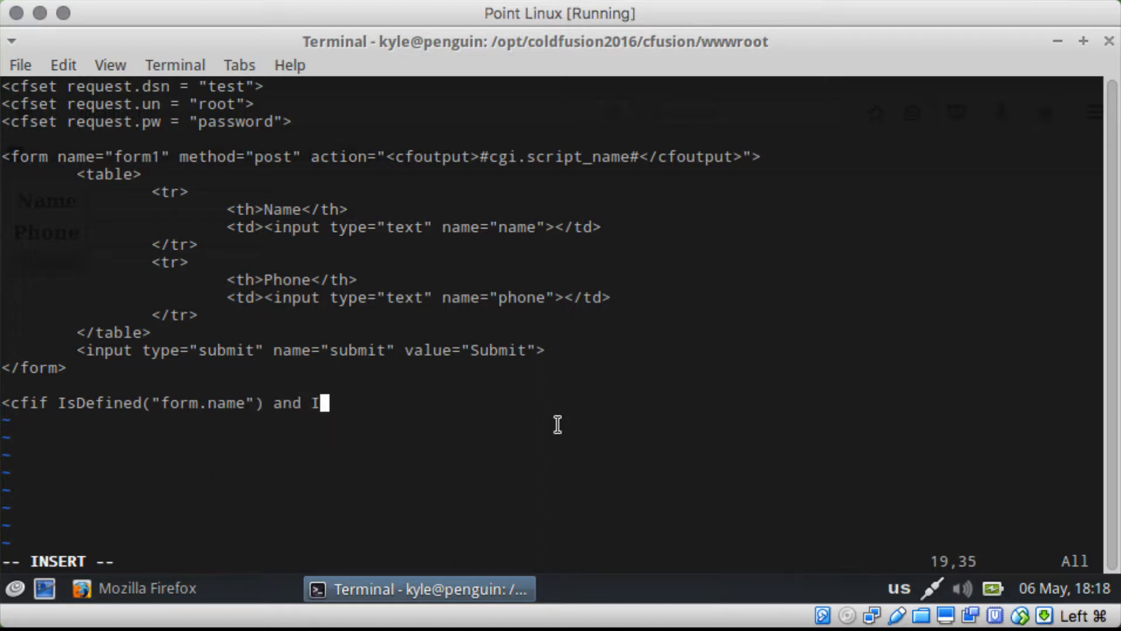
type("sDefined(\"form.")
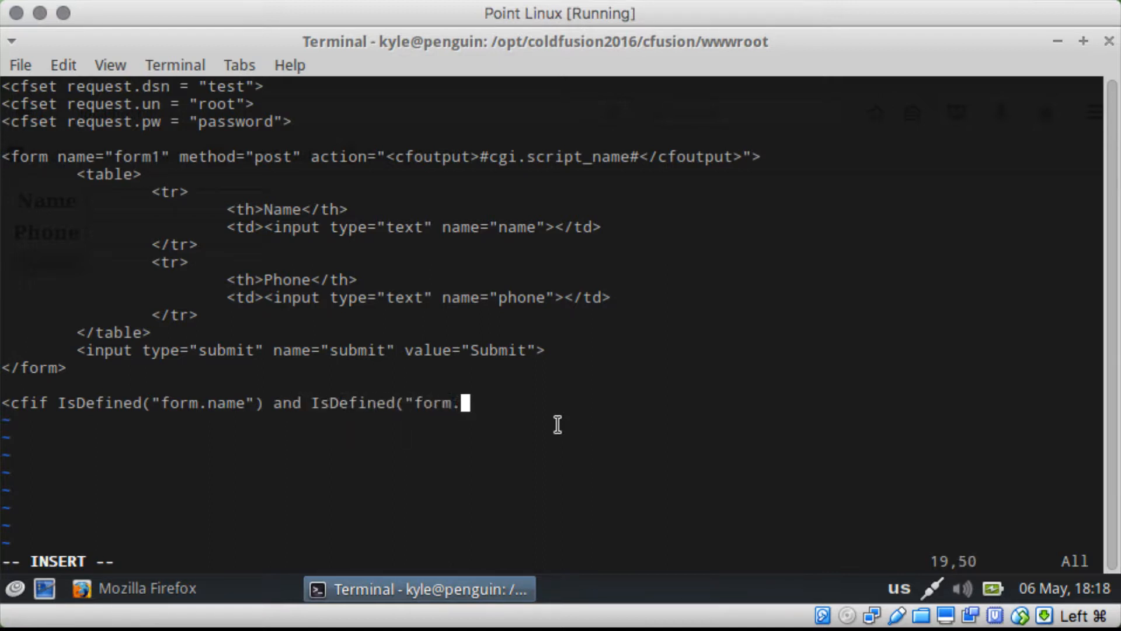
type("phone\")>")
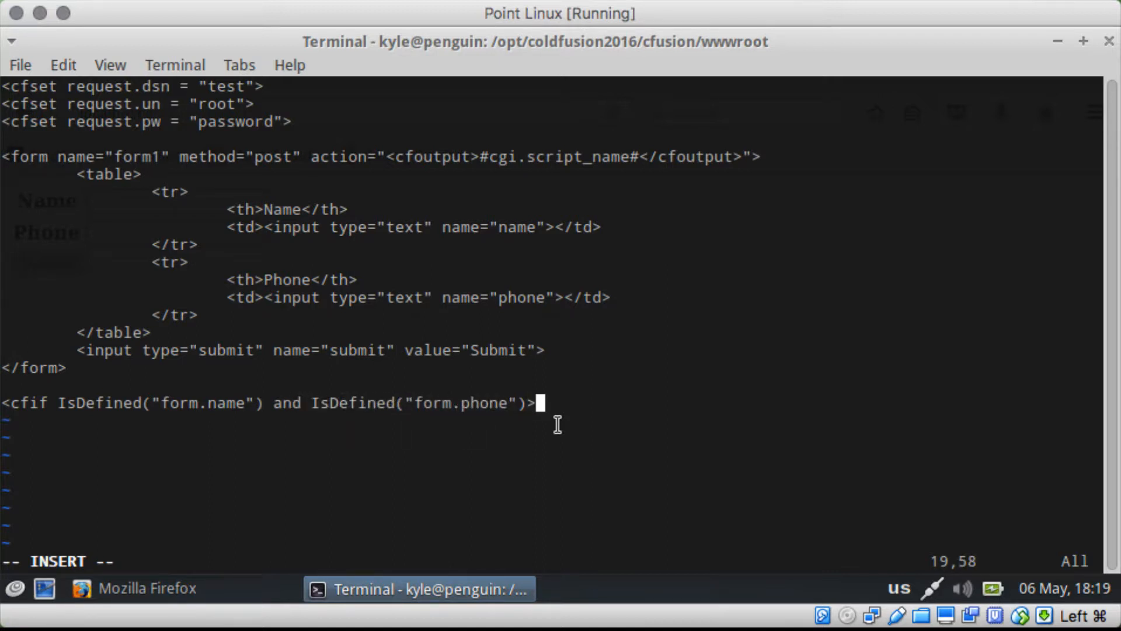
key("Enter")
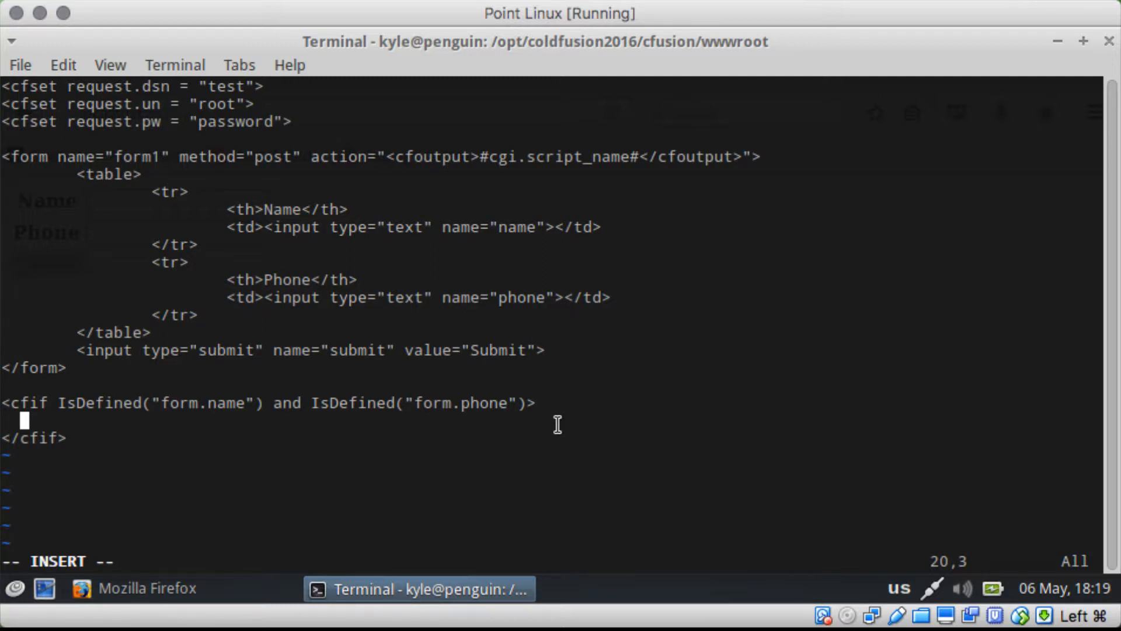
Add a cfquery tag using request.dsn, request.un and request.pw, plus its closing </cfquery>.
type("<cfquery dat")
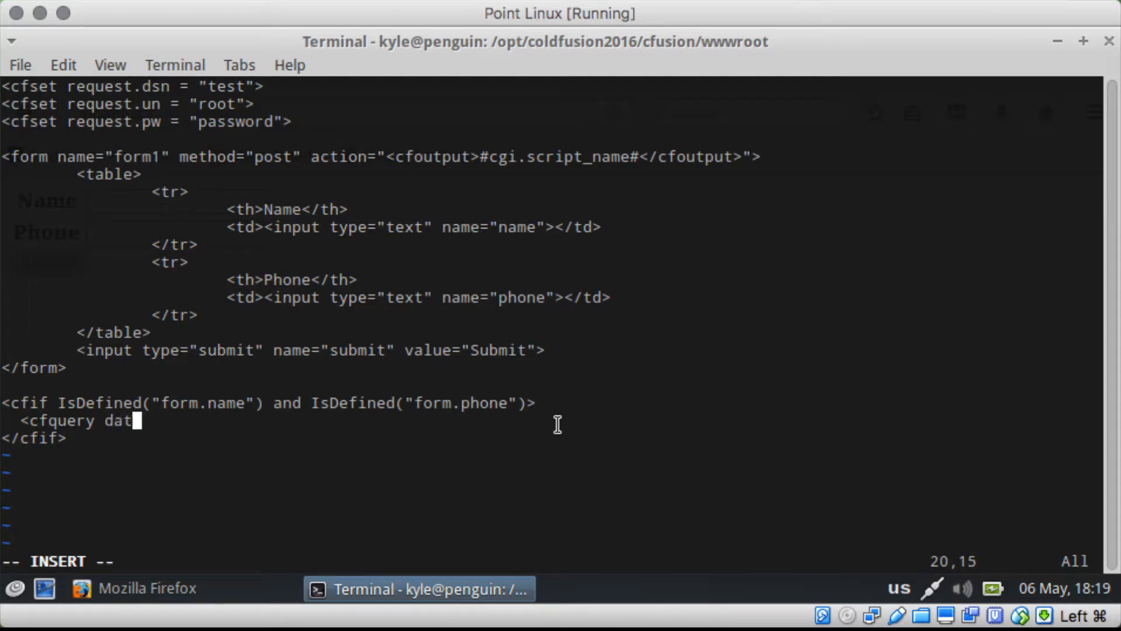
type("asource=\"#")
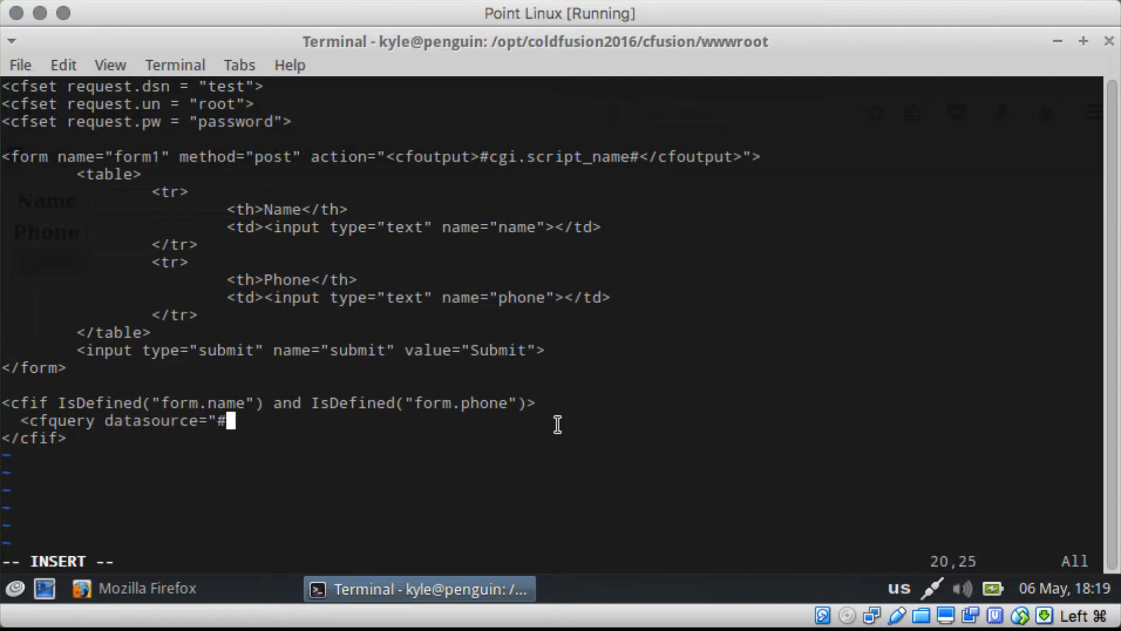
type("request.dsn#\"")
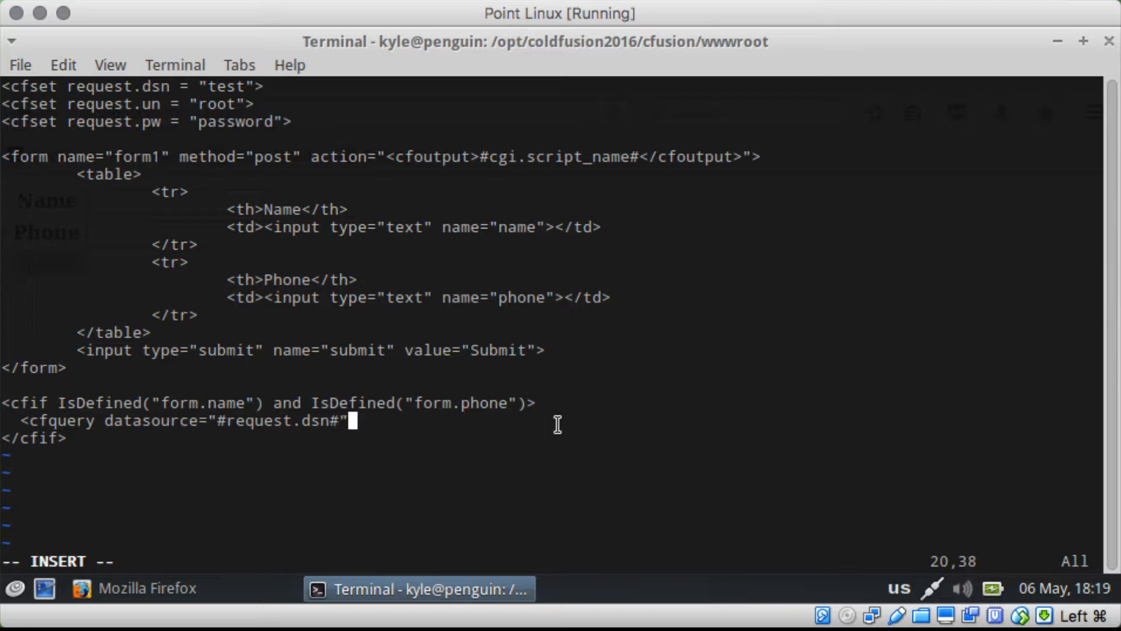
type("username=\"")
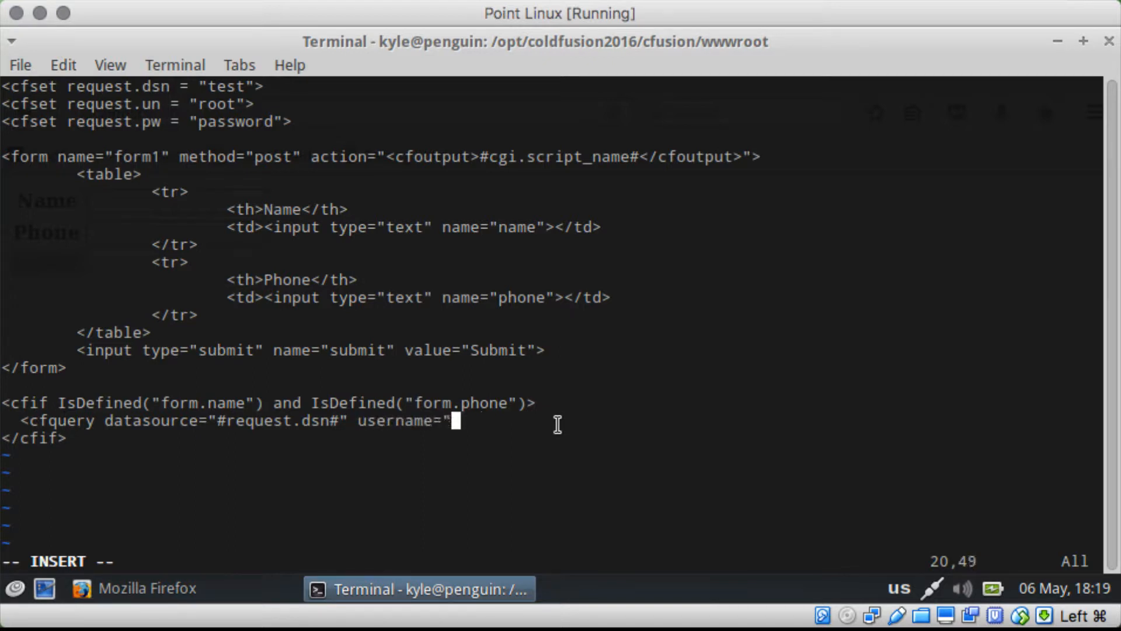
type("#request.un#")
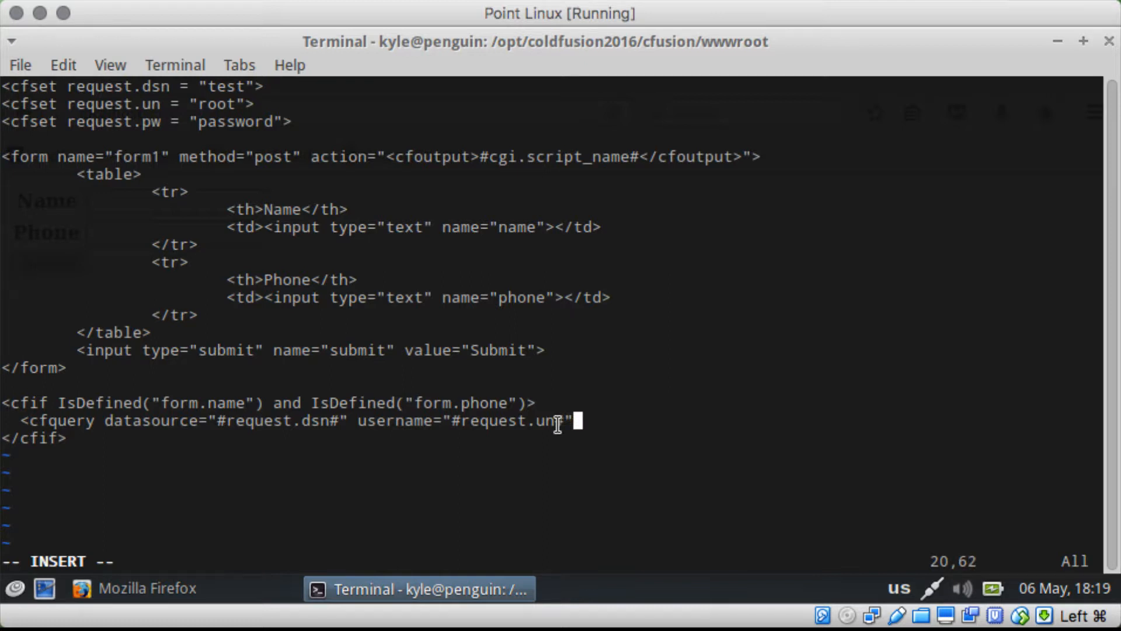
type("password=\"")
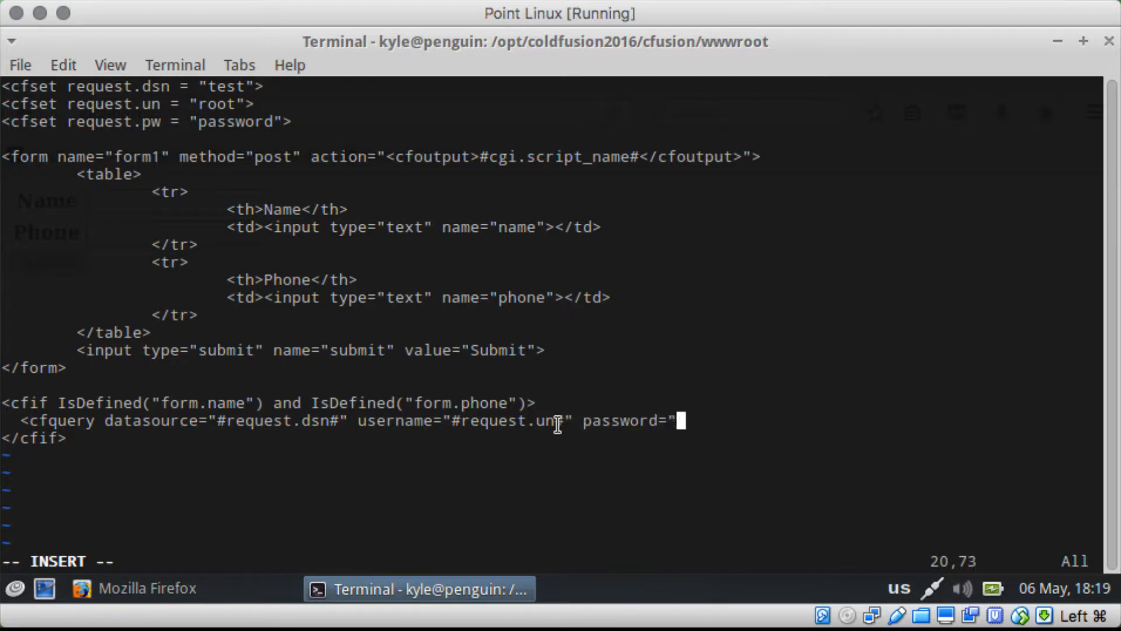
type("#request.pw#\">")
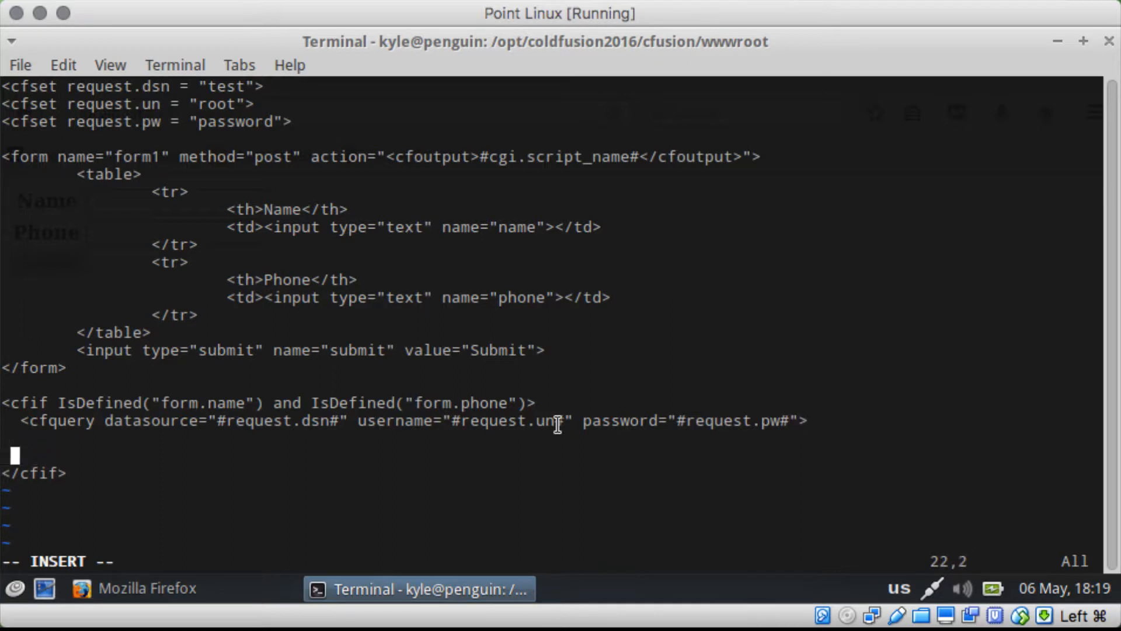
type("</cfquery>")
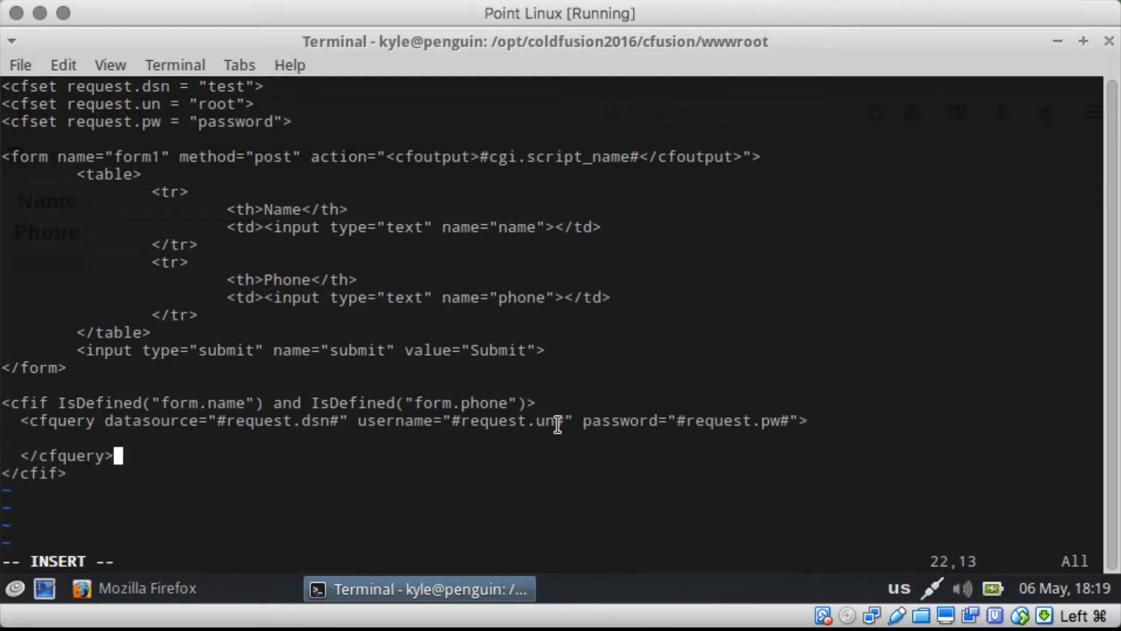
Write the SQL 'insert into people (name, phone) values (' inside the query.
type("insert into")
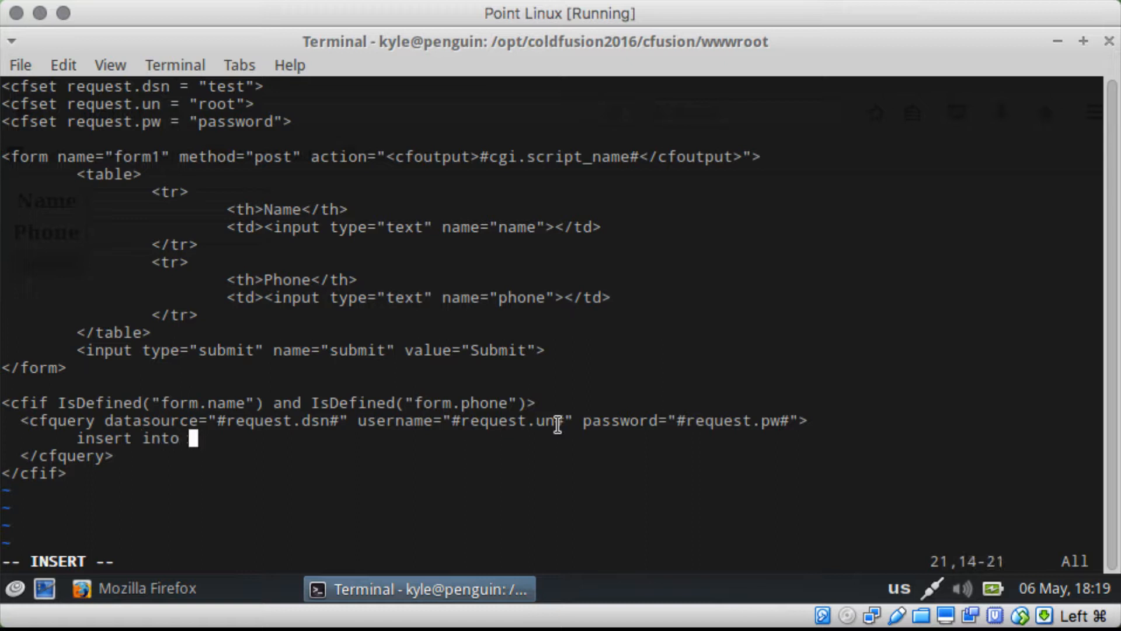
type("people (name")
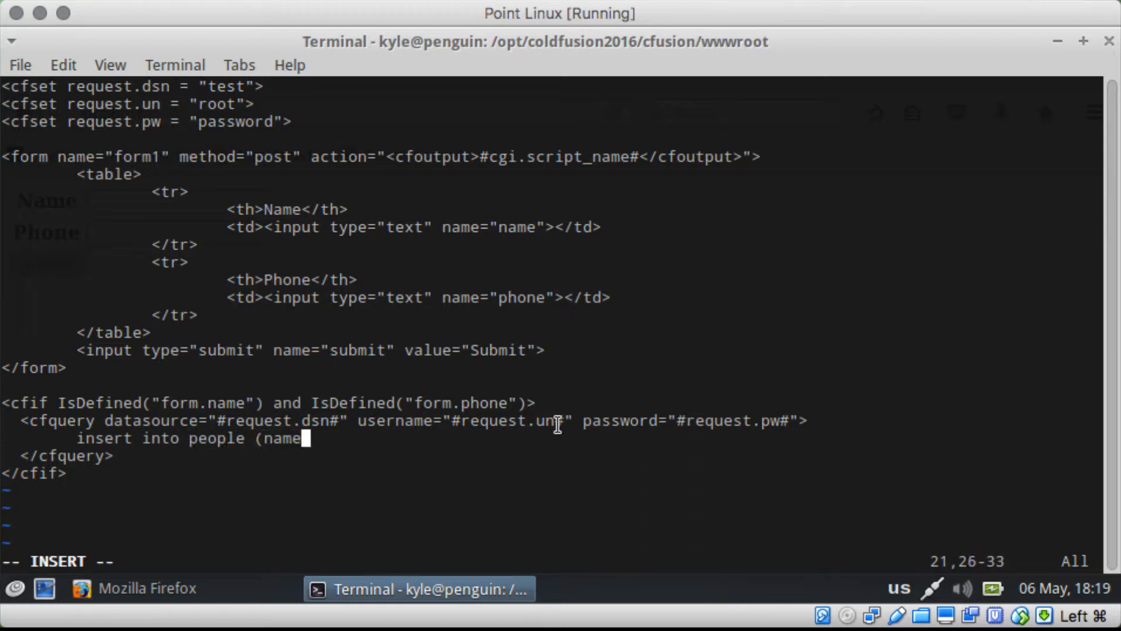
type(", phone)")
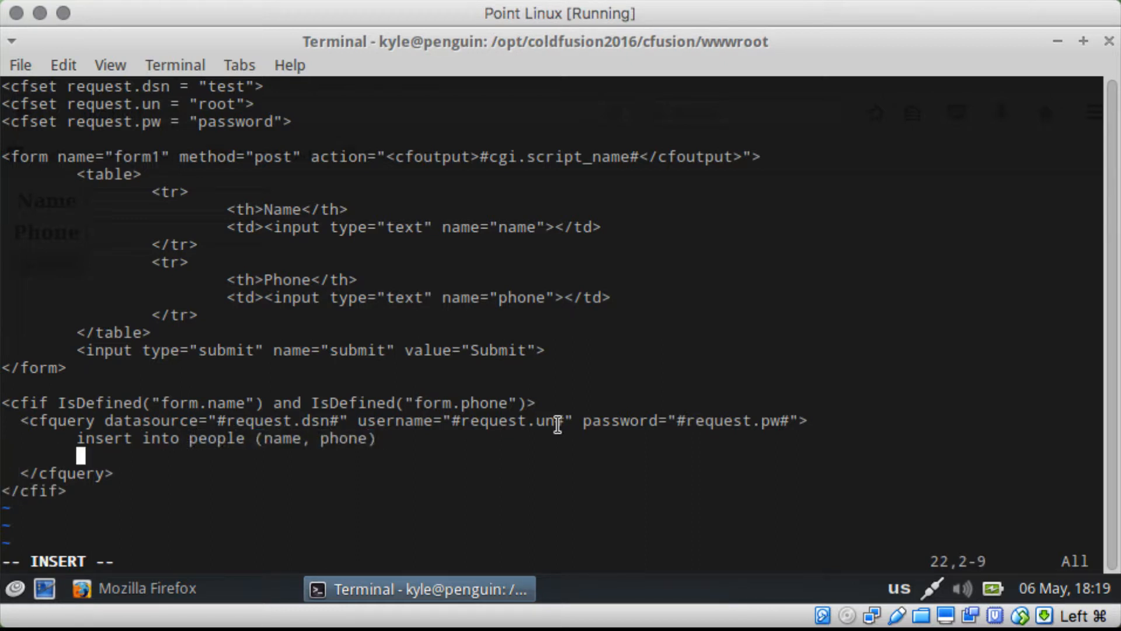
type("values (")
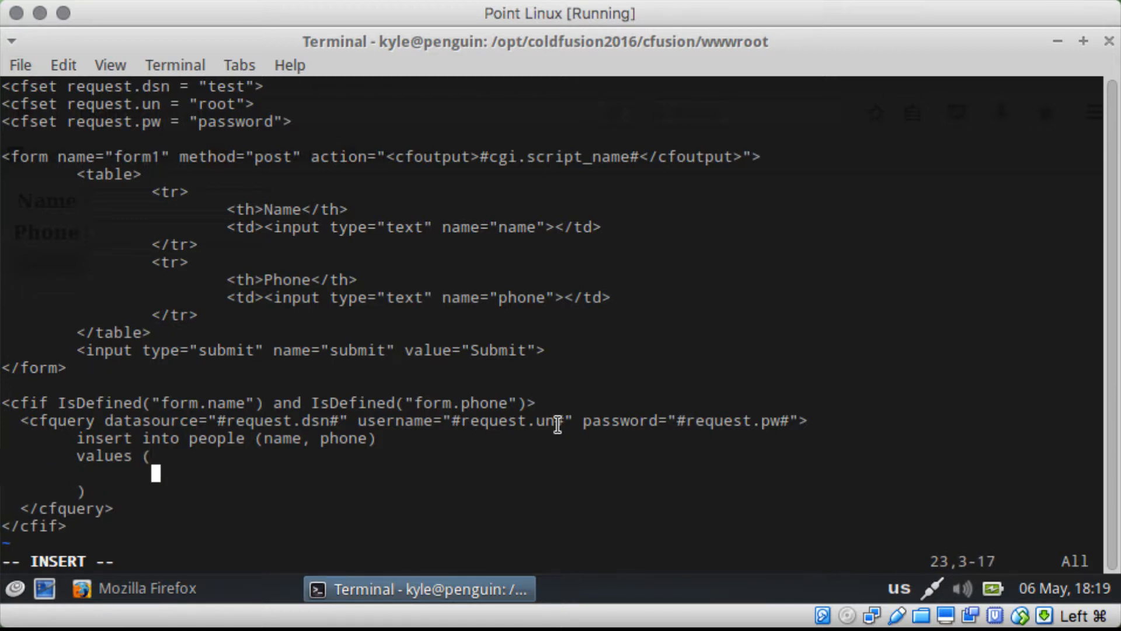
type("<cfquery")
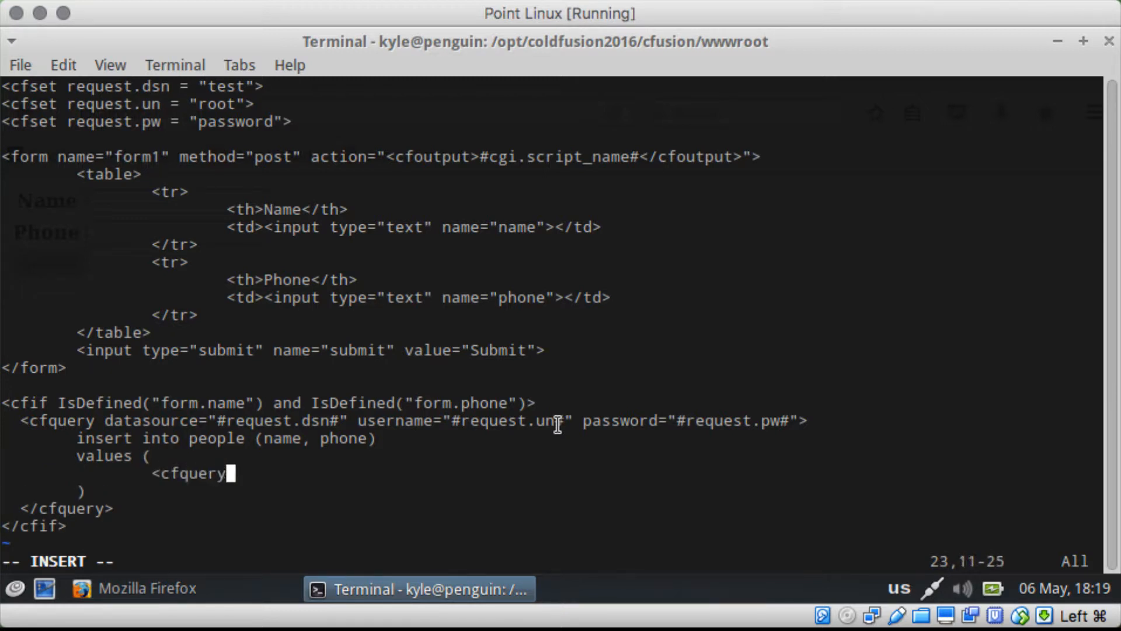
Pass #form.name# as a cf_sql_varchar query parameter in the values list.
type("param")
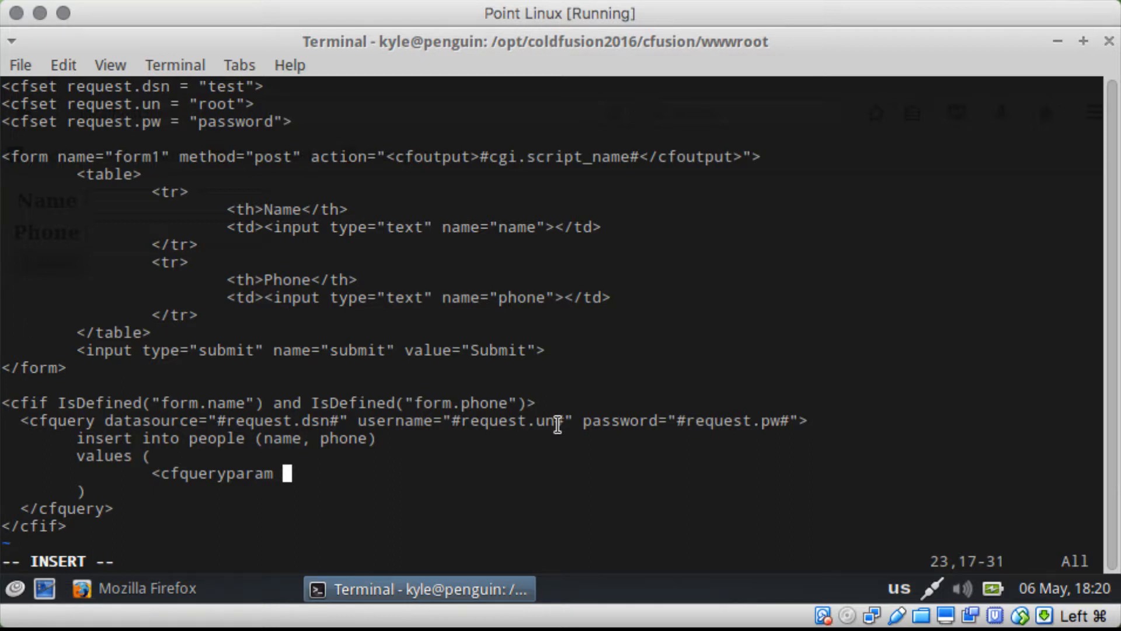
type("sql")
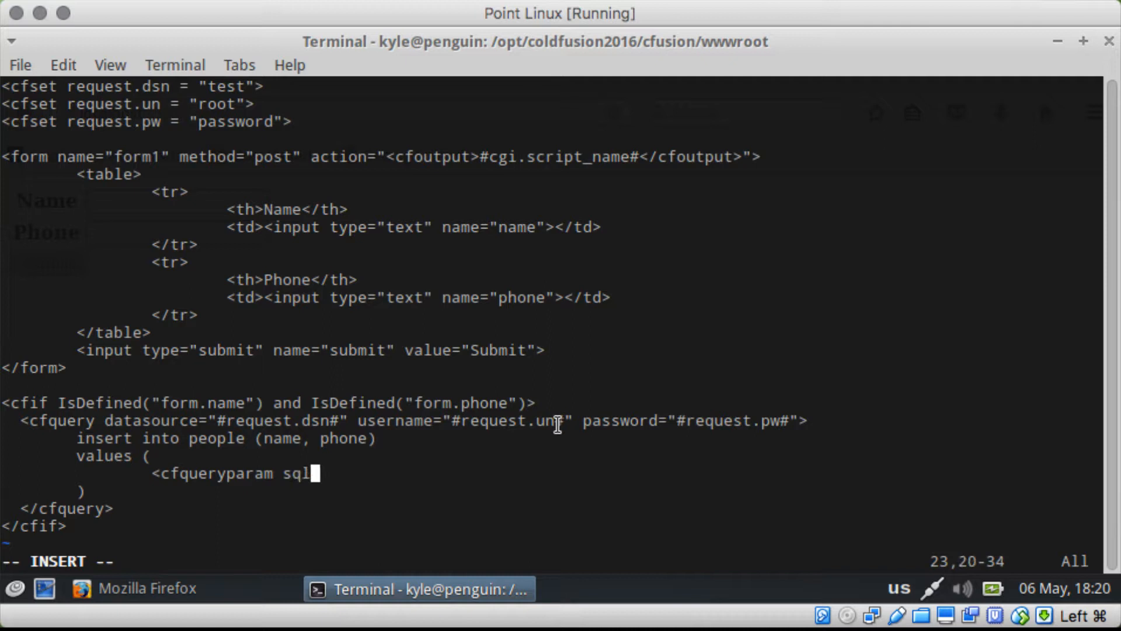
type("type=\"")
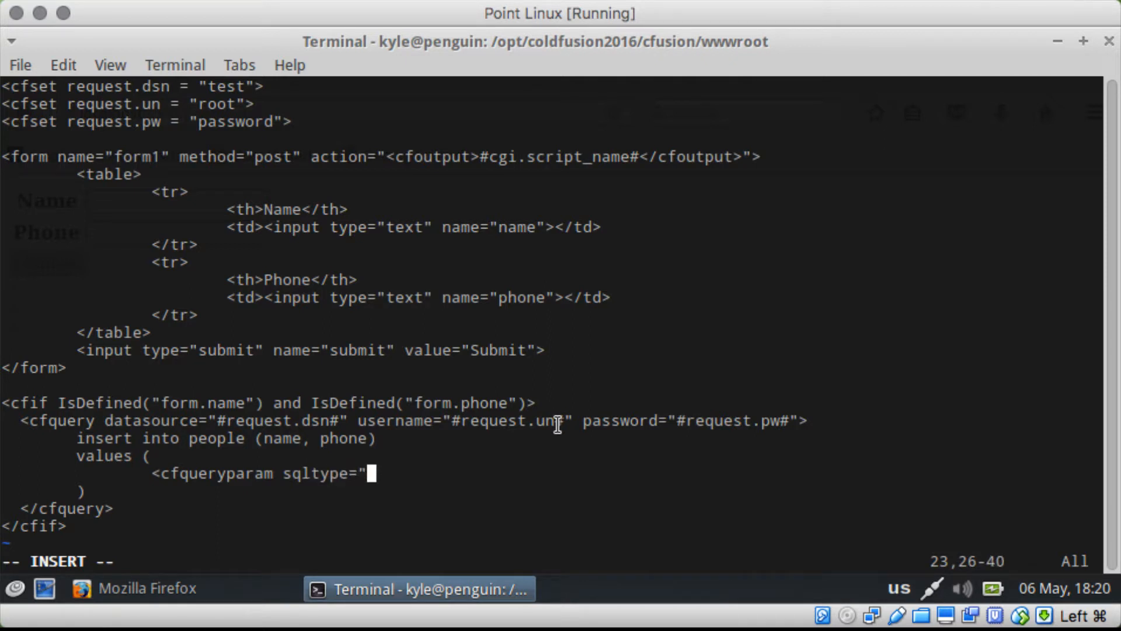
type("cf_sql_varcha")
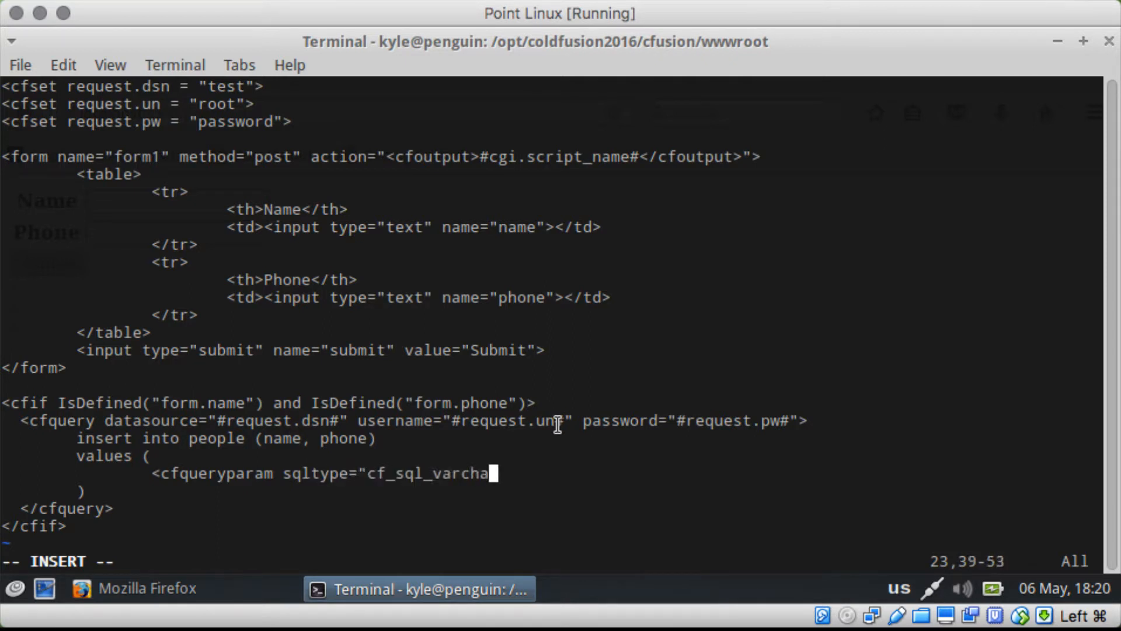
type("r\" value=\"")
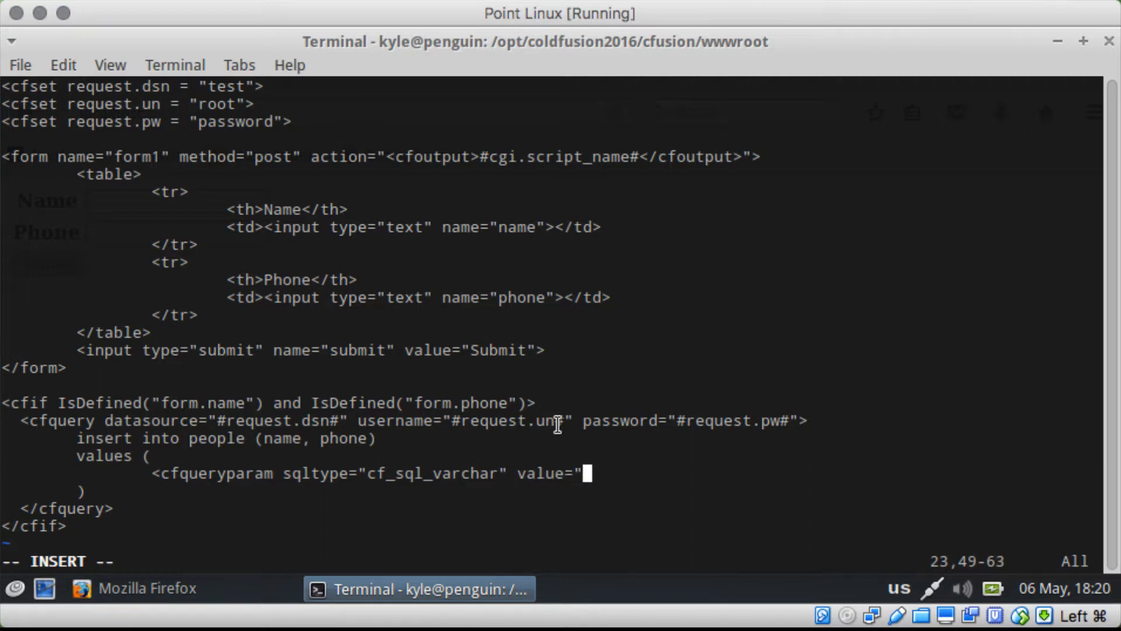
type("#form")
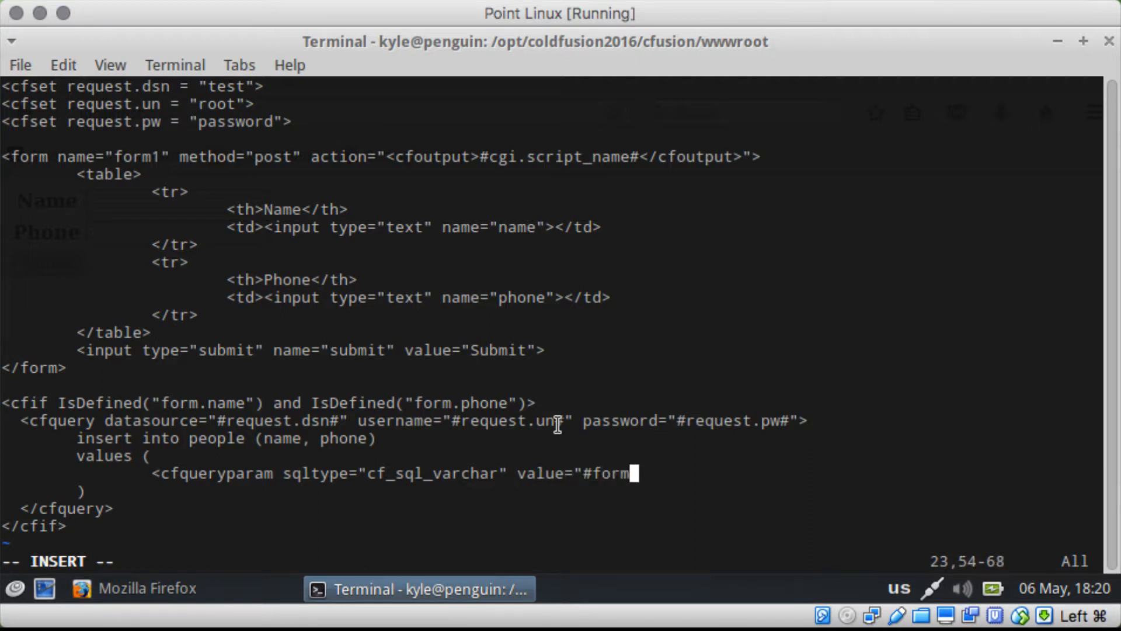
type(".")
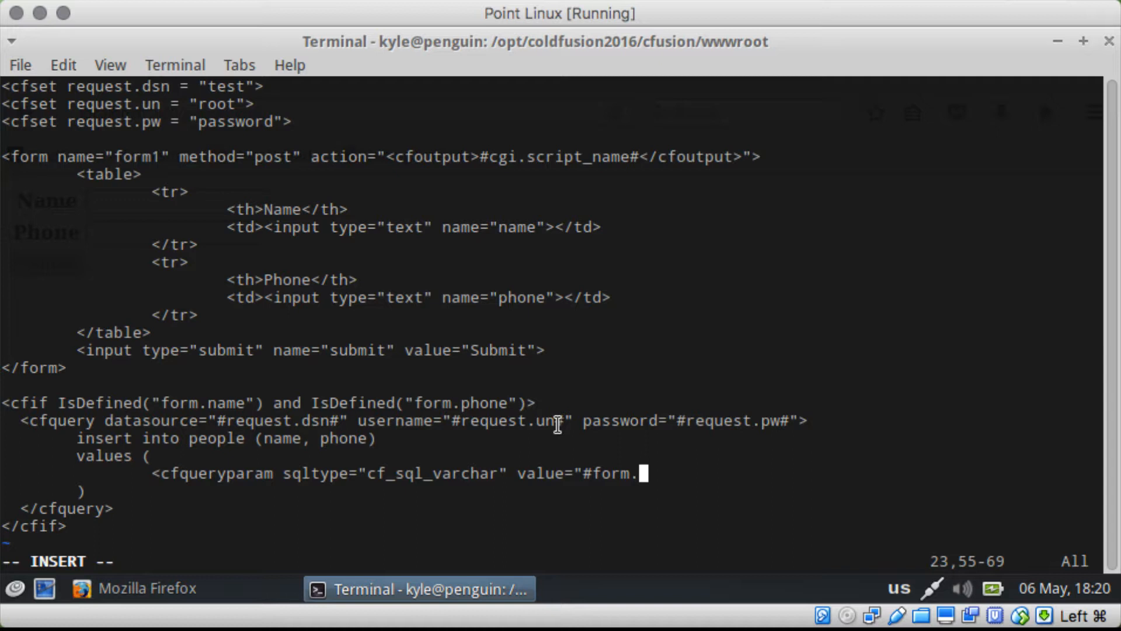
type("name#\">,")
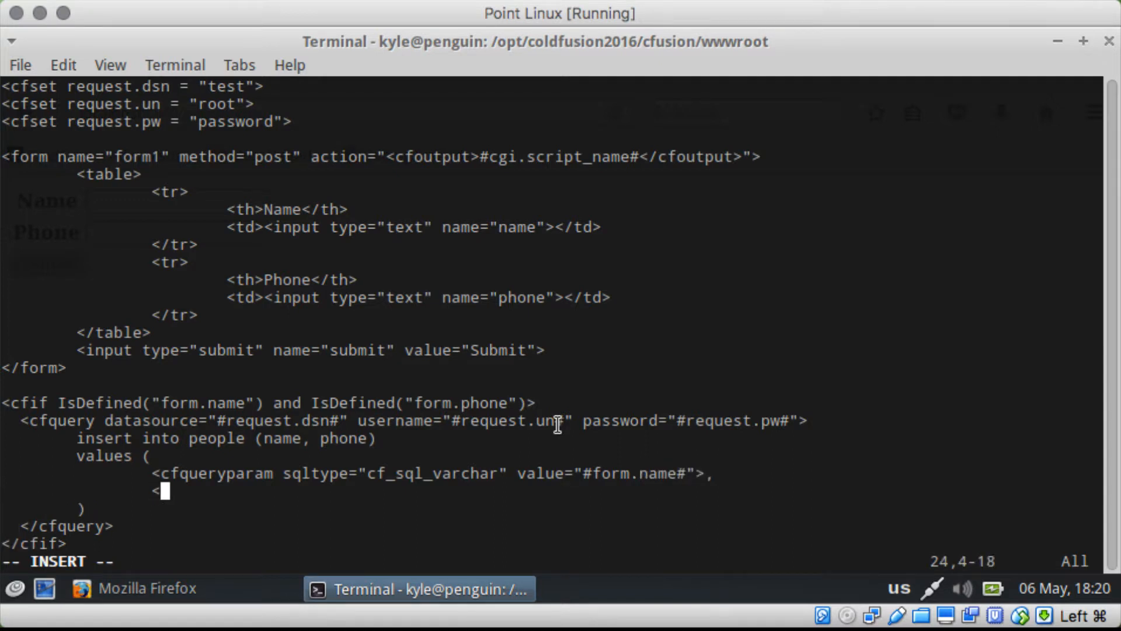
Add a second cf_sql_varchar cfqueryparam with value #form.phone#.
type("cfqueryparam cfs")
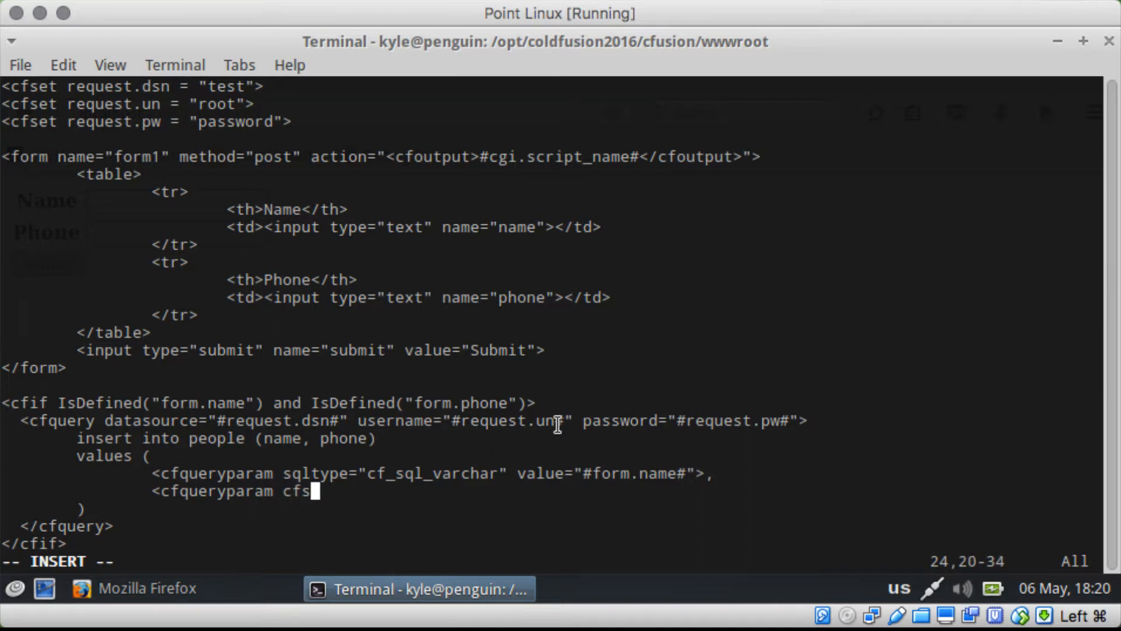
type("qltype=\"cf_")
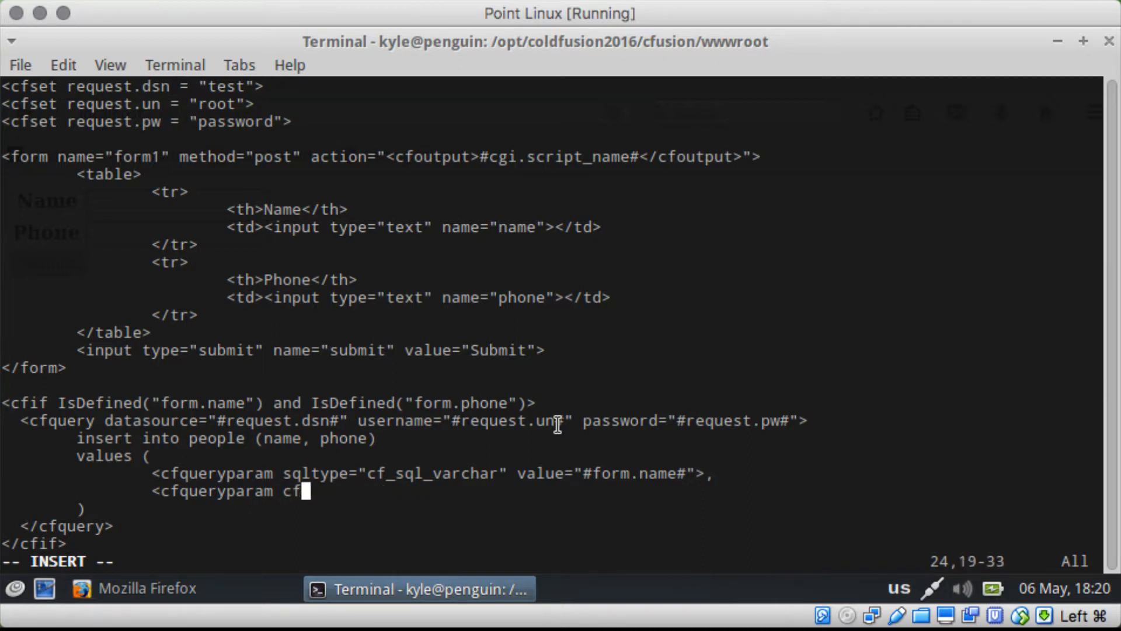
type("sltype=")
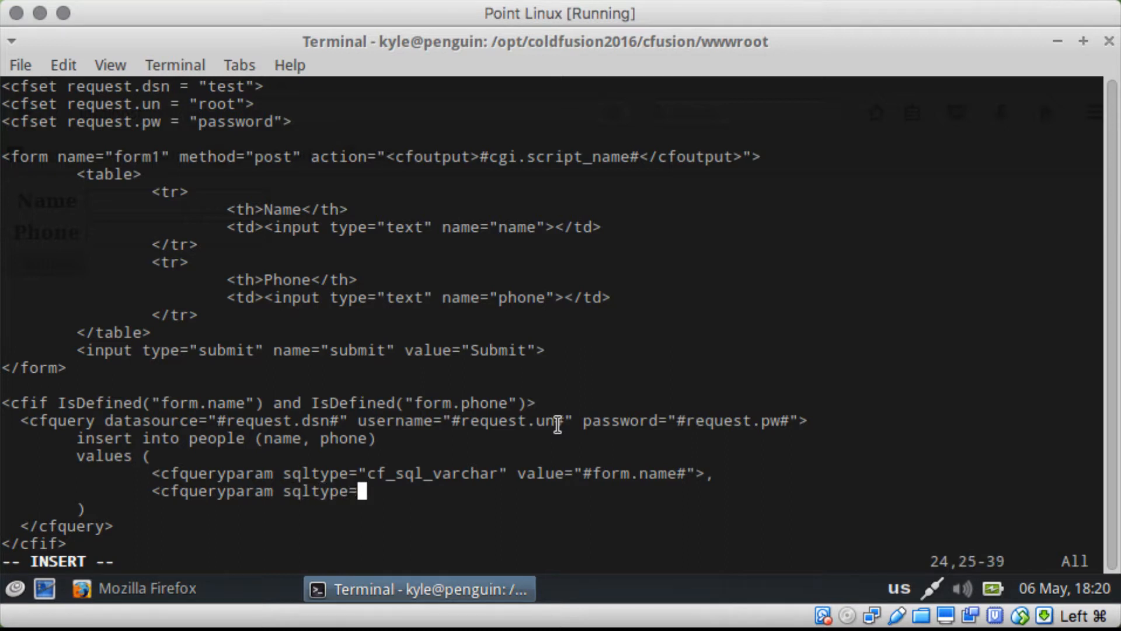
type("\"cf_sql_v")
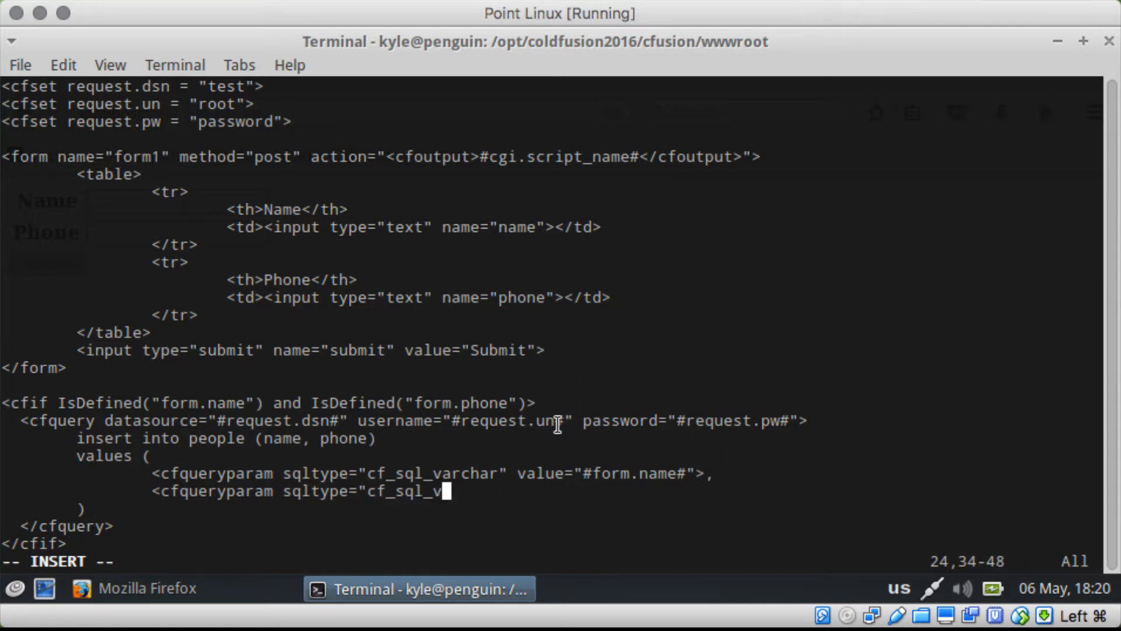
type("archar\" va")
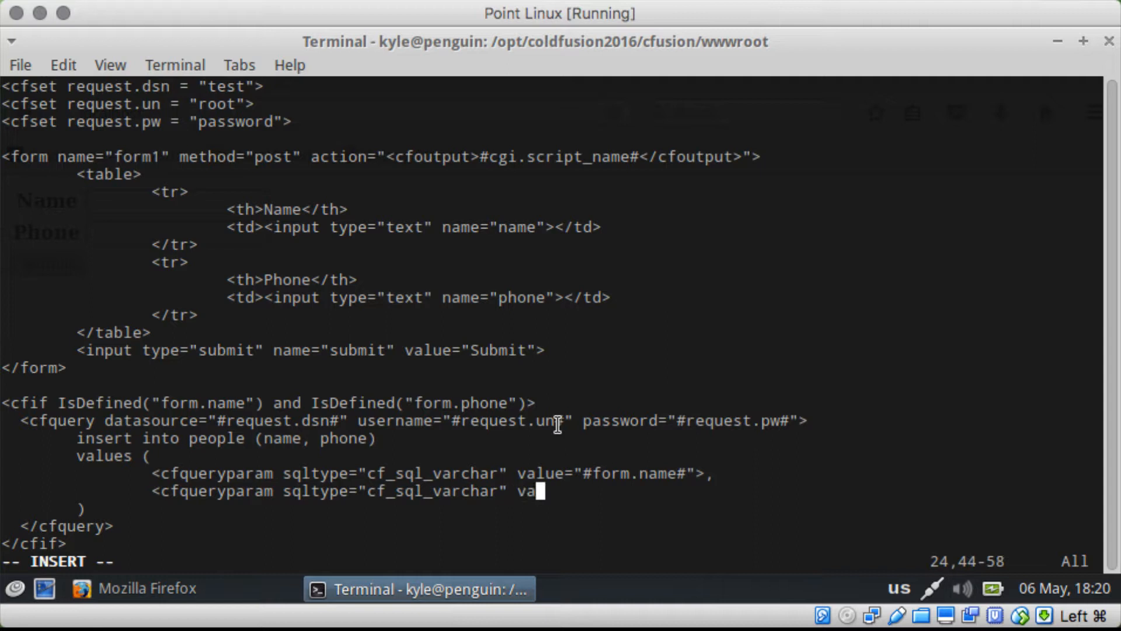
type("lue=\"#form.")
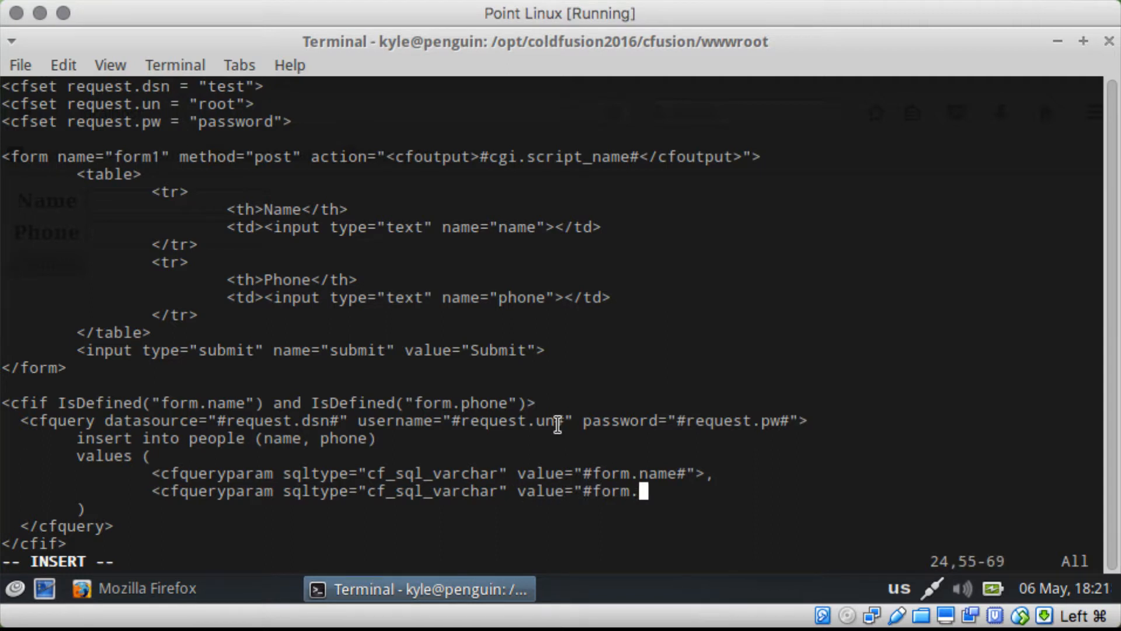
type("ph")
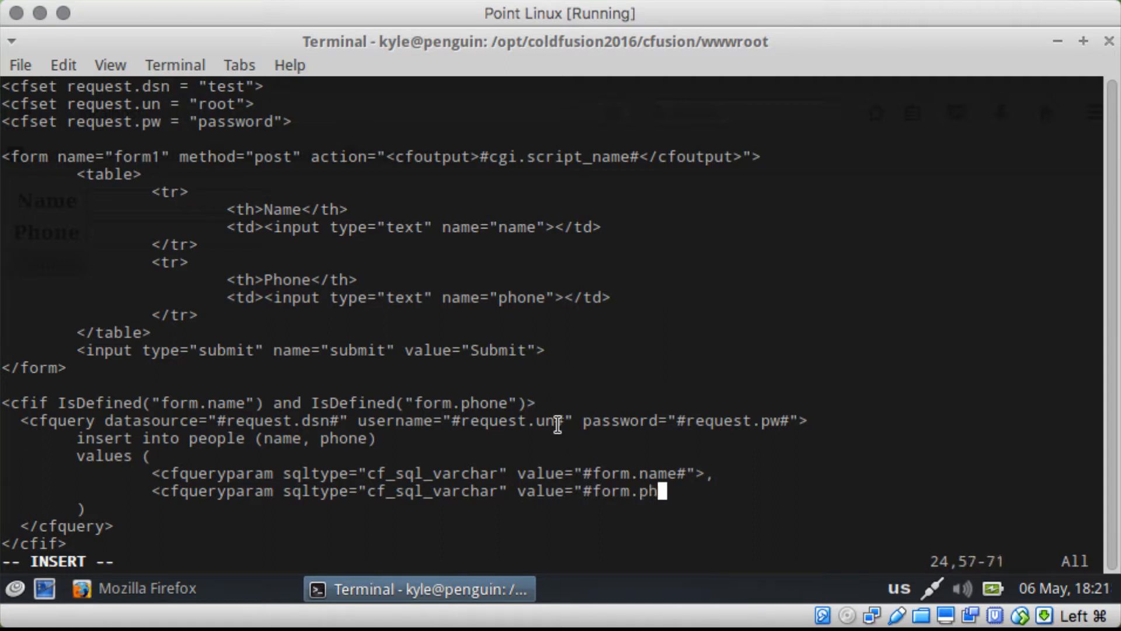
type("one#\">")
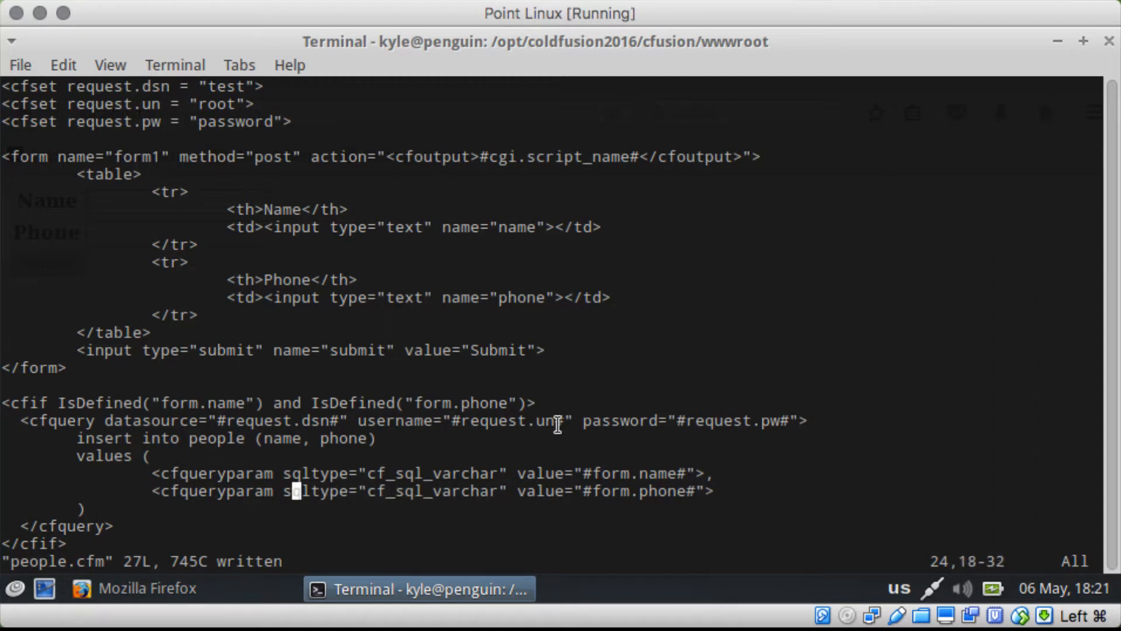
At the file end, start a cfquery on request.dsn with request.un and request.pw credentials.
key("G")
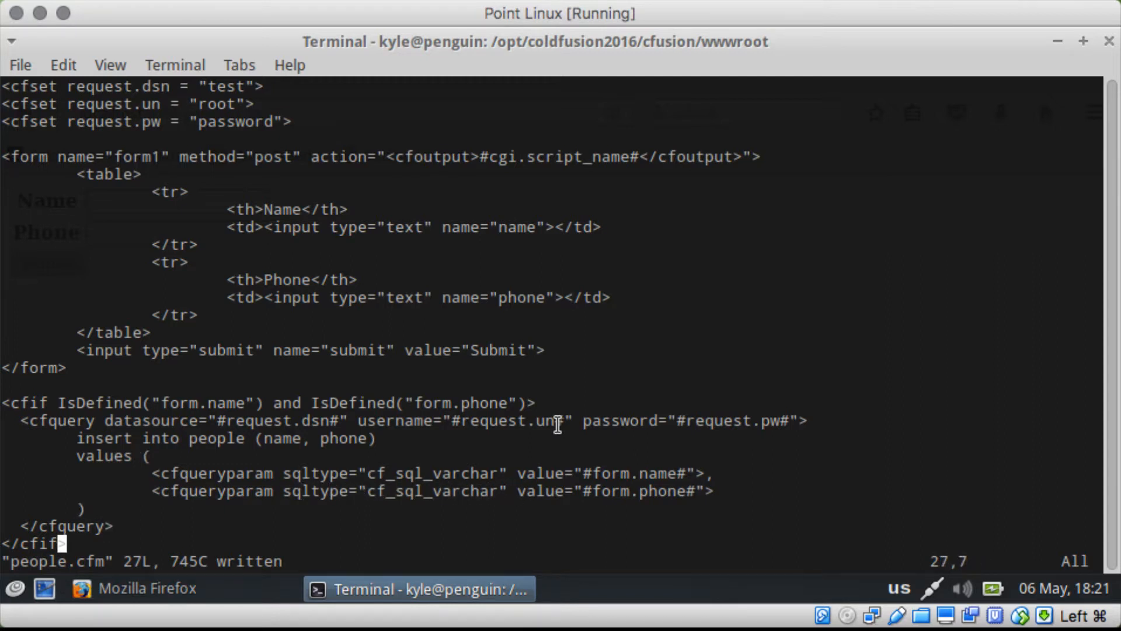
key("i")
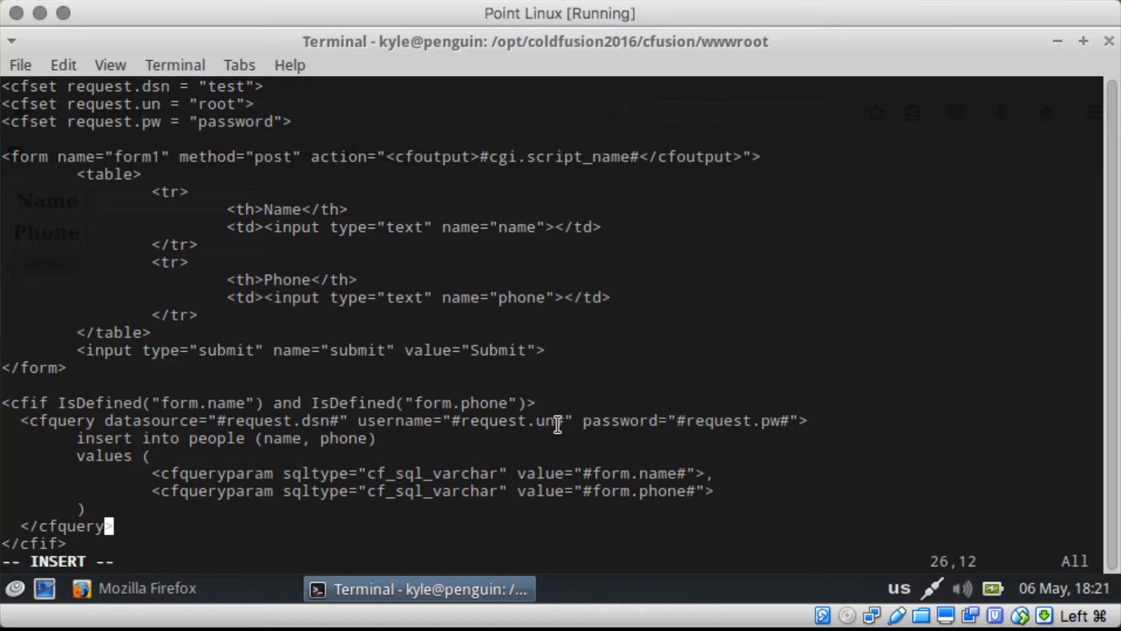
key("Right")
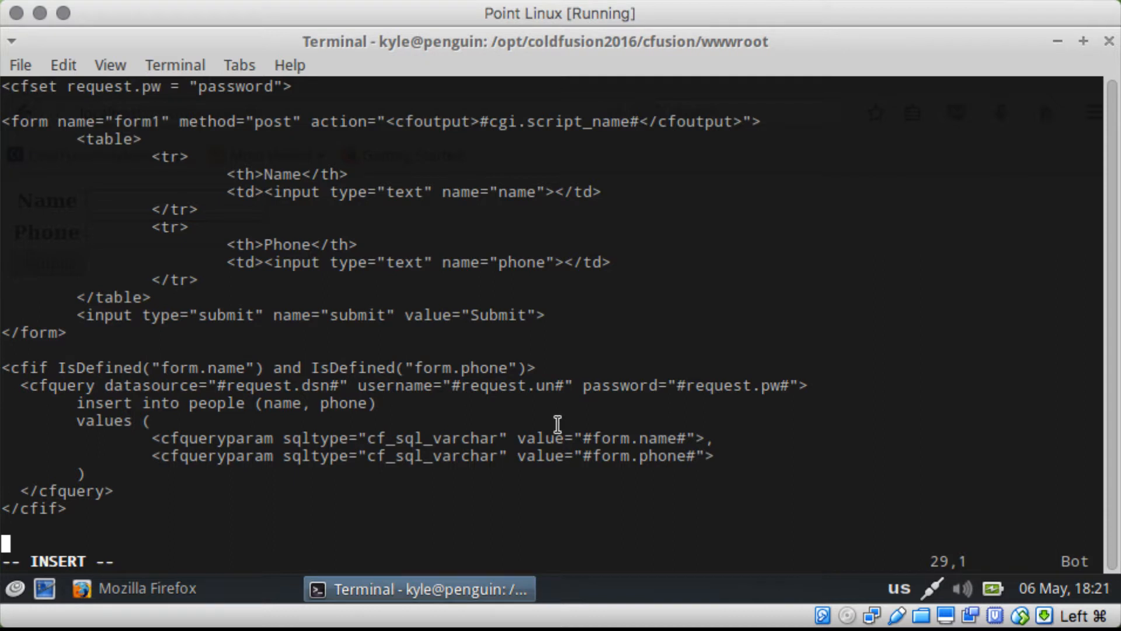
type("<cfque")
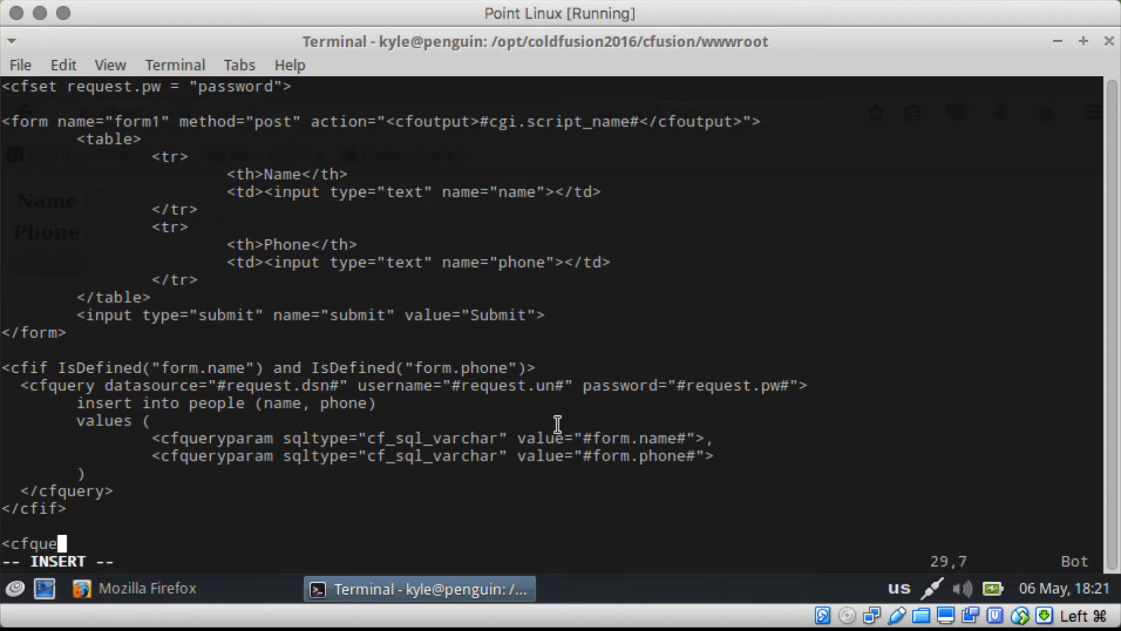
type("ry datasource=")
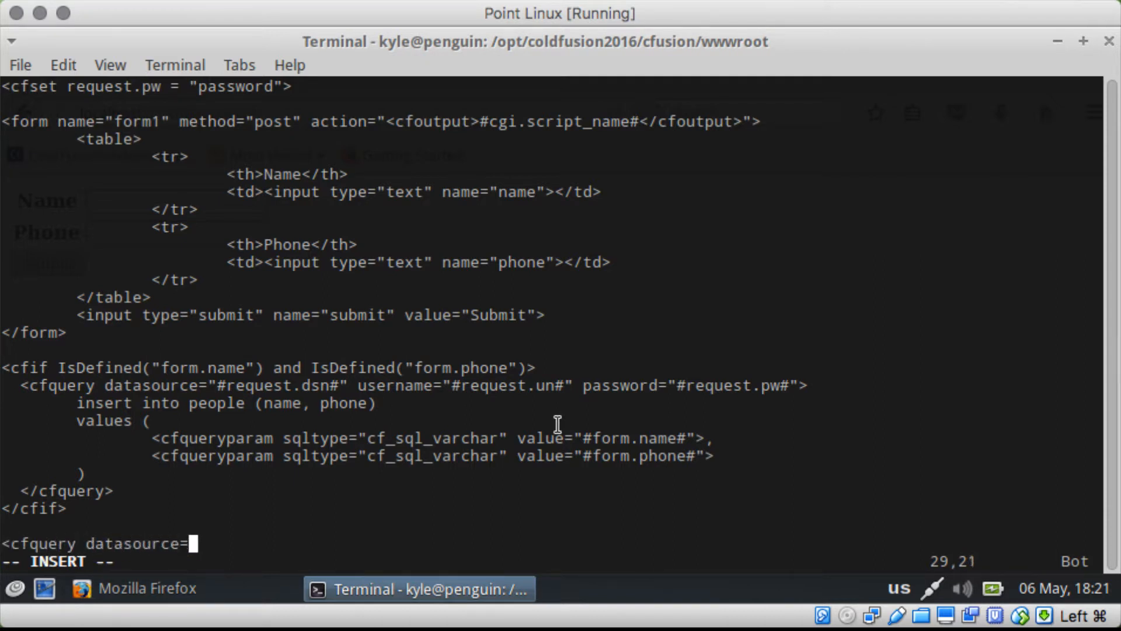
type("\"#request")
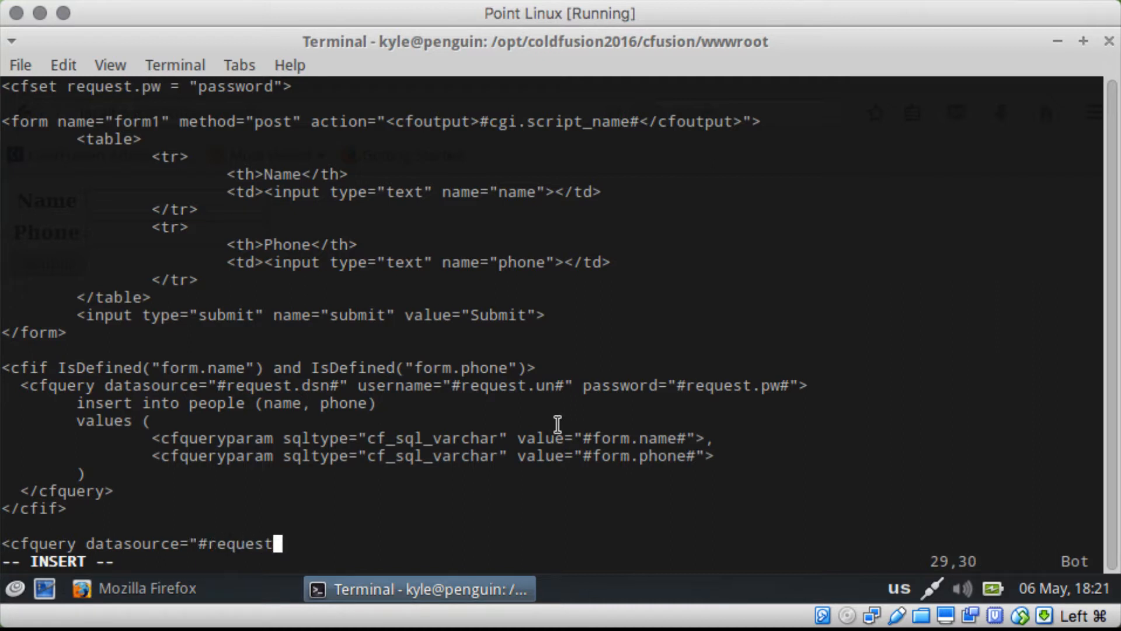
type(".dsn#")
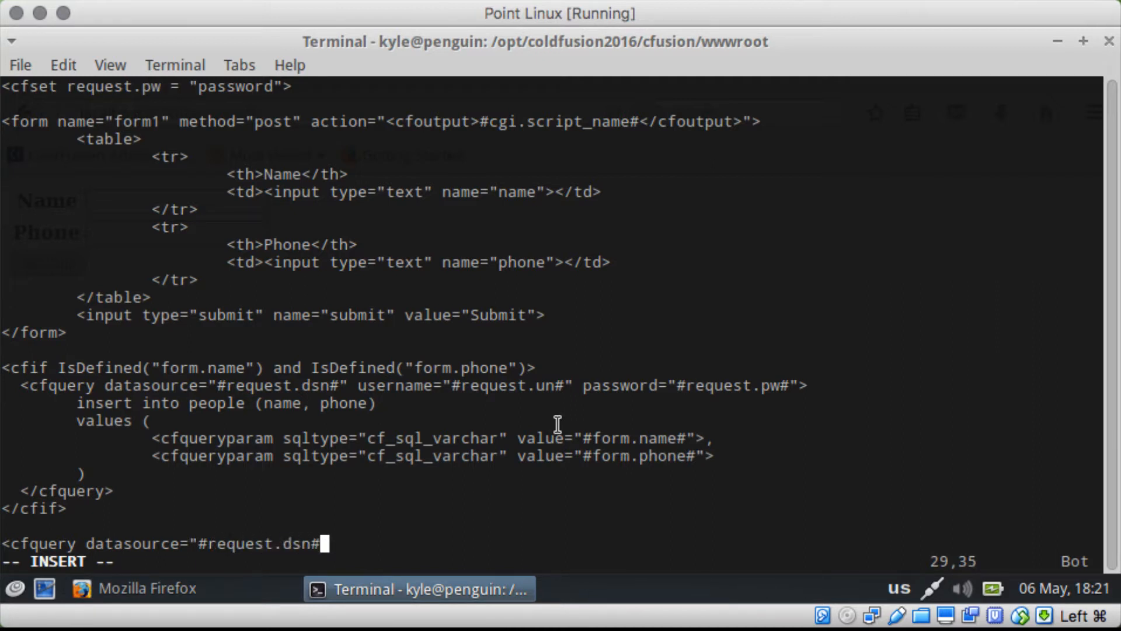
type("username")
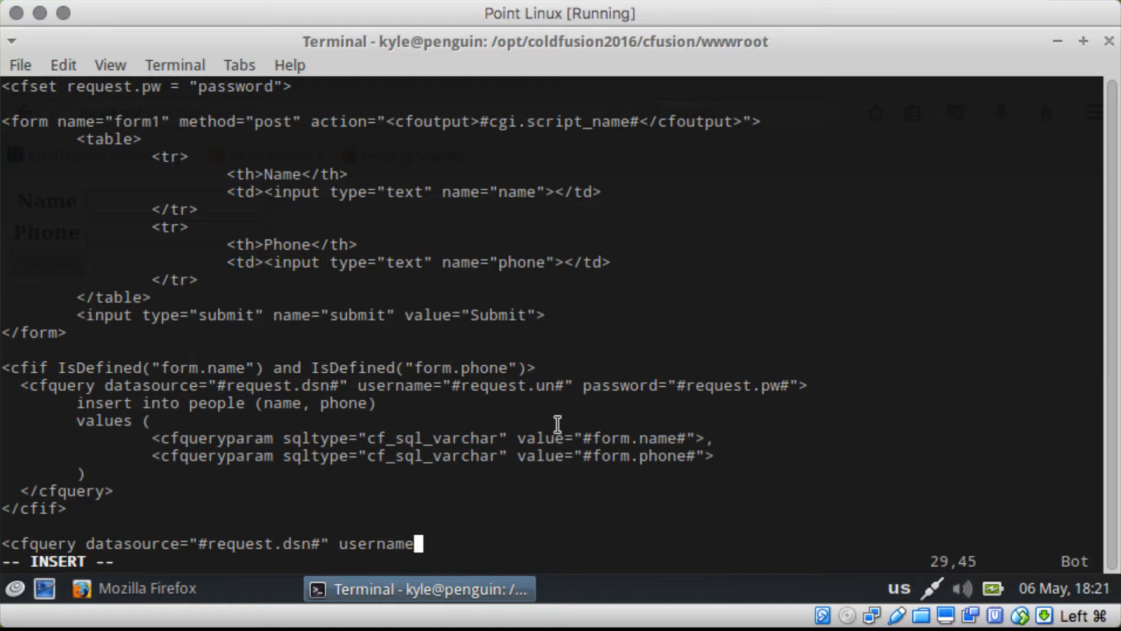
type("=\"#request")
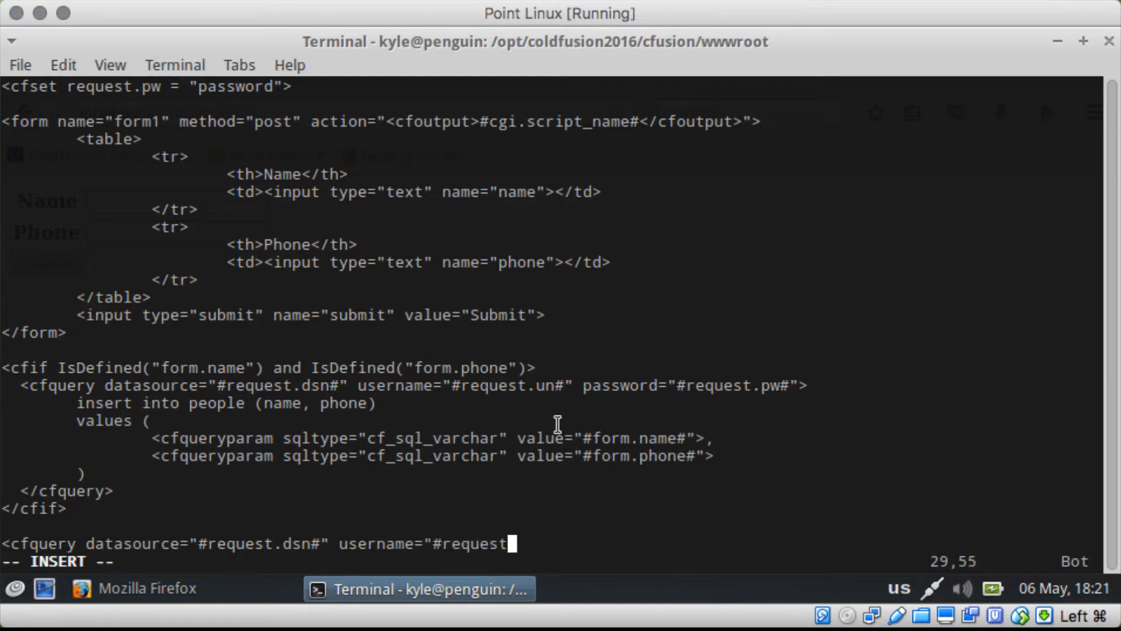
type(".un#\" p")
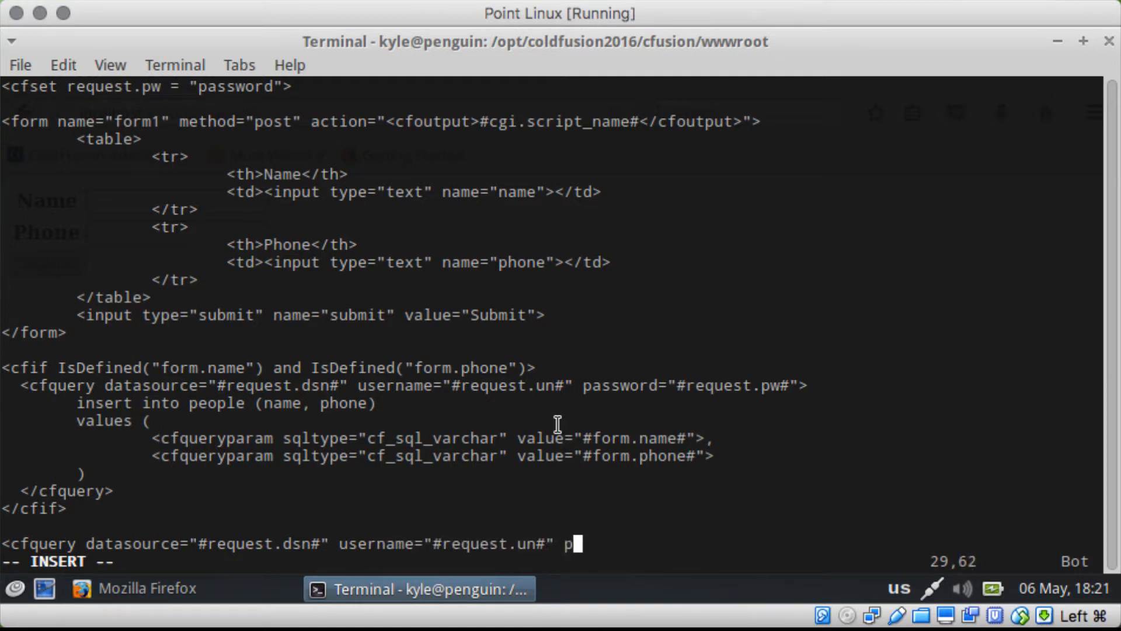
type("assword=\"#requ")
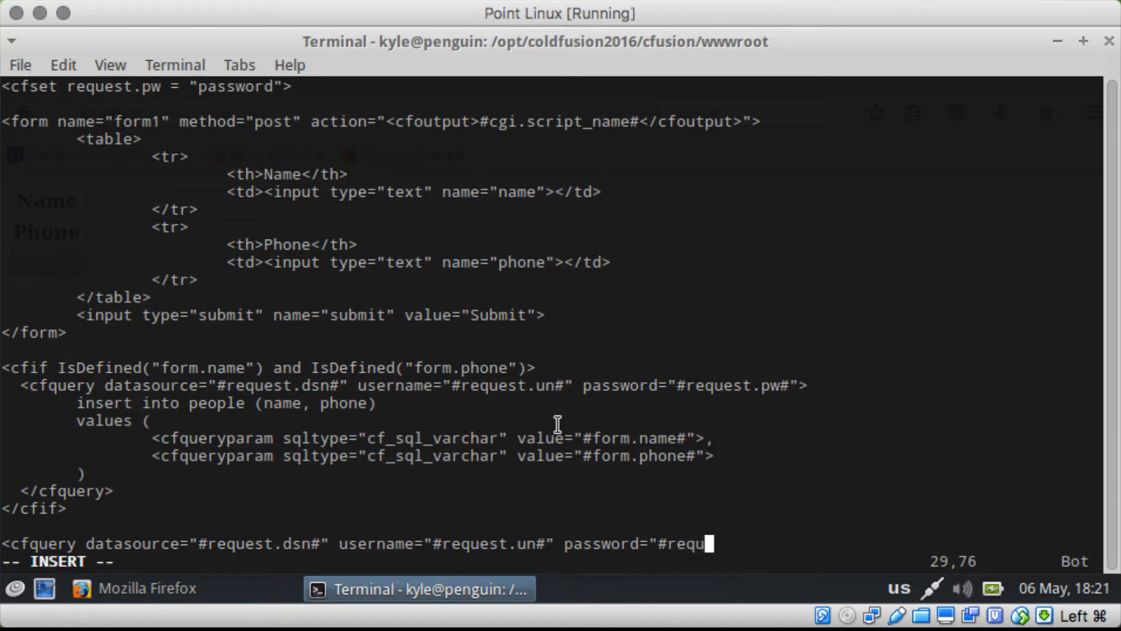
type("est.pw#\">")
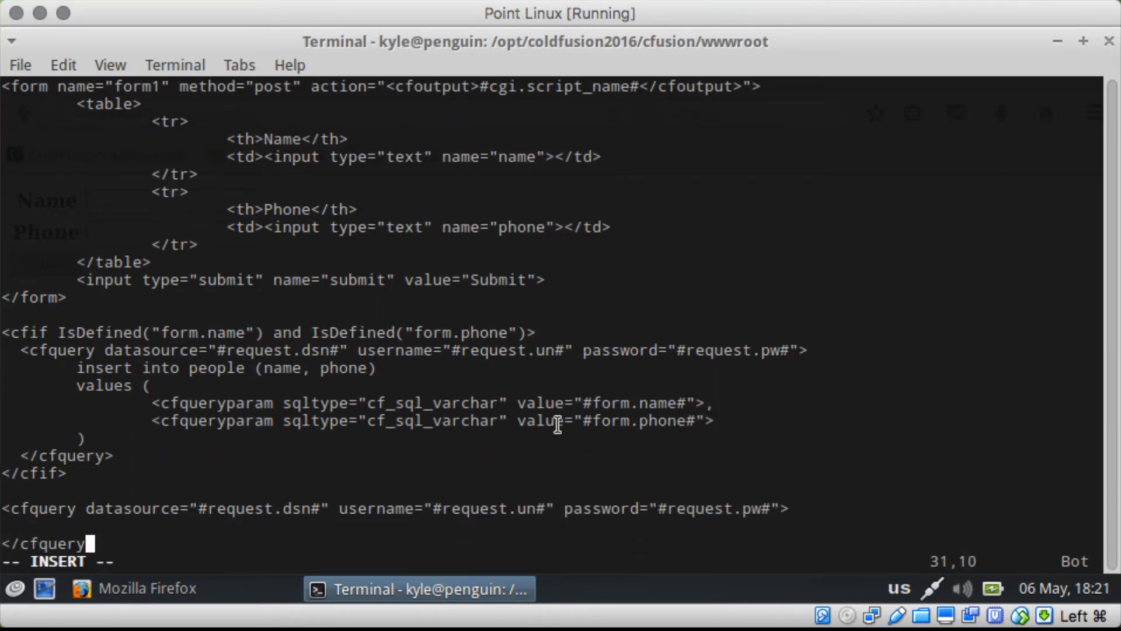
Make the query 'select * from people;' and name it q.
type("select")
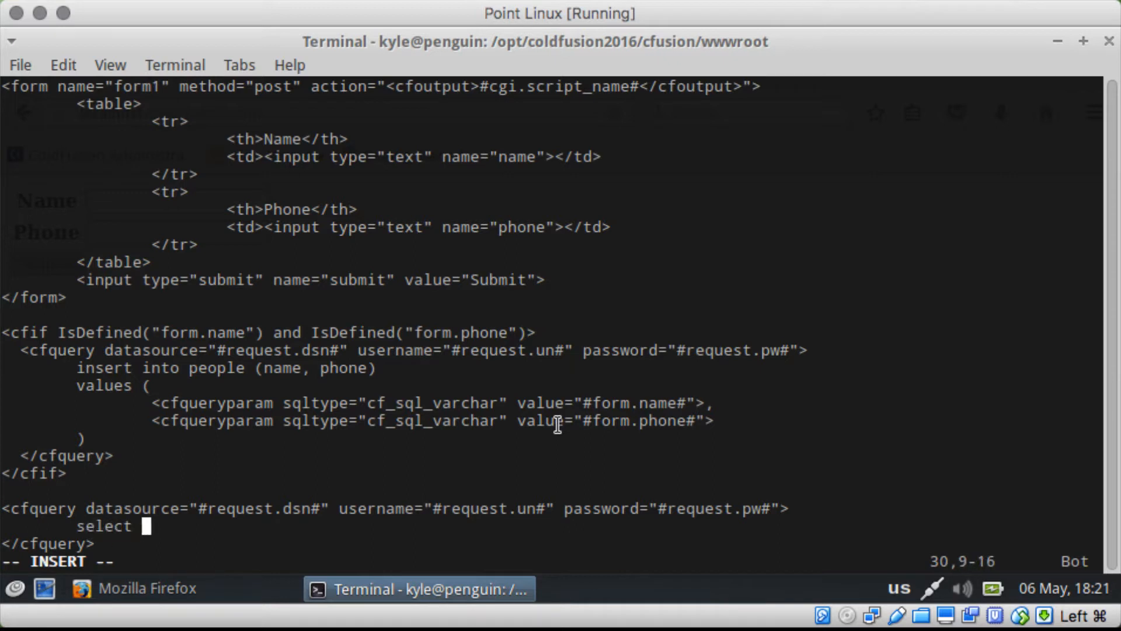
type("* from people")
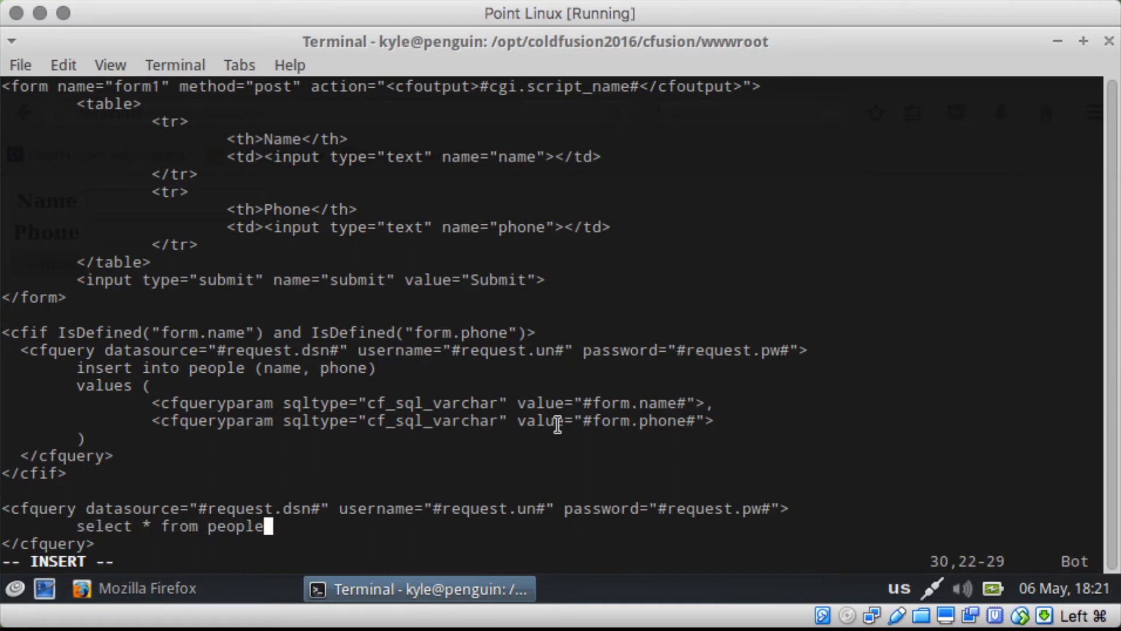
type(";")
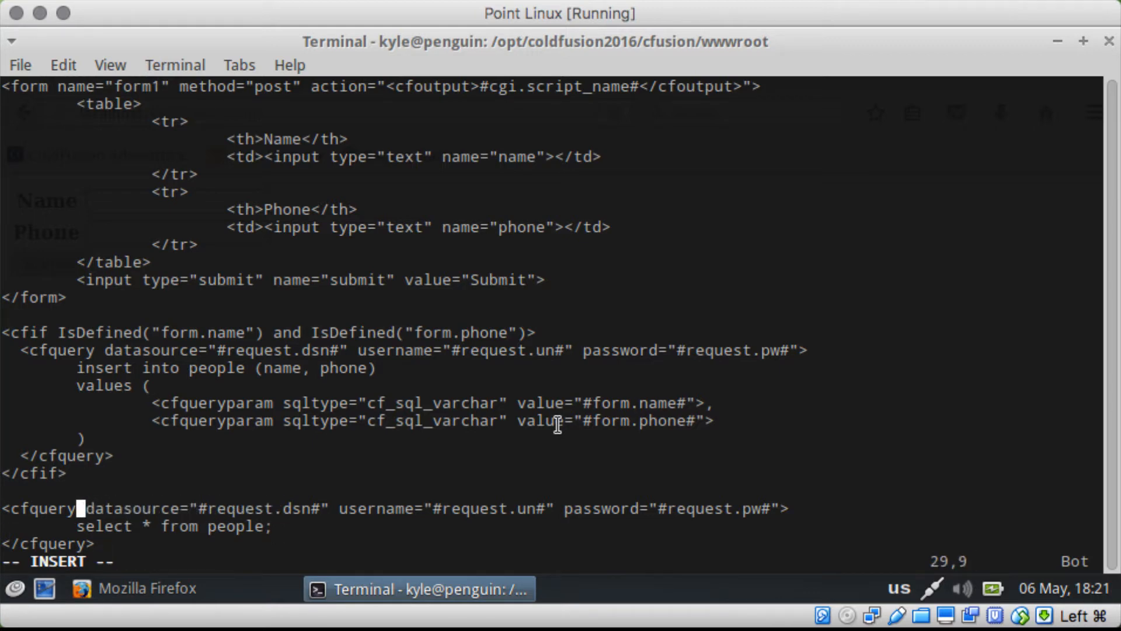
type("name=\"")
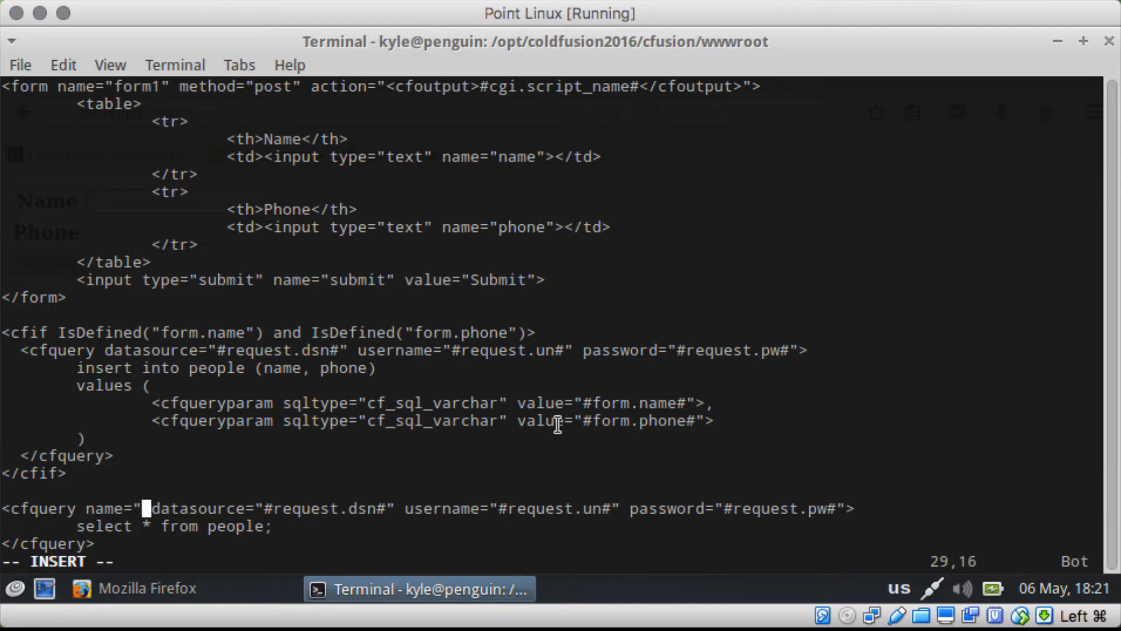
type("q")
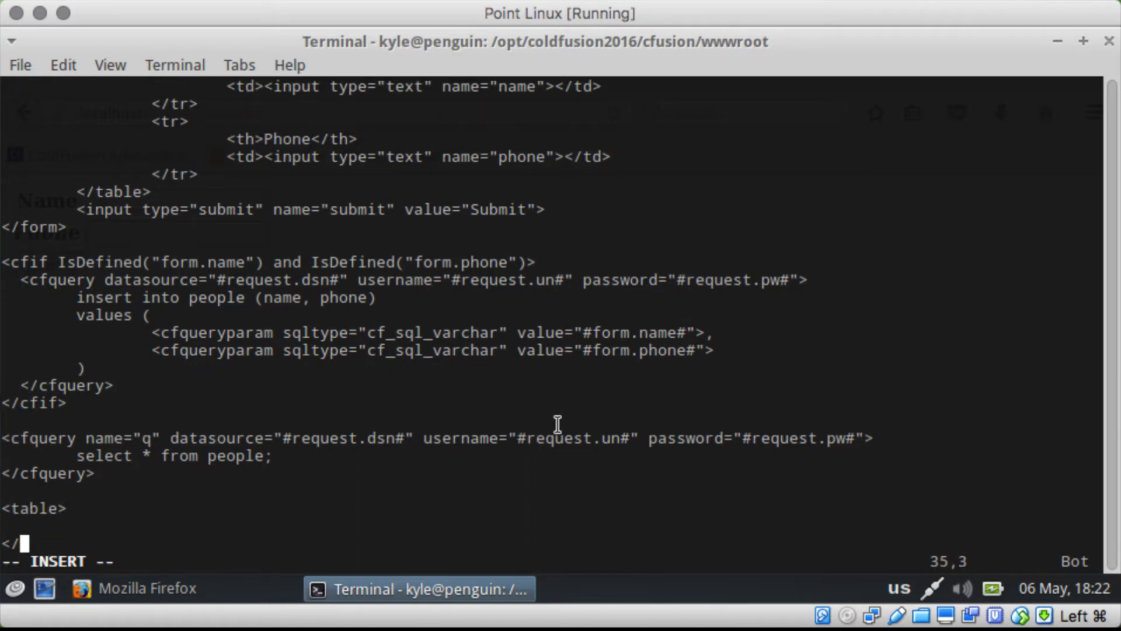
Add a table and a cftable bound to query q.
type("table>")
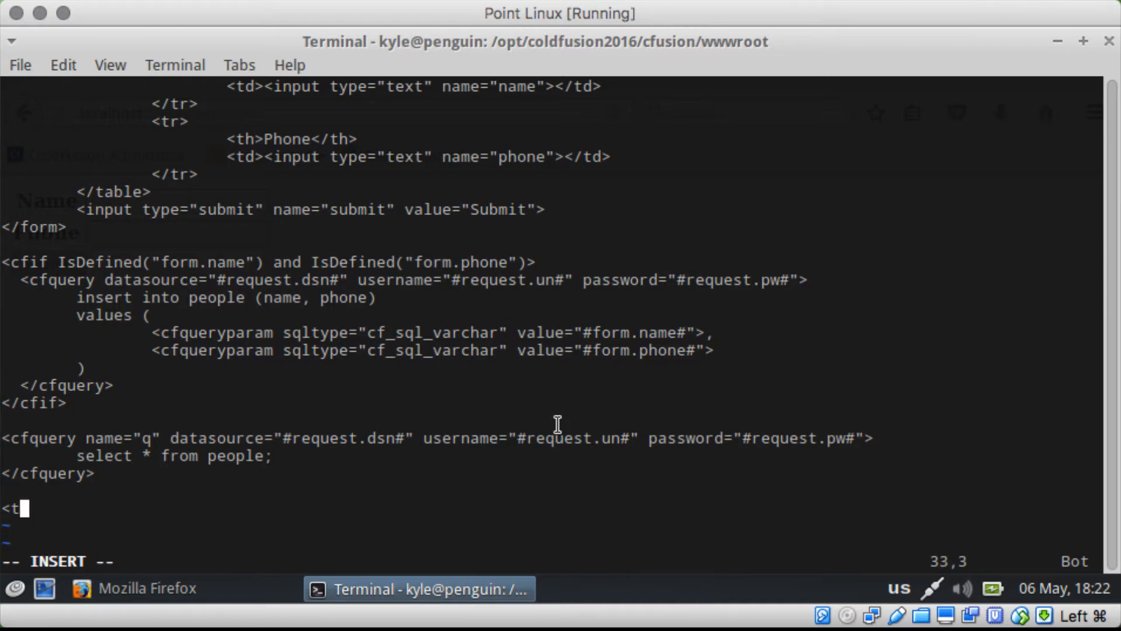
type("ftable")
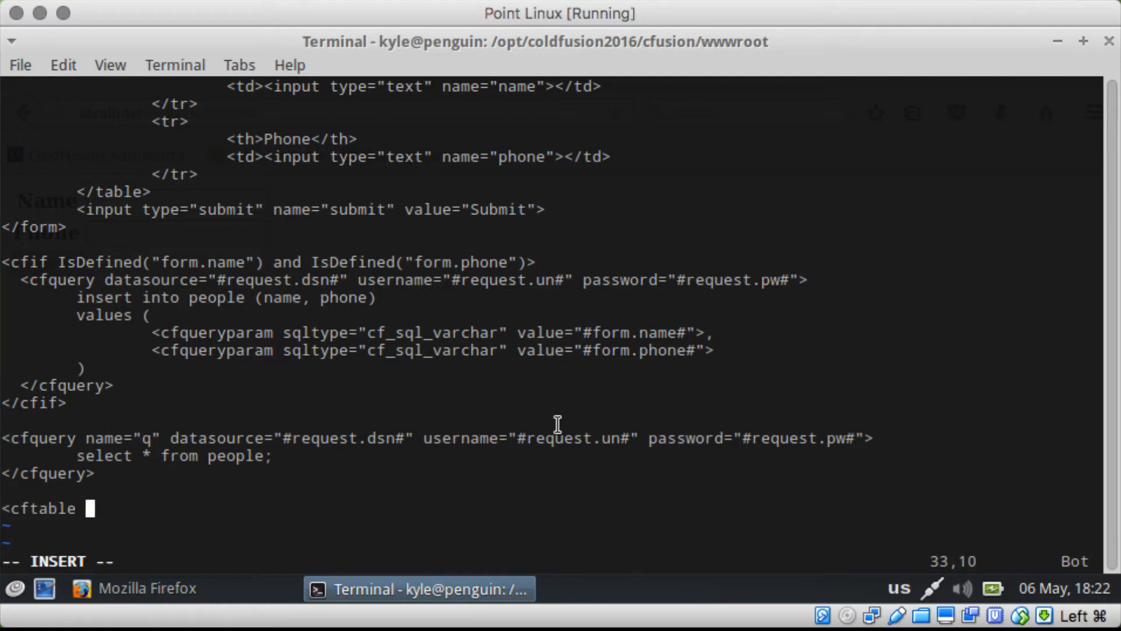
type("query")
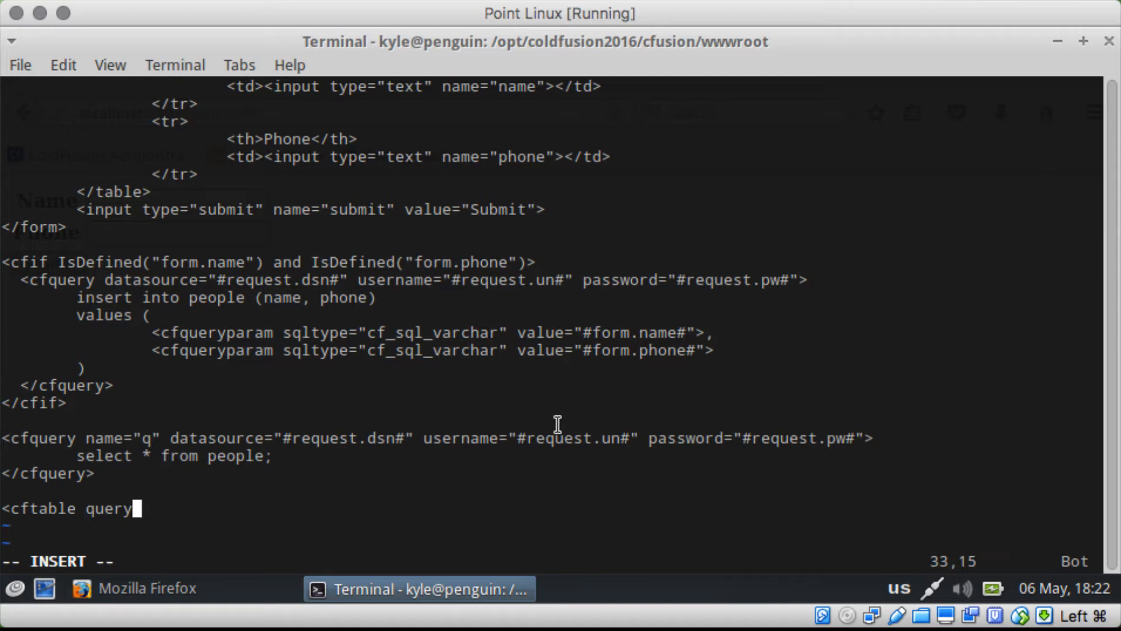
type("=\"")
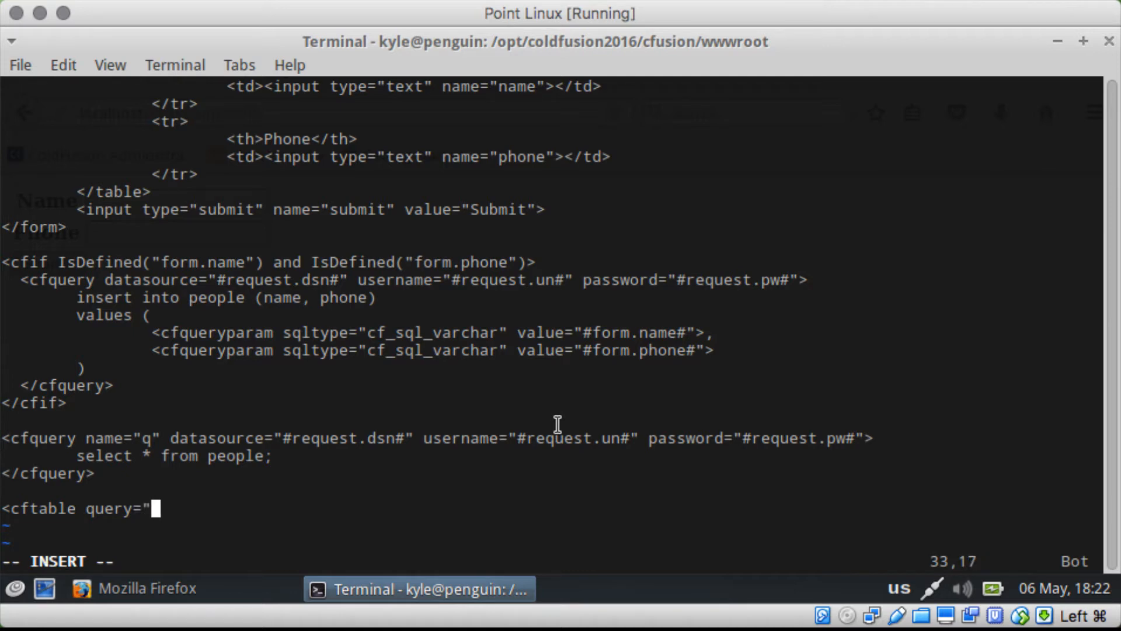
type("q\">")
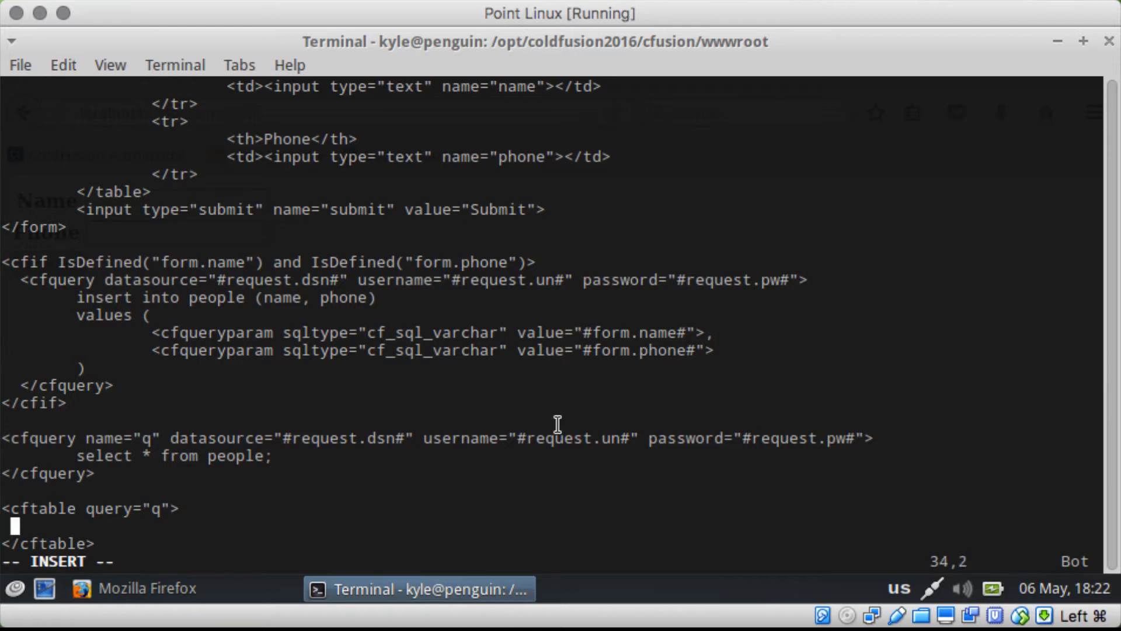
Add cfcol columns for name and phone with #name#/#phone# values, then save and quit.
type("<cfcol")
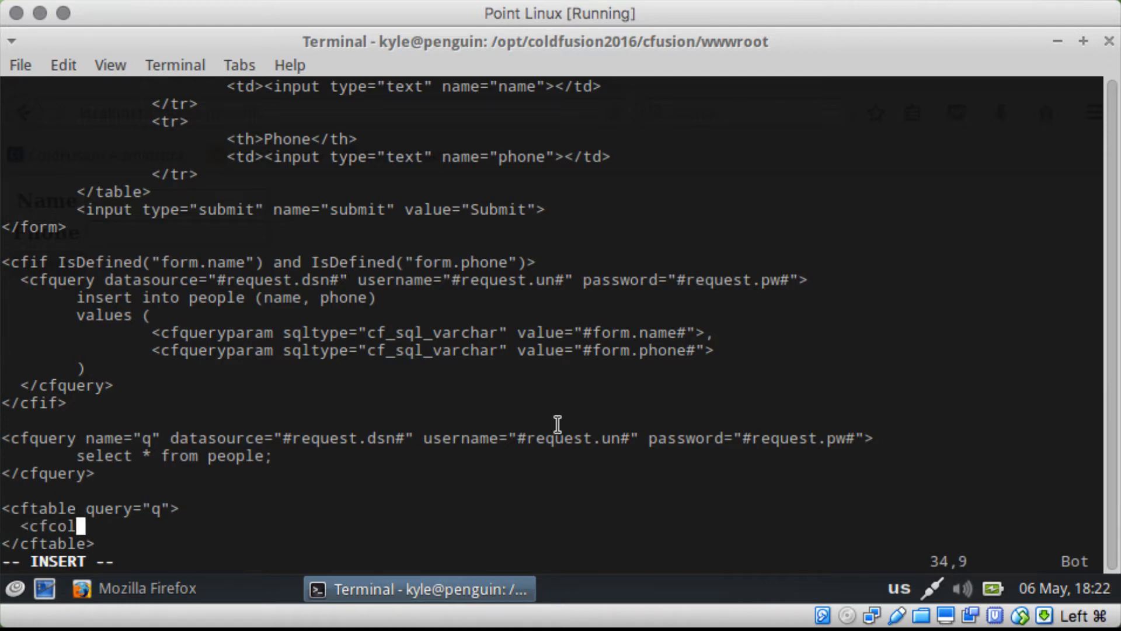
type("name")
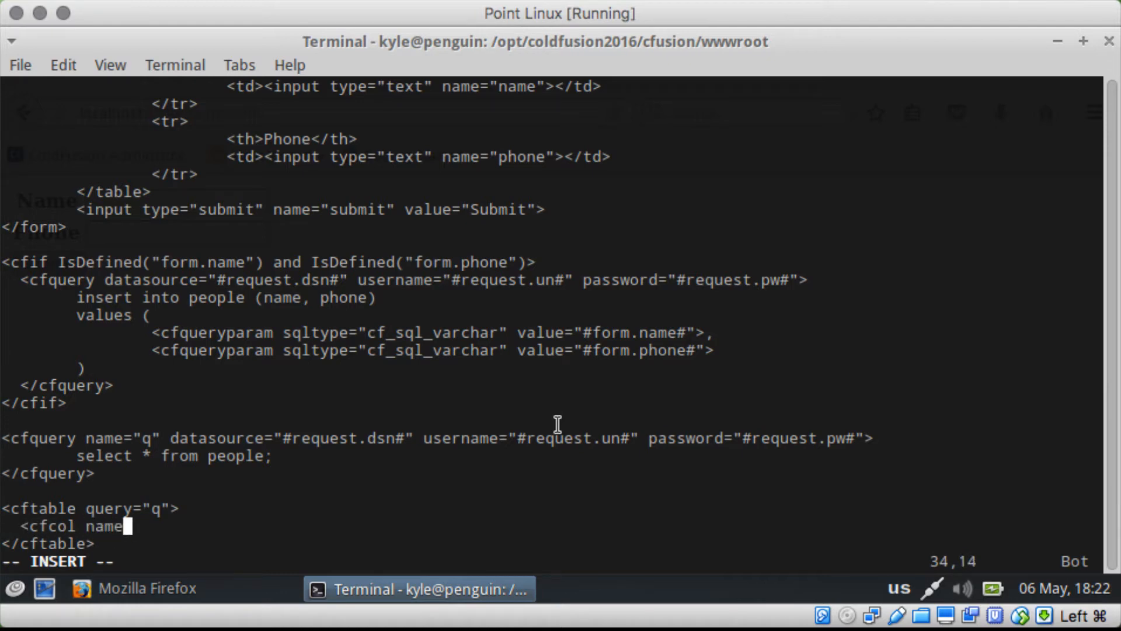
type("\"name\">")
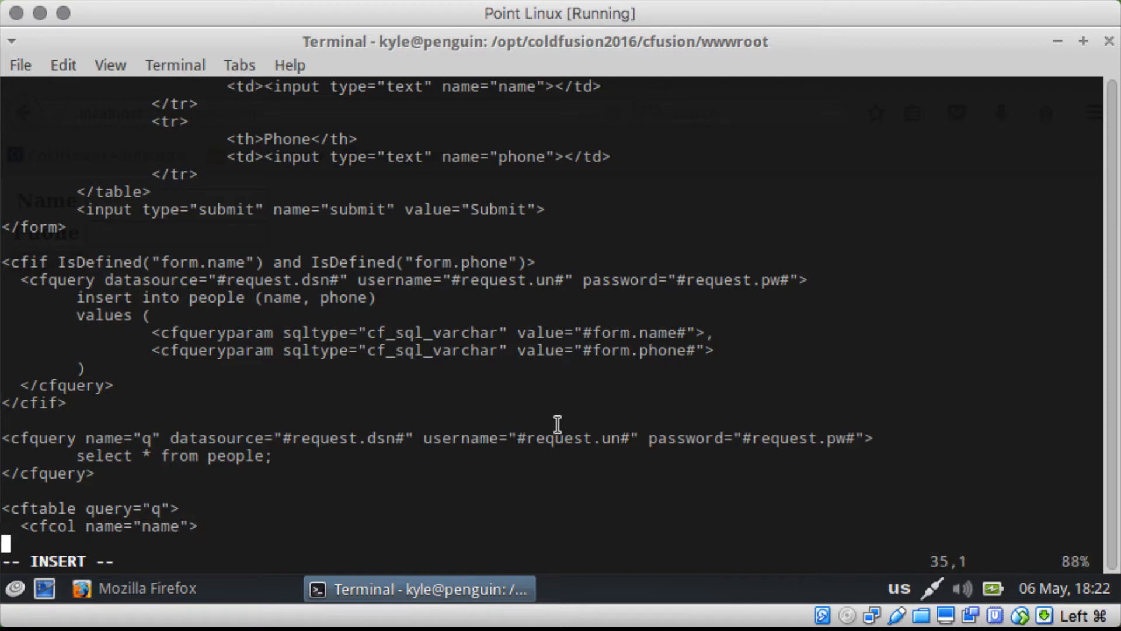
type("<cfcol n")
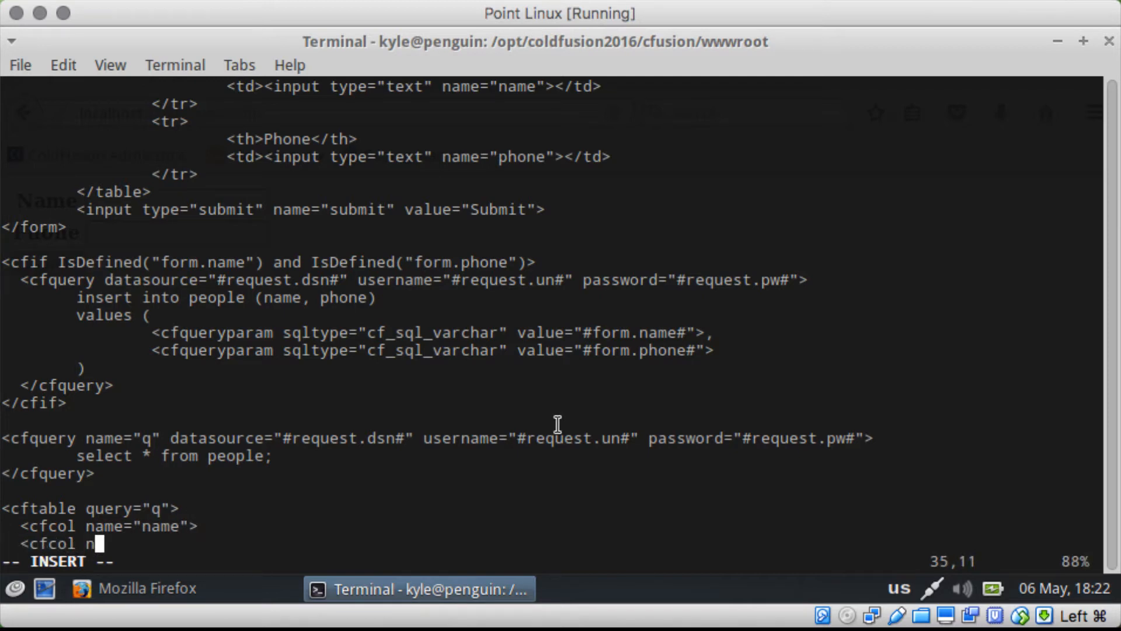
type("ame=\"")
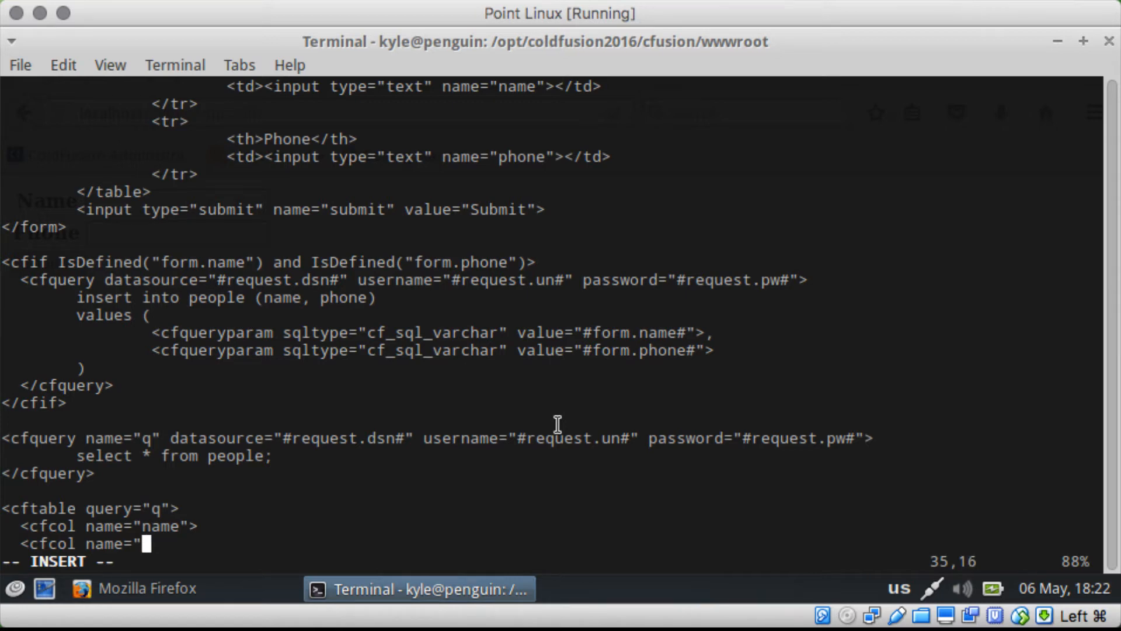
type("phone\">")
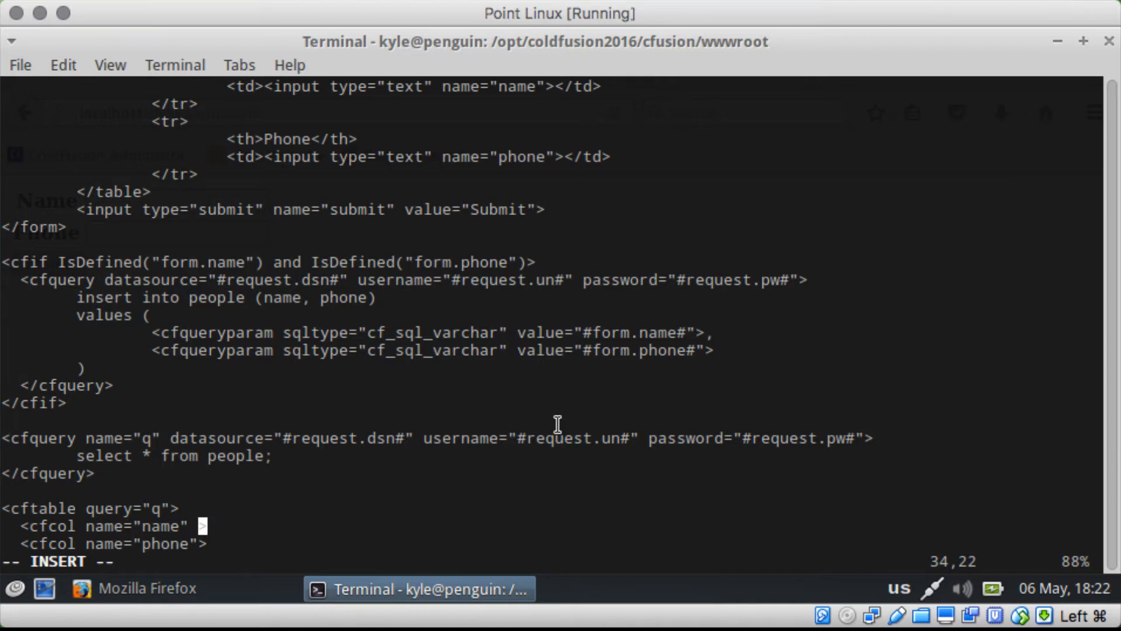
type("value=\"#peo")
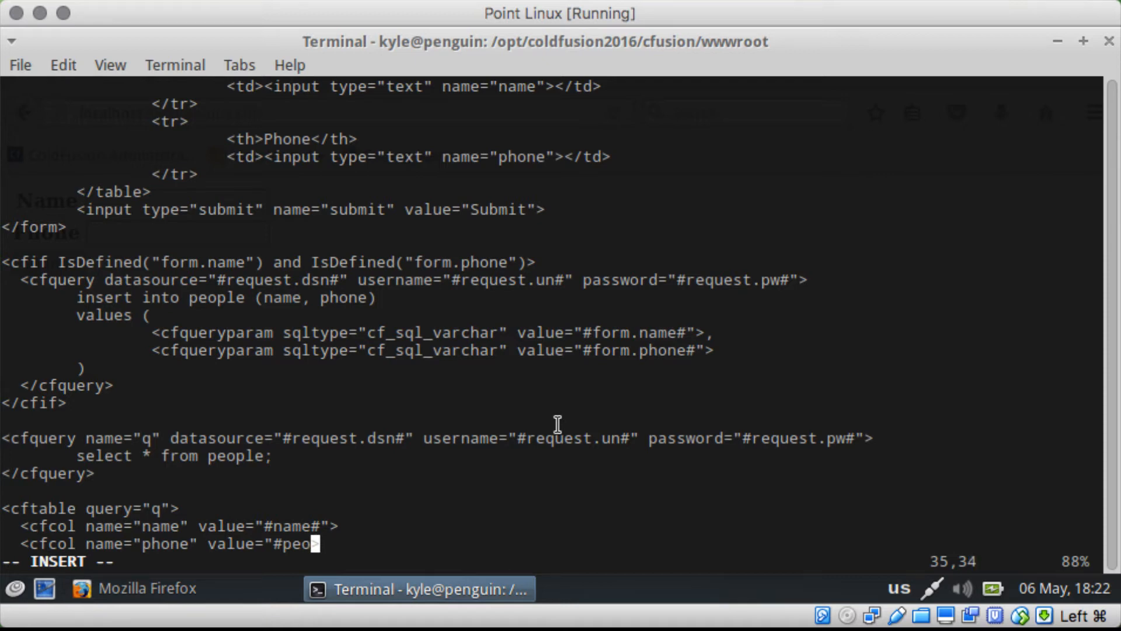
type("ne#\">")
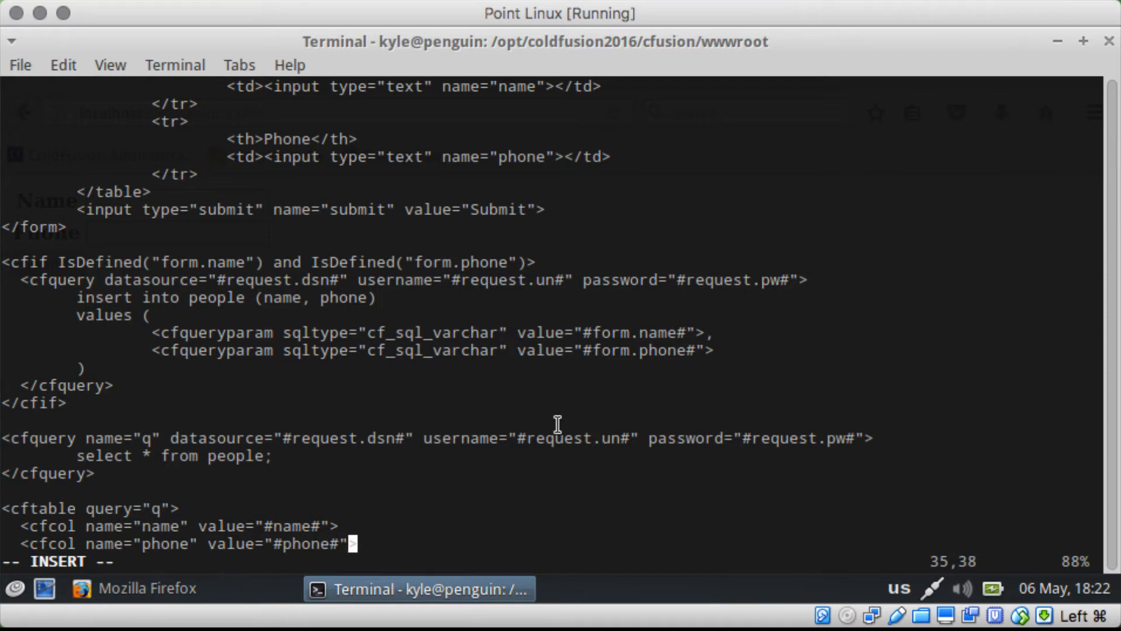
type(":wq")
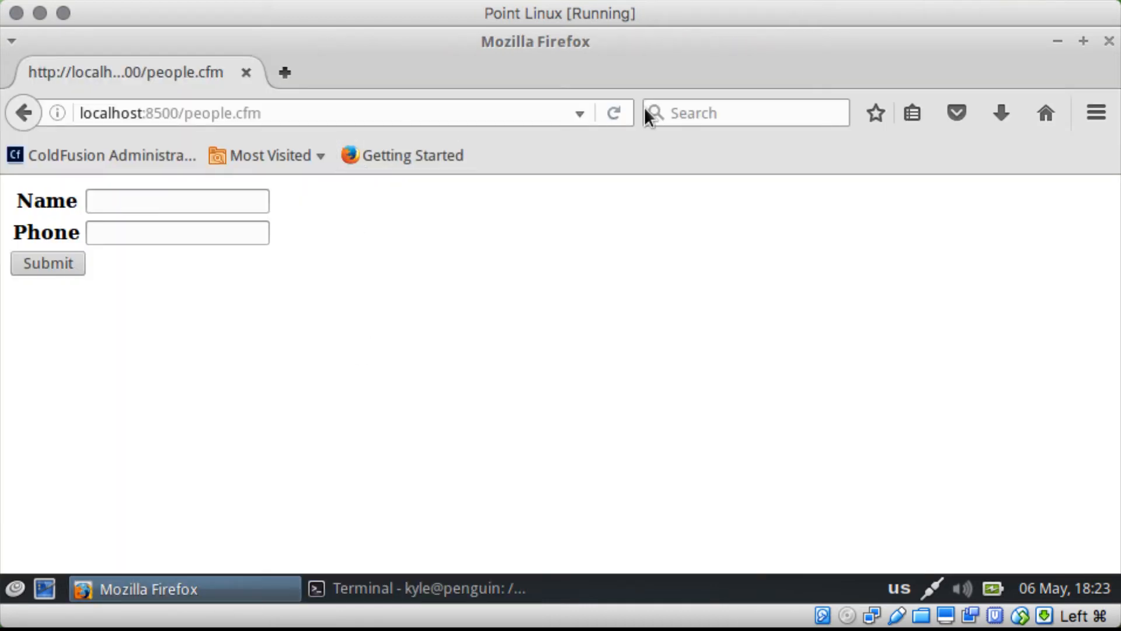
Reload people.cfm to see the cfqueryparam SQLTYPE error, then return to the editor.
left_click(617, 113)
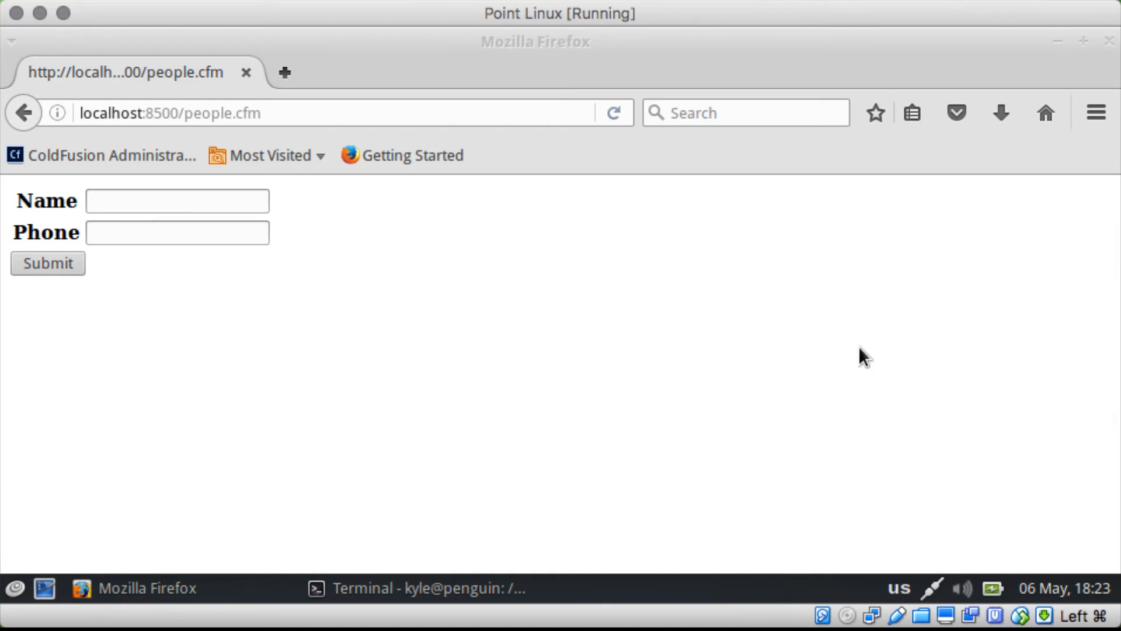
left_click(47, 263)
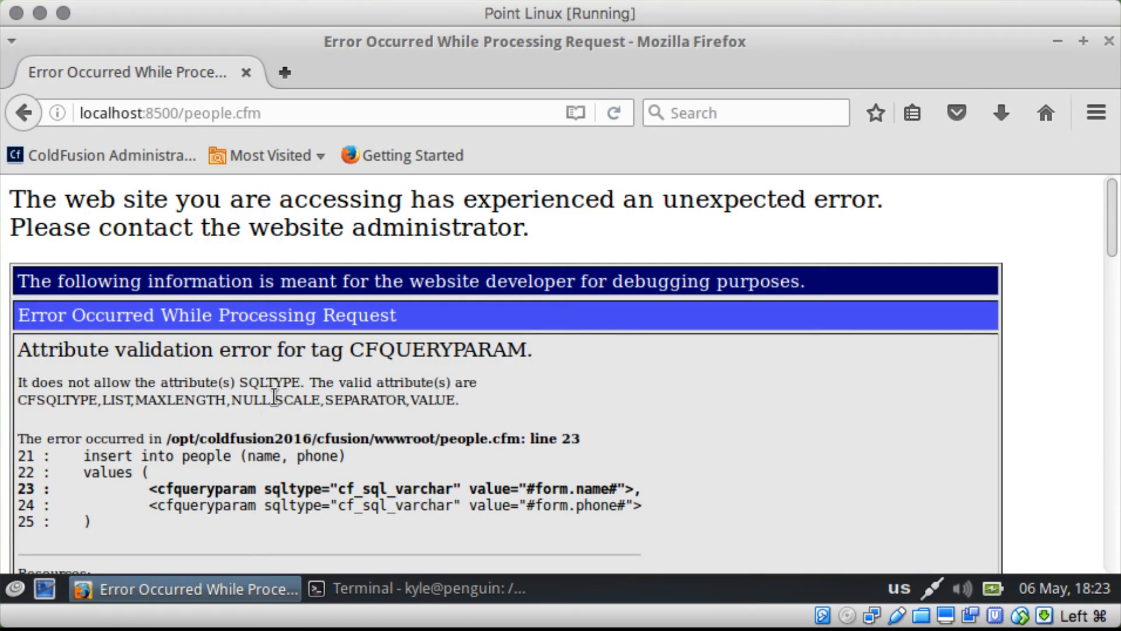
mouse_move(282, 432)
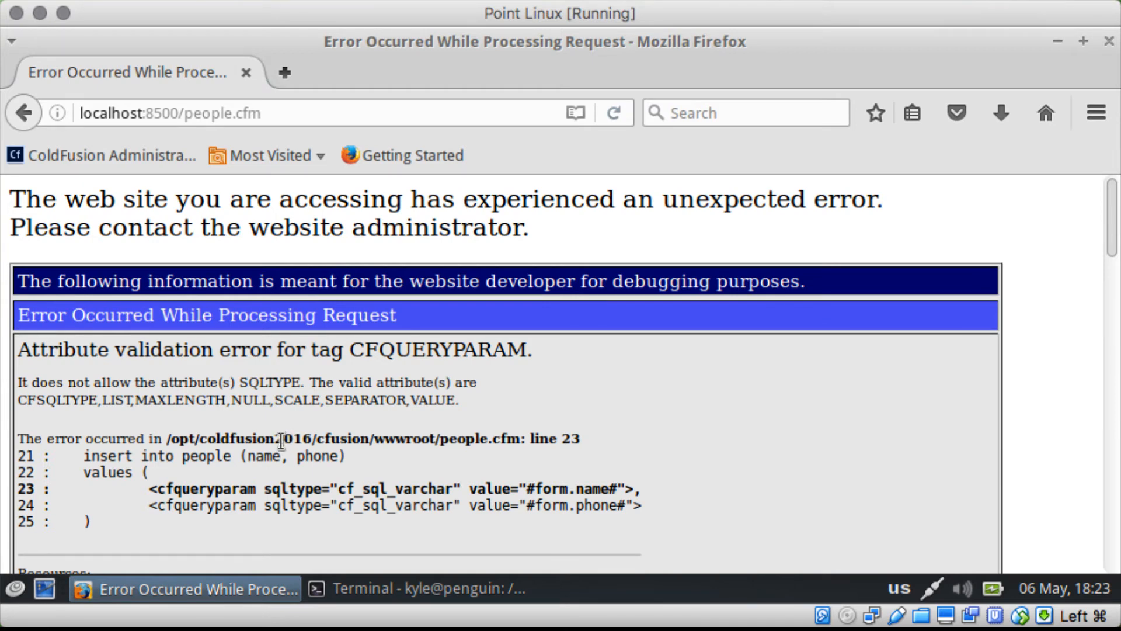
mouse_move(115, 458)
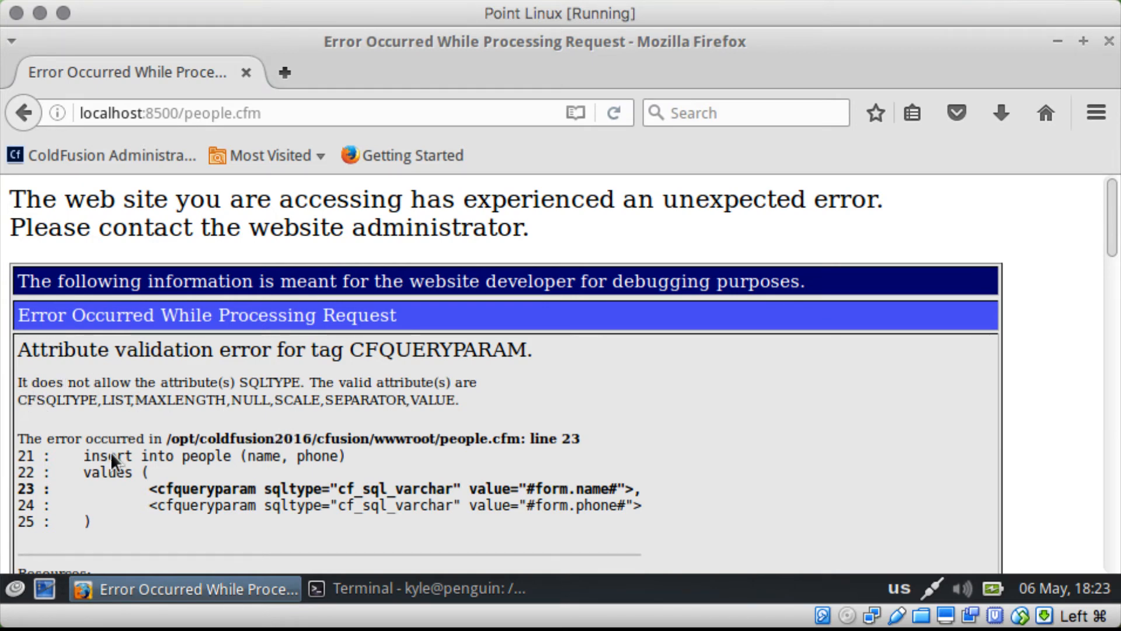
mouse_move(420, 586)
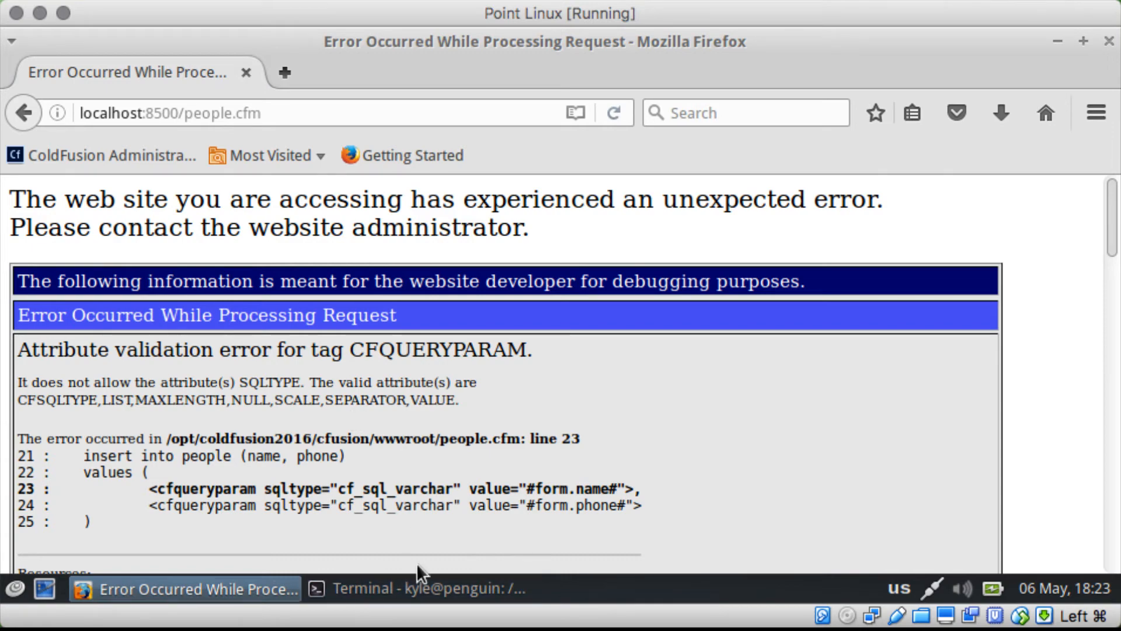
left_click(413, 588)
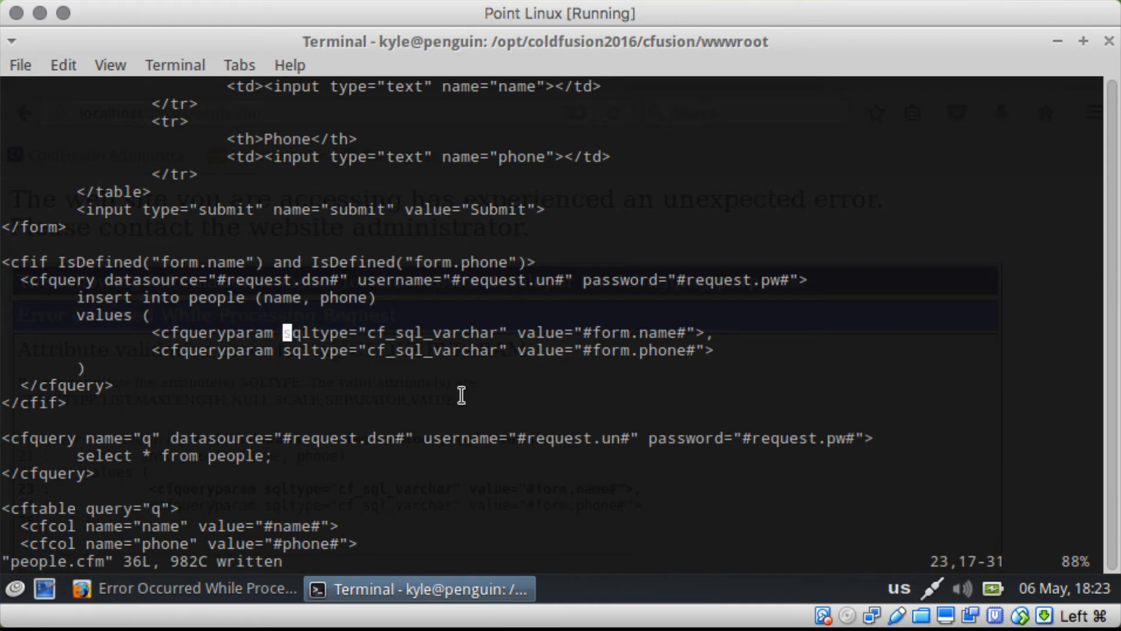
Change sqltype to cfsqltype on both cfqueryparam lines and switch back to Firefox.
type("cf")
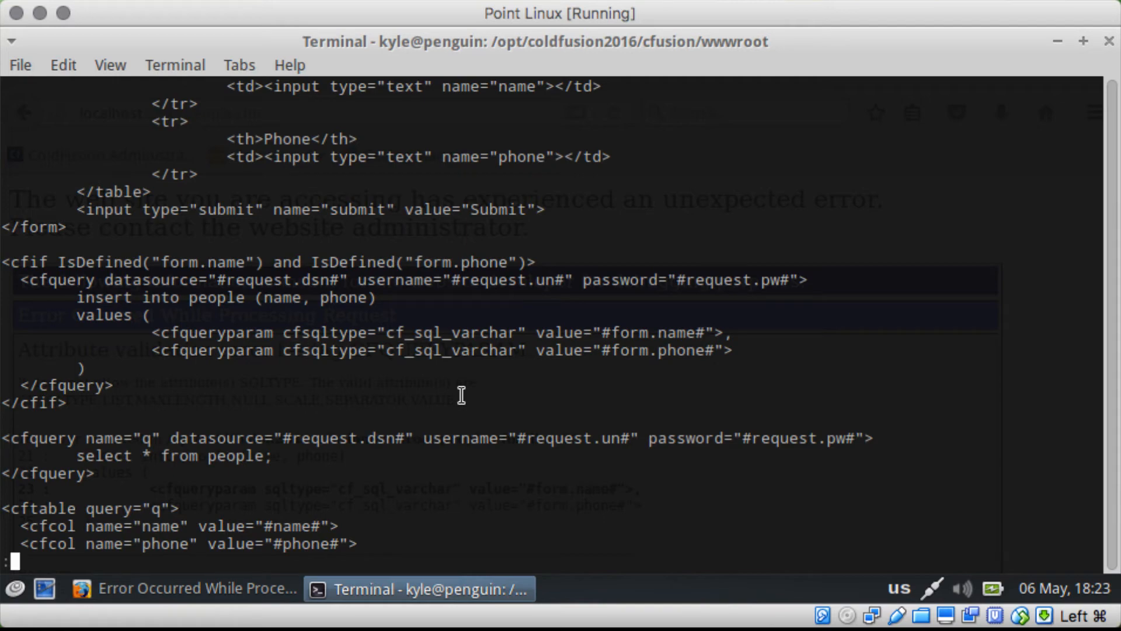
left_click(199, 589)
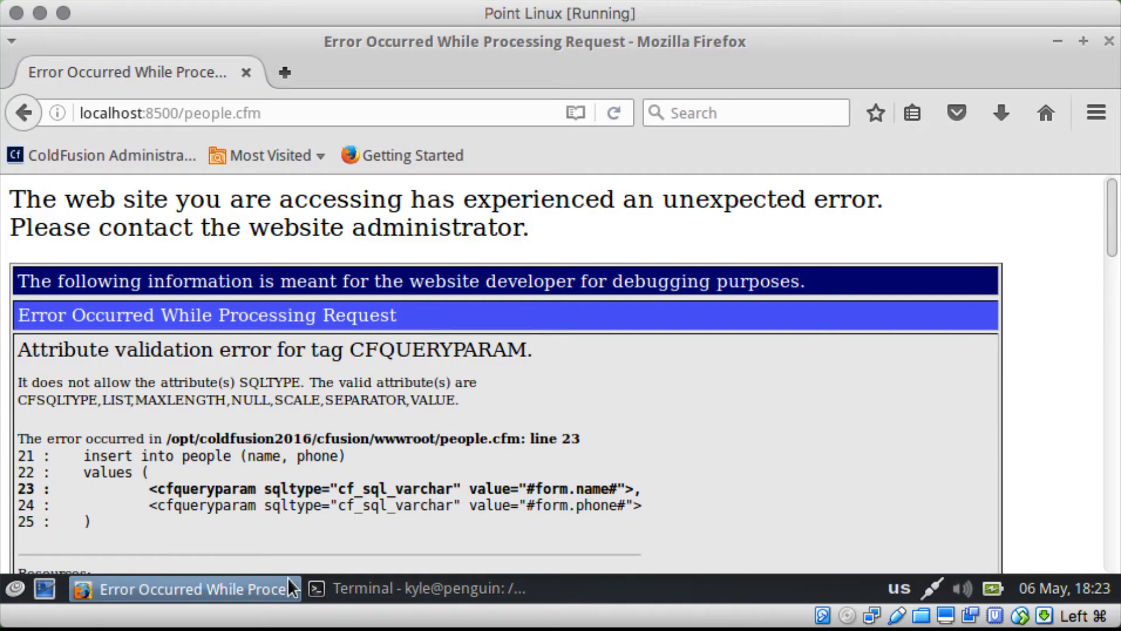
Reload people.cfm from the address bar, revealing the cfcol NAME/VALUE attribute error.
left_click(615, 113)
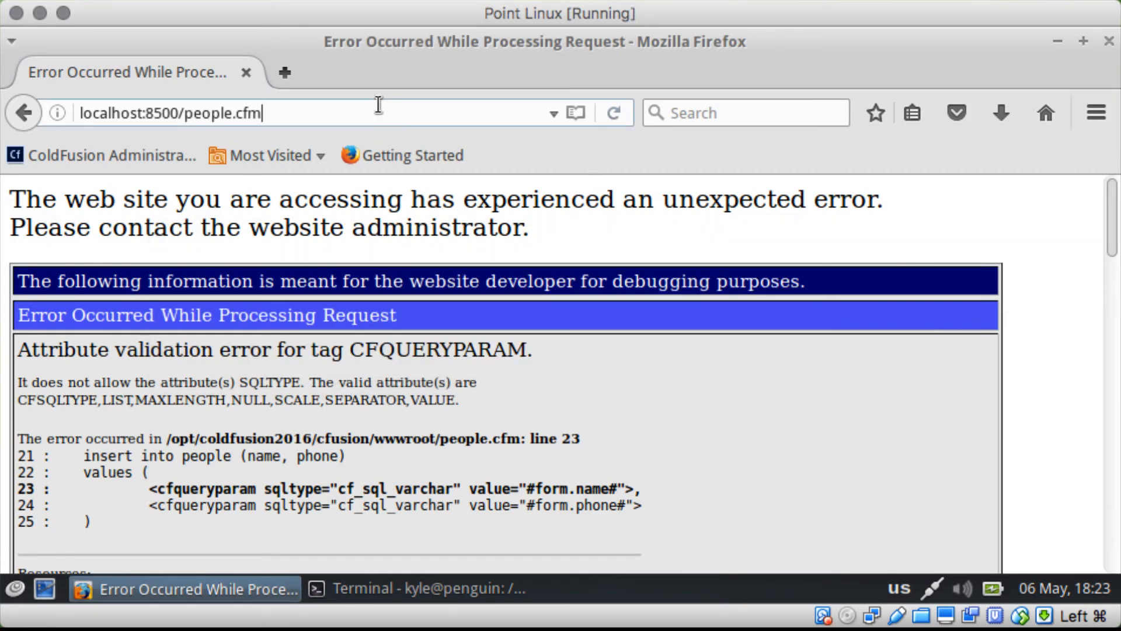
type("3.1")
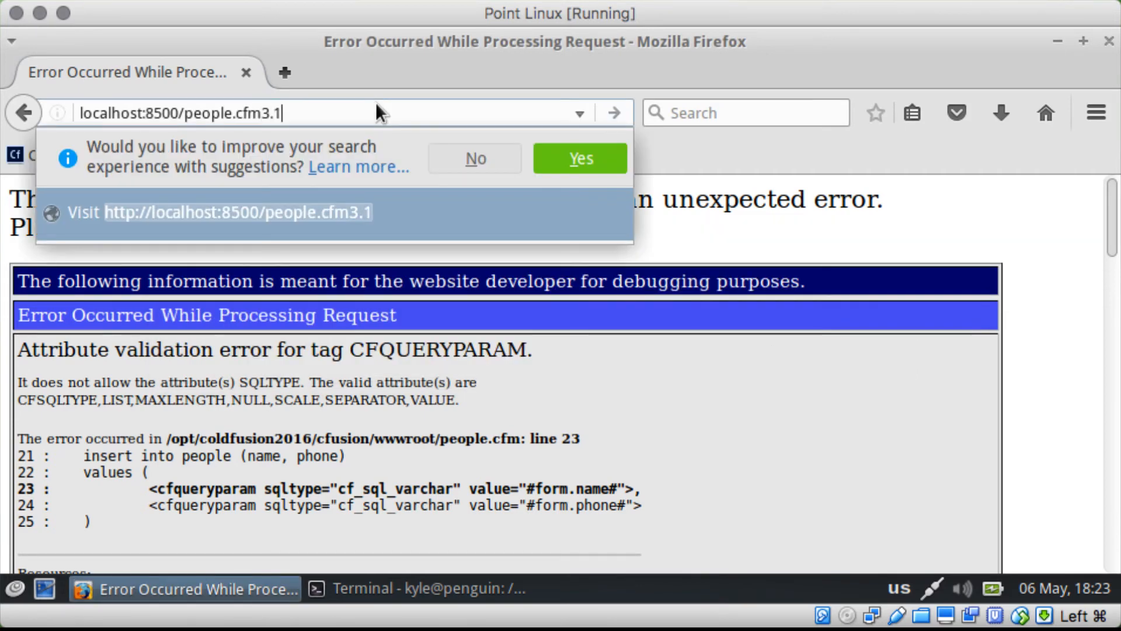
key("BackSpace")
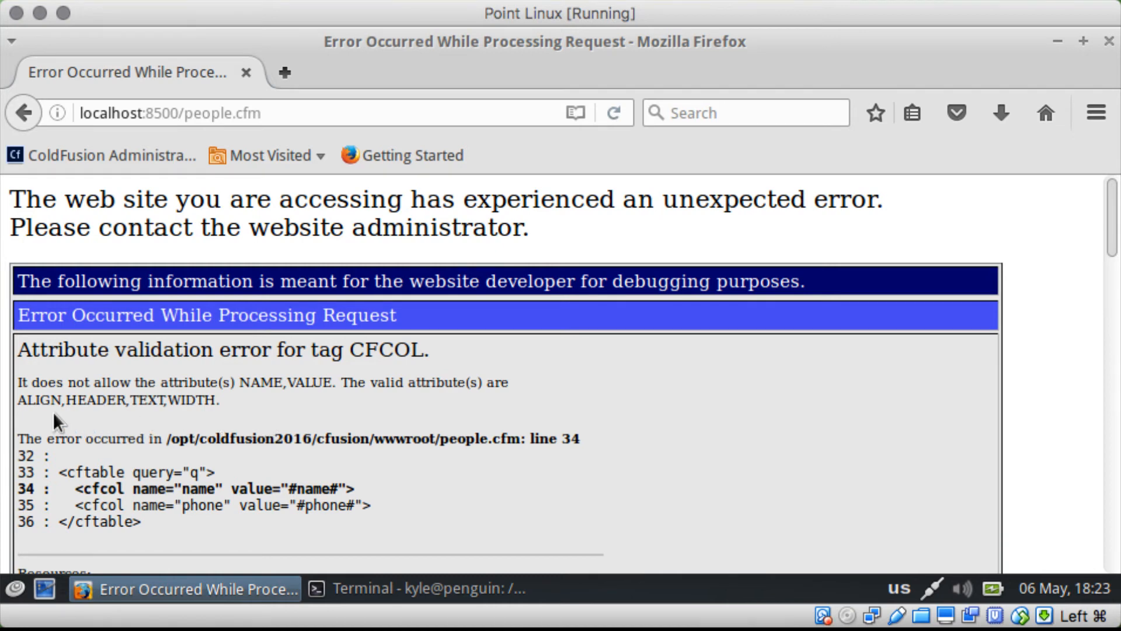
mouse_move(149, 425)
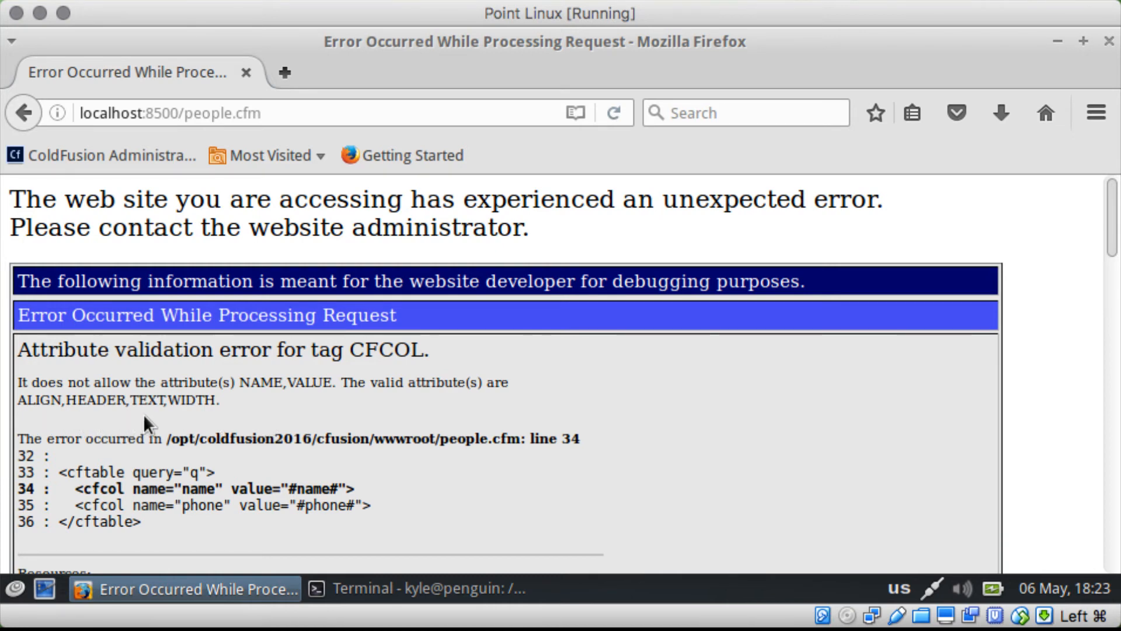
mouse_move(151, 493)
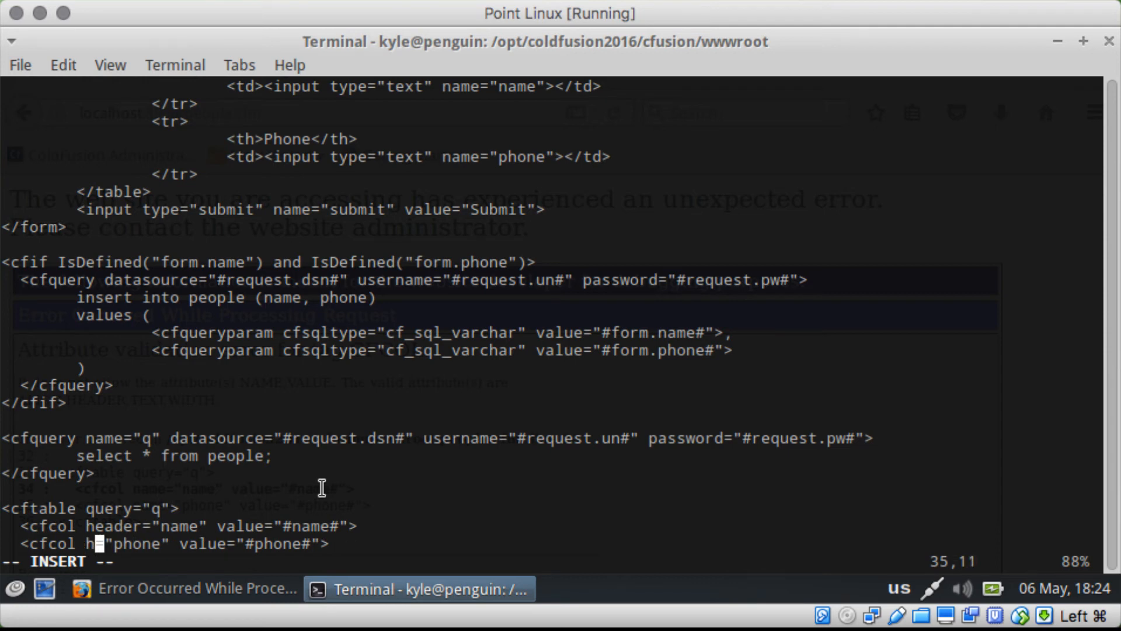
Replace name with header and value with text in the cfcol tags.
type("eader")
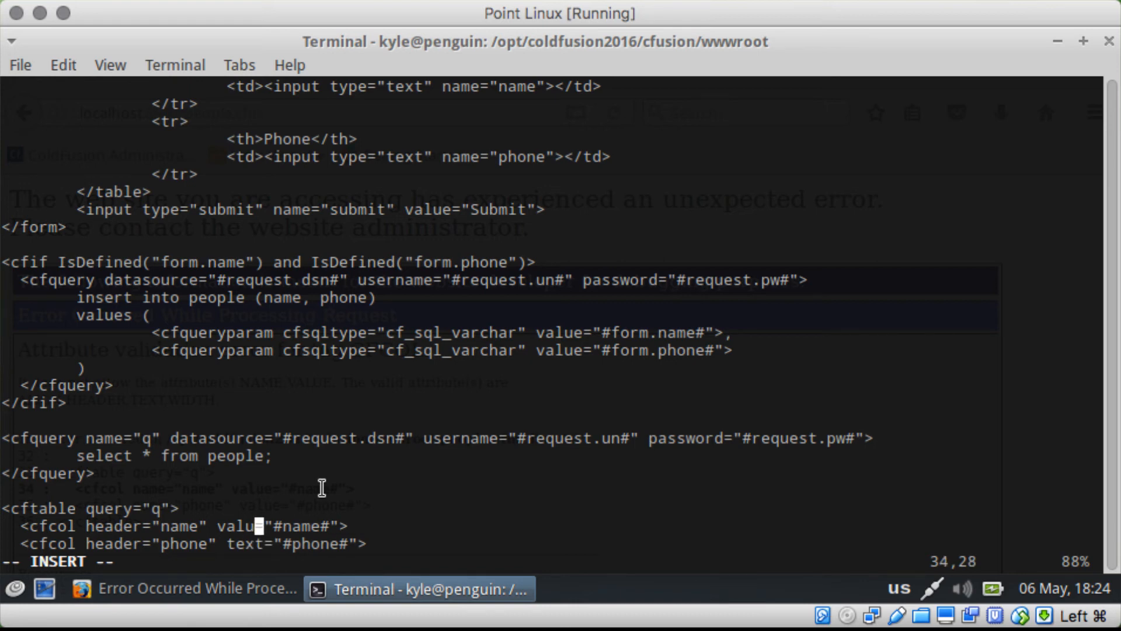
type("text")
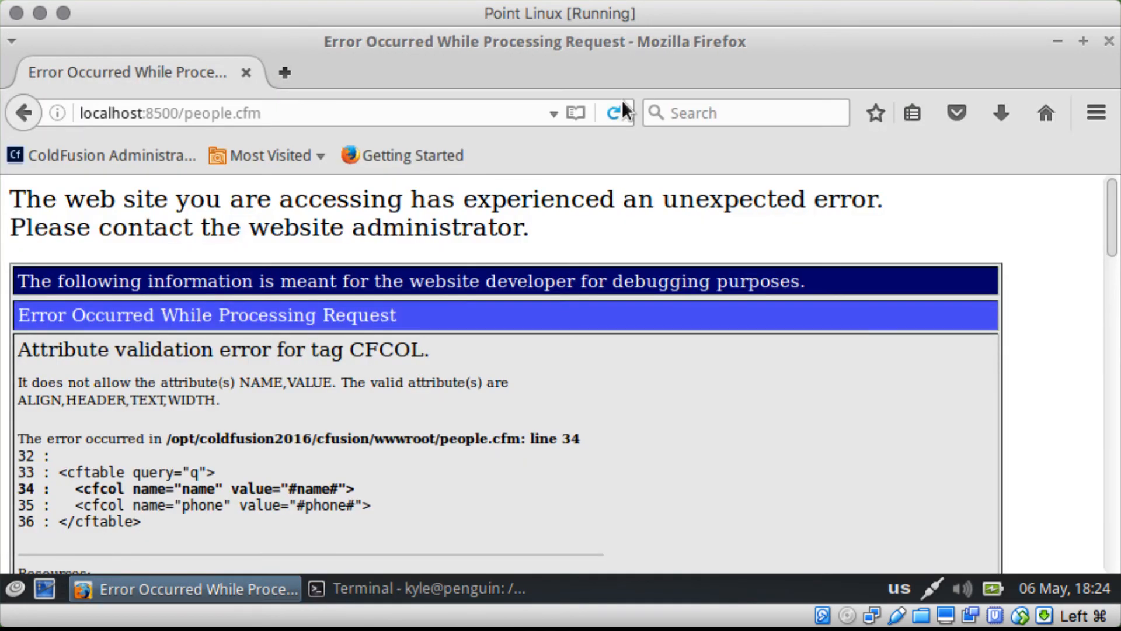
left_click(618, 113)
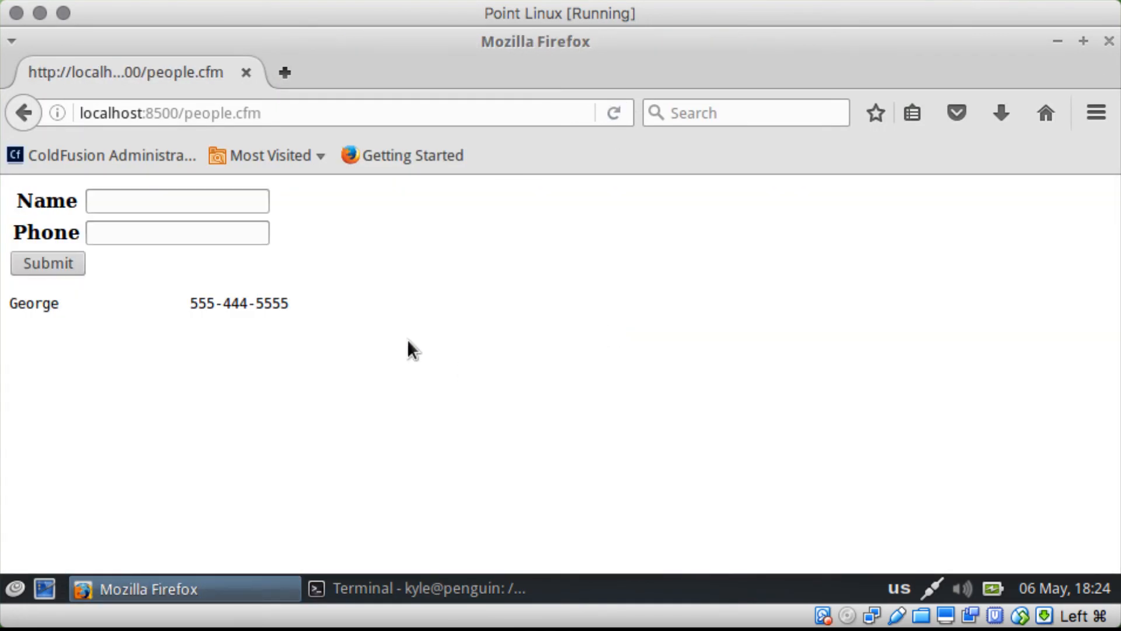
mouse_move(183, 377)
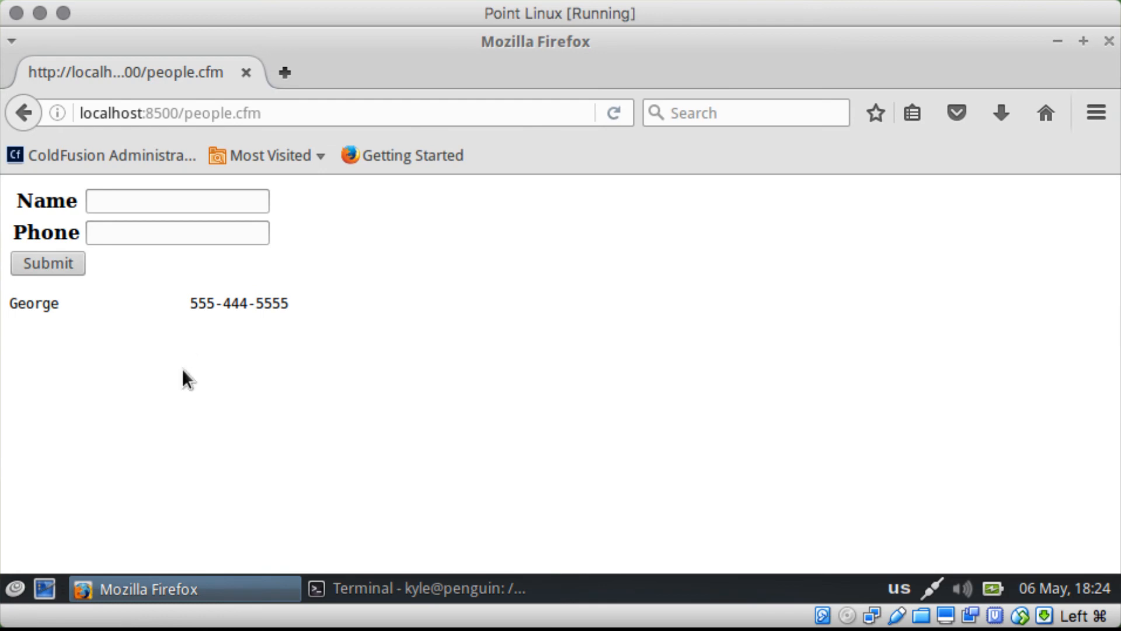
mouse_move(353, 598)
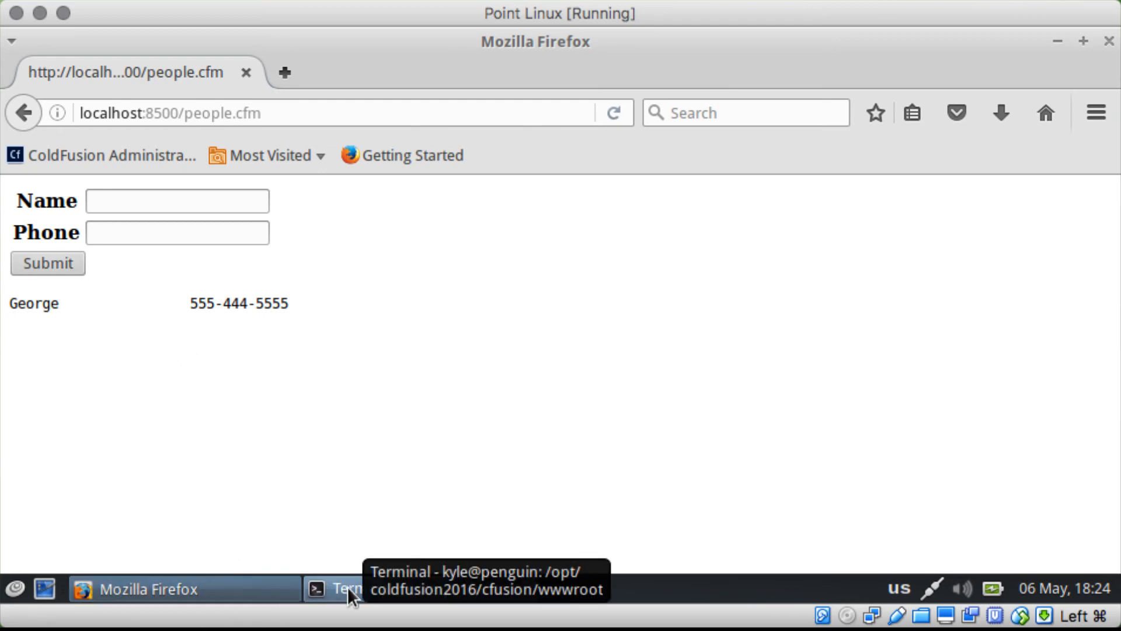
left_click(153, 201)
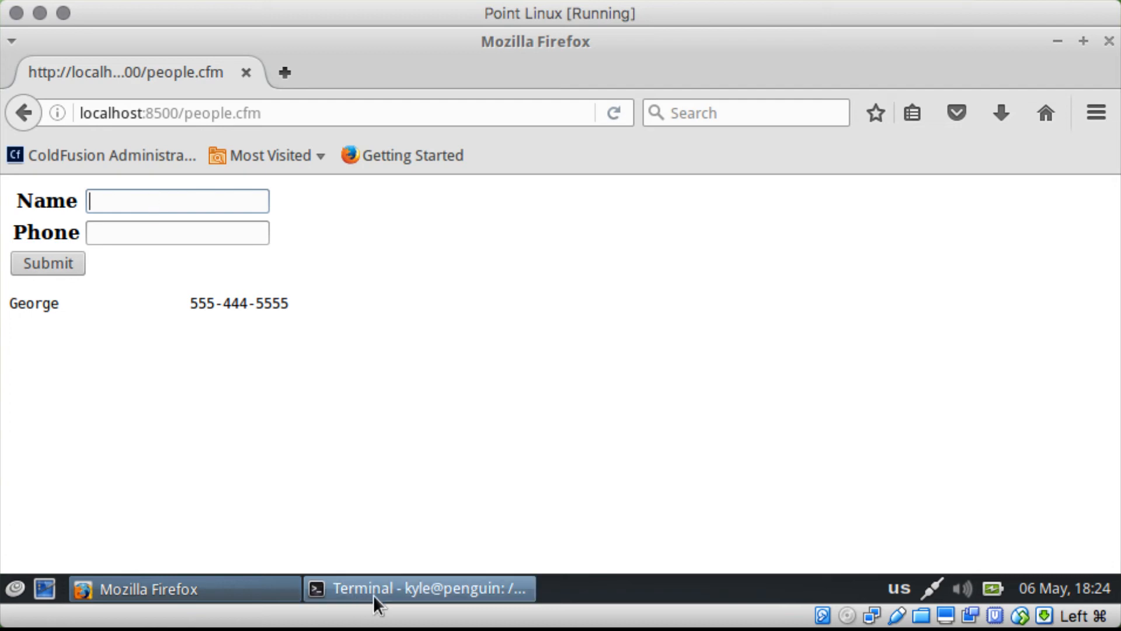
left_click(418, 589)
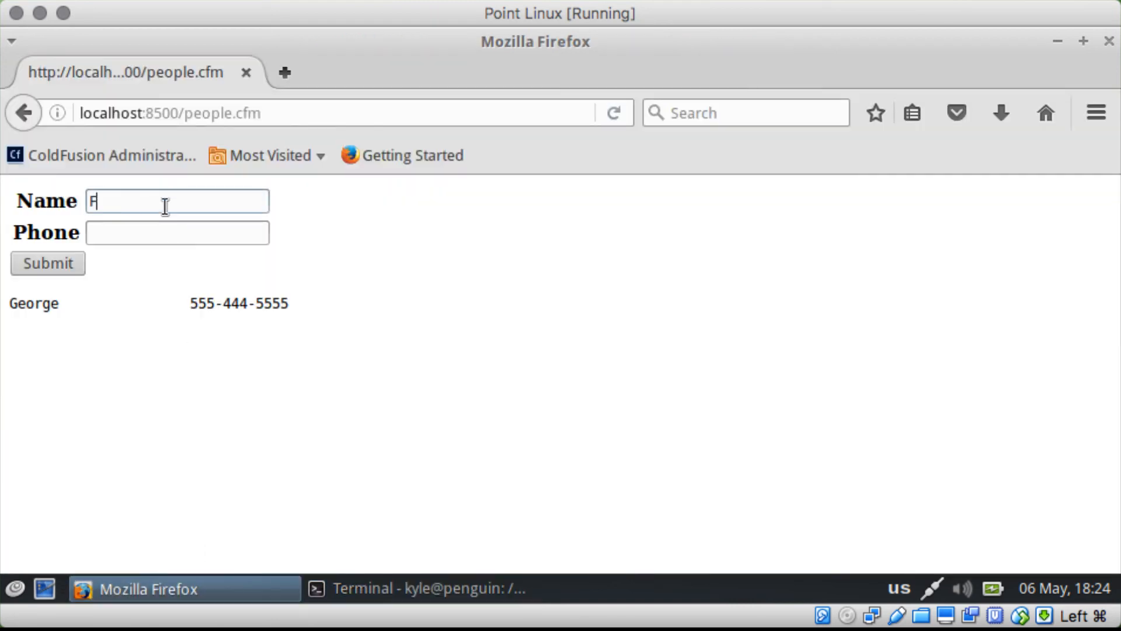
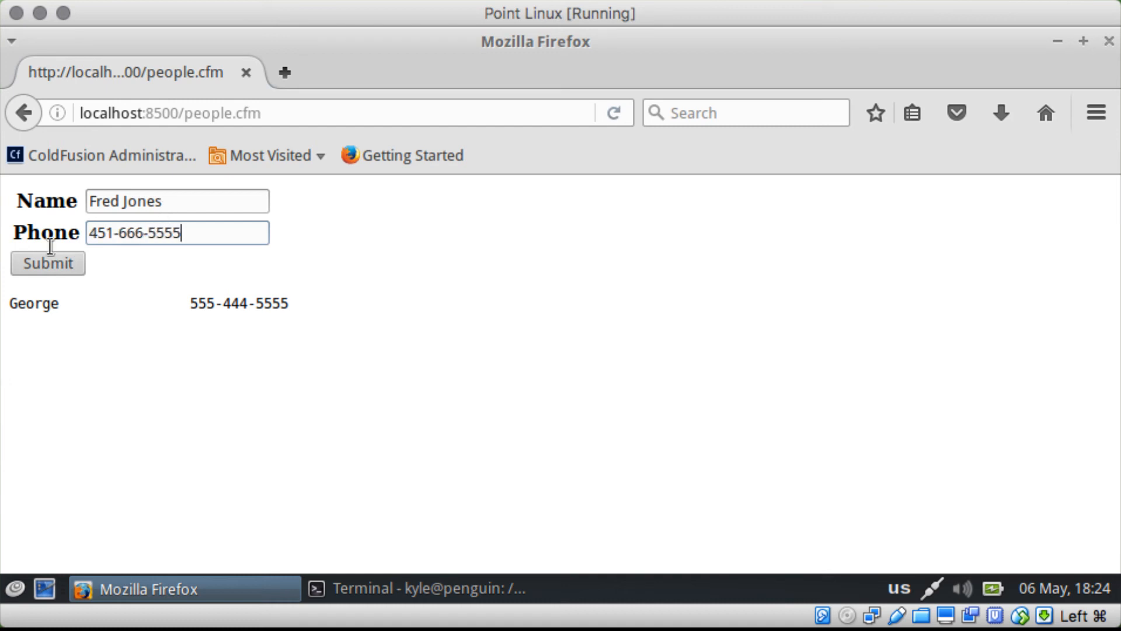
left_click(47, 263)
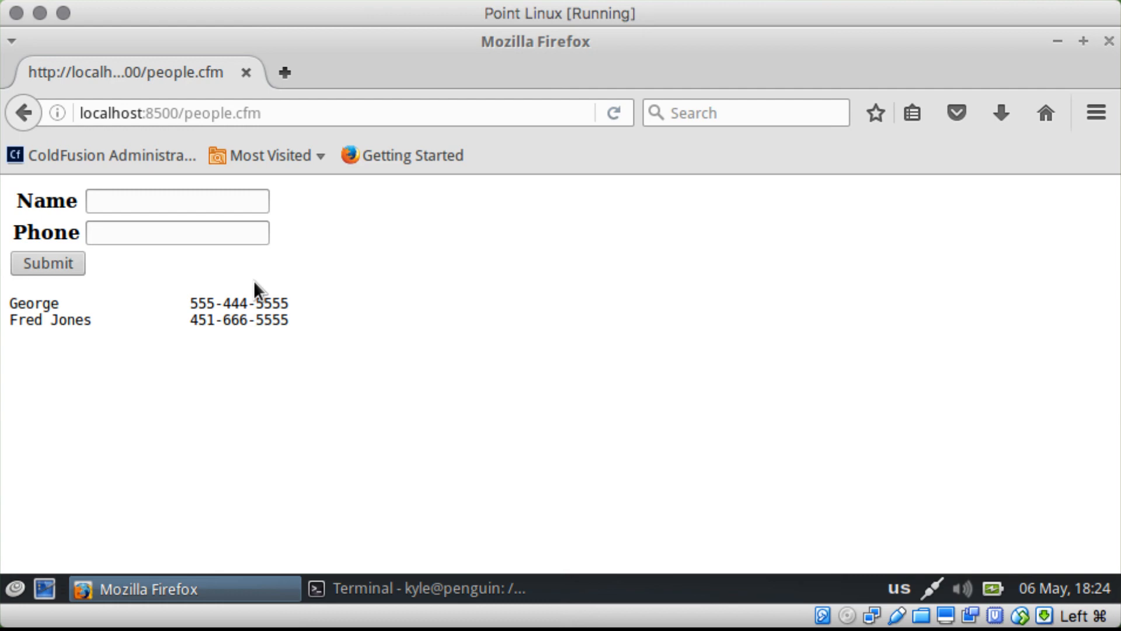
Submit John with phone 333-222-333.
left_click(175, 201)
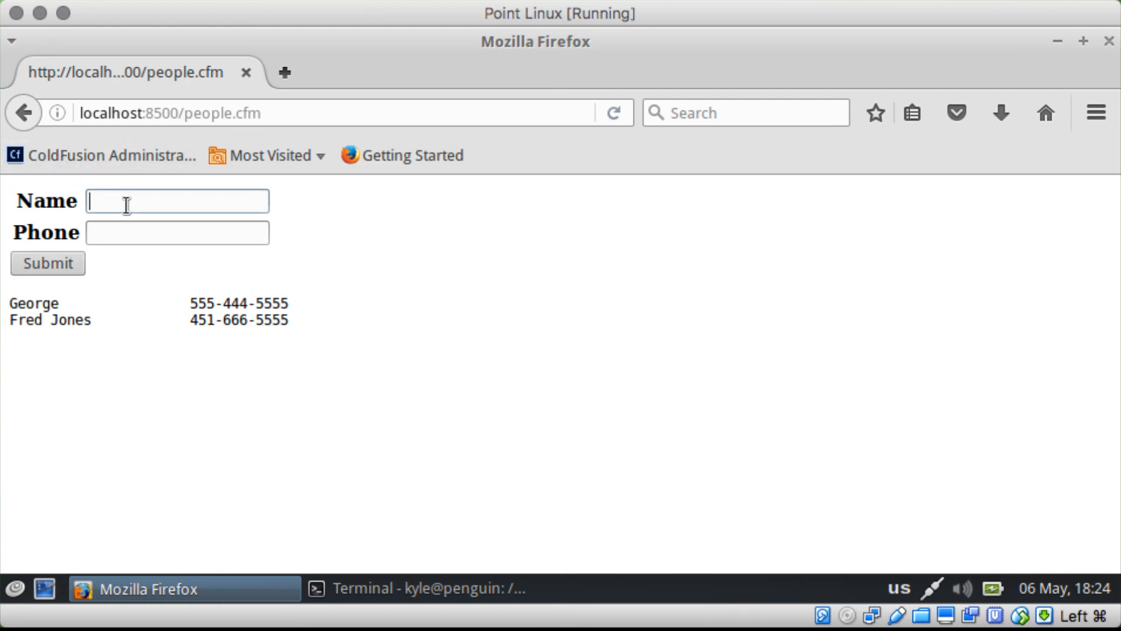
type("John")
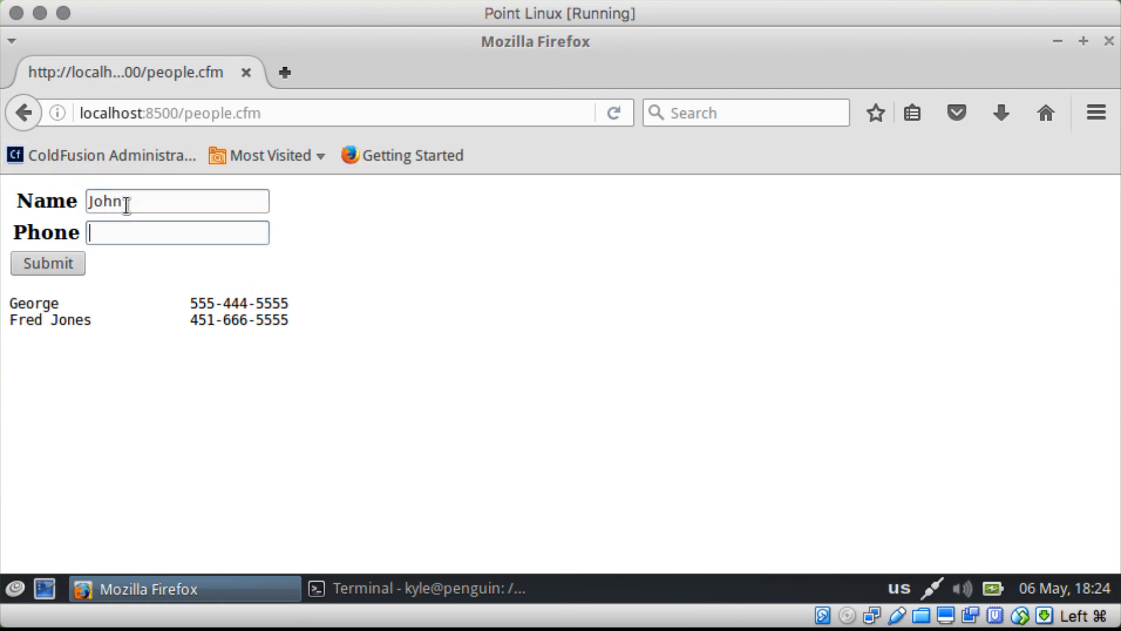
type("333-222-333")
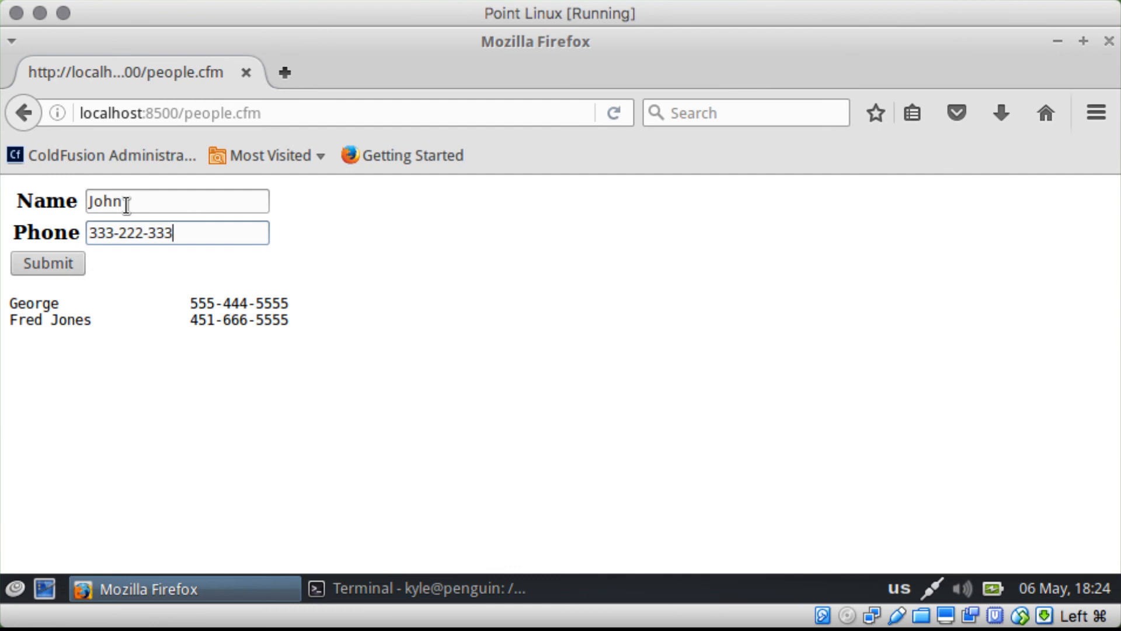
left_click(47, 263)
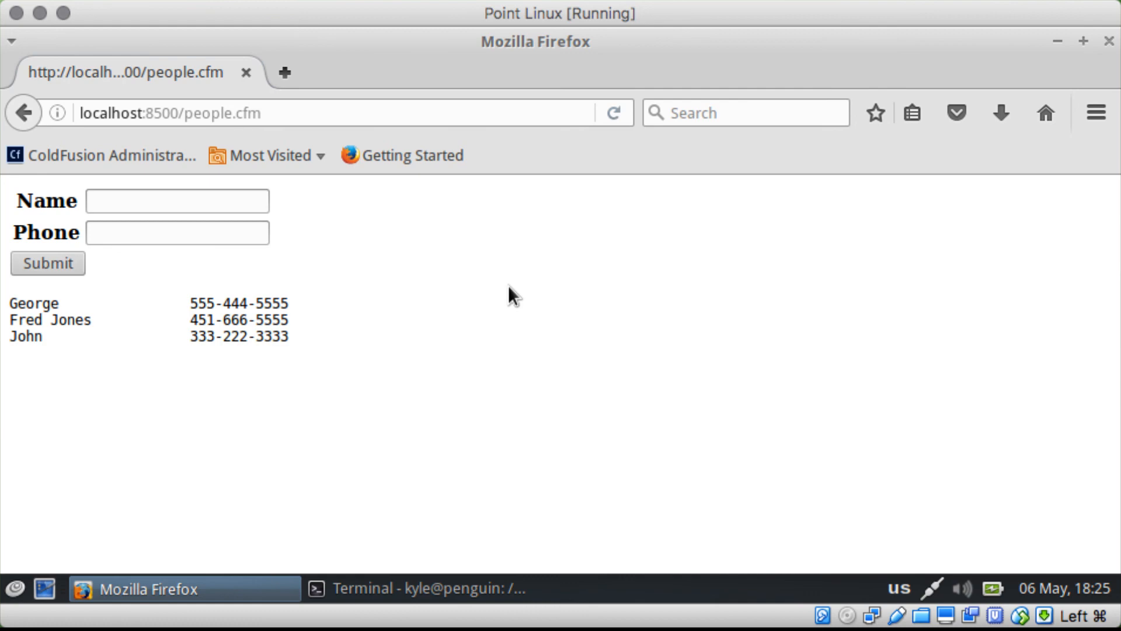
mouse_move(3, 494)
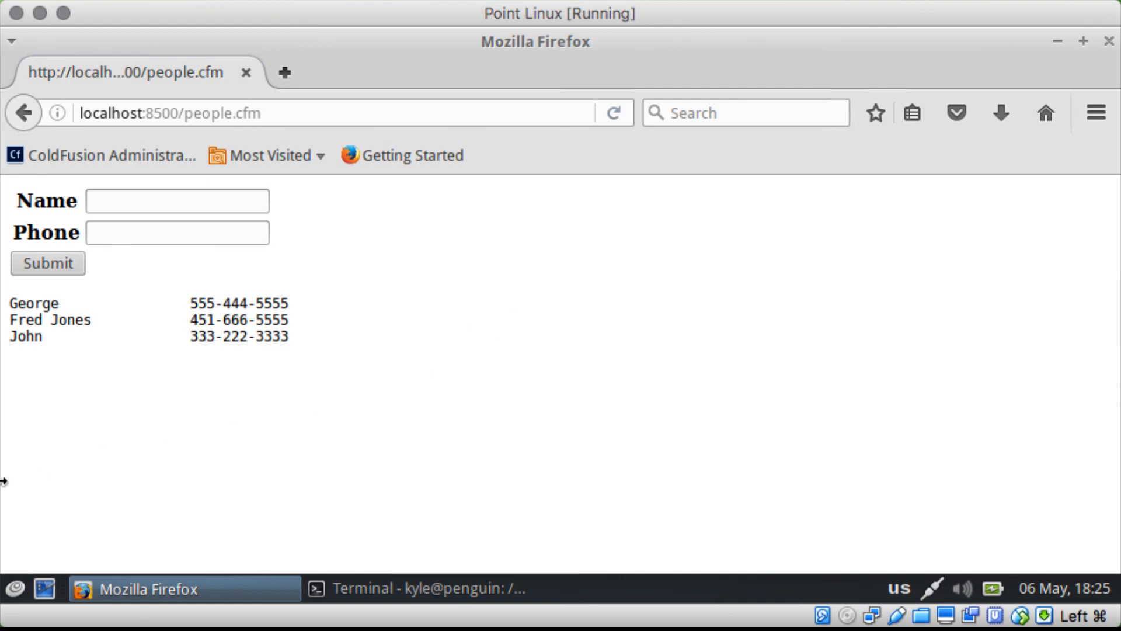